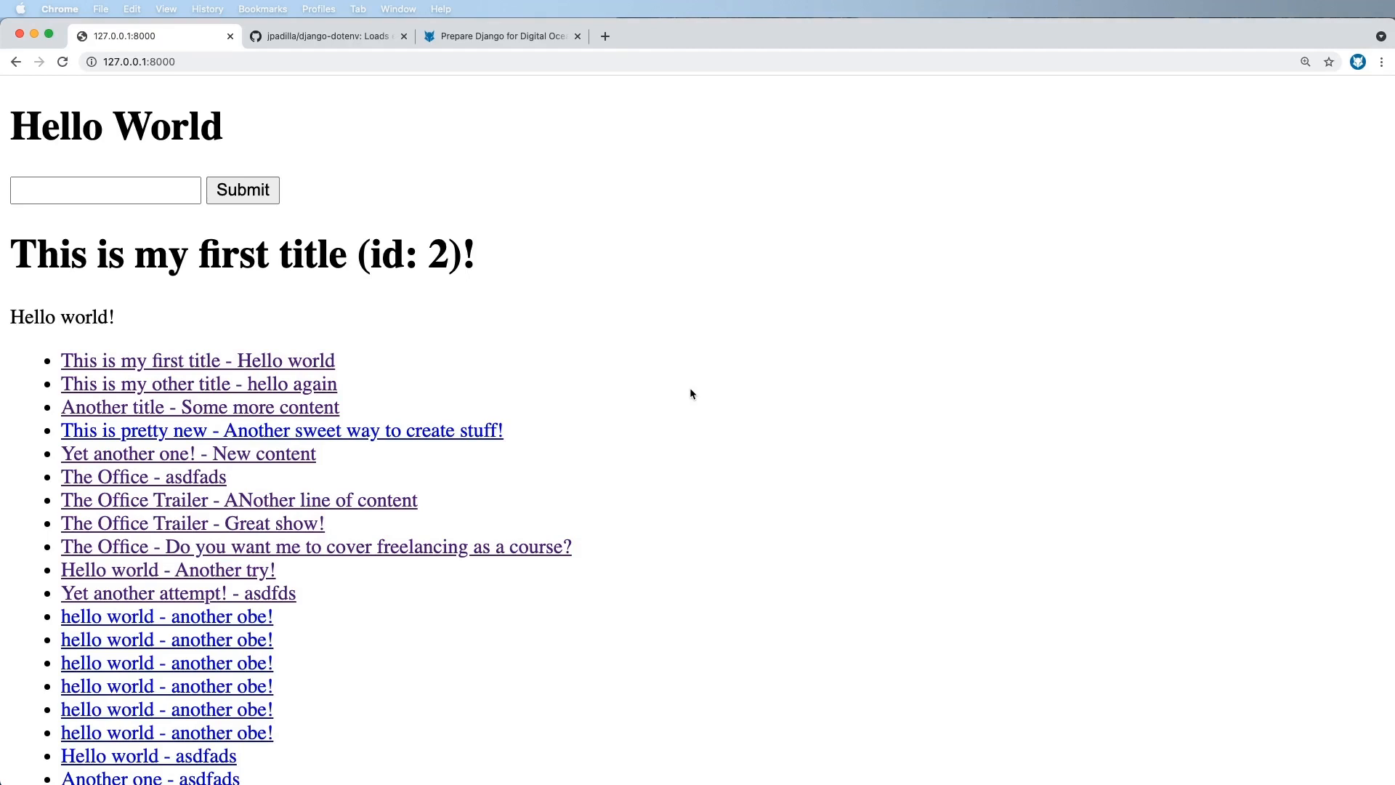
{"action": "mouse_move", "coordinate": [651, 372]}
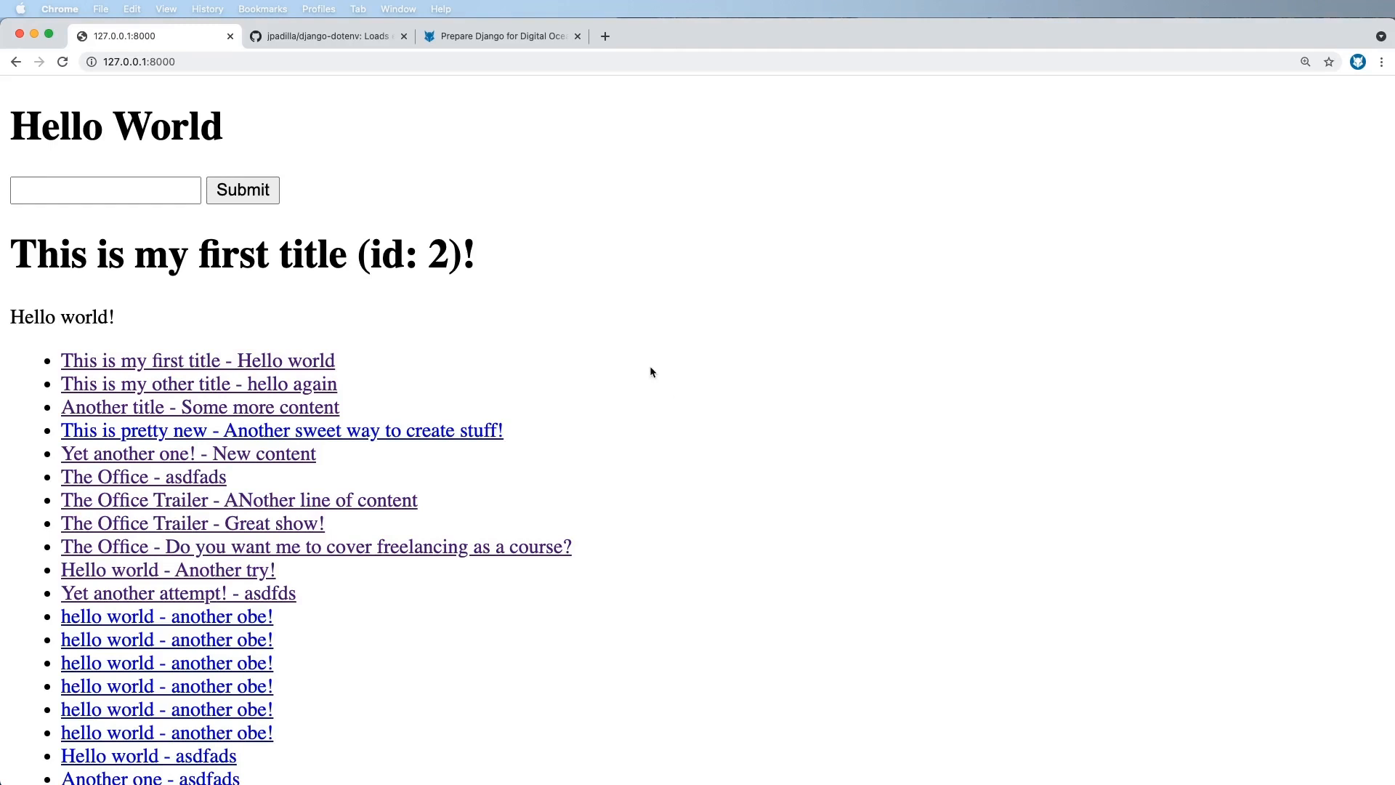
{"action": "mouse_move", "coordinate": [488, 404]}
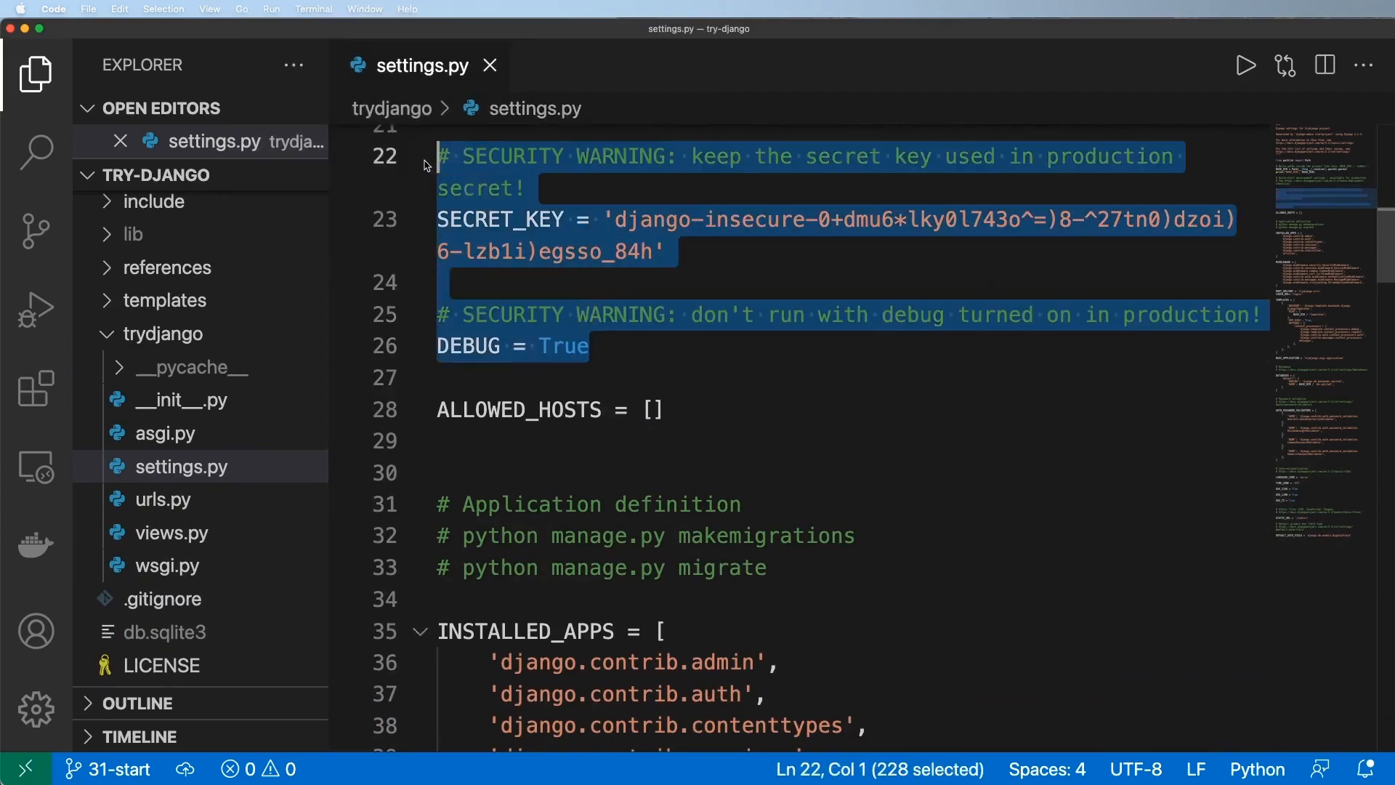
Step: Highlight the SECRET_KEY and DEBUG settings and scroll through settings.py
{"action": "double_click", "coordinate": [499, 219]}
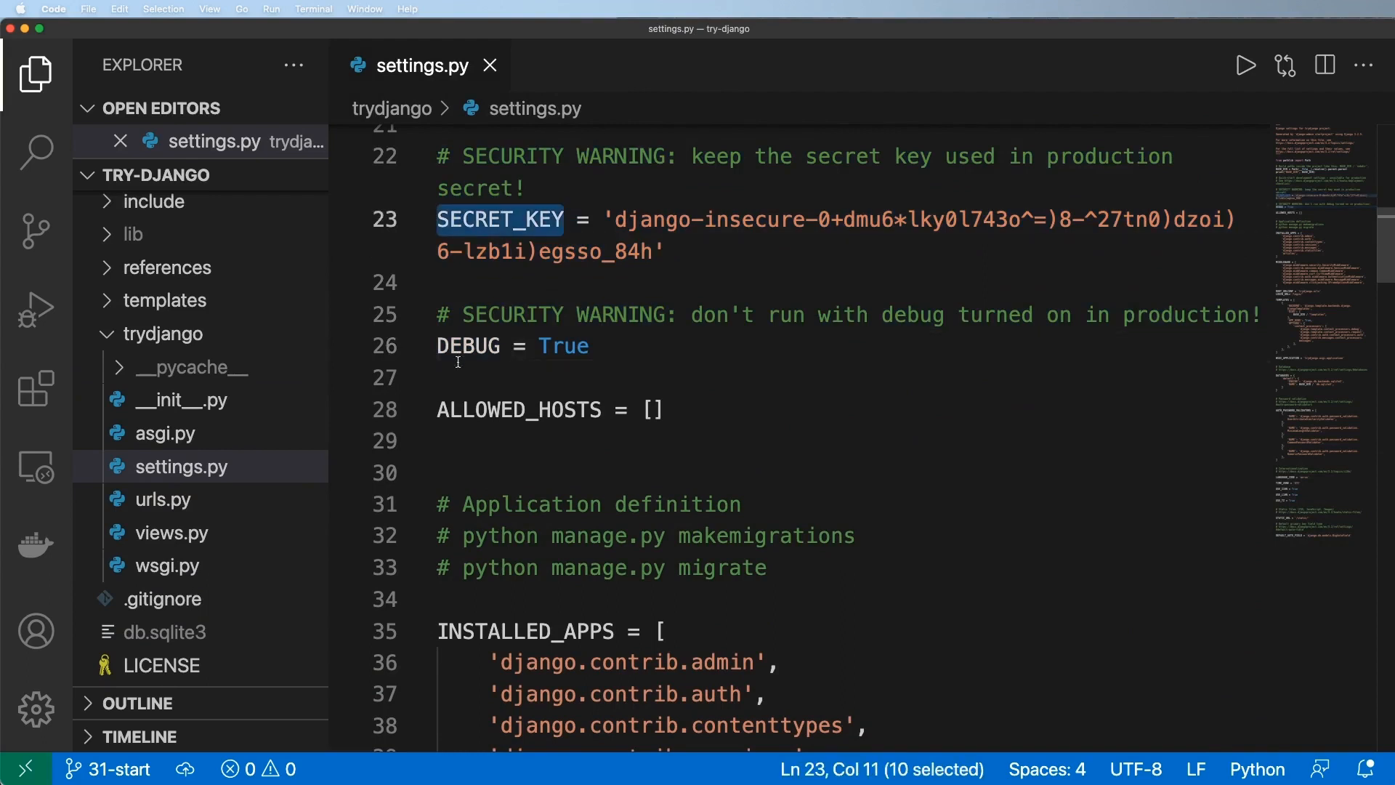
{"action": "double_click", "coordinate": [562, 346]}
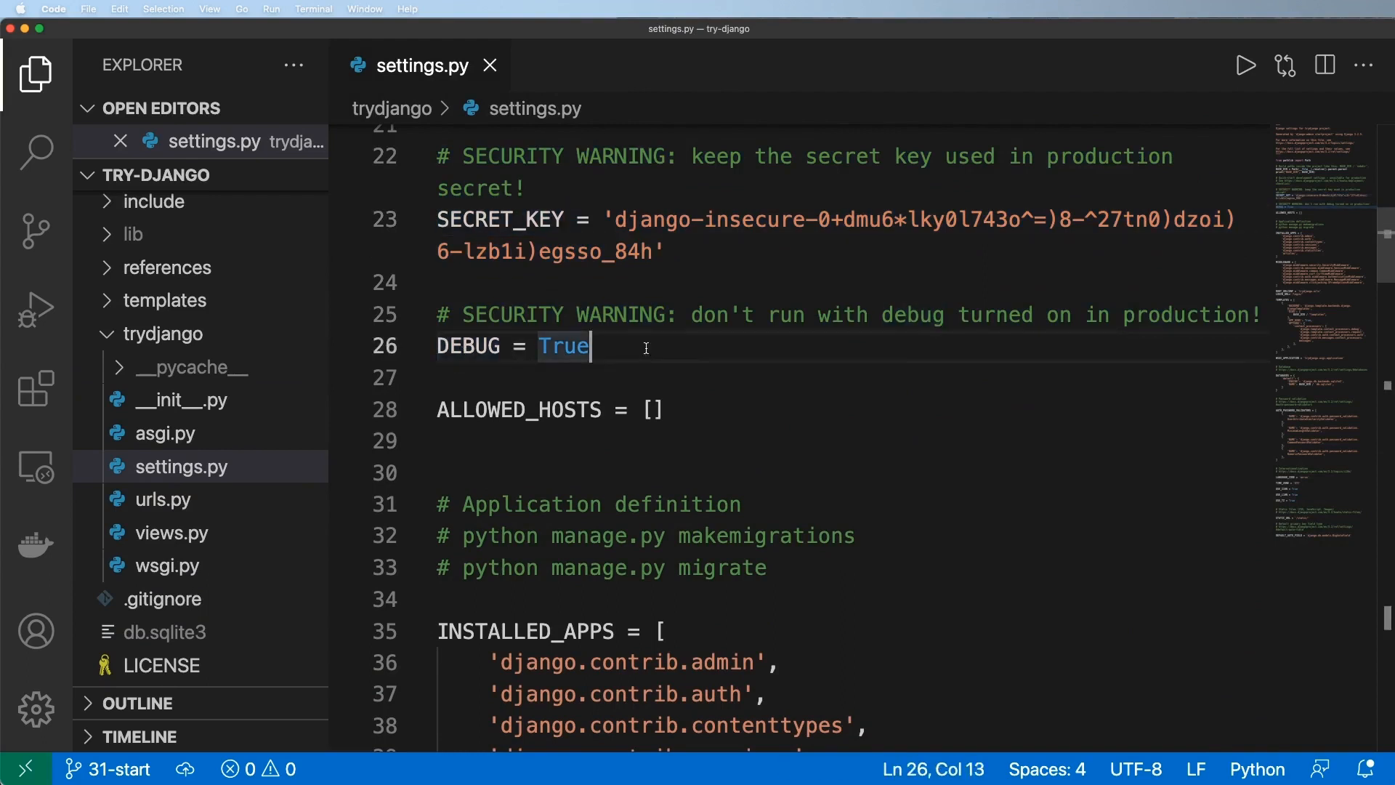
{"action": "left_click", "coordinate": [1190, 354]}
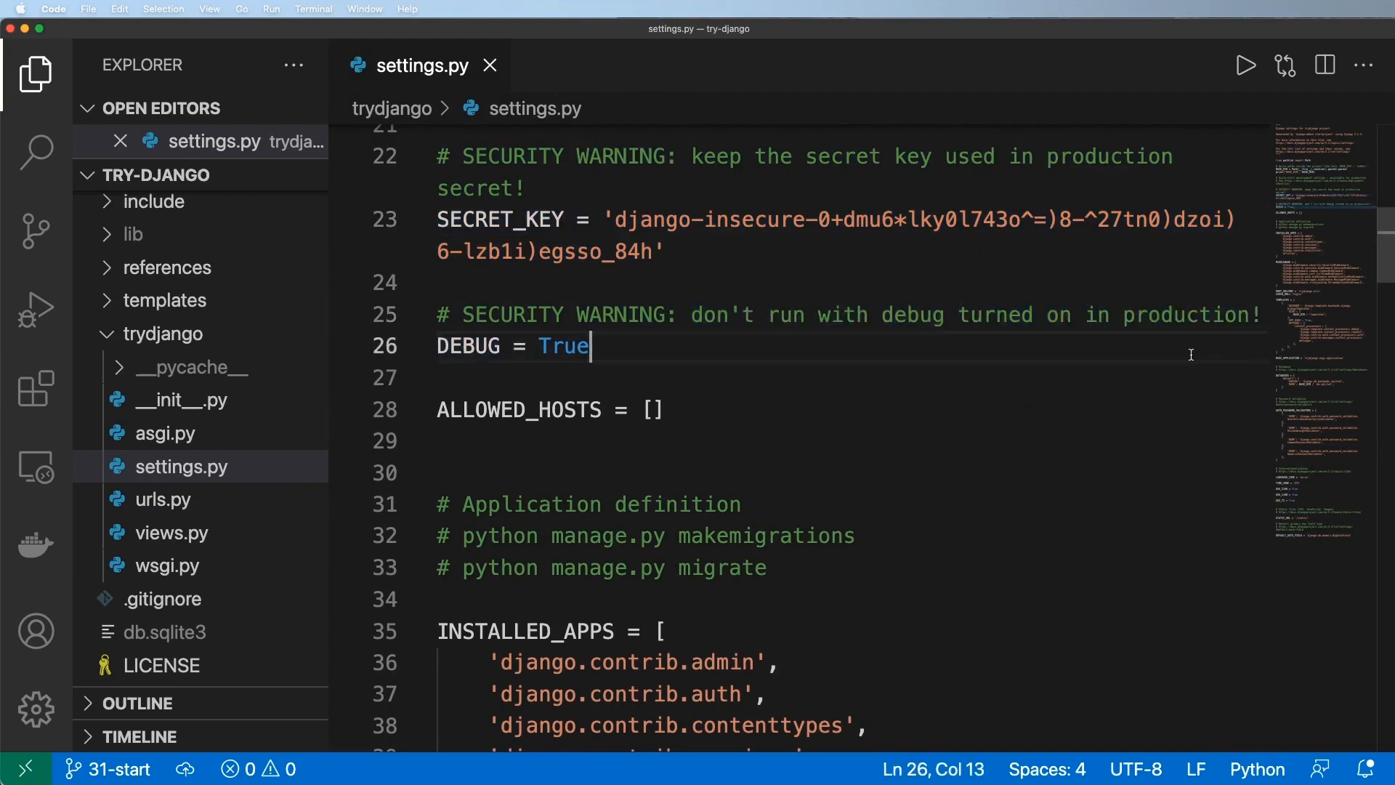
{"action": "double_click", "coordinate": [563, 346]}
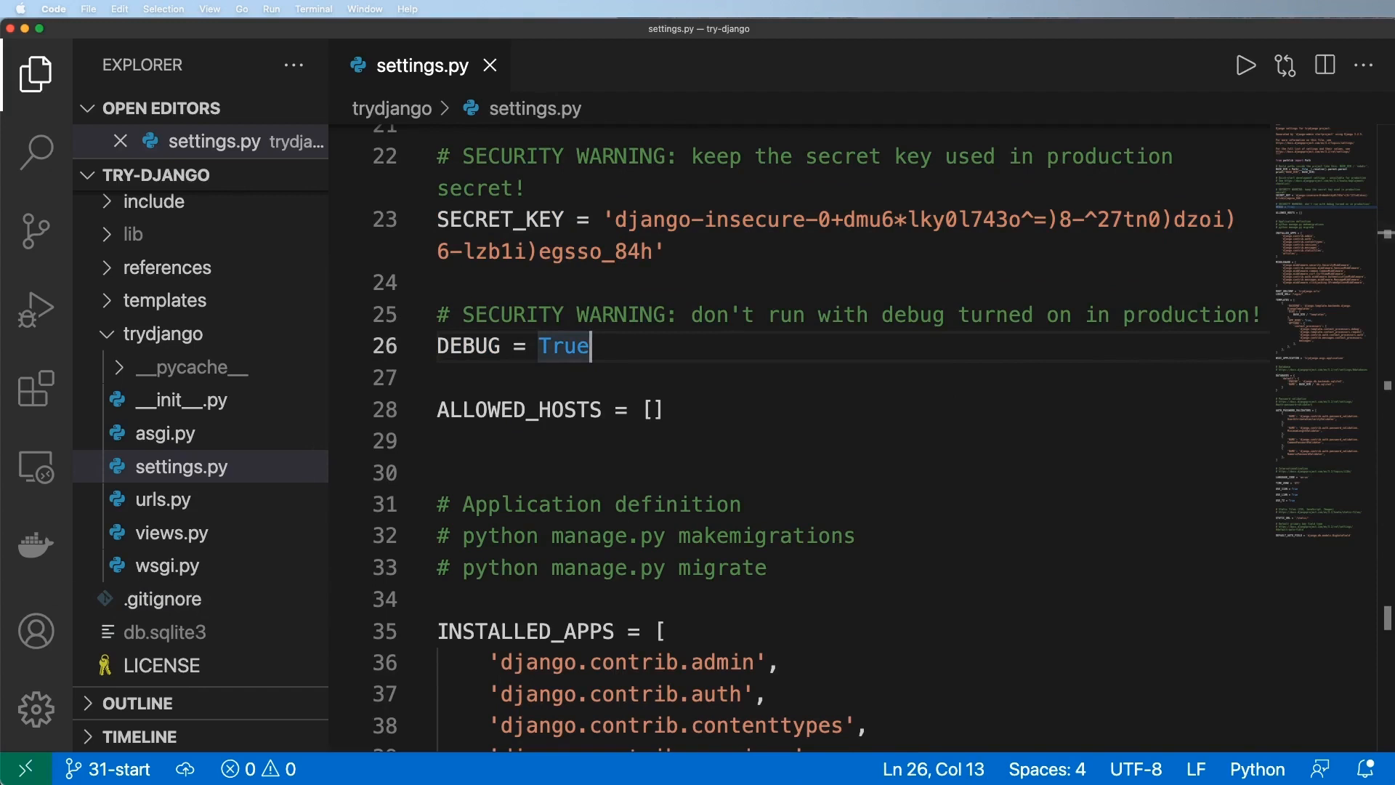
{"action": "mouse_move", "coordinate": [505, 416]}
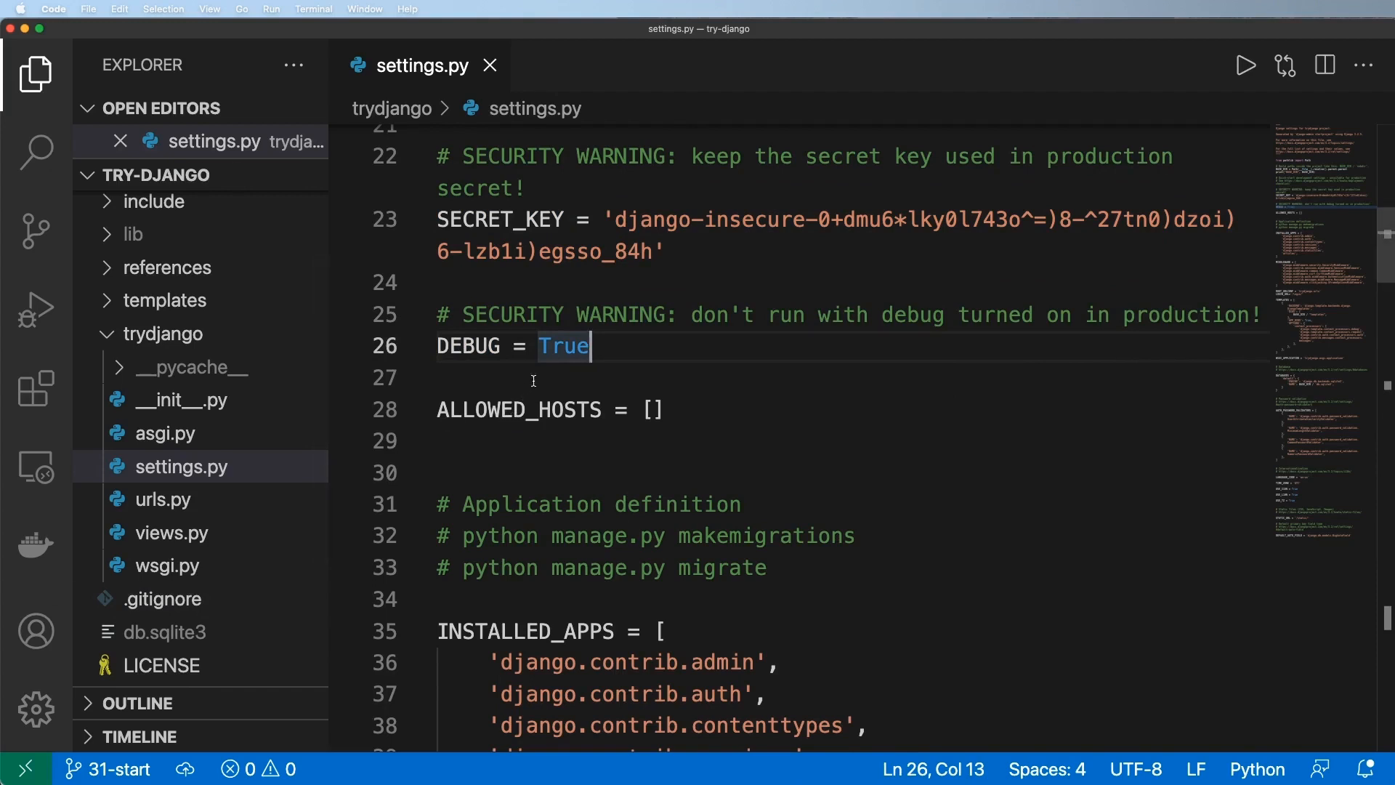
{"action": "double_click", "coordinate": [563, 346]}
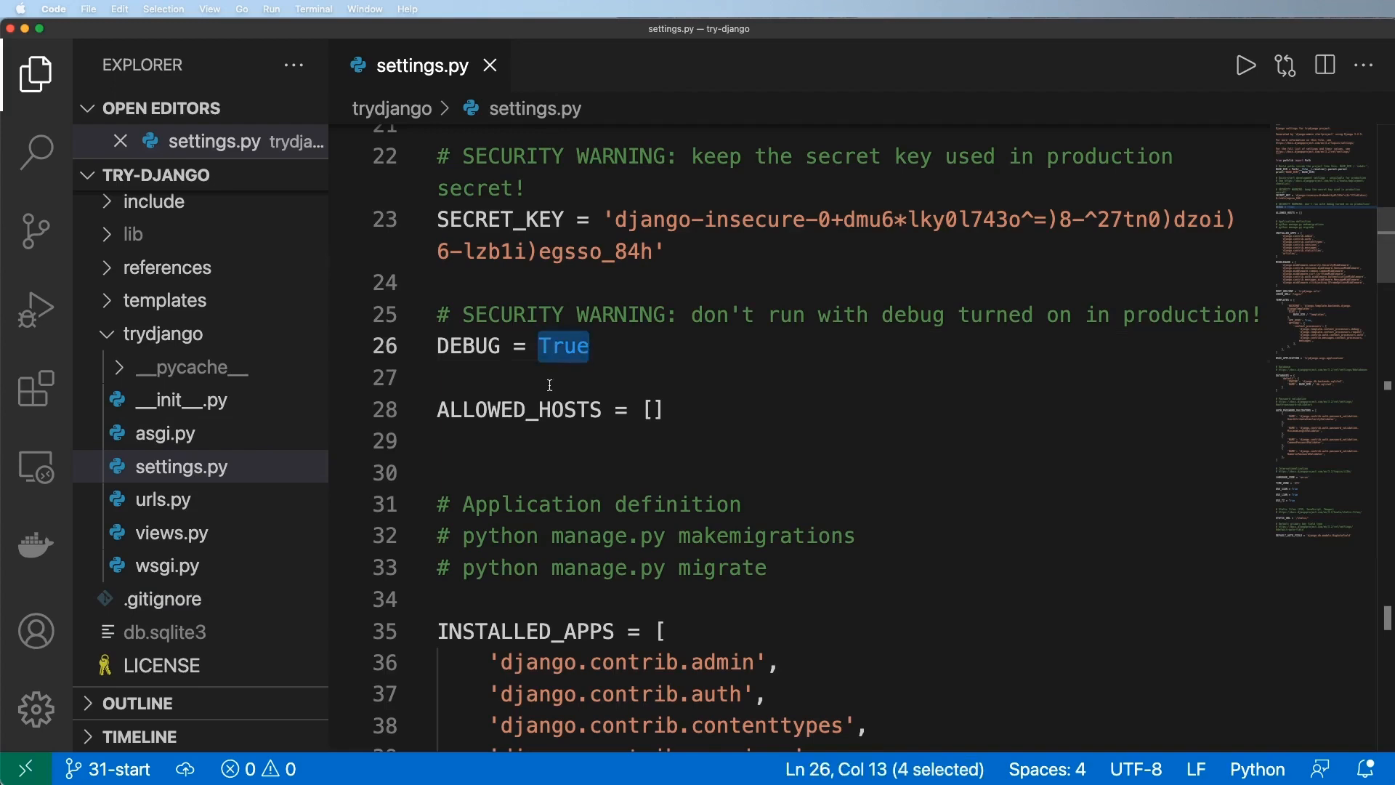
{"action": "scroll", "scroll_direction": "down", "scroll_amount": 3}
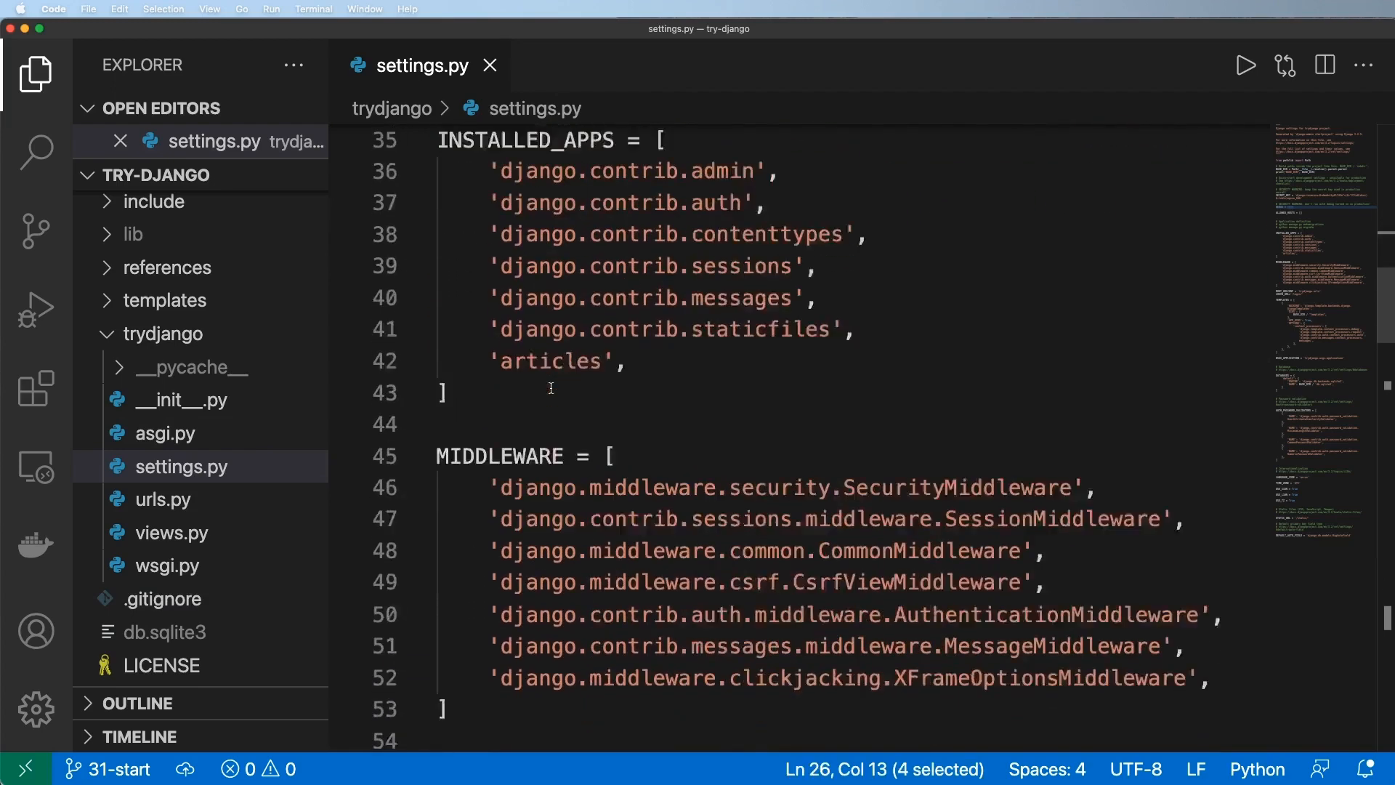
{"action": "scroll", "scroll_direction": "down", "scroll_amount": 3}
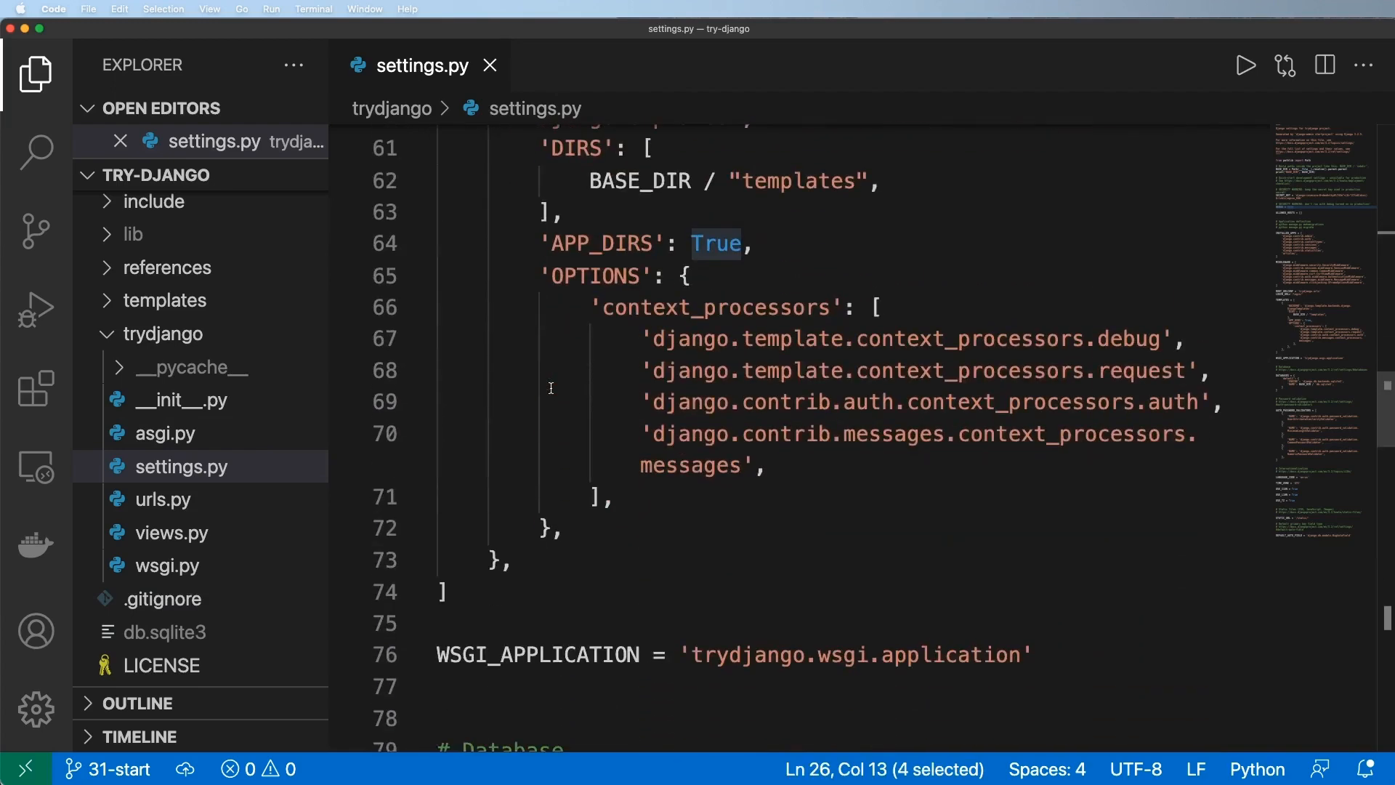
{"action": "scroll", "scroll_direction": "down", "scroll_amount": 3}
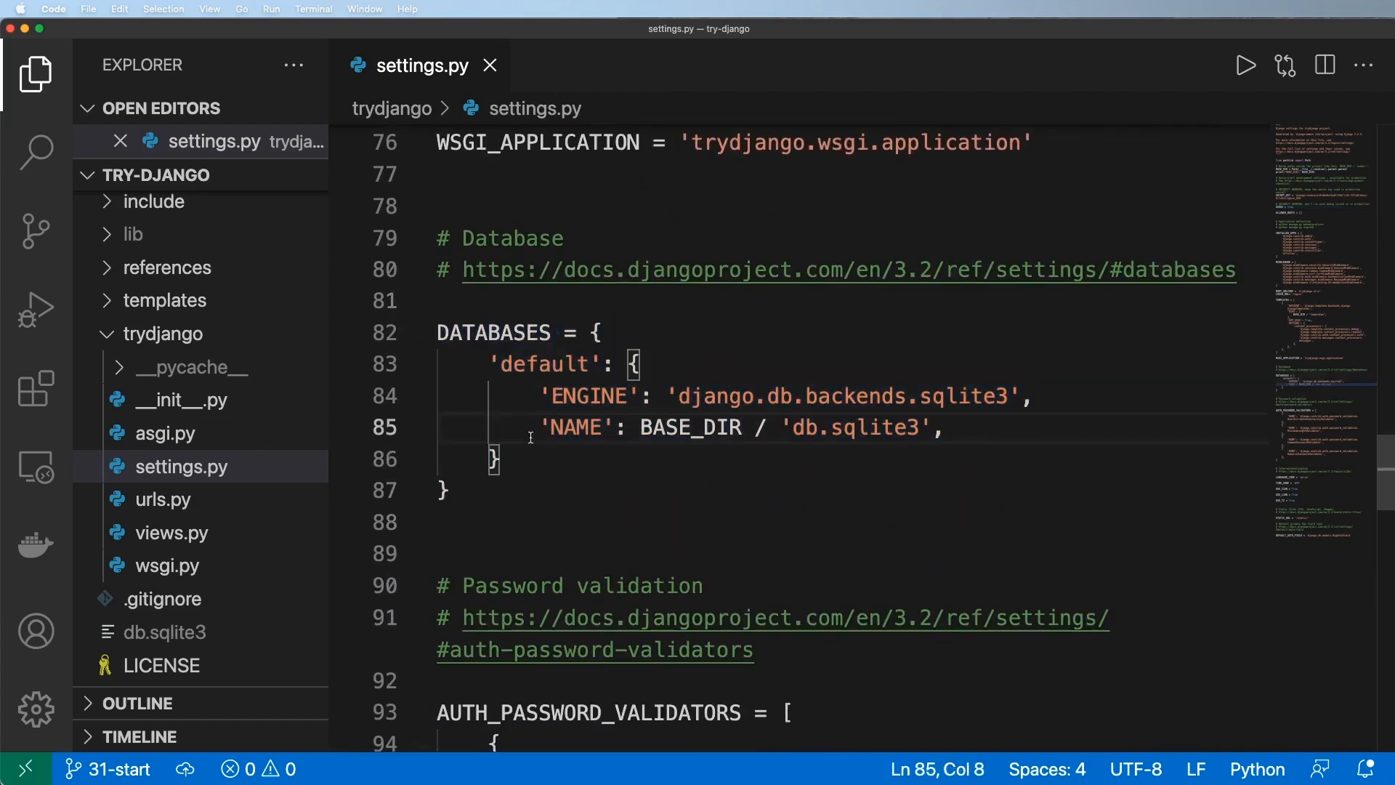
{"action": "scroll", "scroll_direction": "up", "scroll_amount": 3}
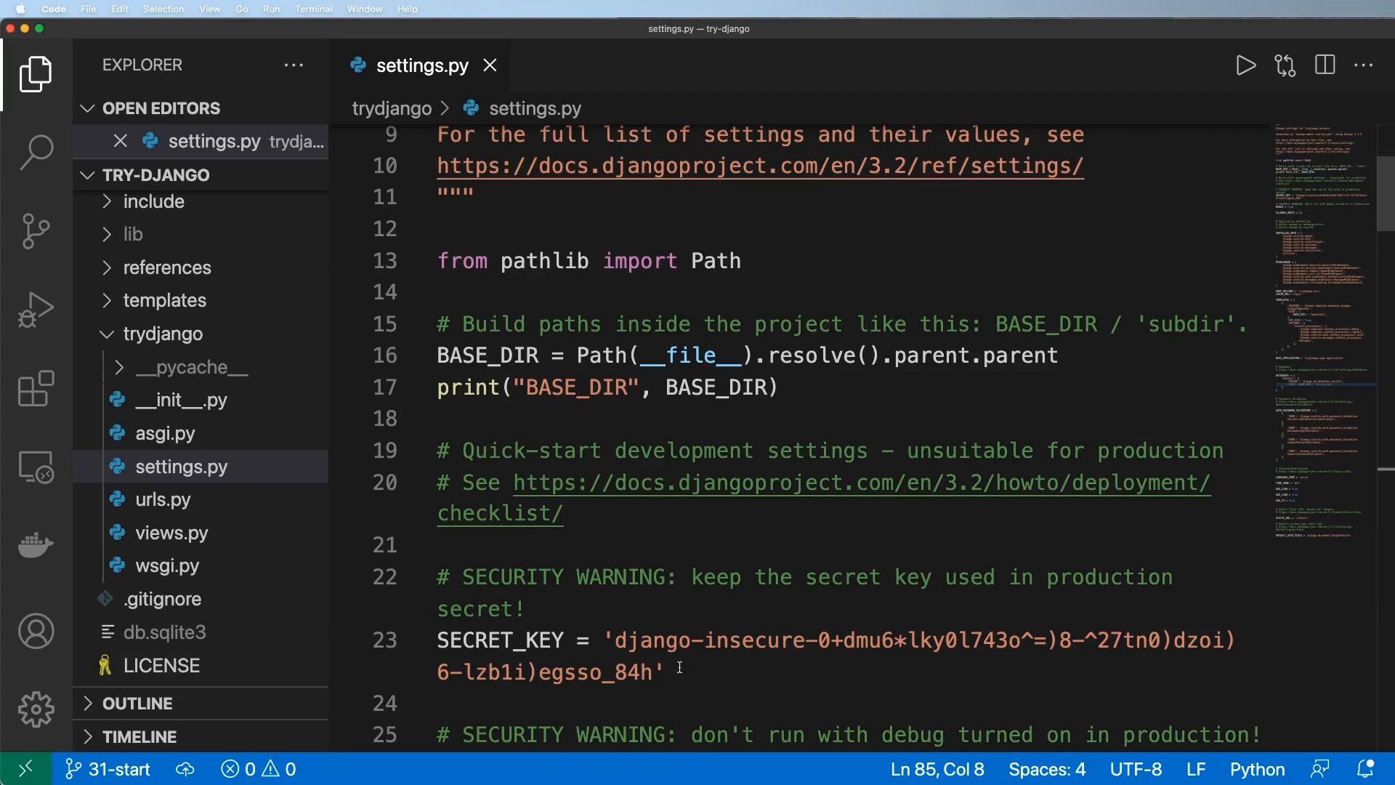
{"action": "mouse_move", "coordinate": [594, 456]}
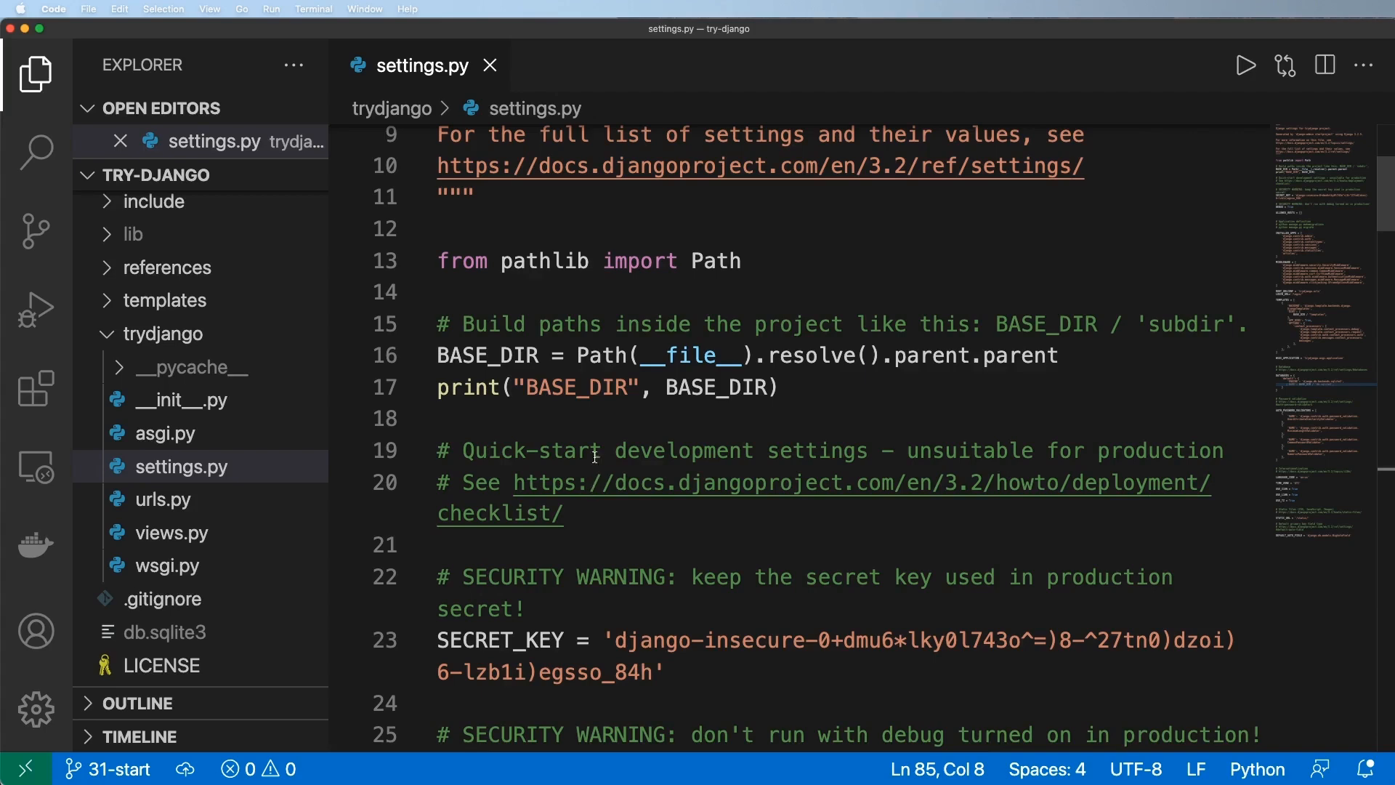
{"action": "scroll", "scroll_direction": "down", "scroll_amount": 3}
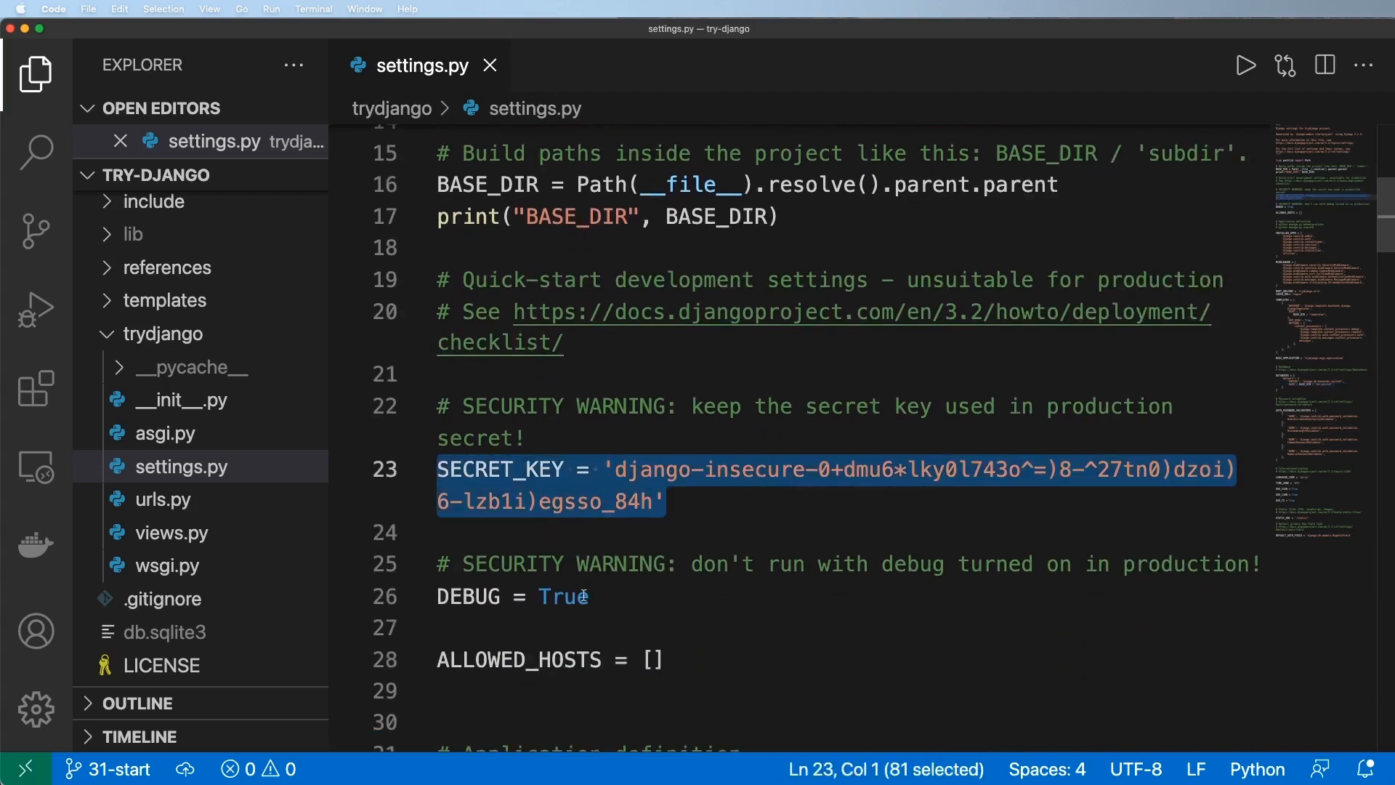
Step: Add 'import os' on a new line above the pathlib import
{"action": "left_click", "coordinate": [663, 502]}
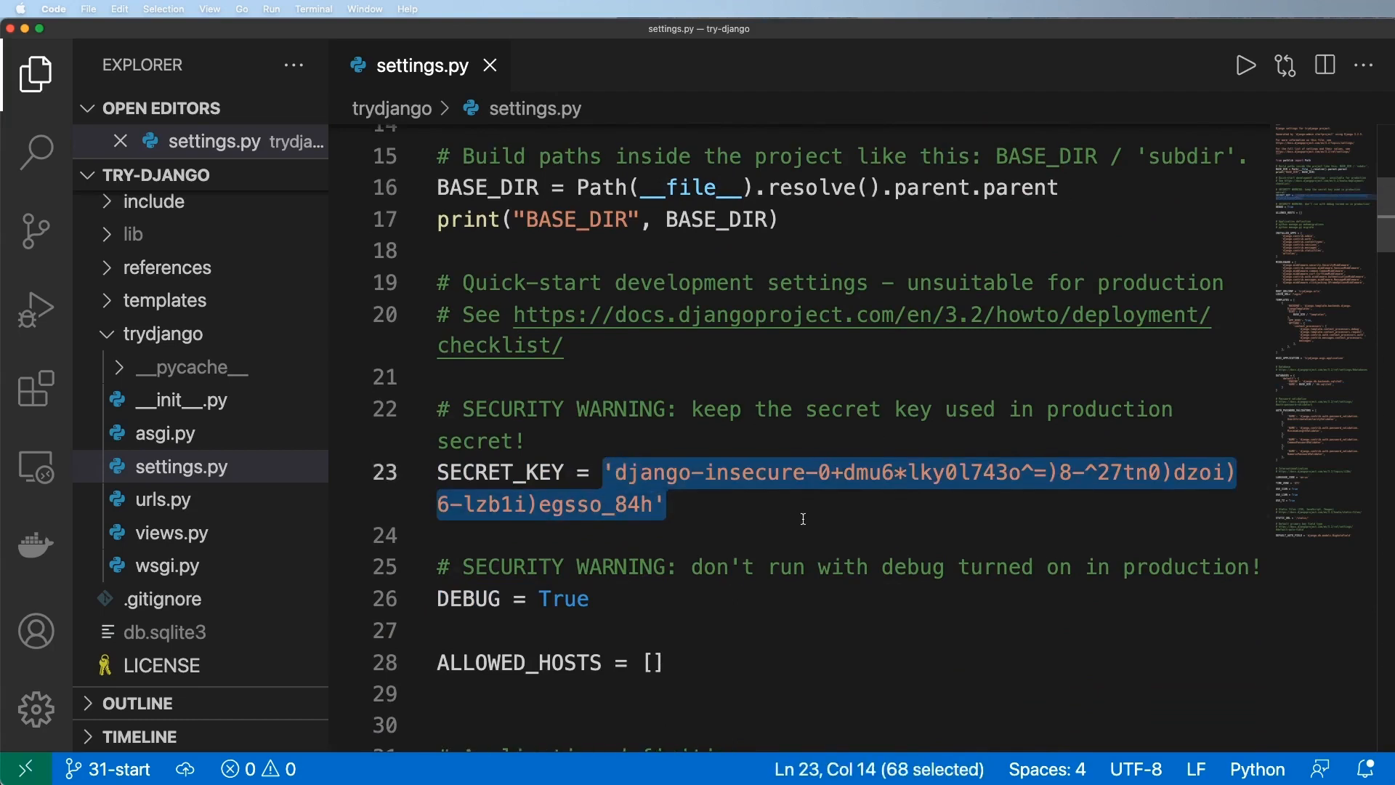
{"action": "mouse_move", "coordinate": [786, 517]}
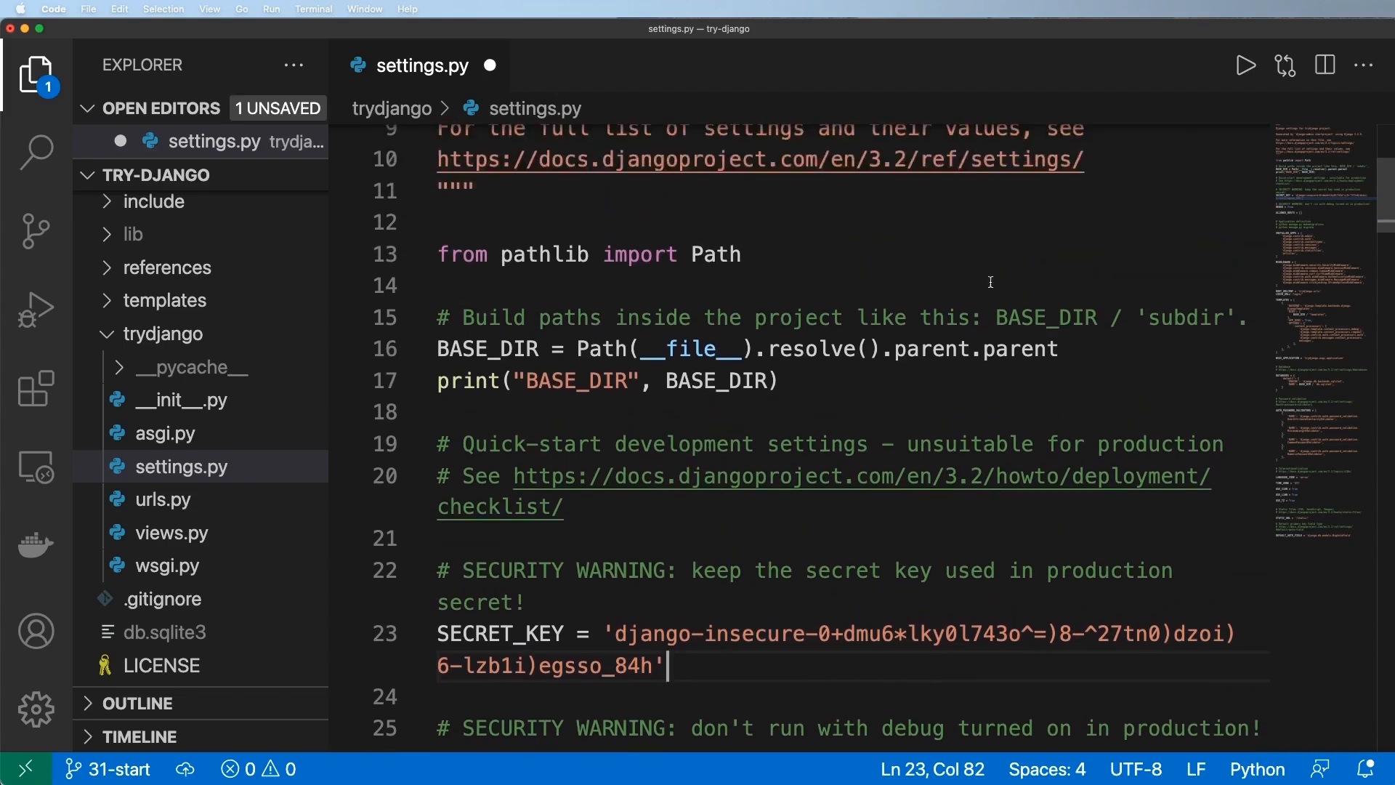
{"action": "key", "text": "Enter"}
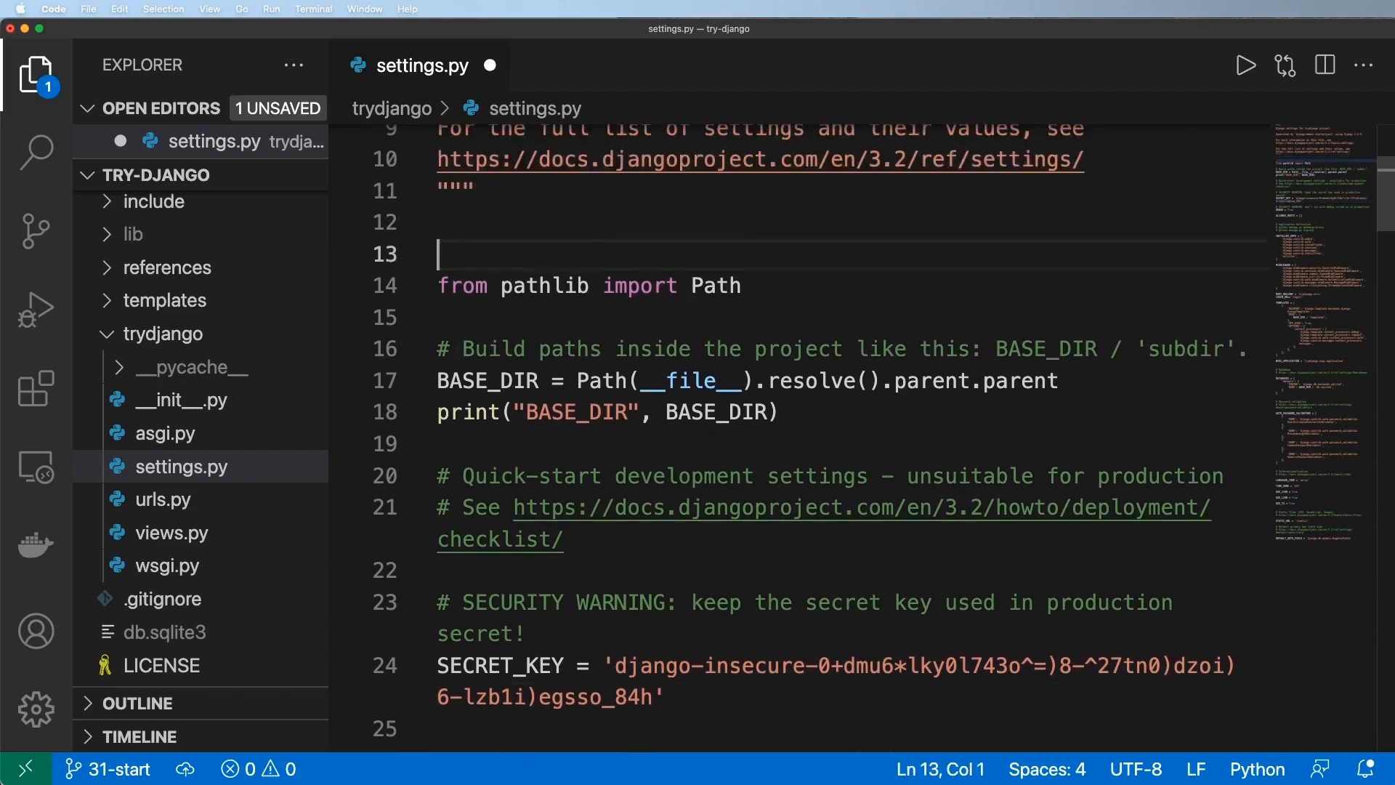
{"action": "type", "text": "import os"}
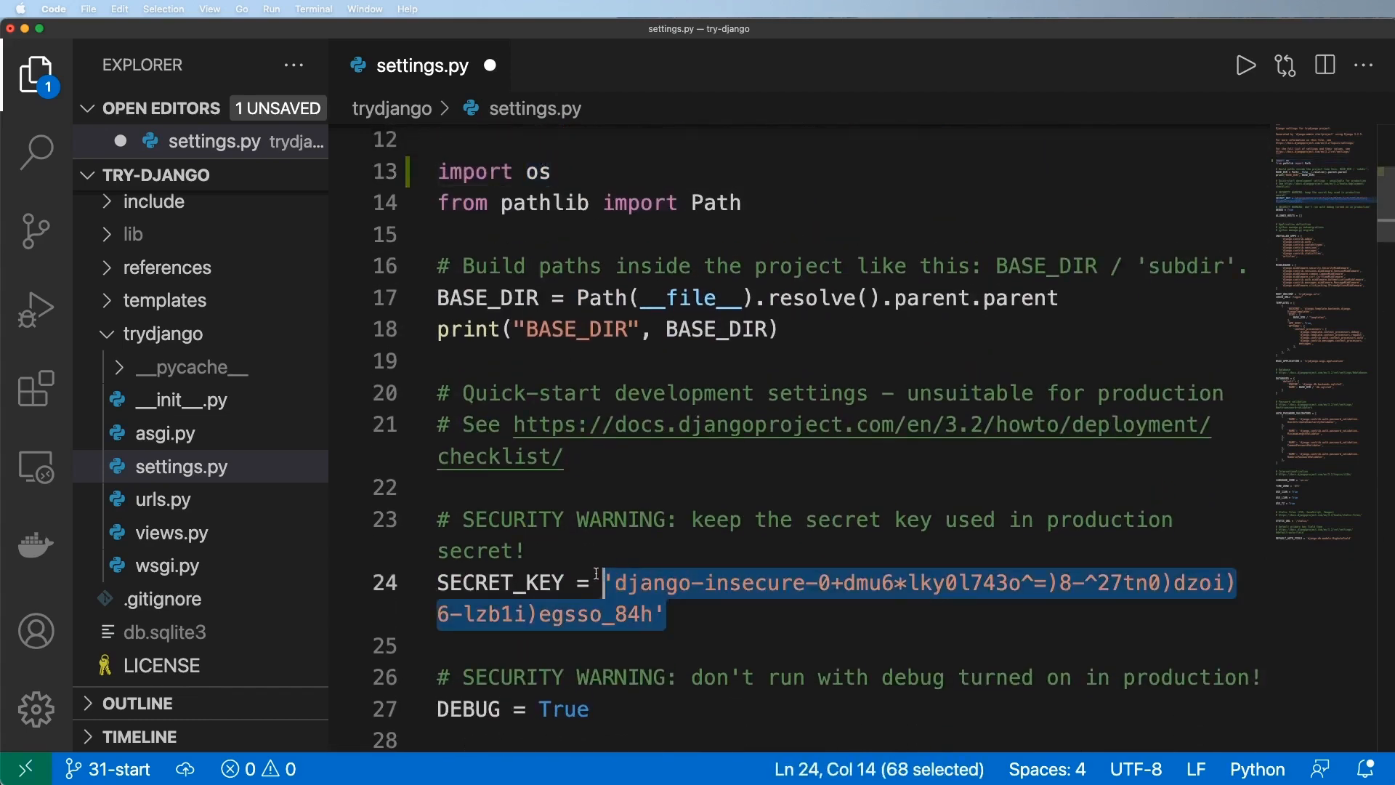
Step: Change SECRET_KEY to os.environ.get('SECRET_KEY') with the old key as fallback
{"action": "type", "text": "os.environ.get(\""}
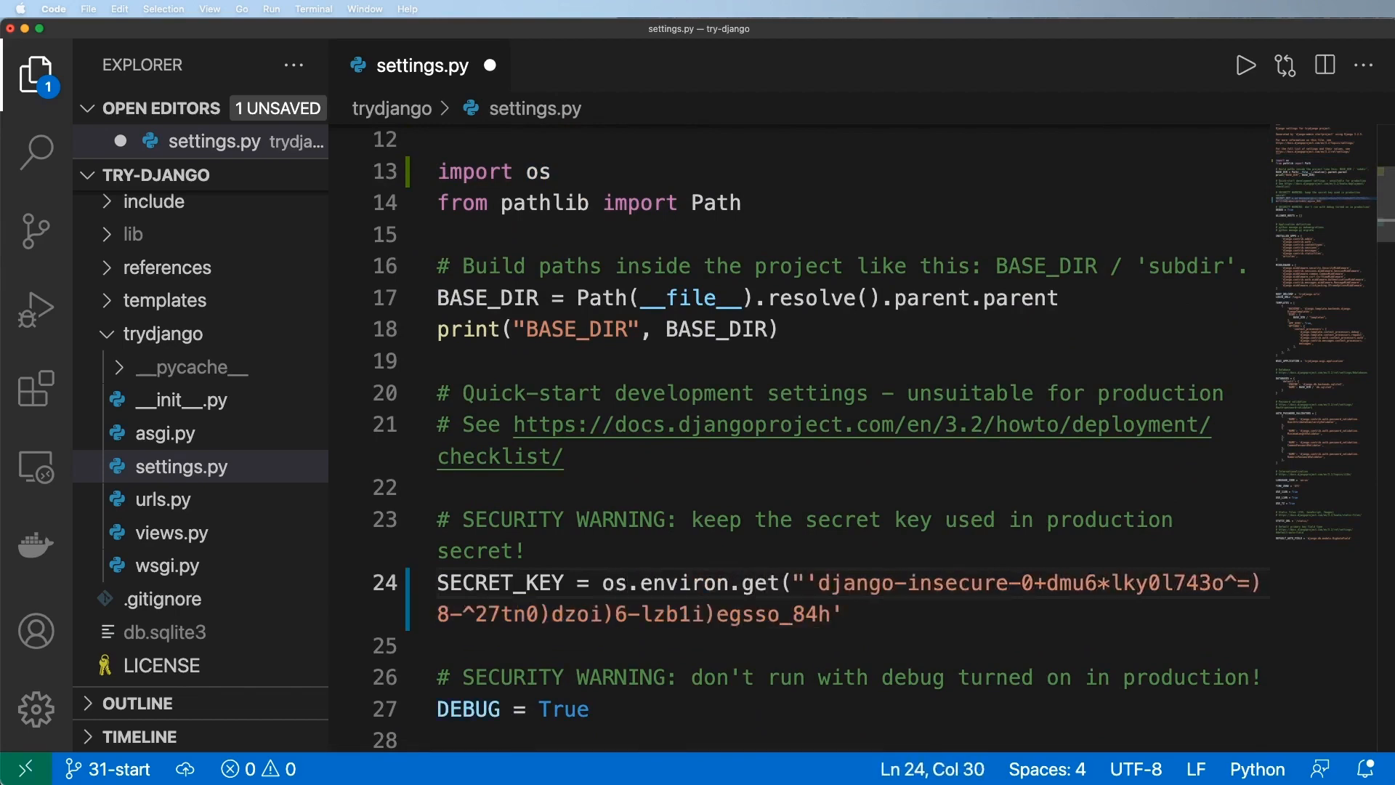
{"action": "type", "text": "SECRE"}
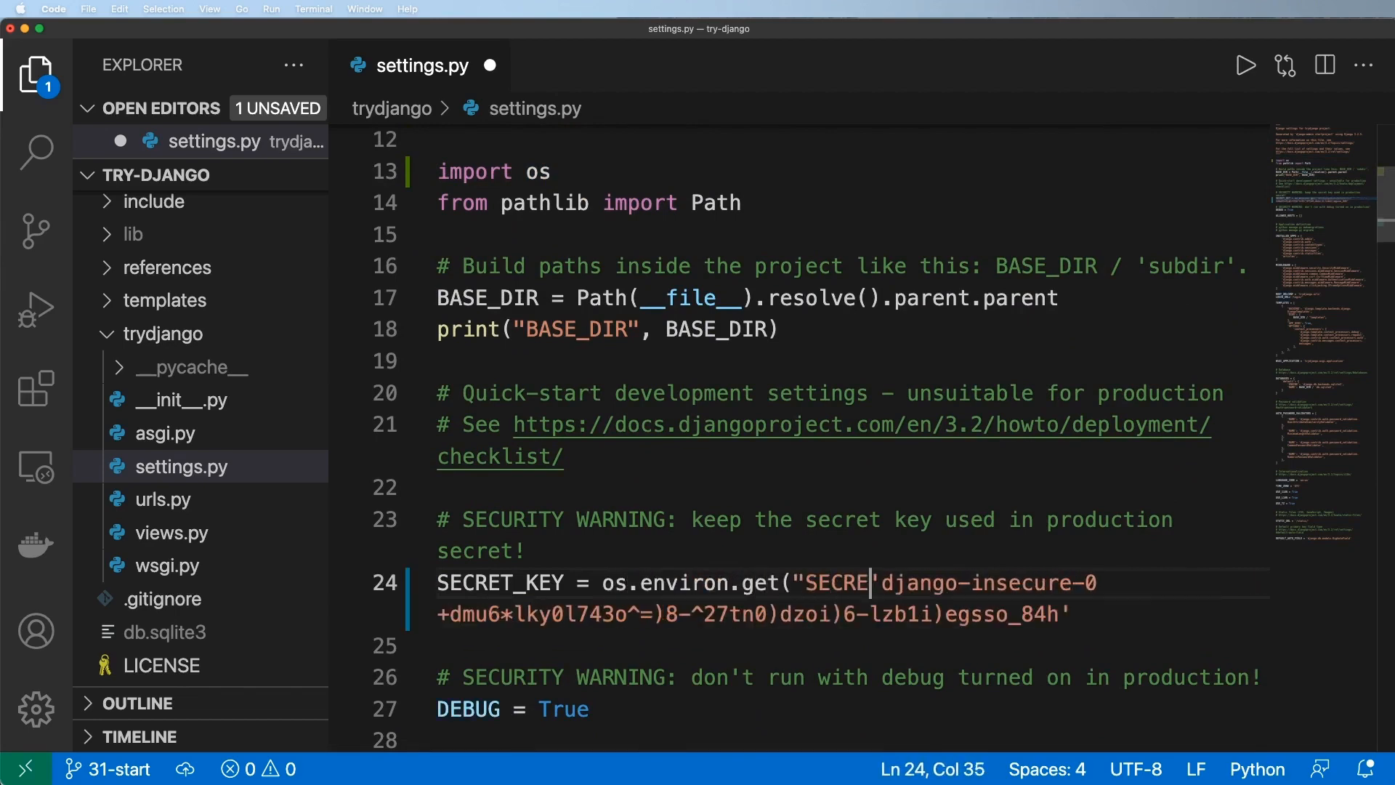
{"action": "type", "text": "T_KEY\","}
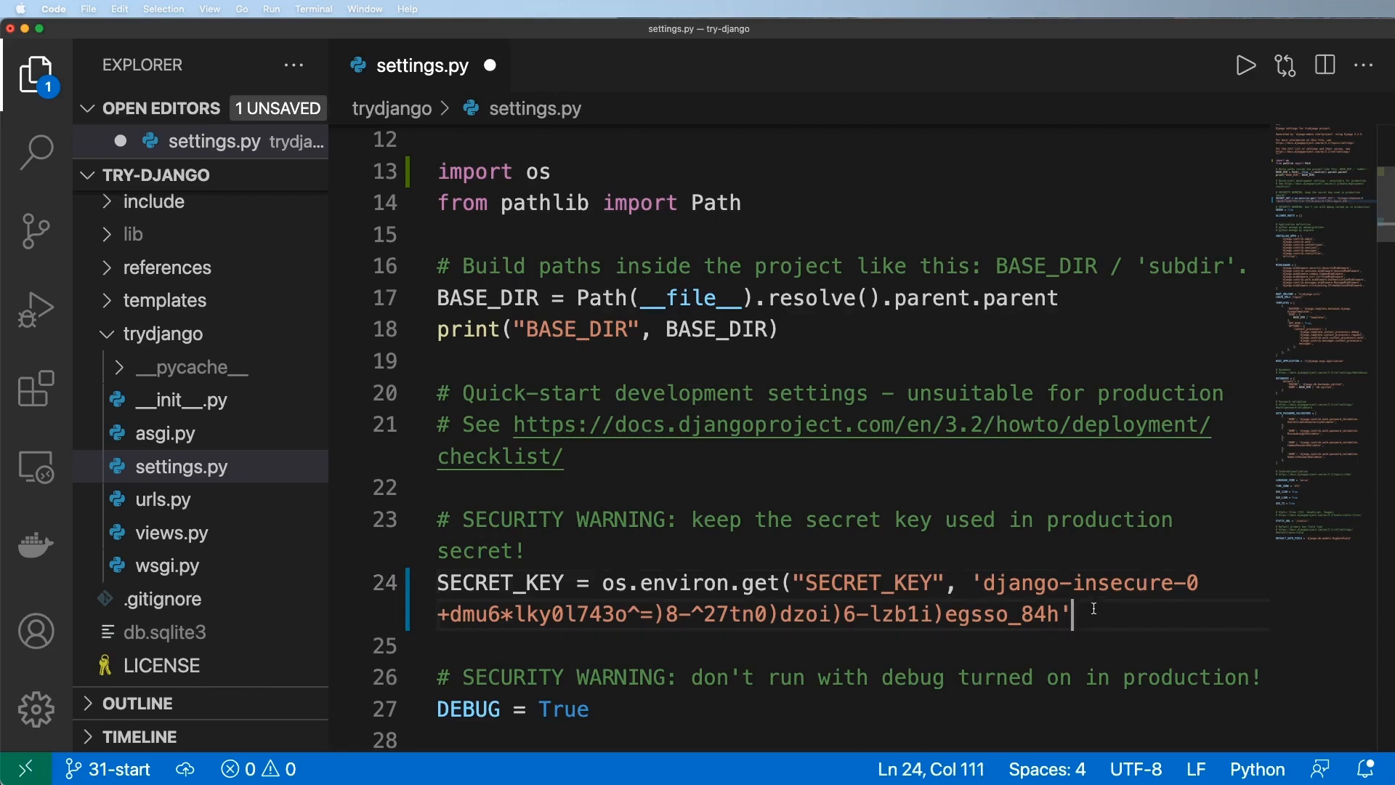
{"action": "double_click", "coordinate": [868, 583]}
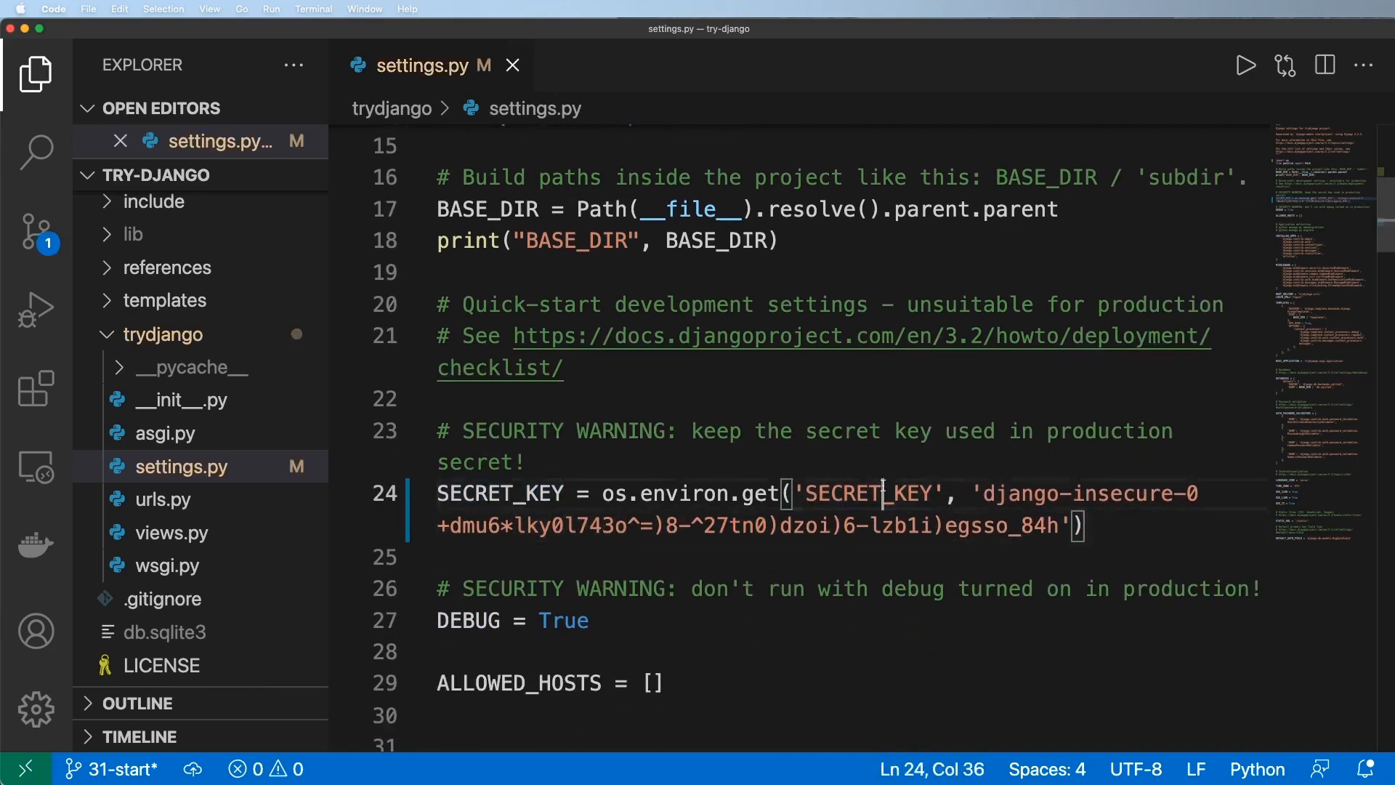
{"action": "double_click", "coordinate": [868, 493]}
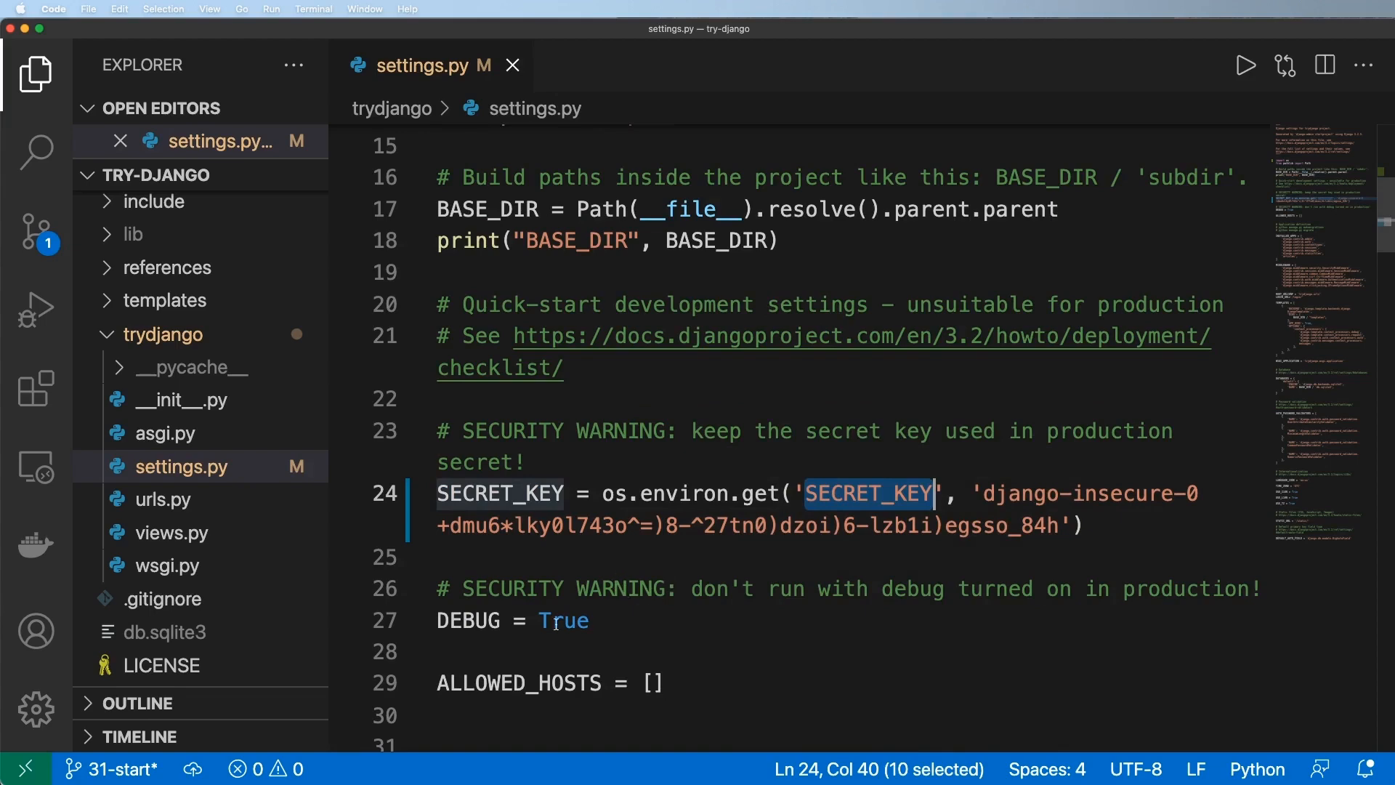
Step: Replace DEBUG's True with str(os.environ.get('DEBUG')) == "1" plus comment # 1 == True
{"action": "double_click", "coordinate": [561, 620]}
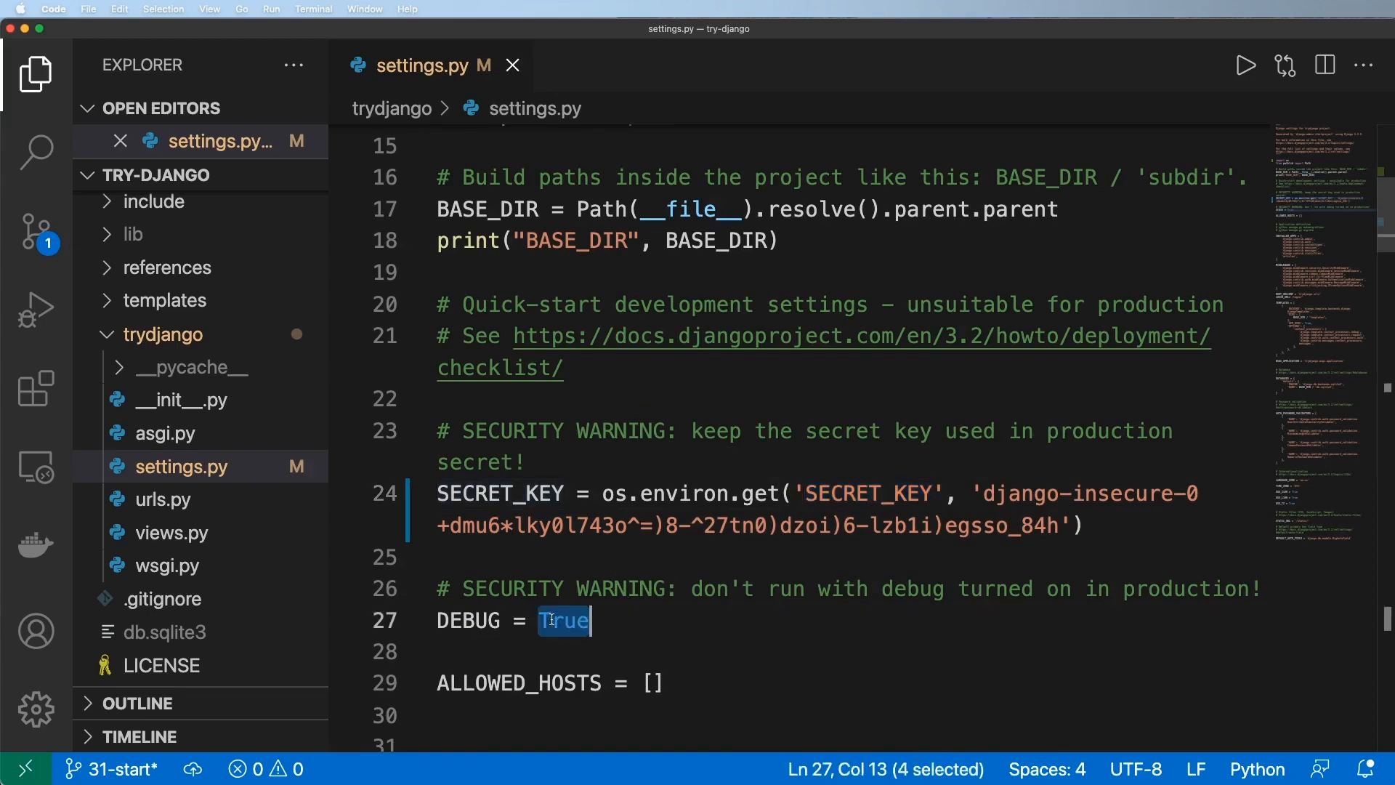
{"action": "type", "text": "os.environ.get(\""}
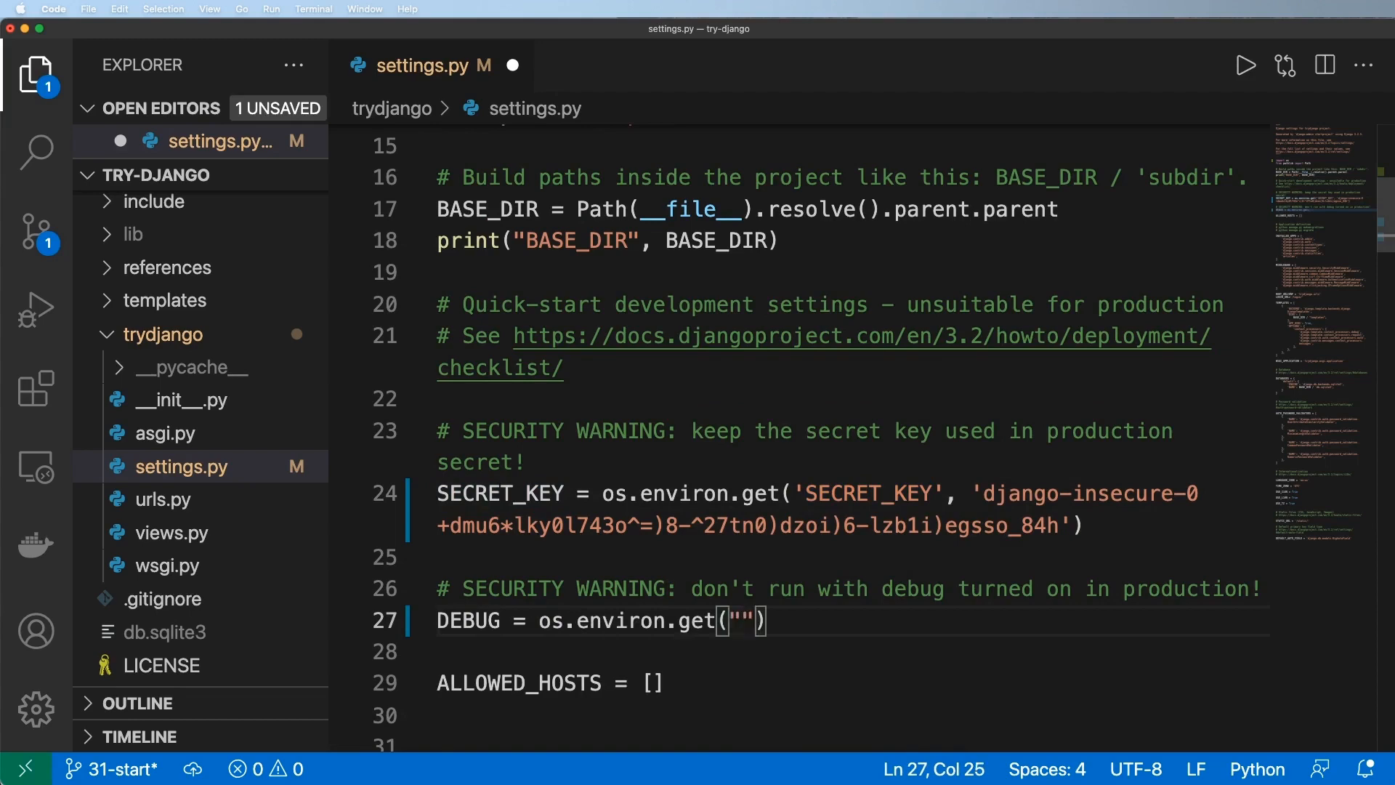
{"action": "type", "text": "DEBUG'"}
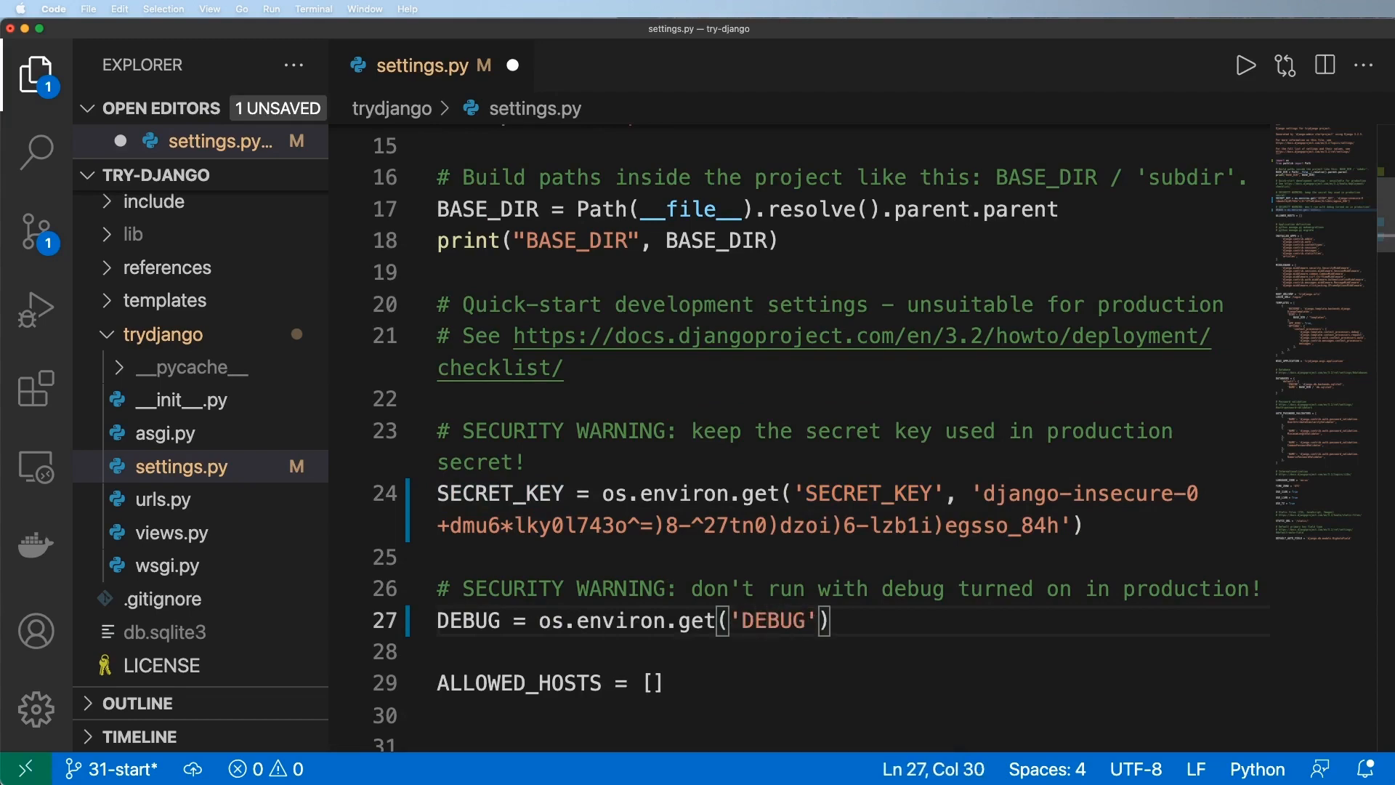
{"action": "type", "text": "=="}
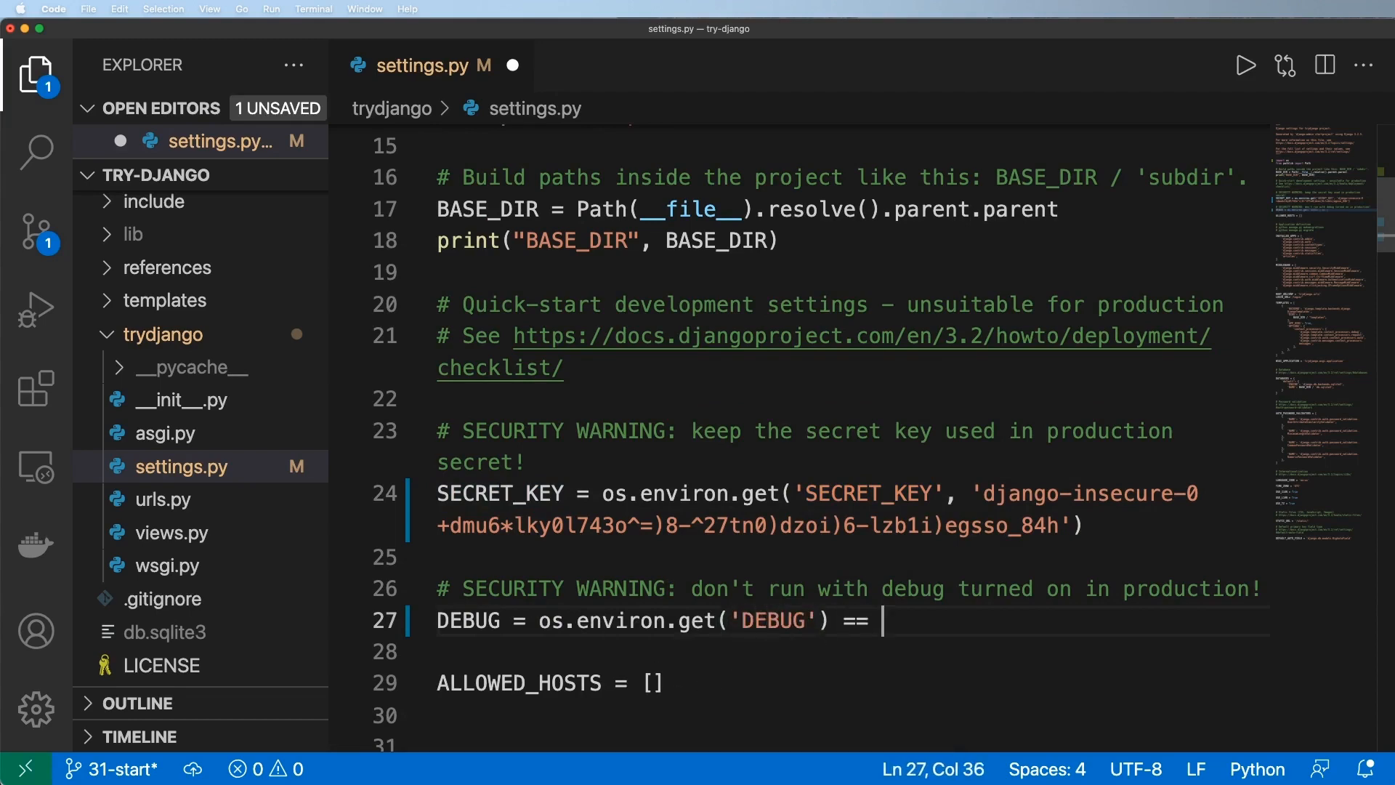
{"action": "type", "text": "\"1\" #"}
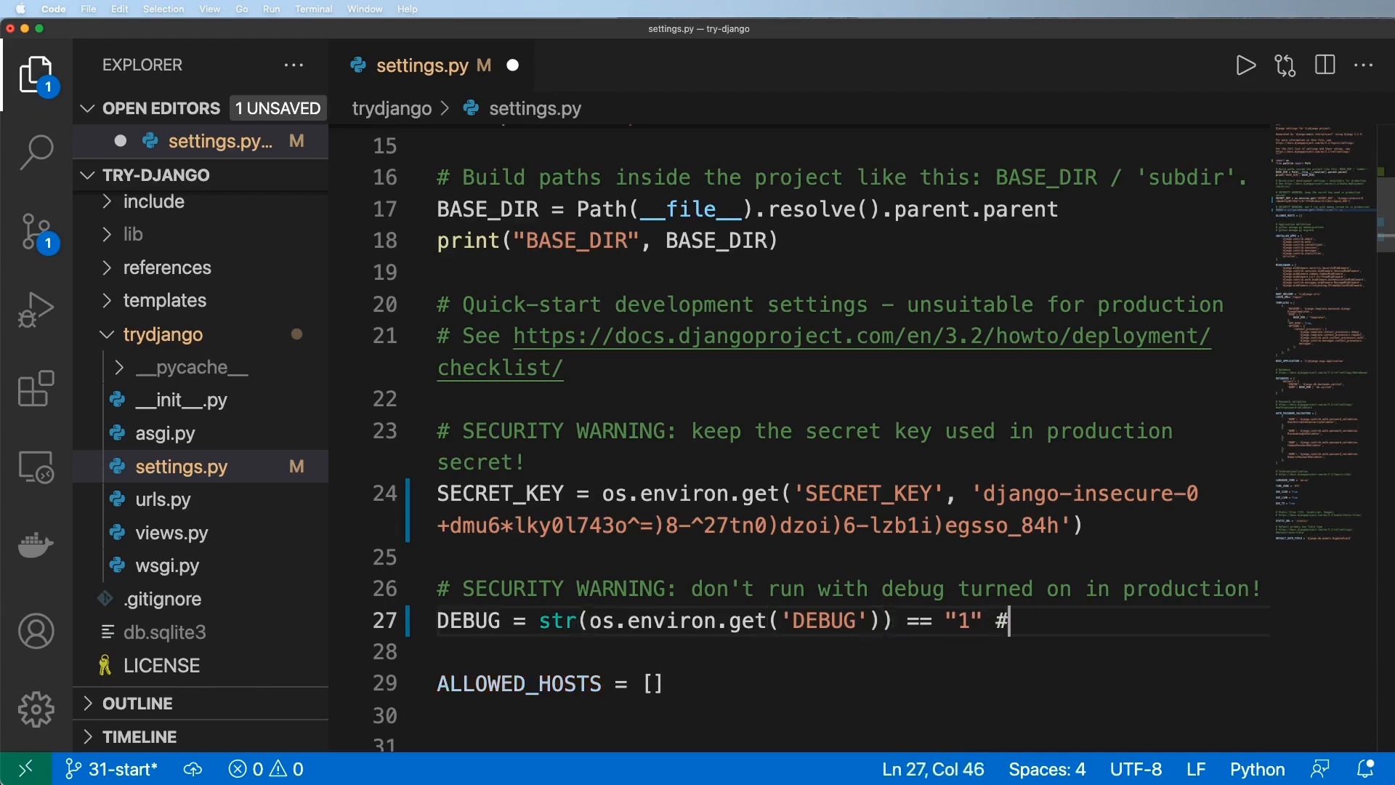
{"action": "type", "text": "1 =="}
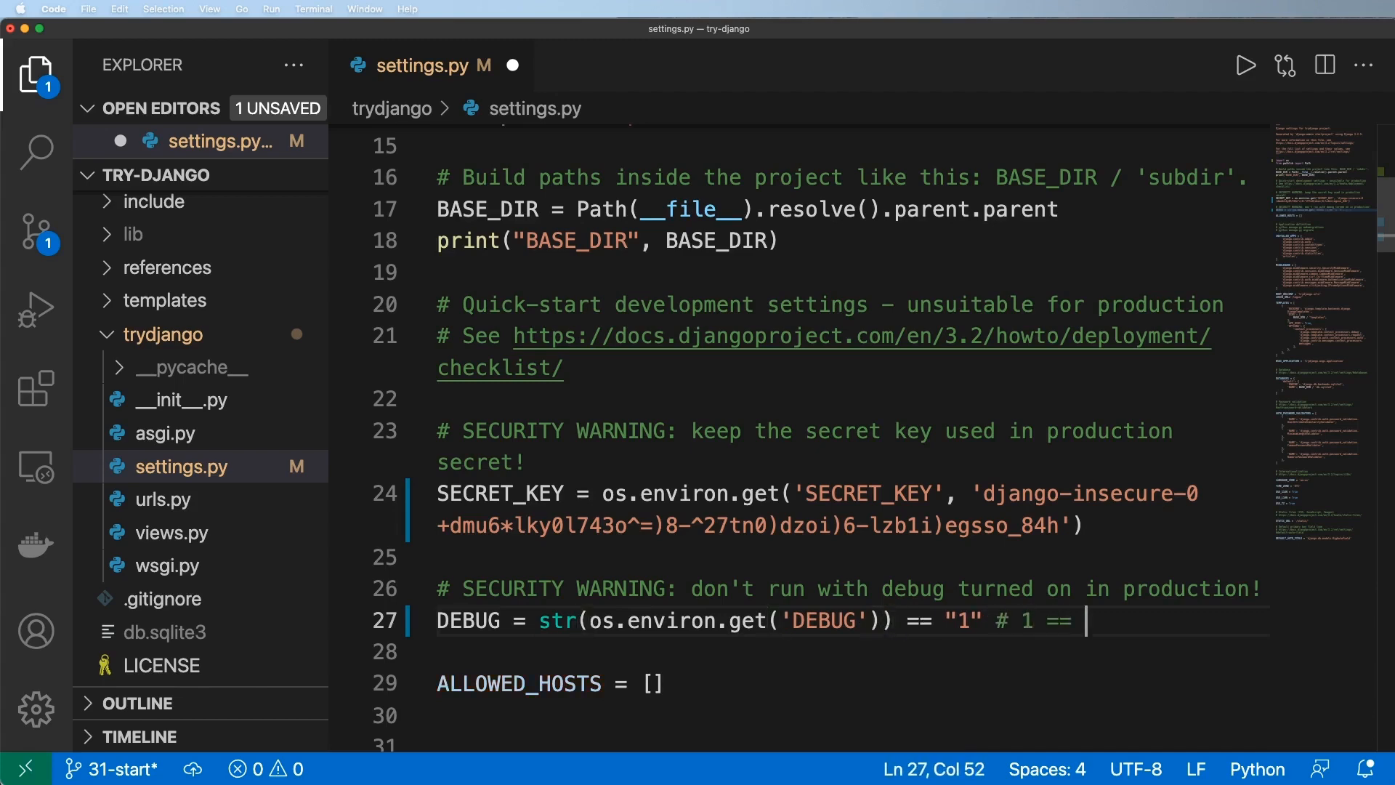
{"action": "type", "text": "True"}
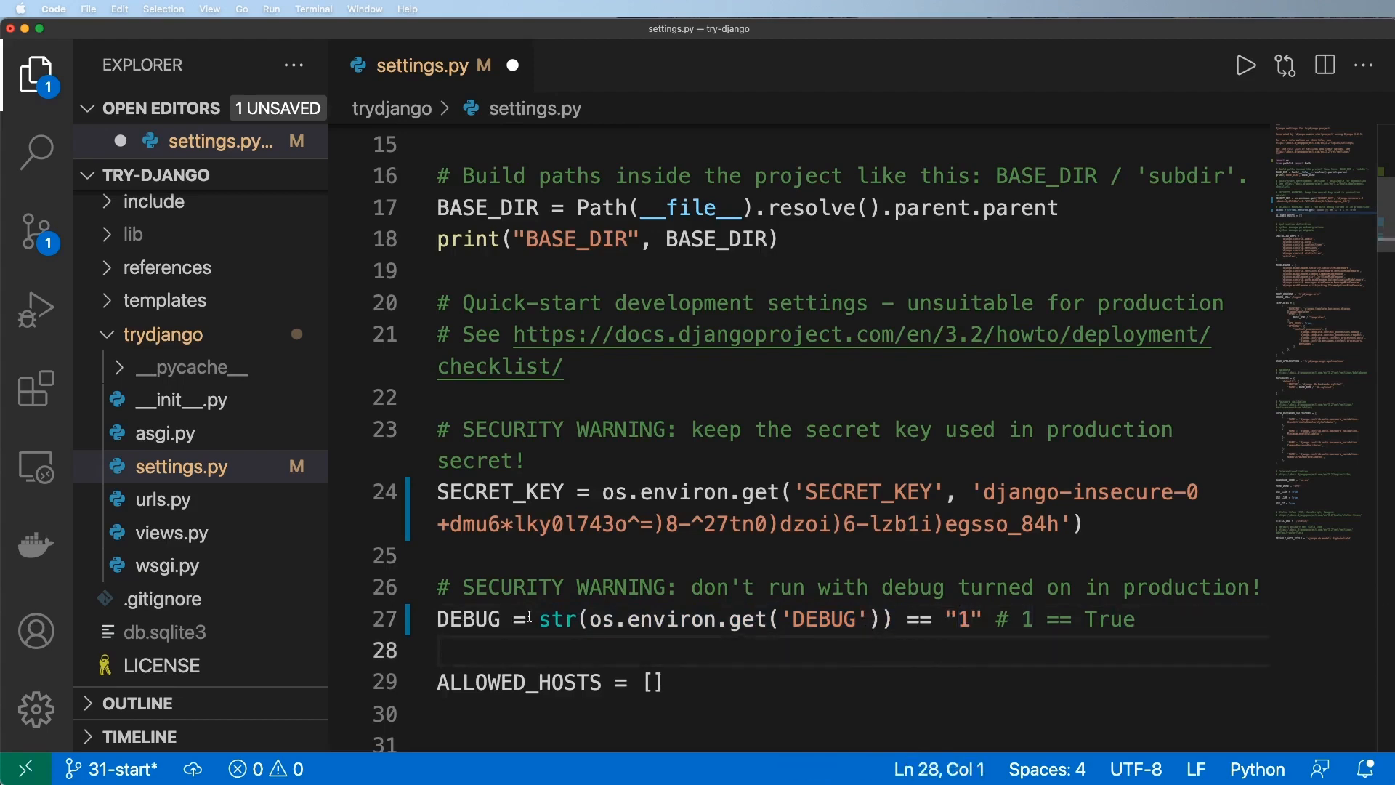
{"action": "left_click_drag", "start_coordinate": [540, 620], "coordinate": [972, 619]}
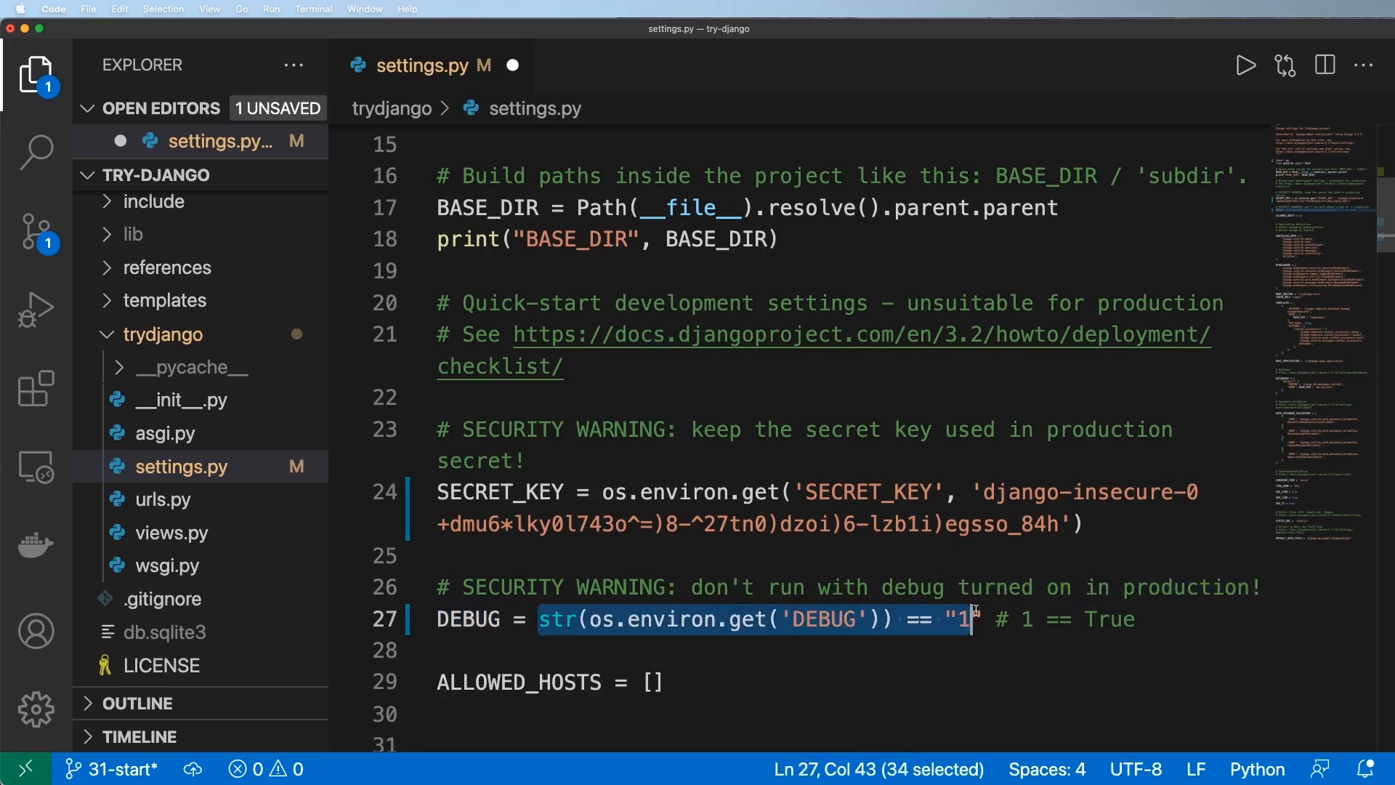
{"action": "left_click", "coordinate": [856, 491]}
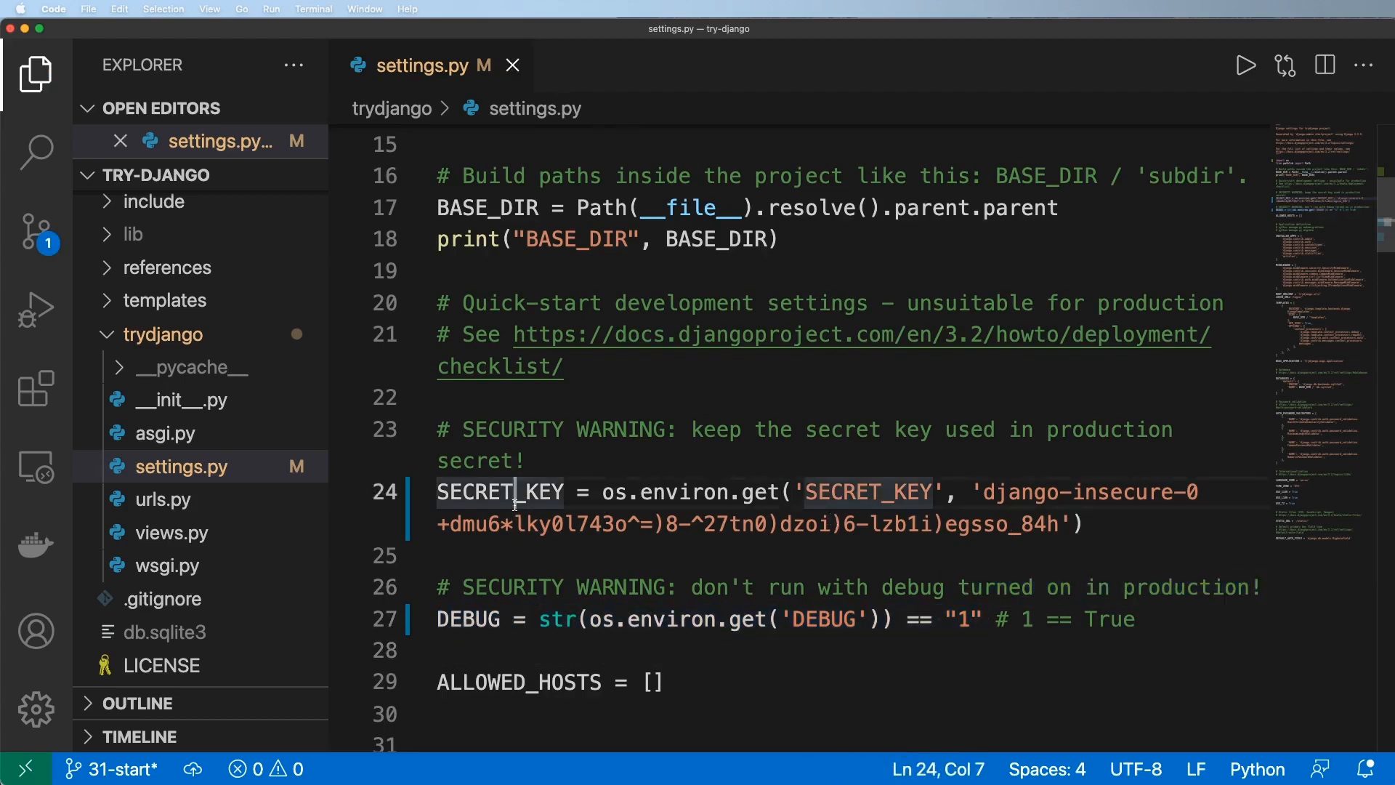
Step: Add print(SECRET_KEY), run the server, and override SECRET_KEY with None and DEBUG with True
{"action": "type", "text": "print()"}
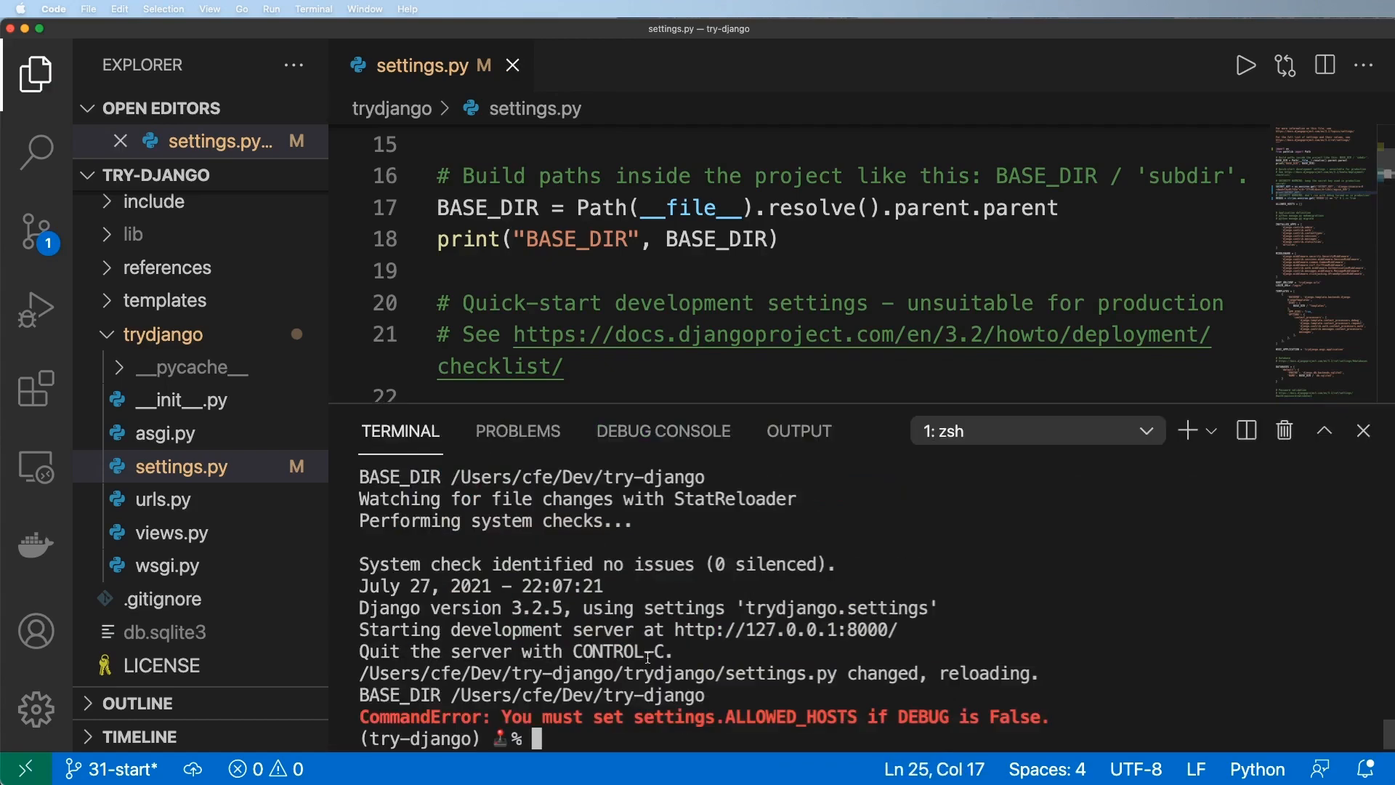
{"action": "type", "text": "python manage.py runserver"}
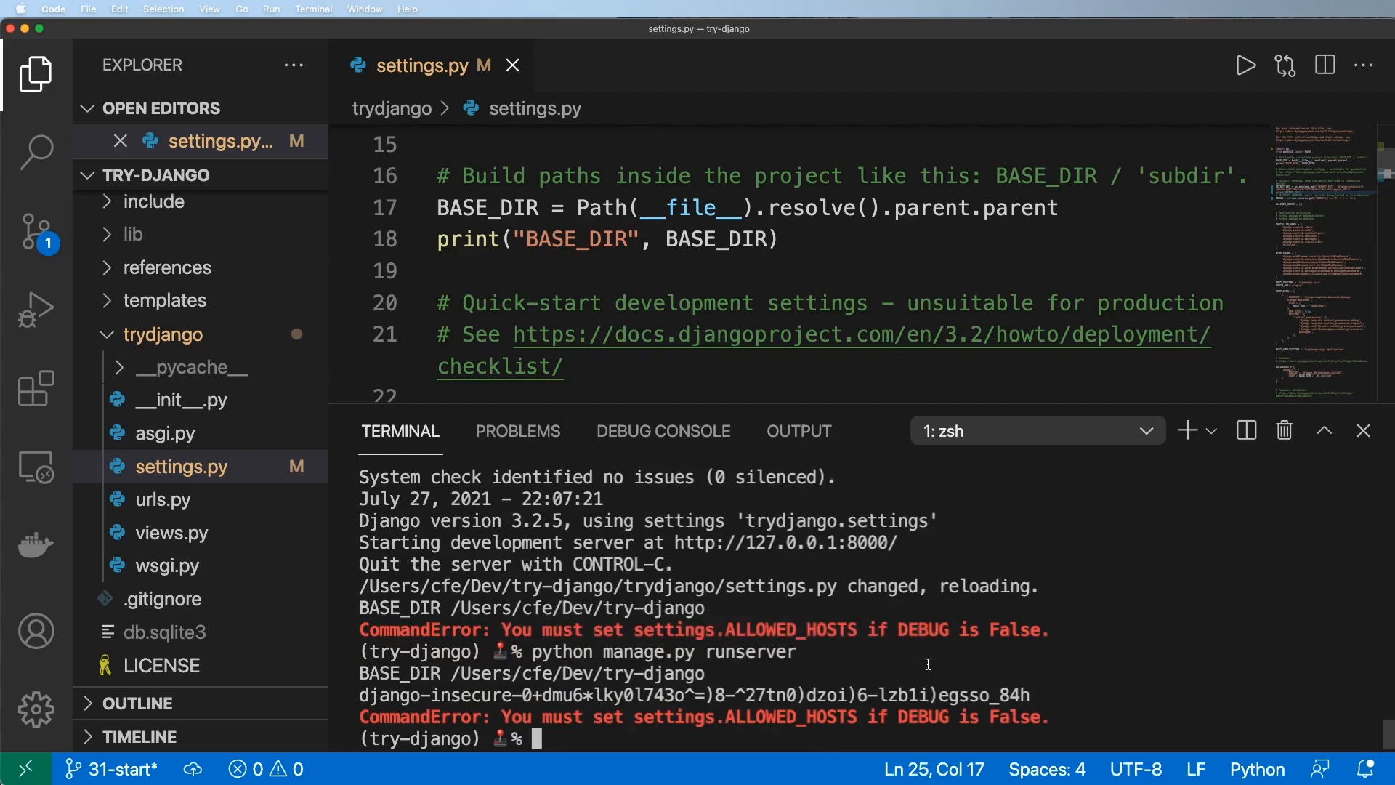
{"action": "mouse_move", "coordinate": [893, 672]}
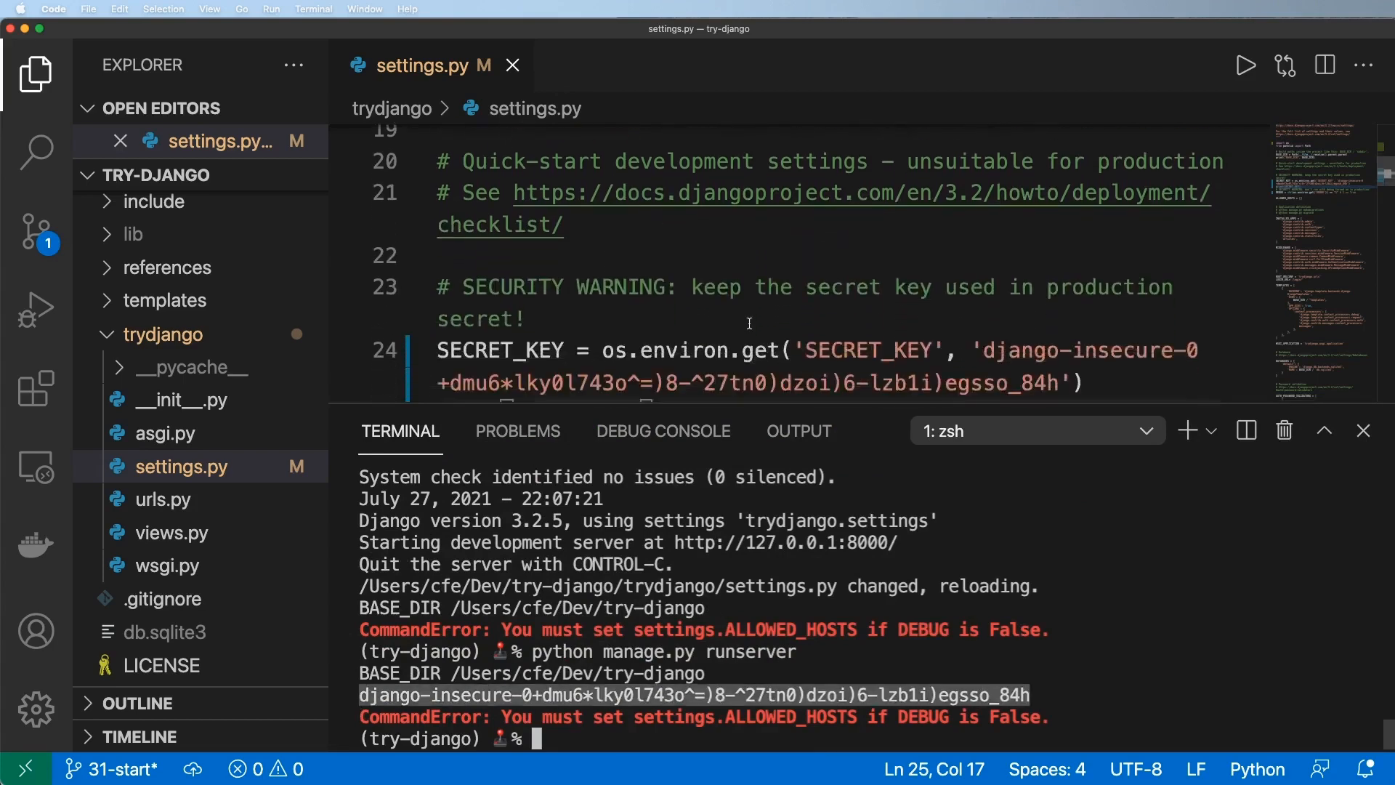
{"action": "type", "text": "print(SECRET_KEY)"}
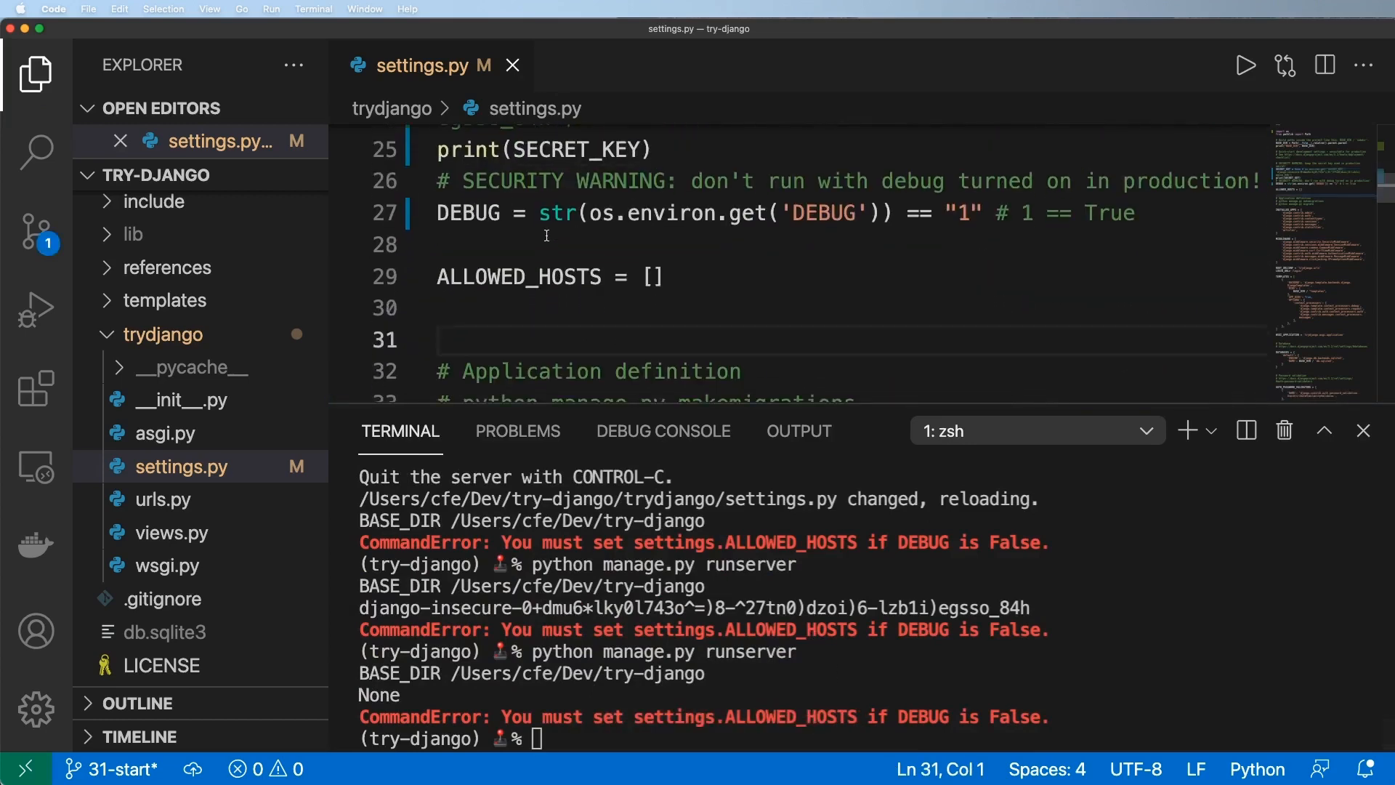
{"action": "type", "text": "True #"}
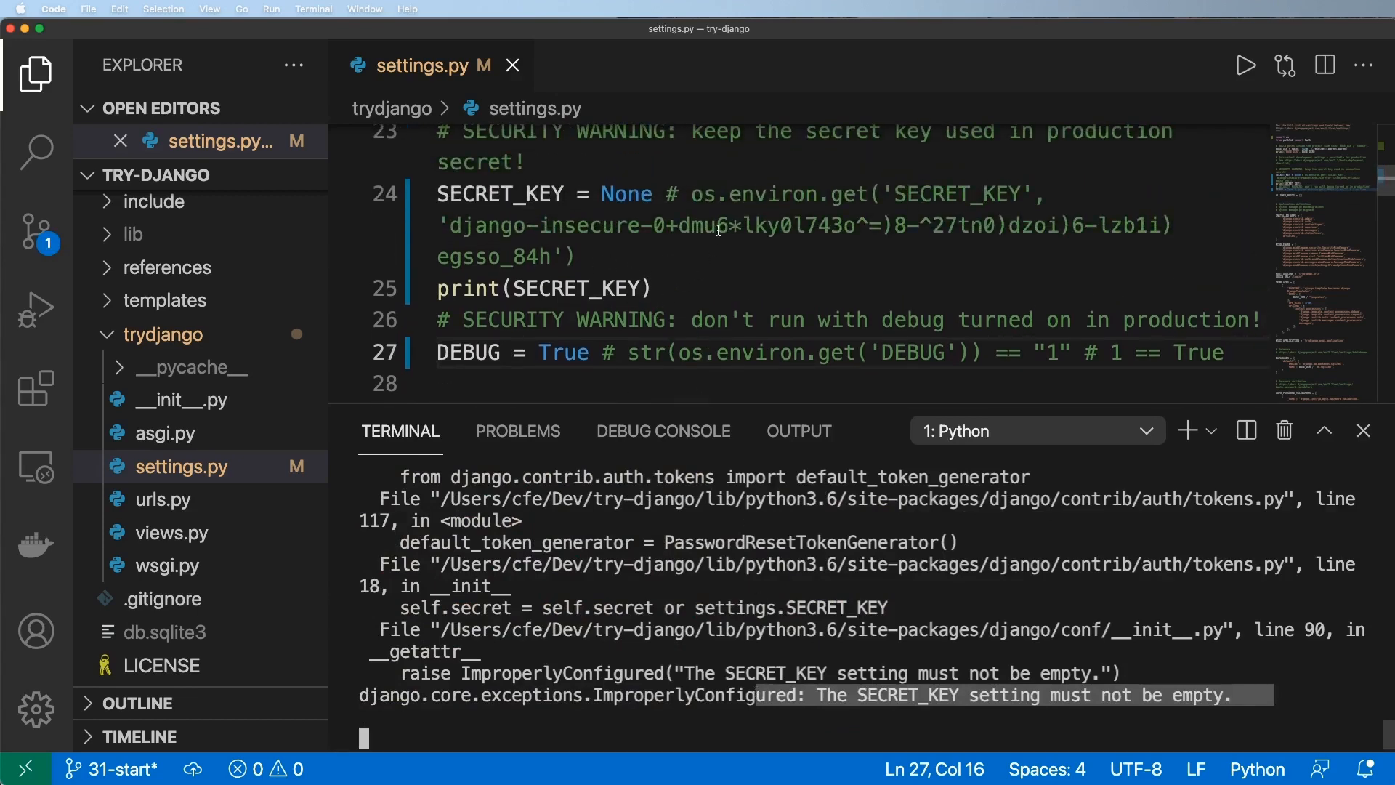
Step: Remove the None placeholder, the debug print line and the forced True value
{"action": "double_click", "coordinate": [626, 194]}
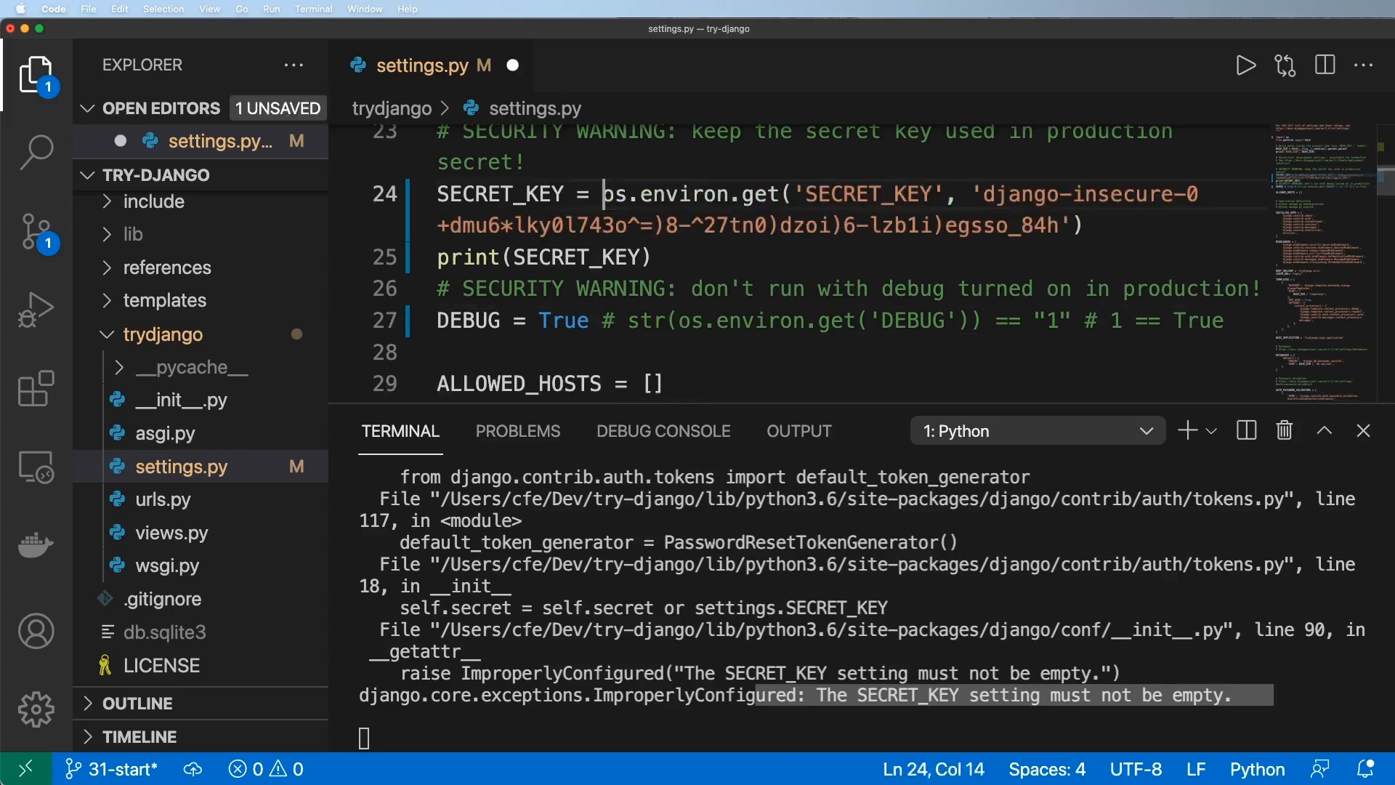
{"action": "left_click_drag", "start_coordinate": [603, 194], "coordinate": [650, 257]}
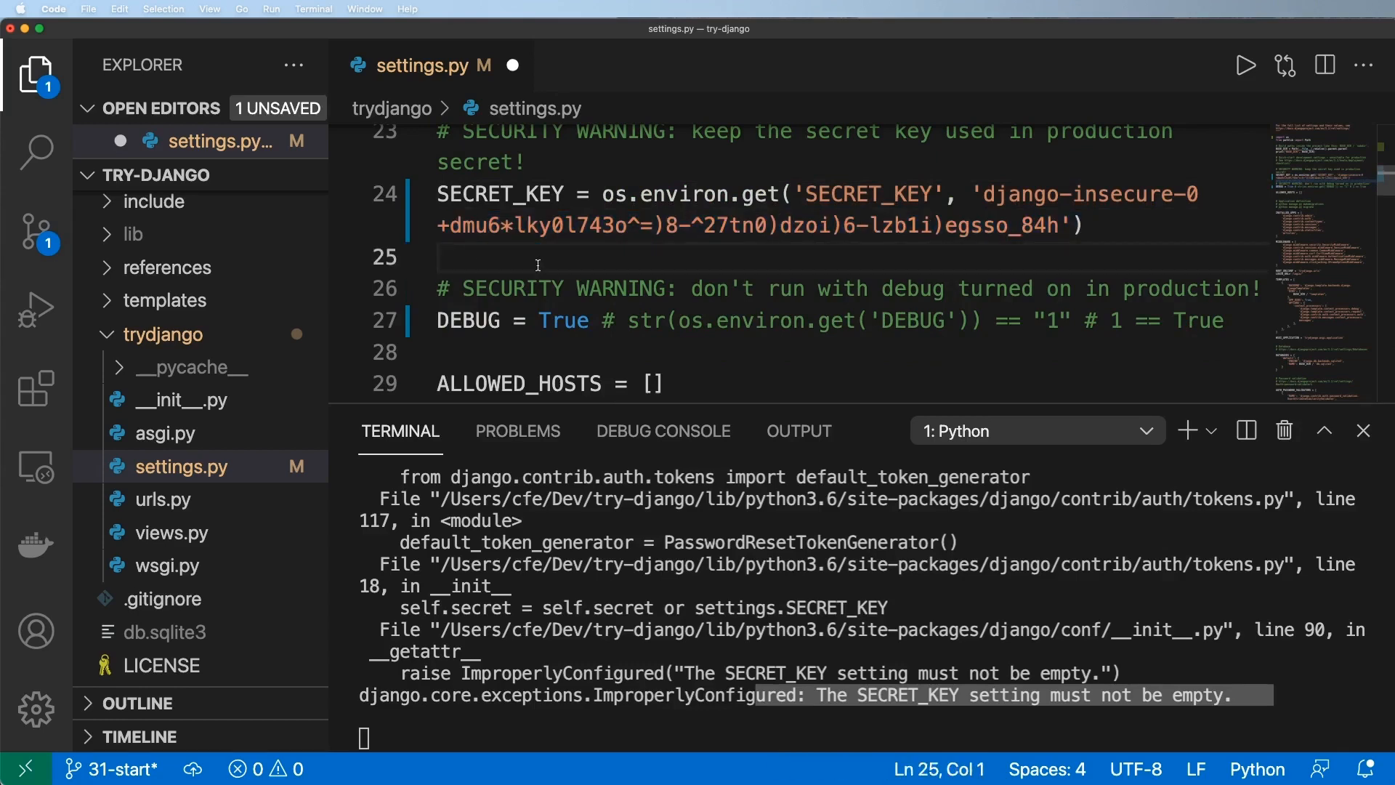
{"action": "double_click", "coordinate": [564, 320]}
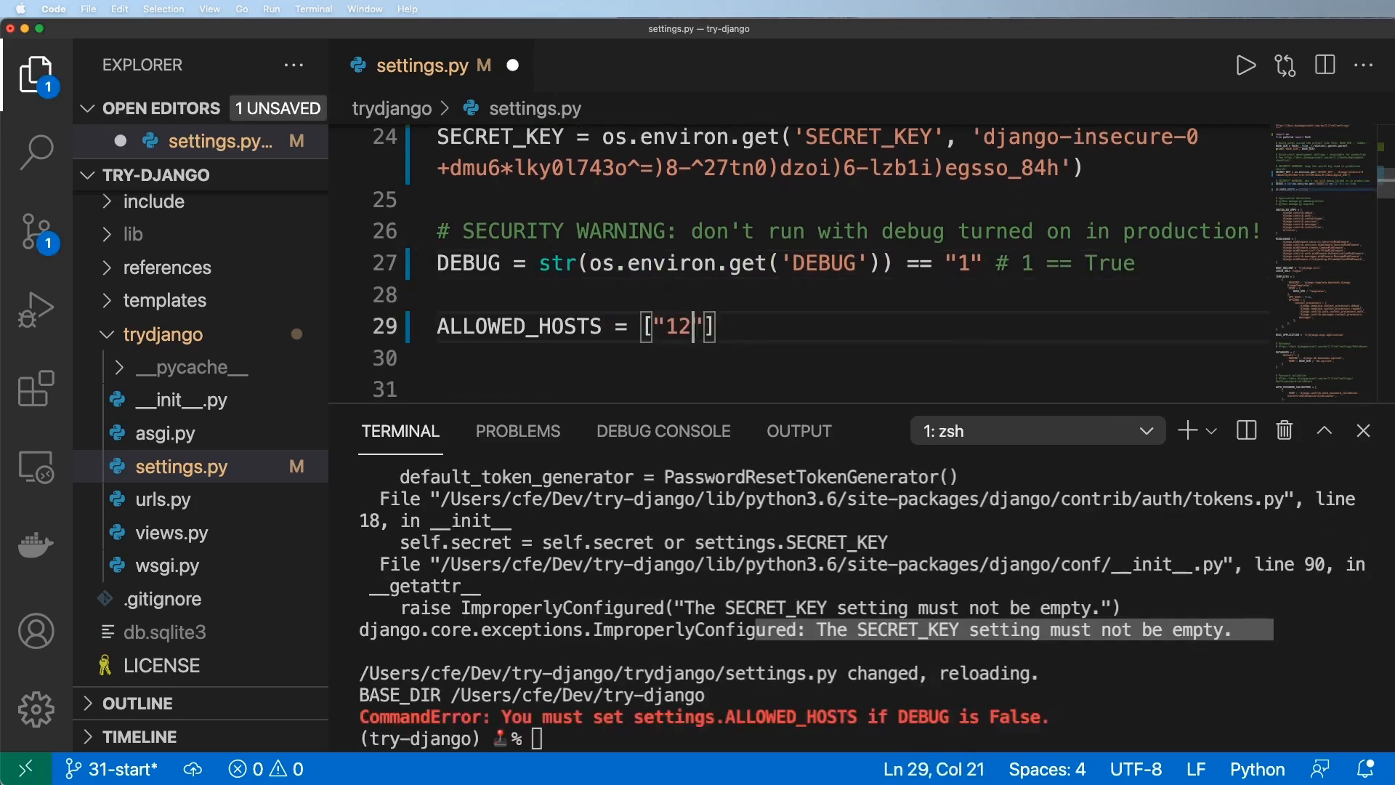
Step: Set ALLOWED_HOSTS to '127.0.0.1' and 'localhost'
{"action": "type", "text": "7.0.0.1"}
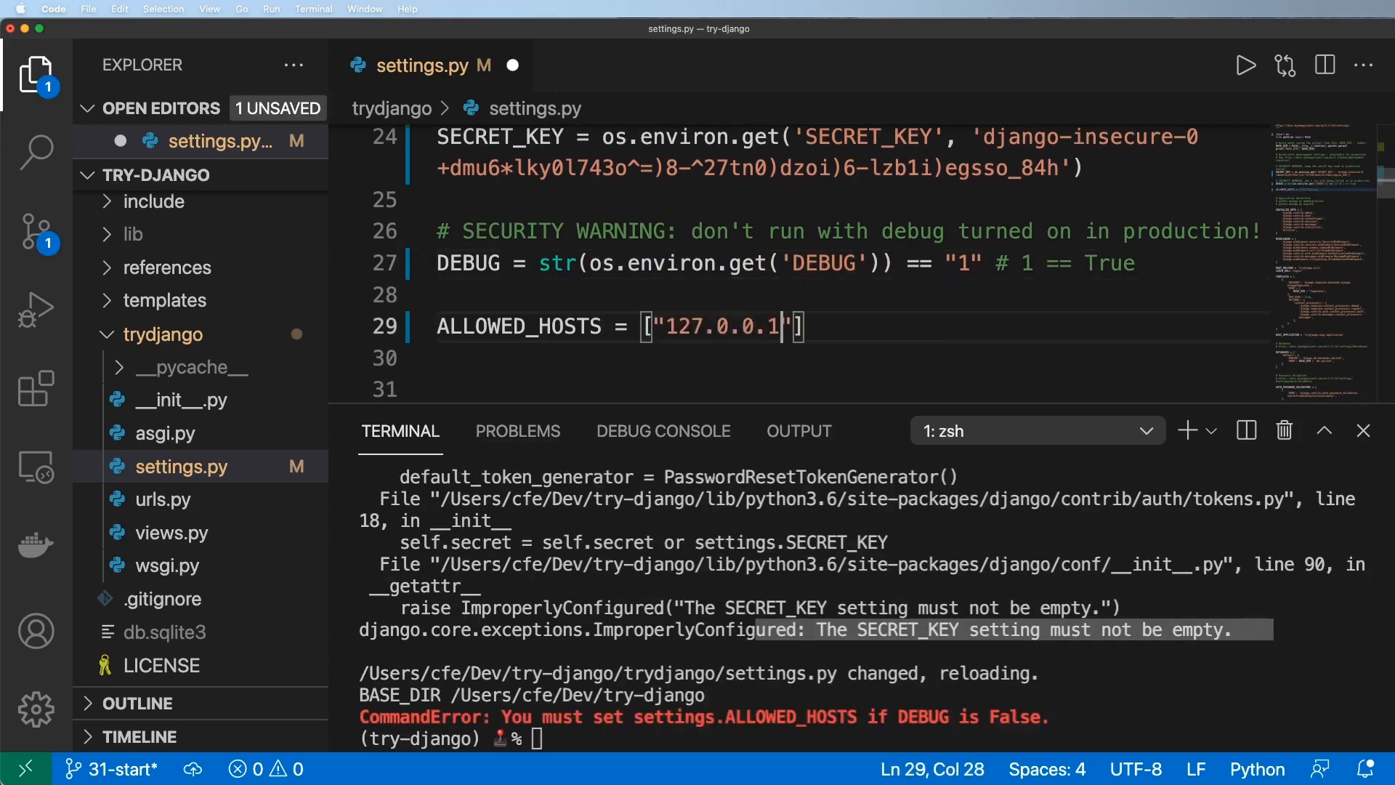
{"action": "key", "text": "Right"}
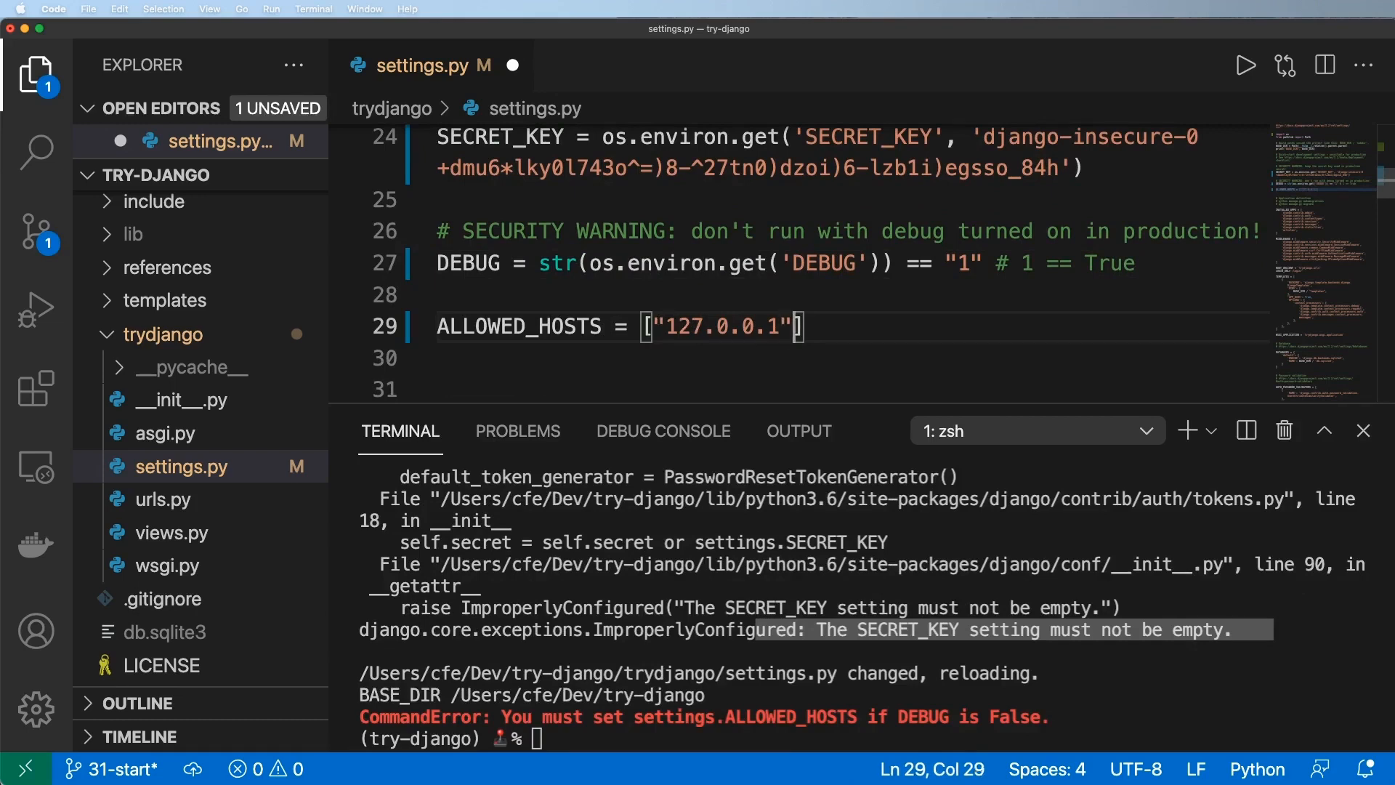
{"action": "type", "text": ", '"}
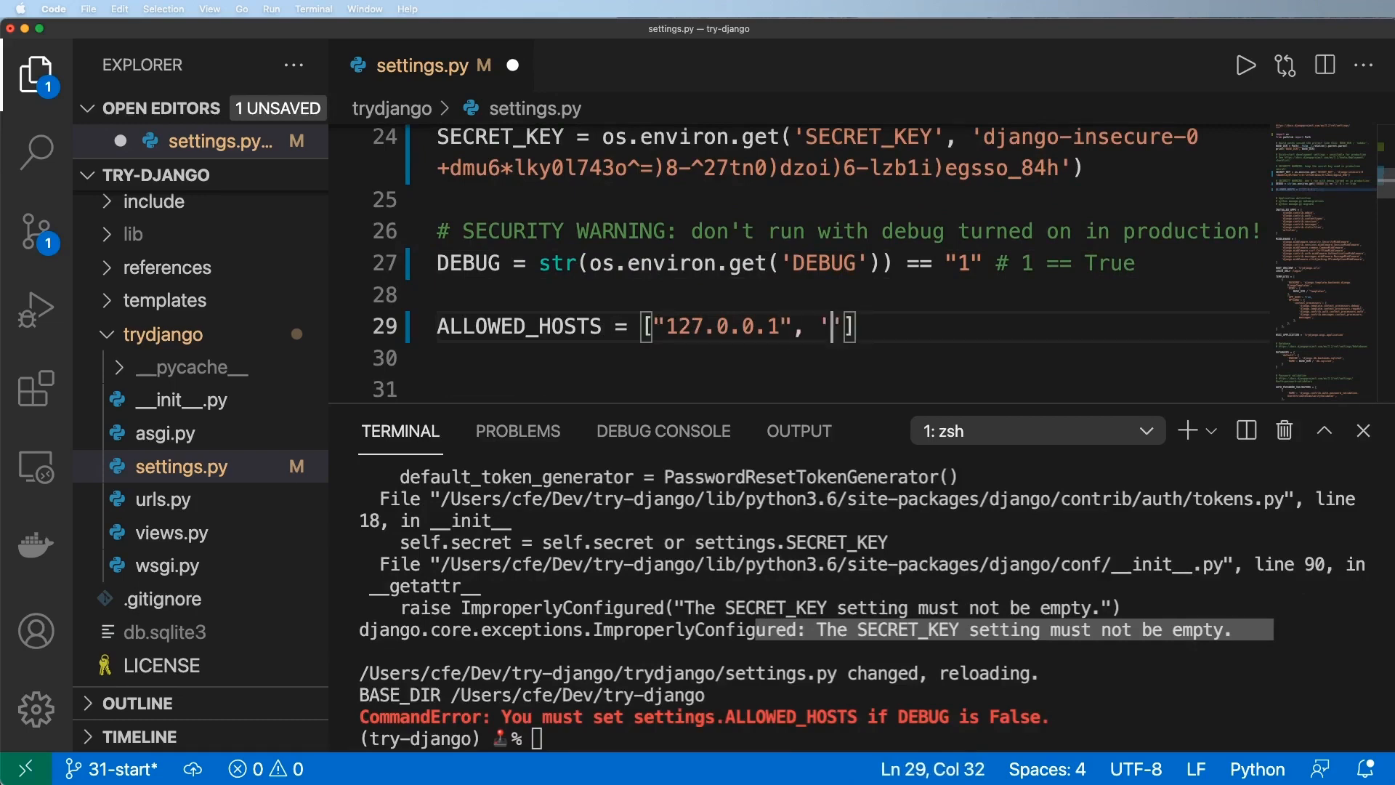
{"action": "type", "text": "localhost"}
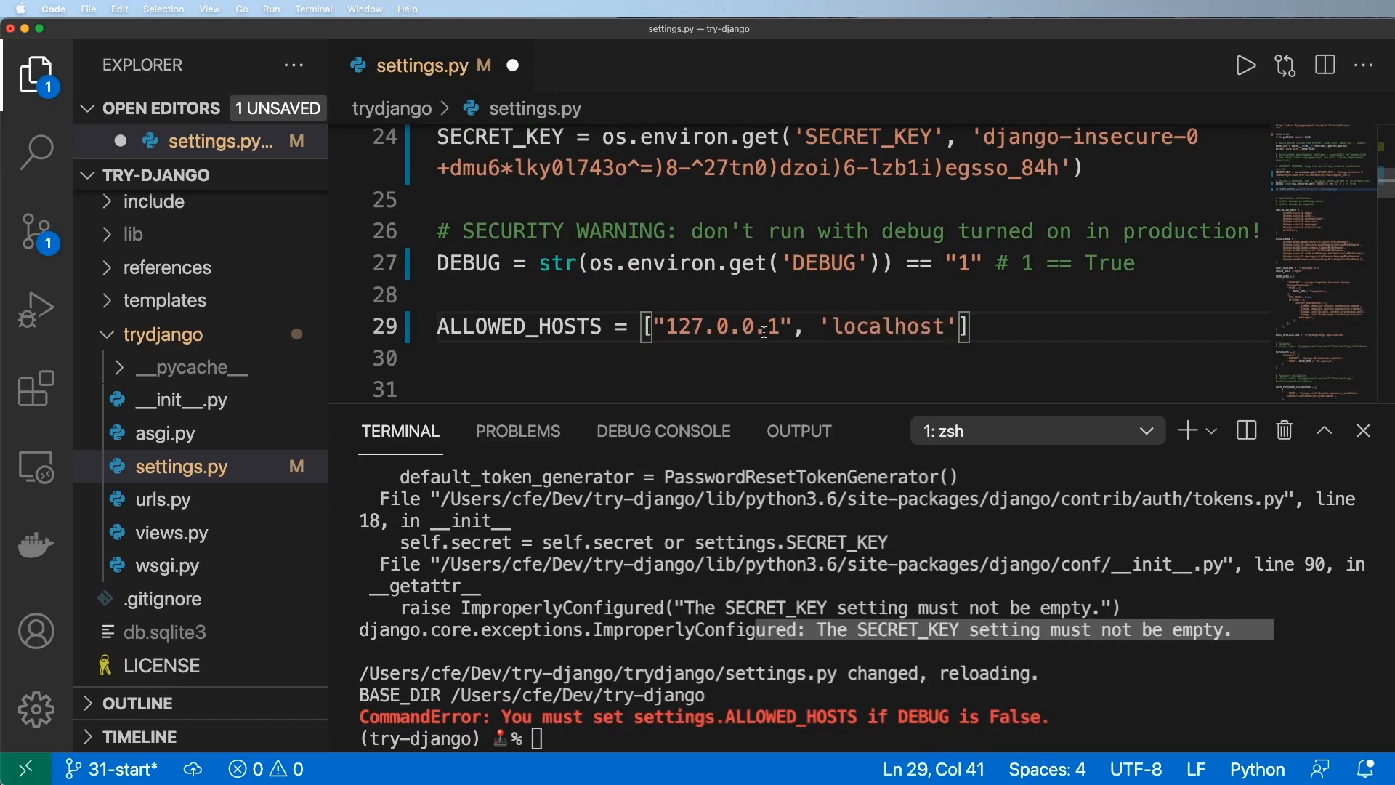
Step: Save settings.py and rerun python manage.py runserver in the terminal
{"action": "key", "text": "Backspace"}
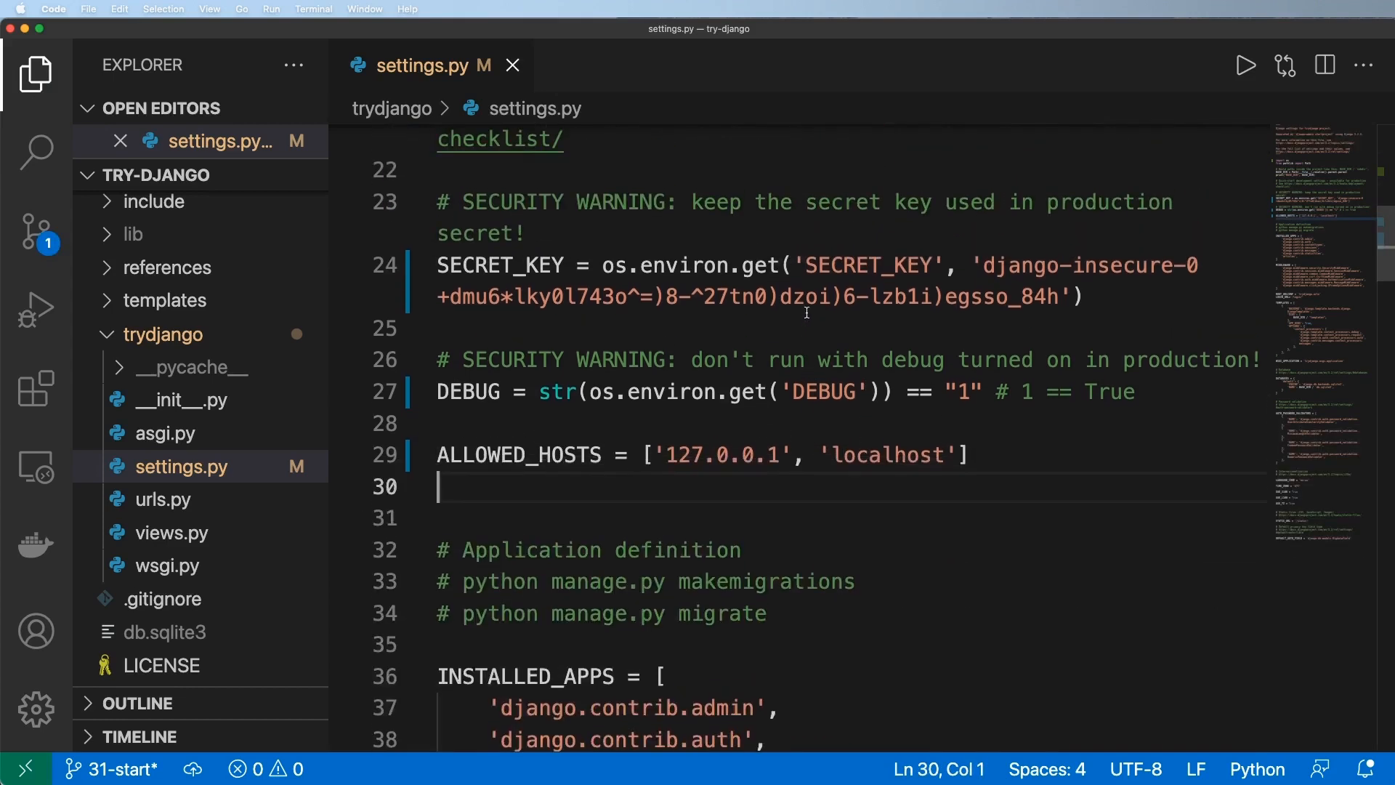
{"action": "left_click", "coordinate": [598, 455]}
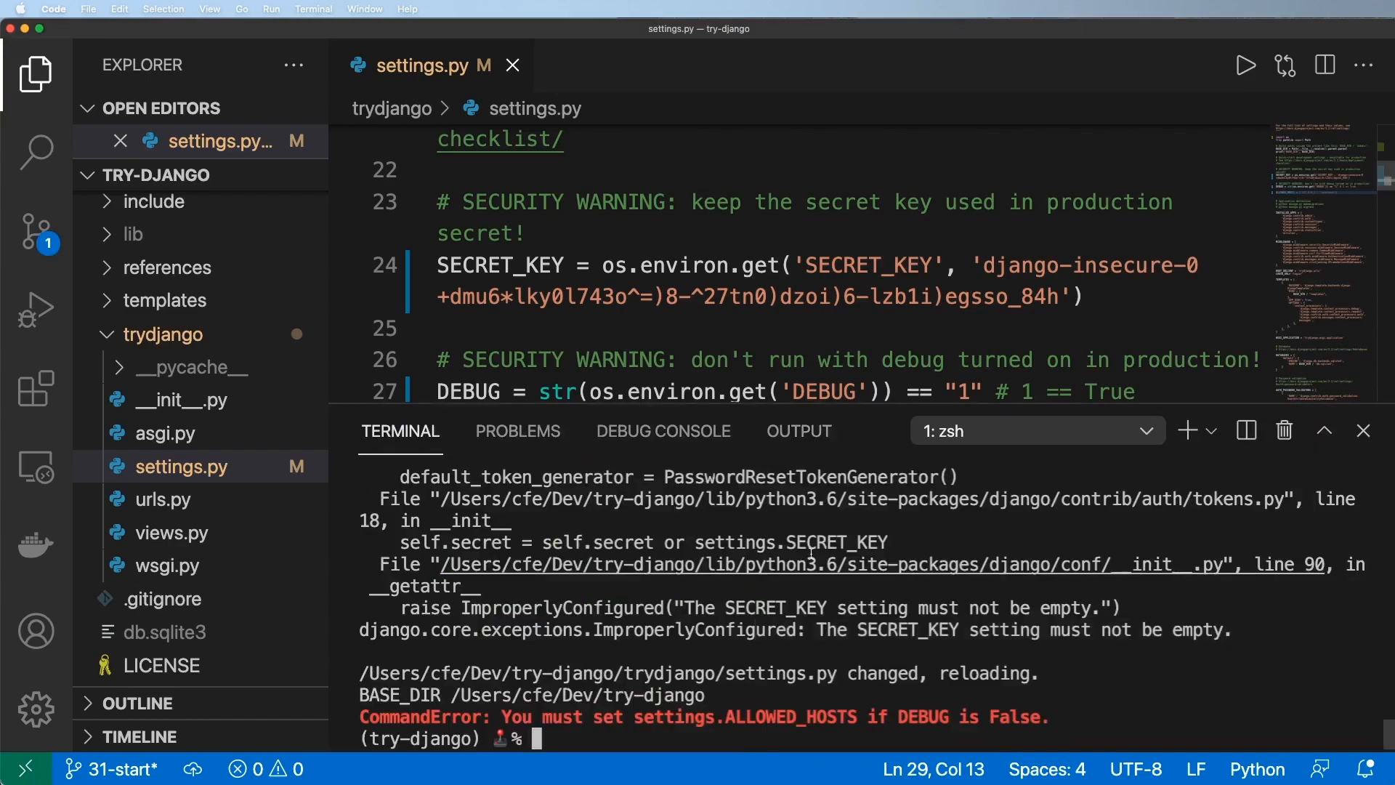
{"action": "type", "text": "python manage.py runserver"}
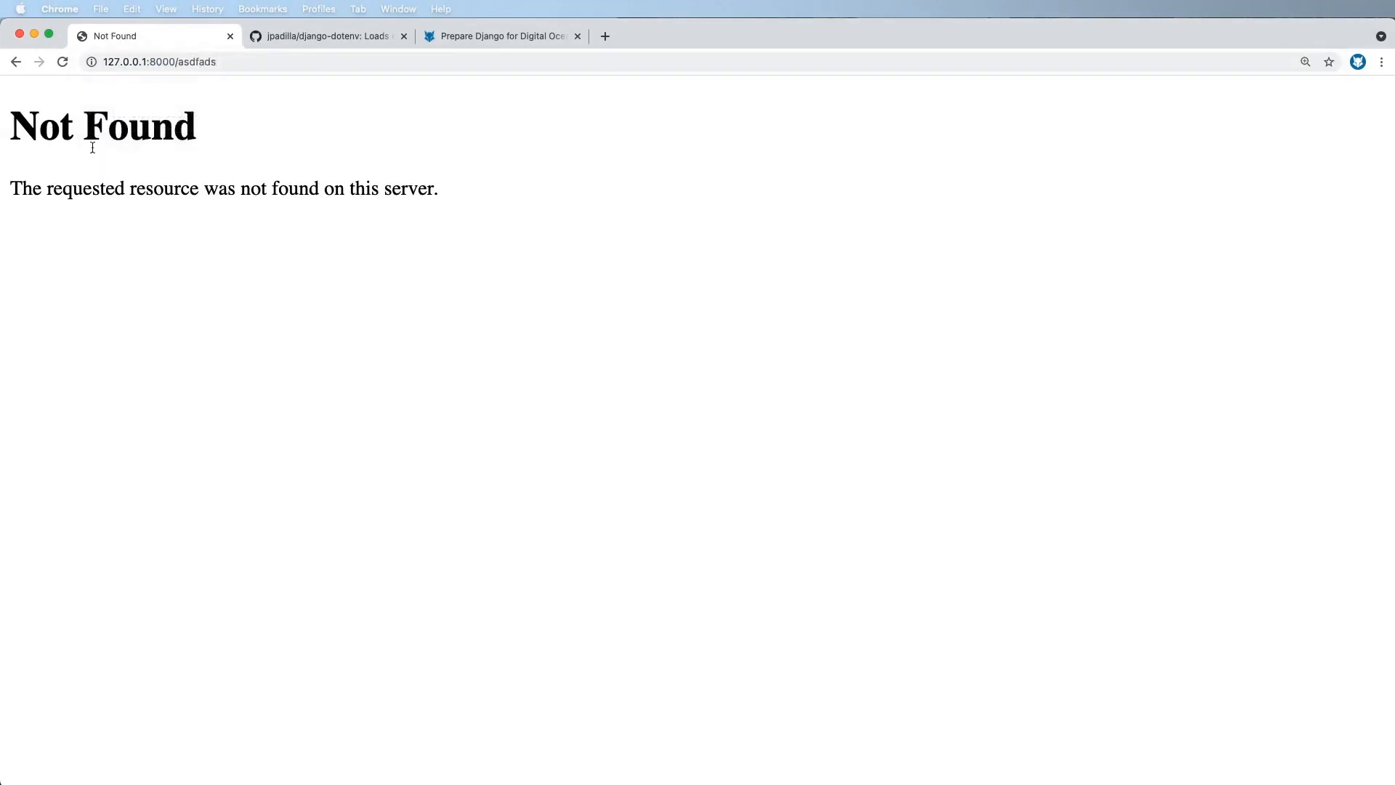
{"action": "mouse_move", "coordinate": [252, 211]}
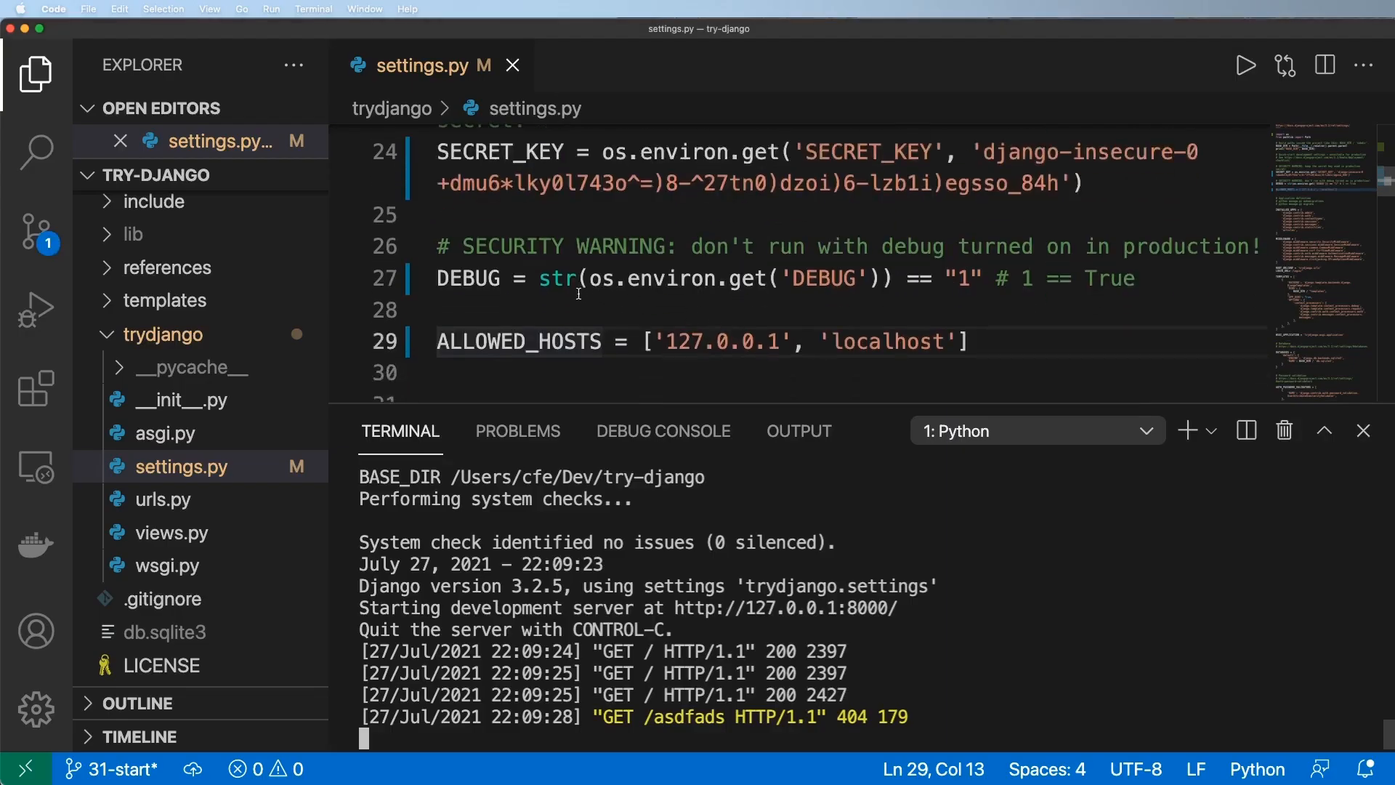
{"action": "mouse_move", "coordinate": [951, 314]}
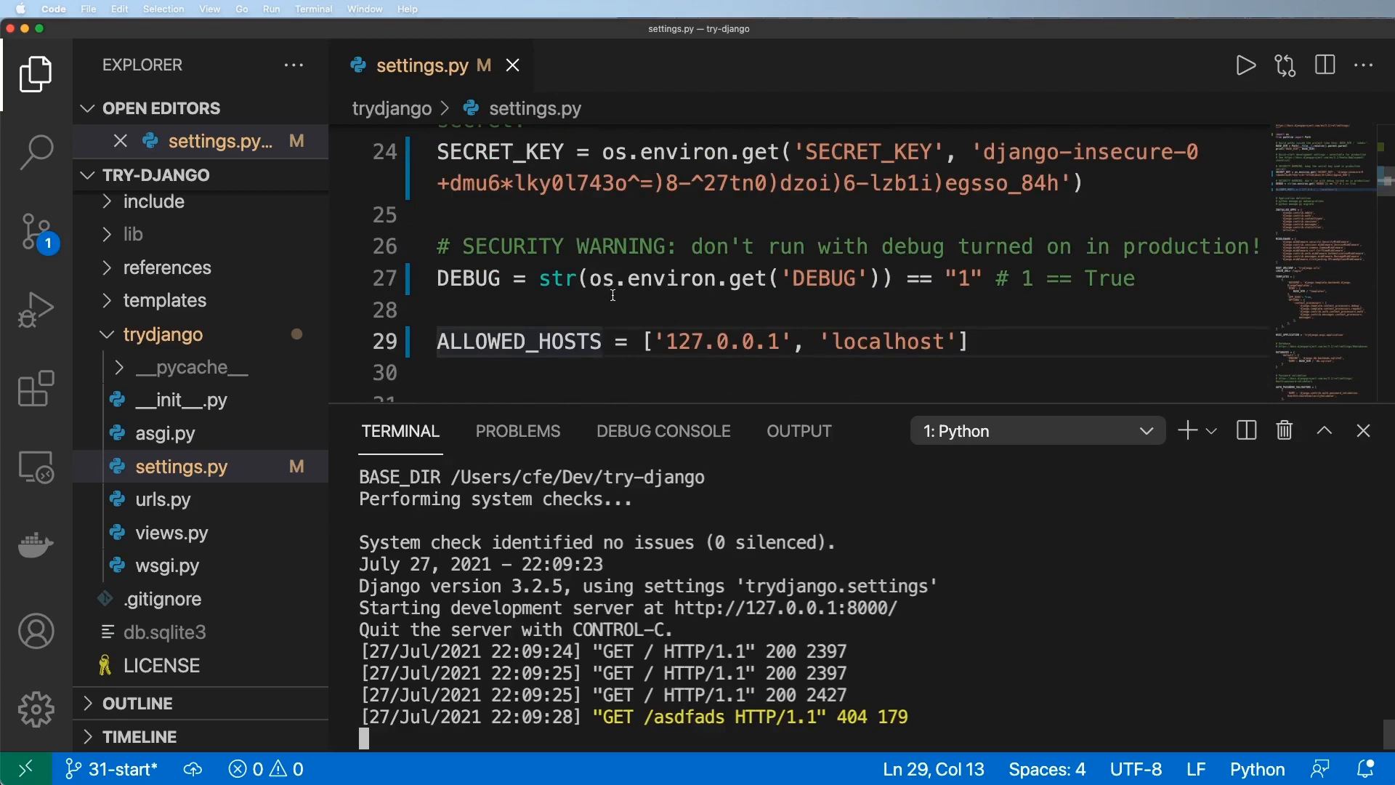
{"action": "mouse_move", "coordinate": [609, 289]}
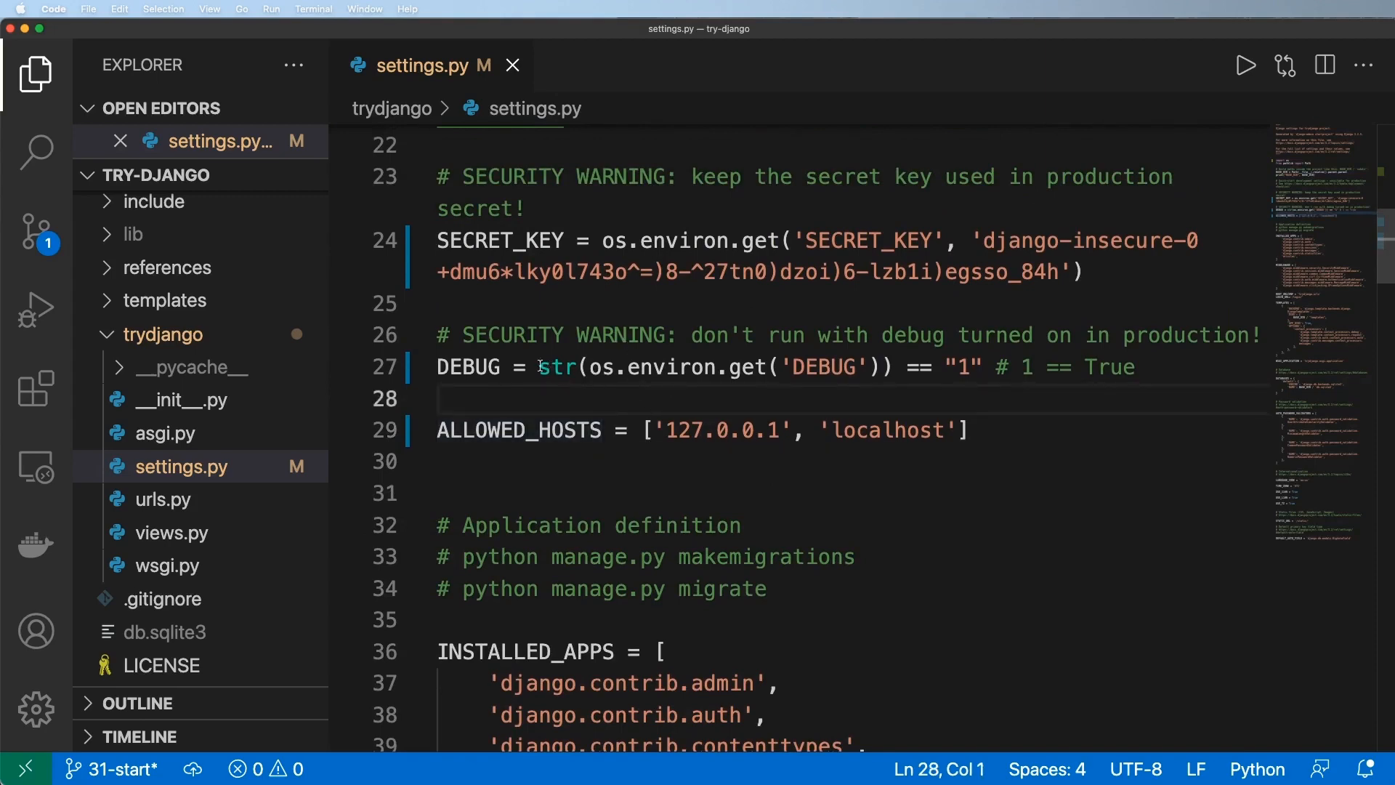
Step: Highlight the DEBUG environment comparison expression, then clear the selection
{"action": "left_click_drag", "start_coordinate": [537, 366], "coordinate": [977, 367]}
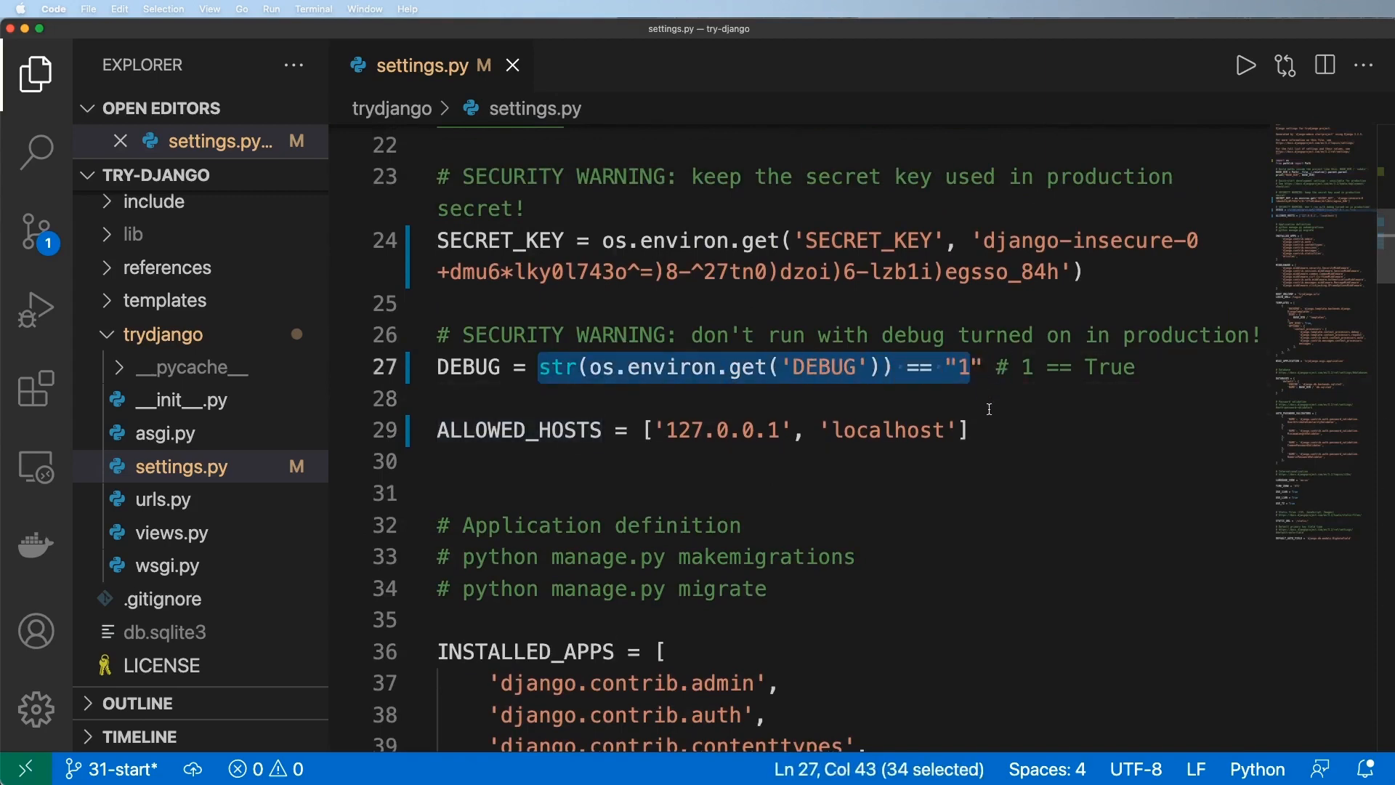
{"action": "left_click", "coordinate": [738, 399]}
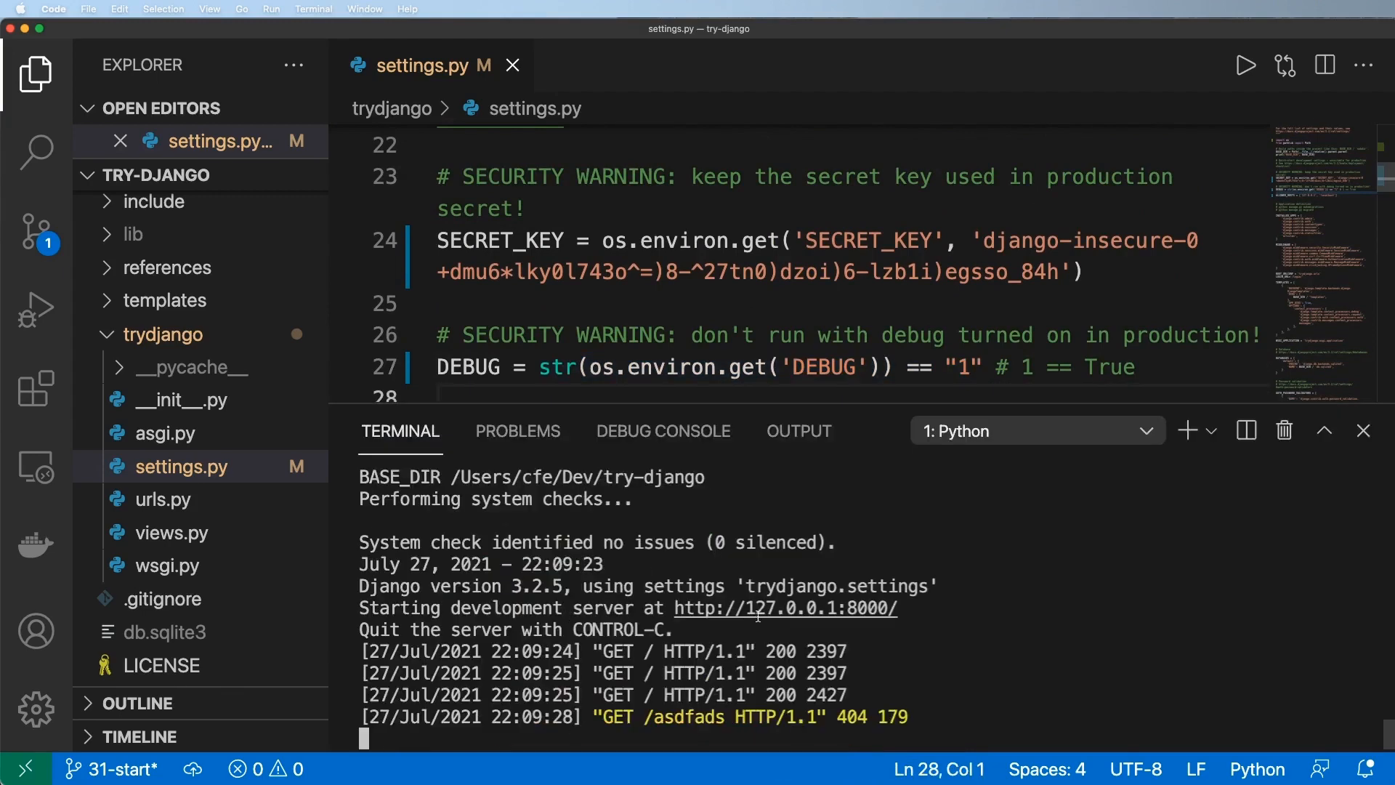
{"action": "mouse_move", "coordinate": [918, 504]}
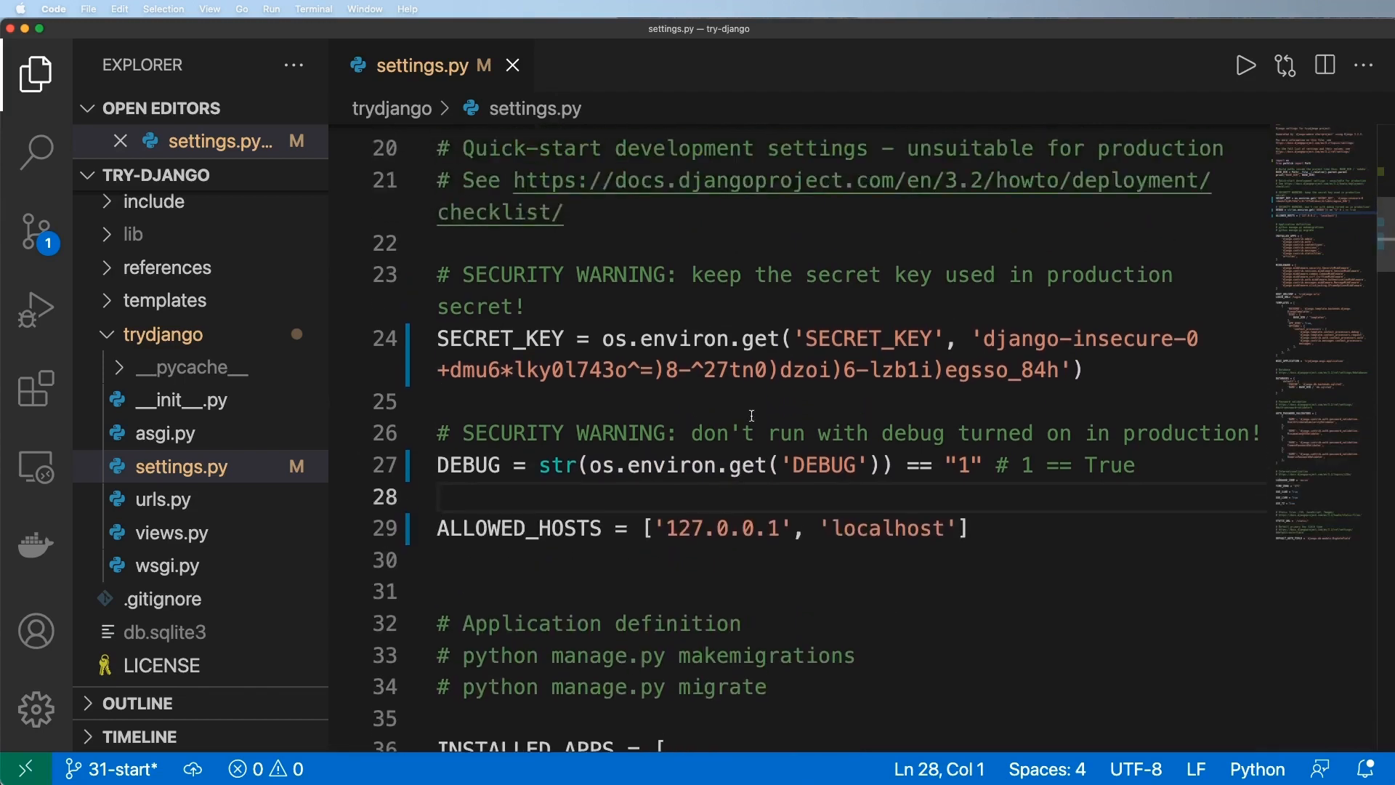
Step: Collapse the trydjango folder and create a new .env file in the project root
{"action": "left_click_drag", "start_coordinate": [436, 338], "coordinate": [968, 528]}
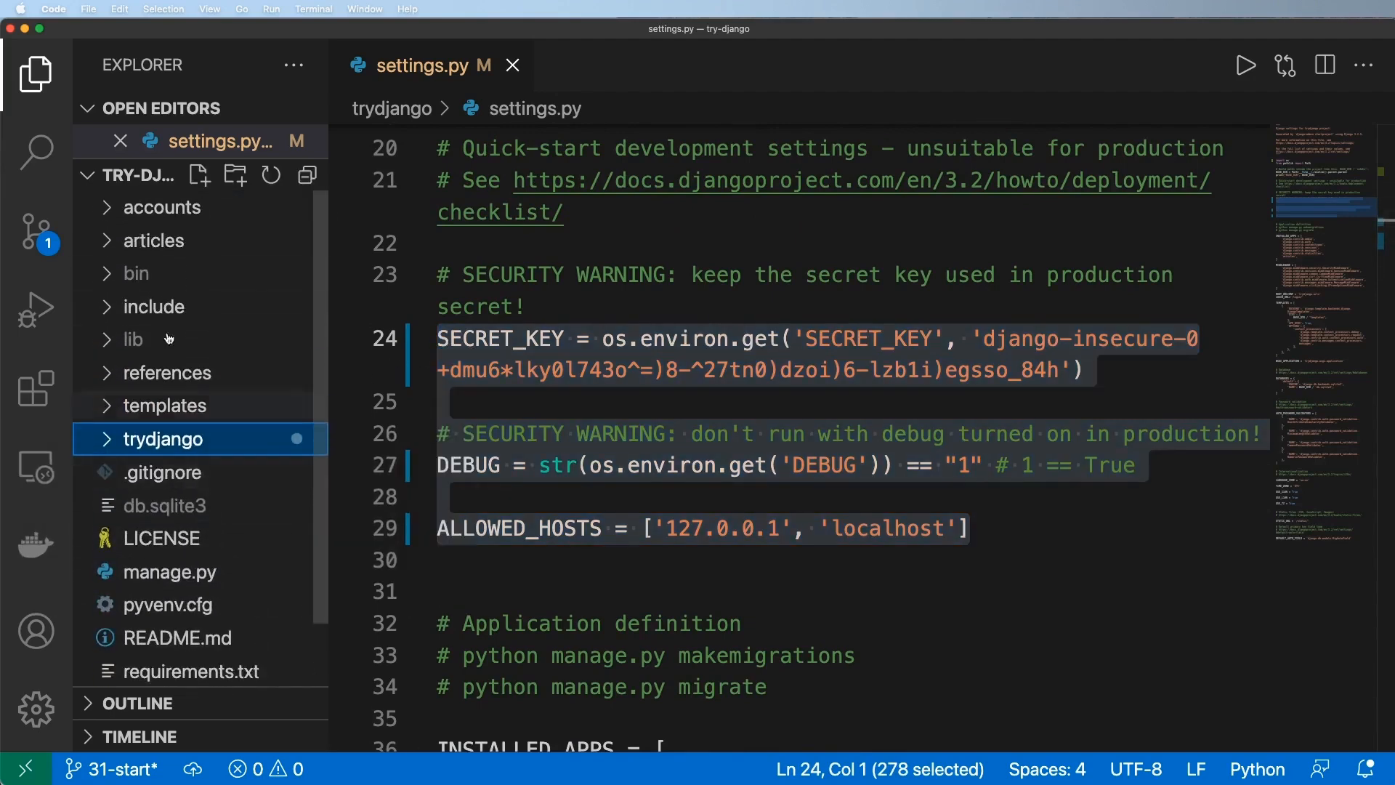
{"action": "left_click", "coordinate": [163, 437]}
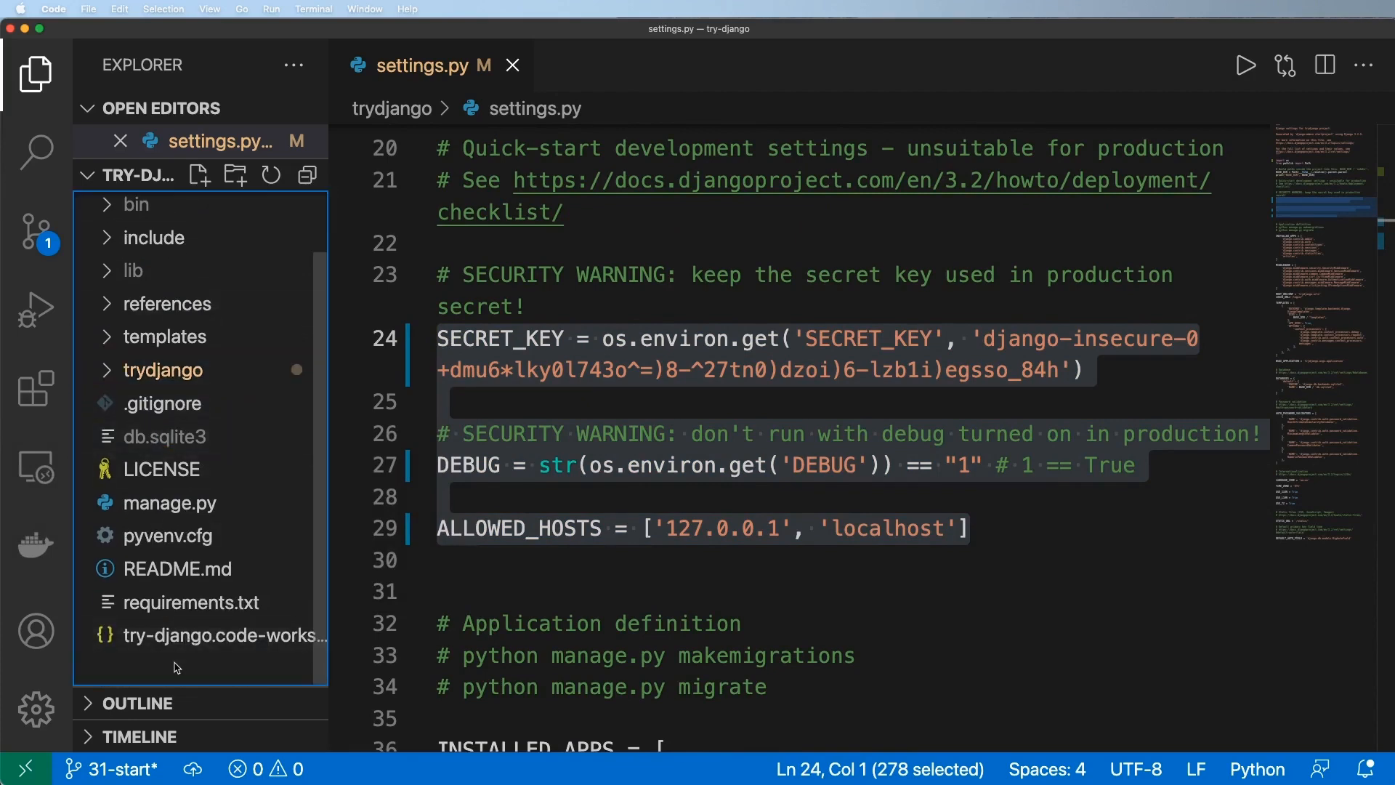
{"action": "mouse_move", "coordinate": [171, 502]}
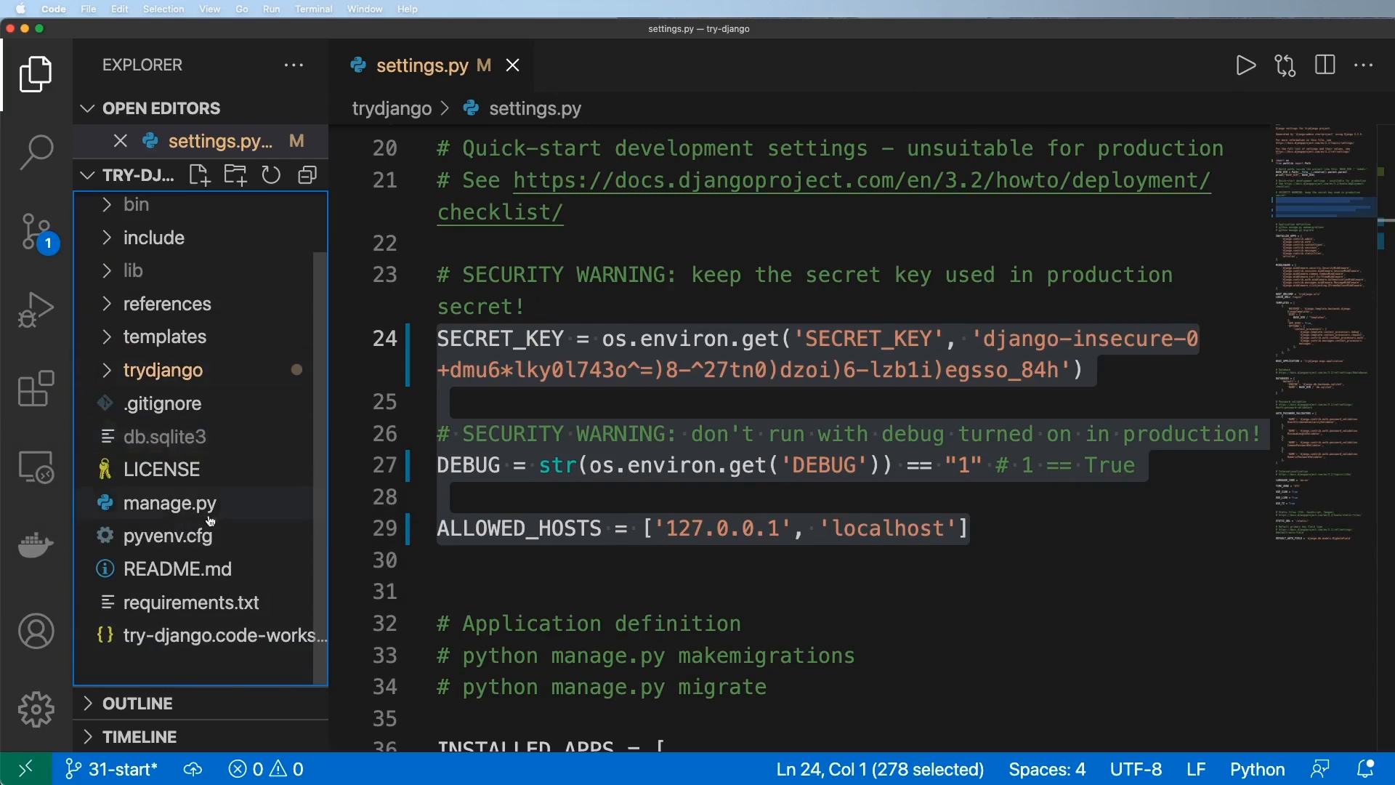
{"action": "left_click", "coordinate": [199, 174]}
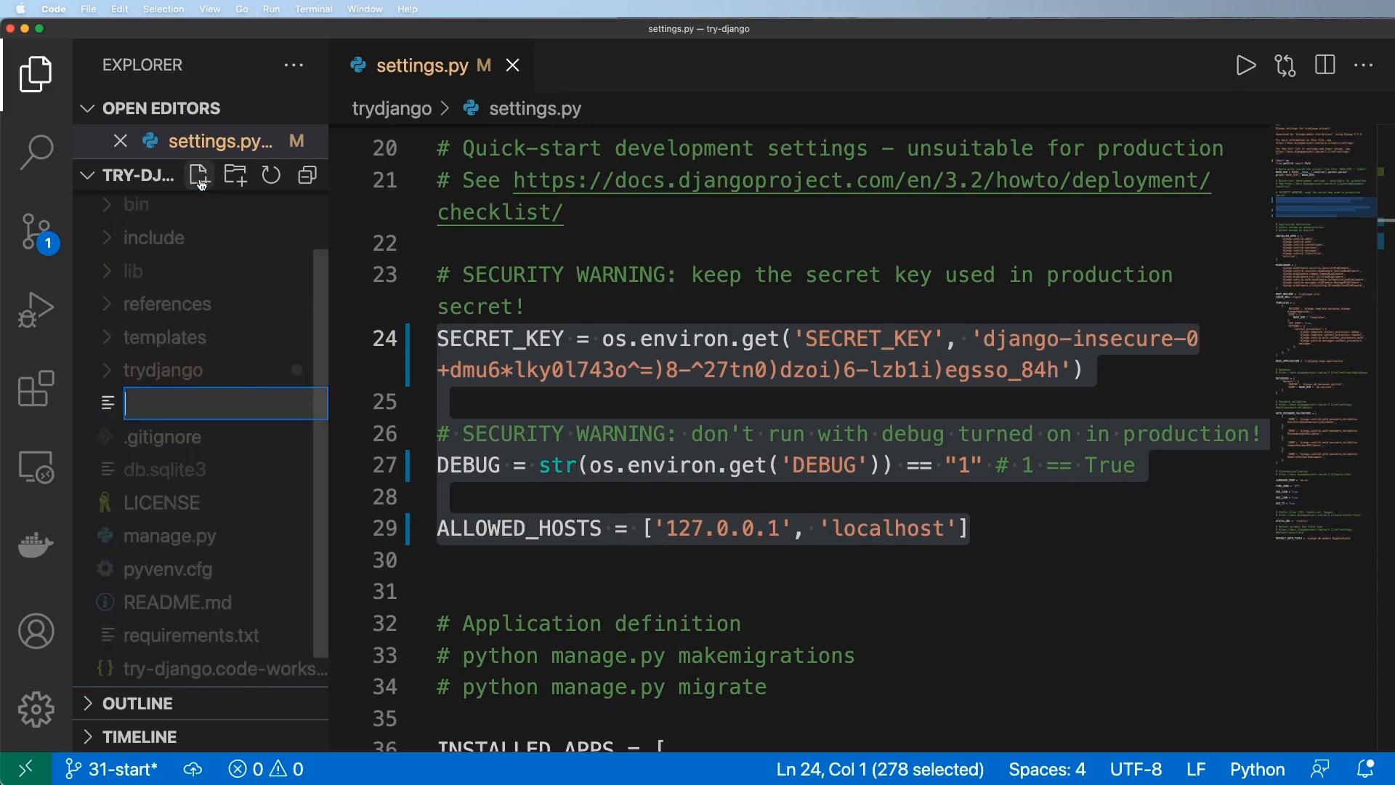
{"action": "type", "text": ".env"}
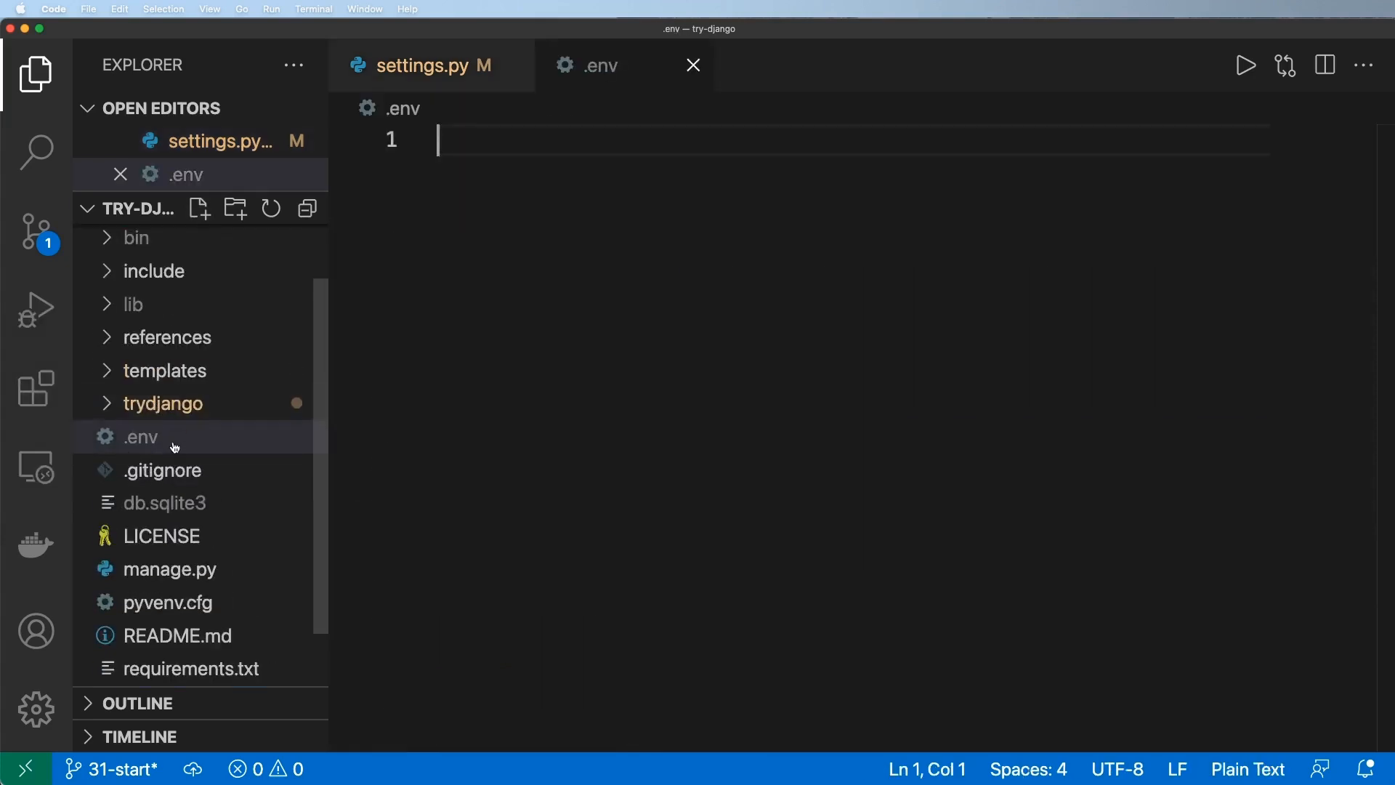
{"action": "mouse_move", "coordinate": [197, 448]}
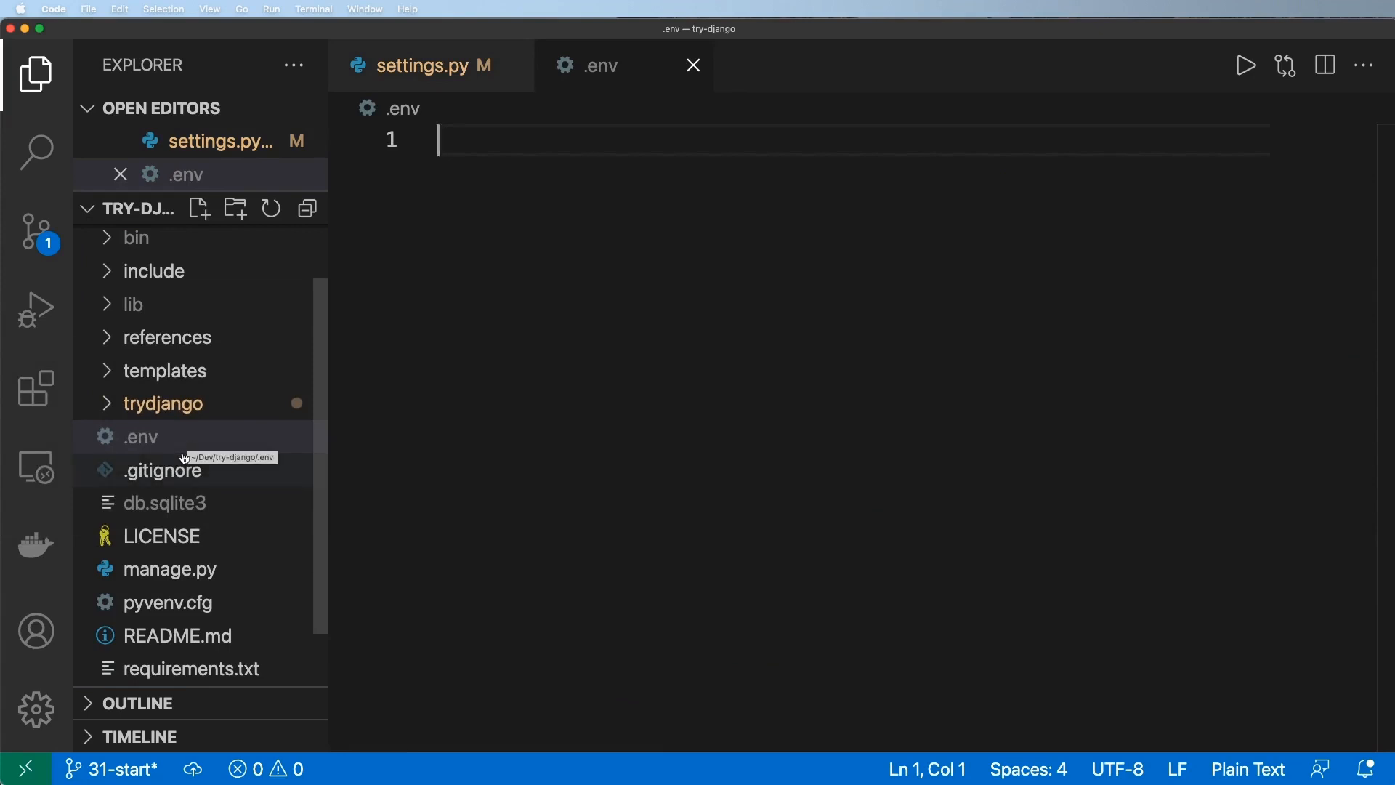
{"action": "mouse_move", "coordinate": [178, 470]}
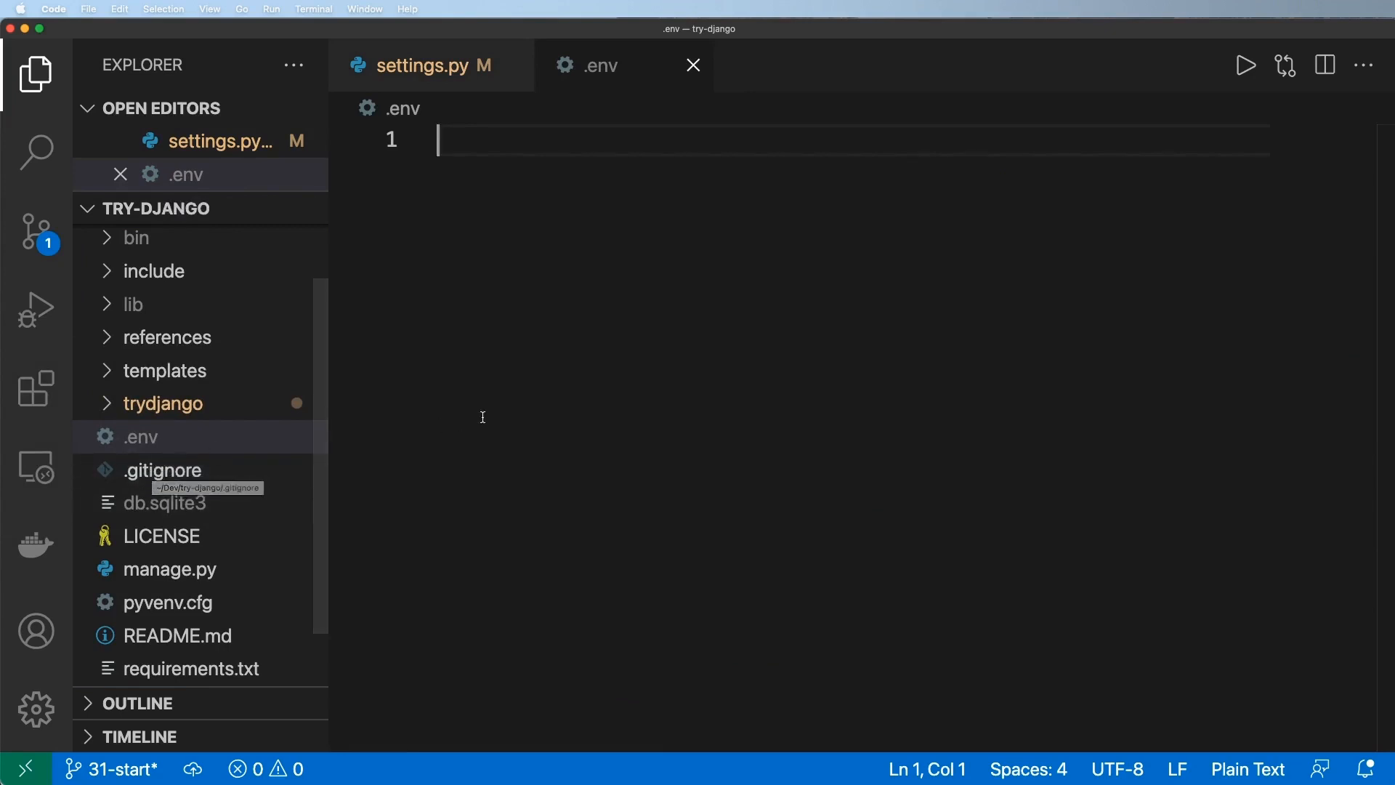
{"action": "mouse_move", "coordinate": [603, 64]}
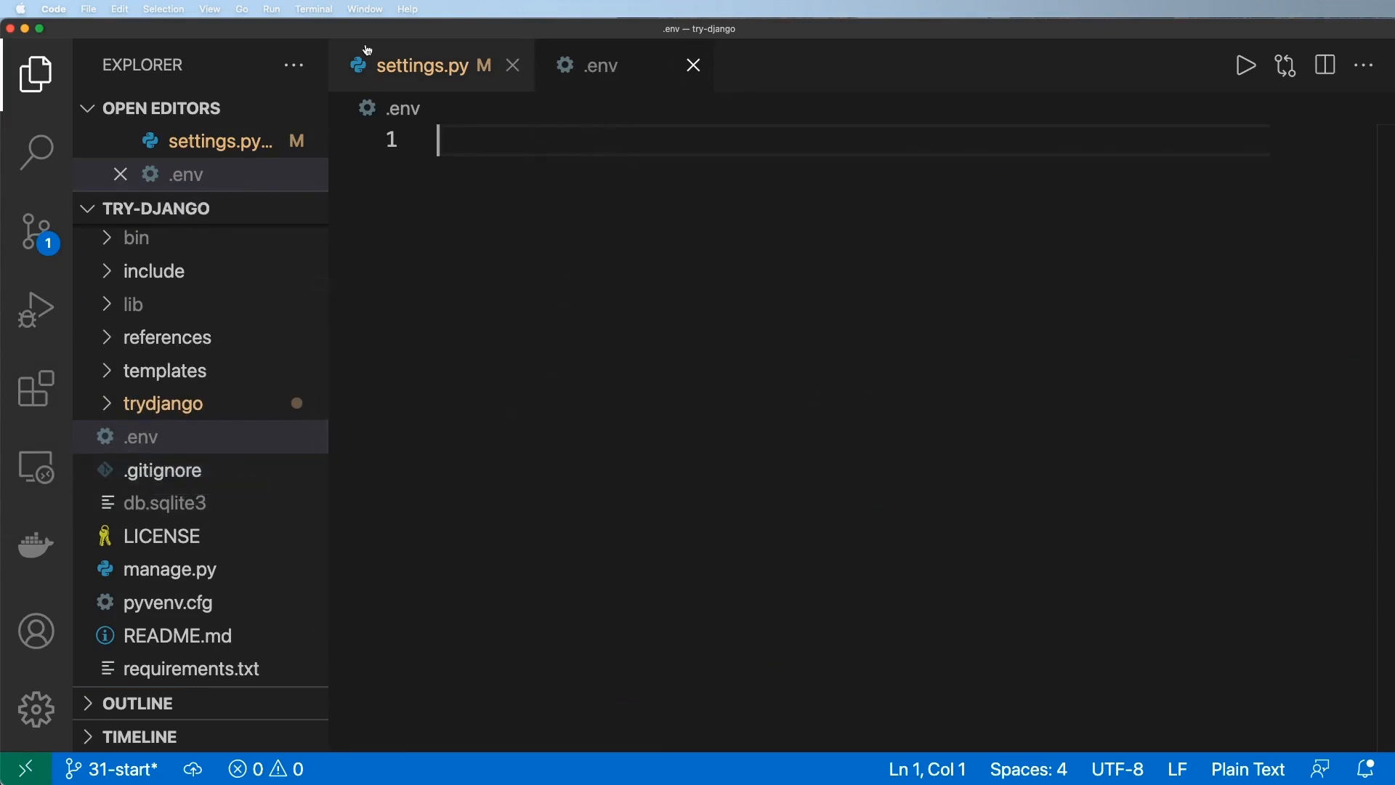
{"action": "left_click", "coordinate": [425, 64]}
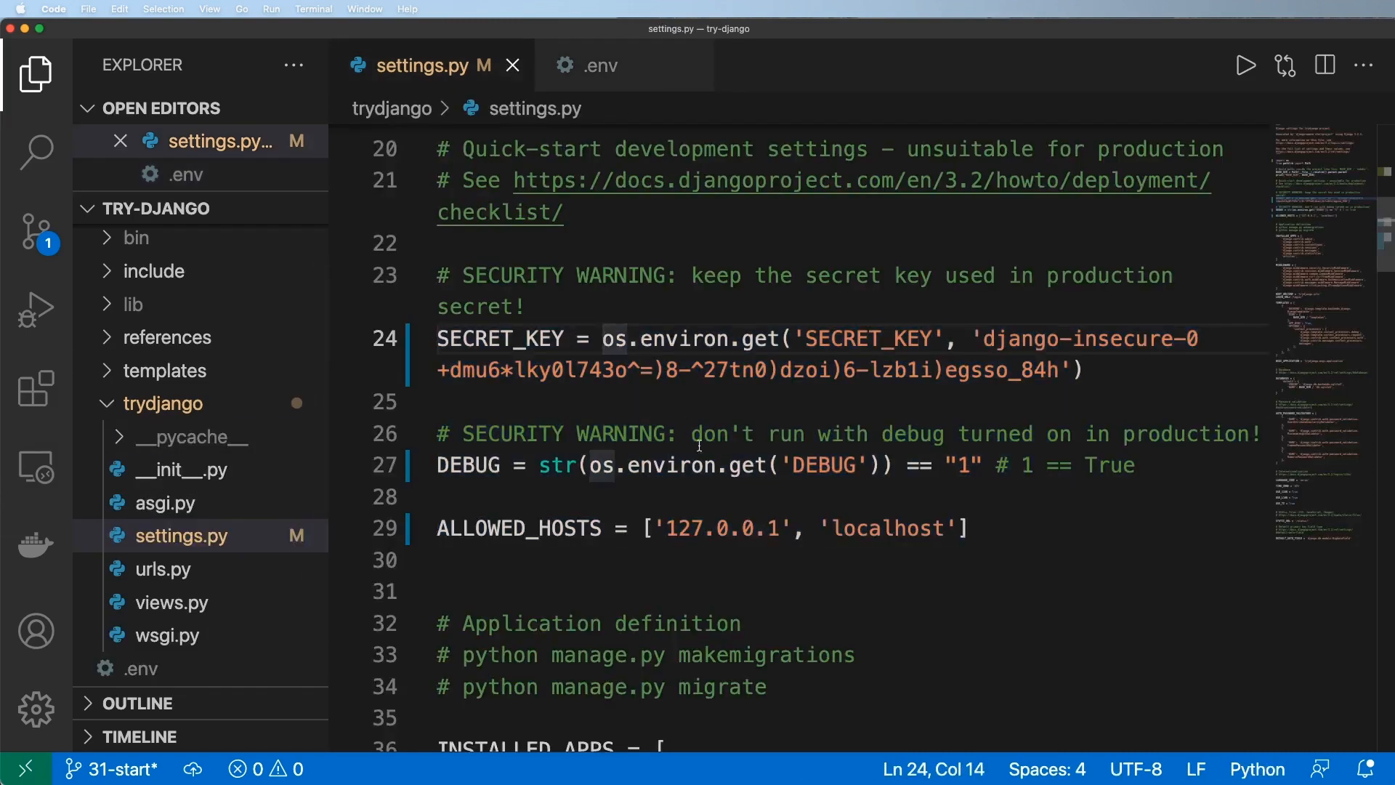
{"action": "left_click_drag", "start_coordinate": [531, 338], "coordinate": [880, 464]}
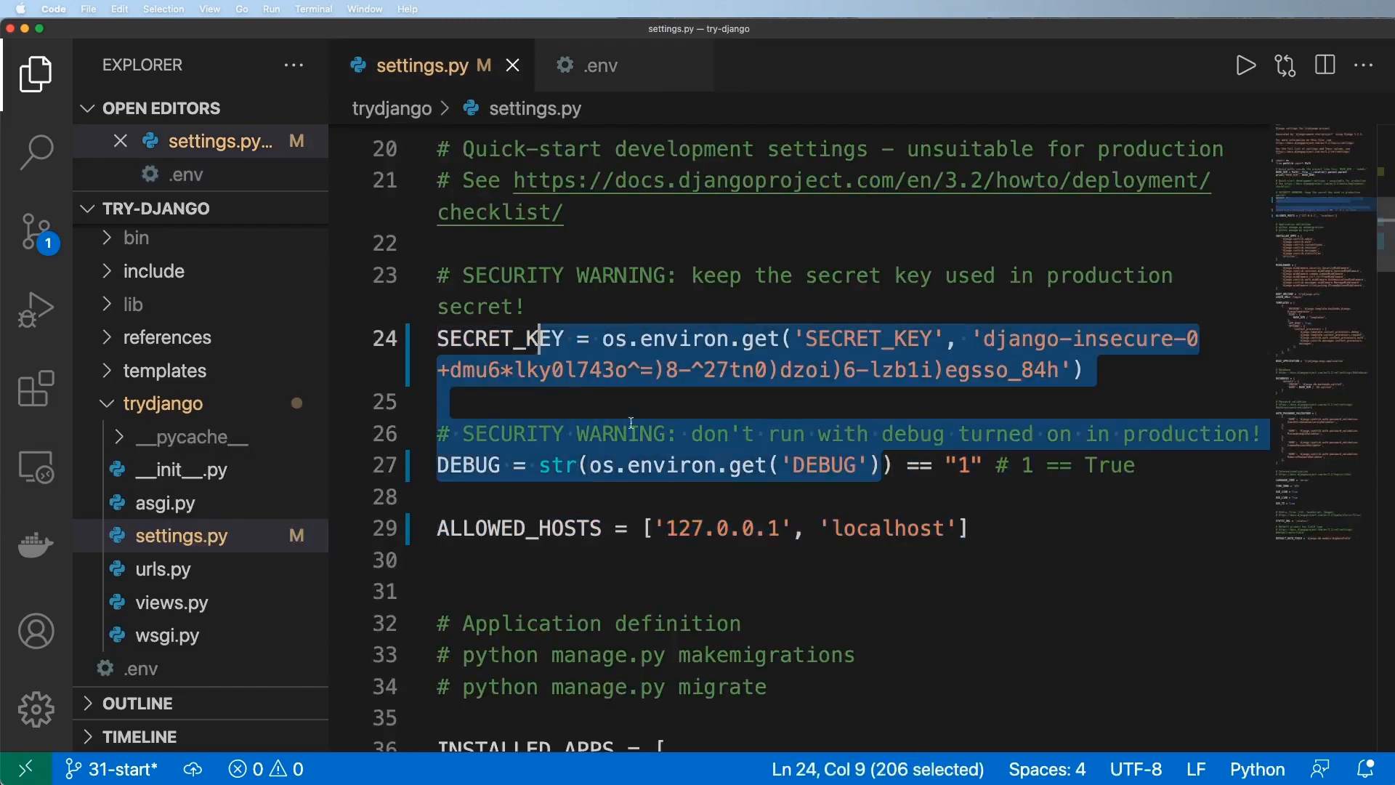
{"action": "left_click", "coordinate": [599, 65]}
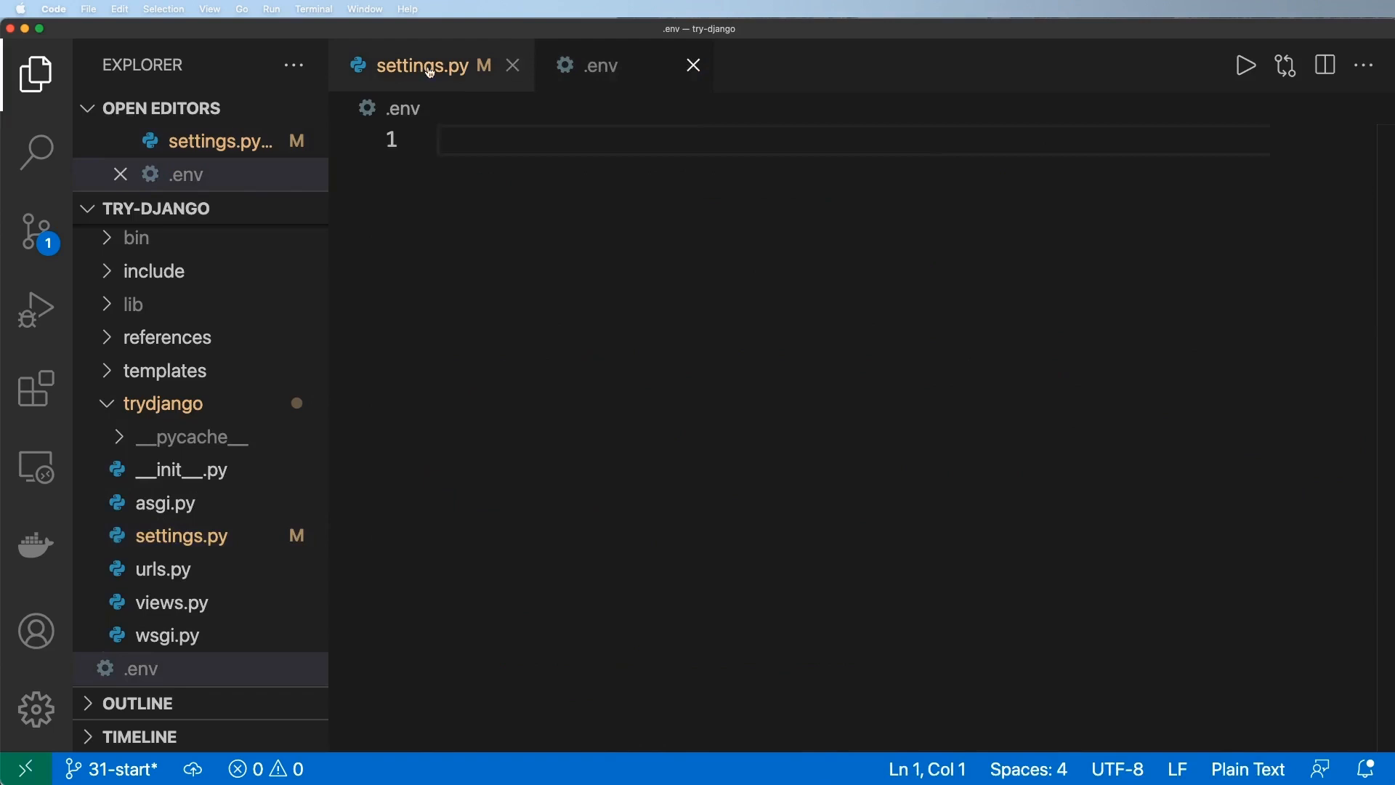
{"action": "left_click", "coordinate": [419, 65]}
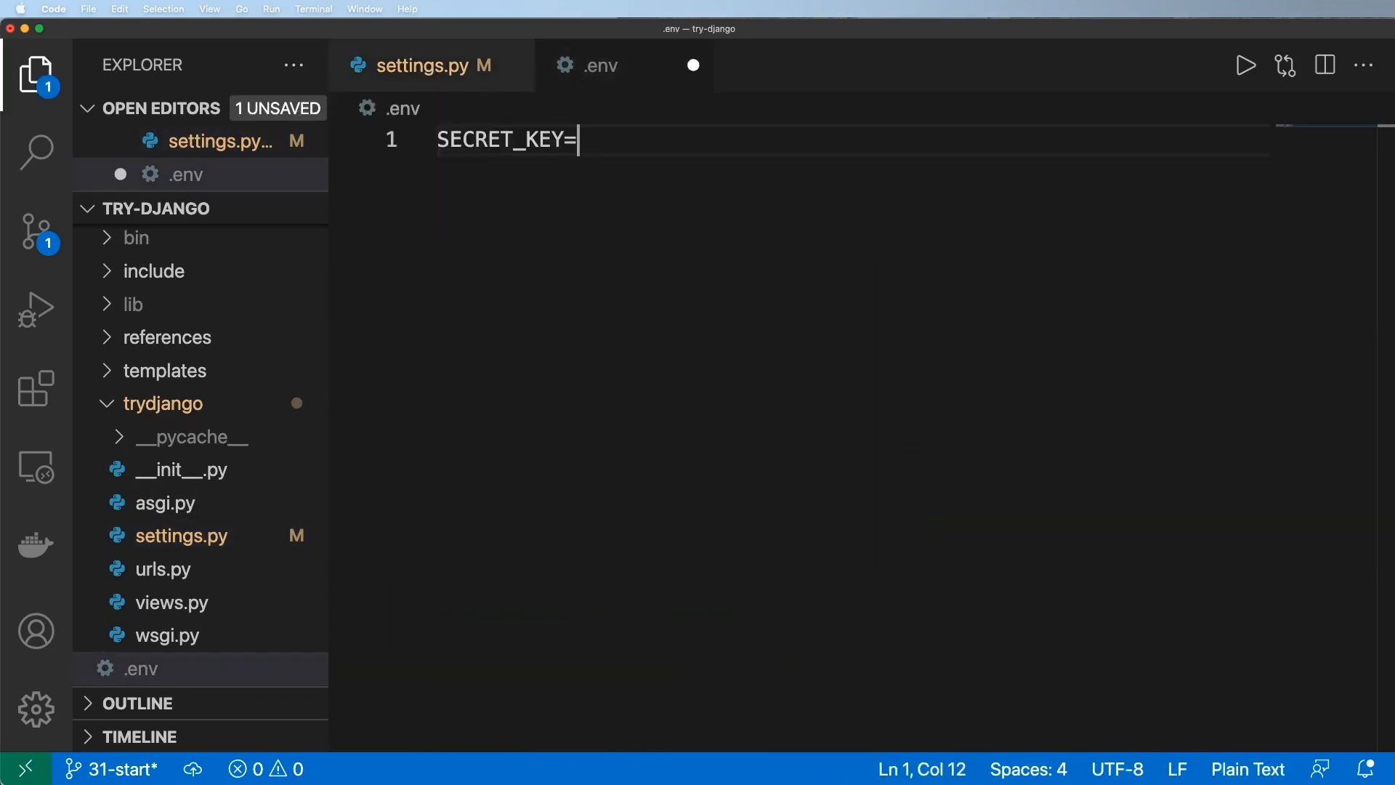
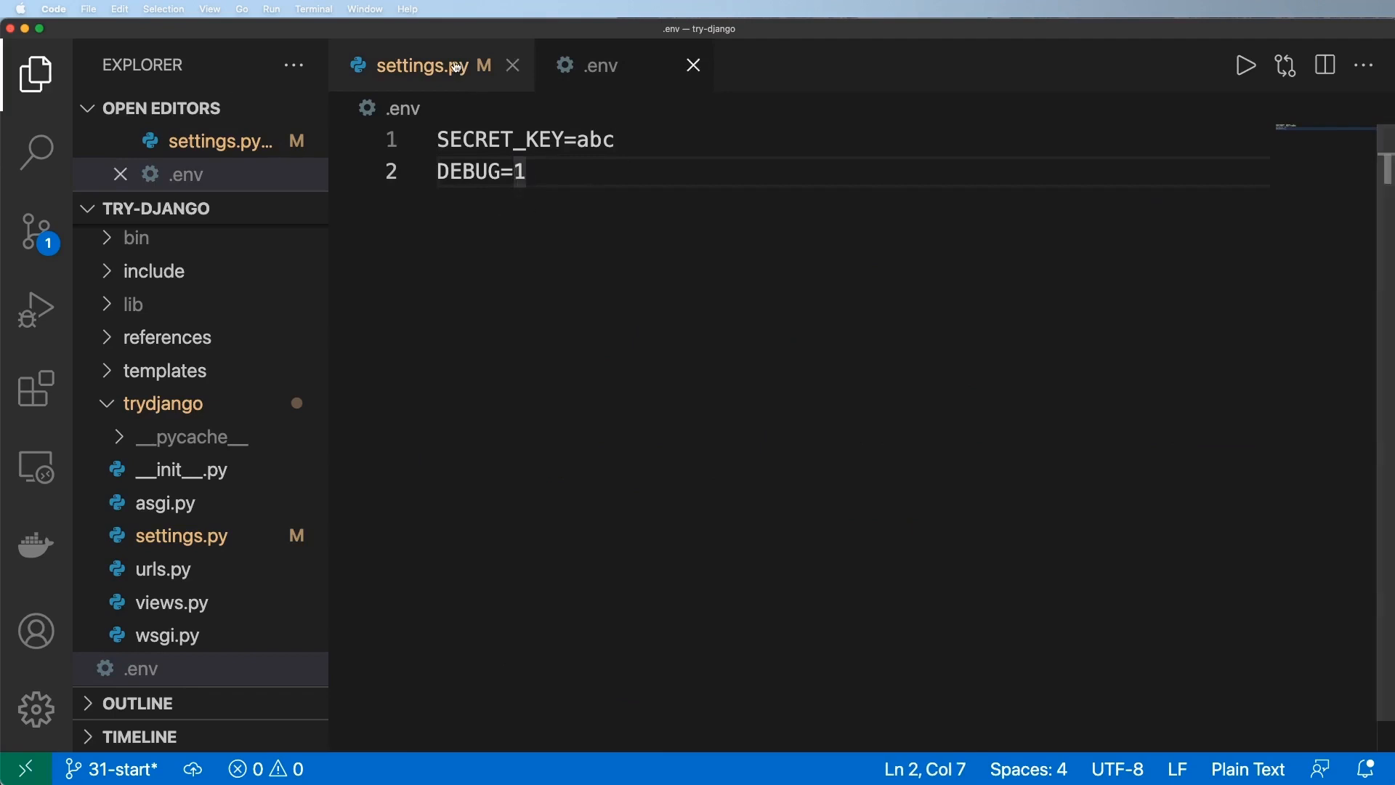
Step: Switch between settings.py and .env to compare the variable names
{"action": "left_click", "coordinate": [419, 64]}
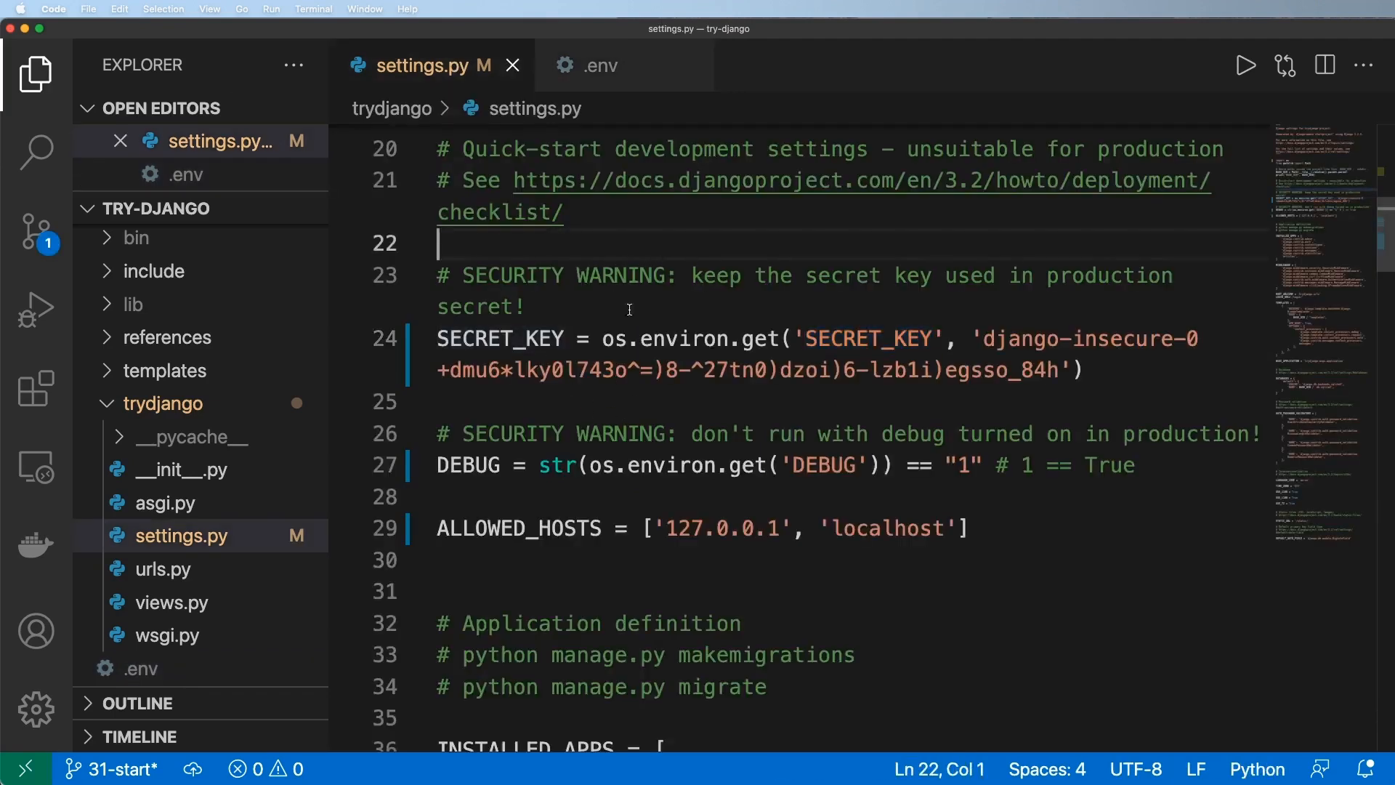
{"action": "left_click", "coordinate": [599, 65]}
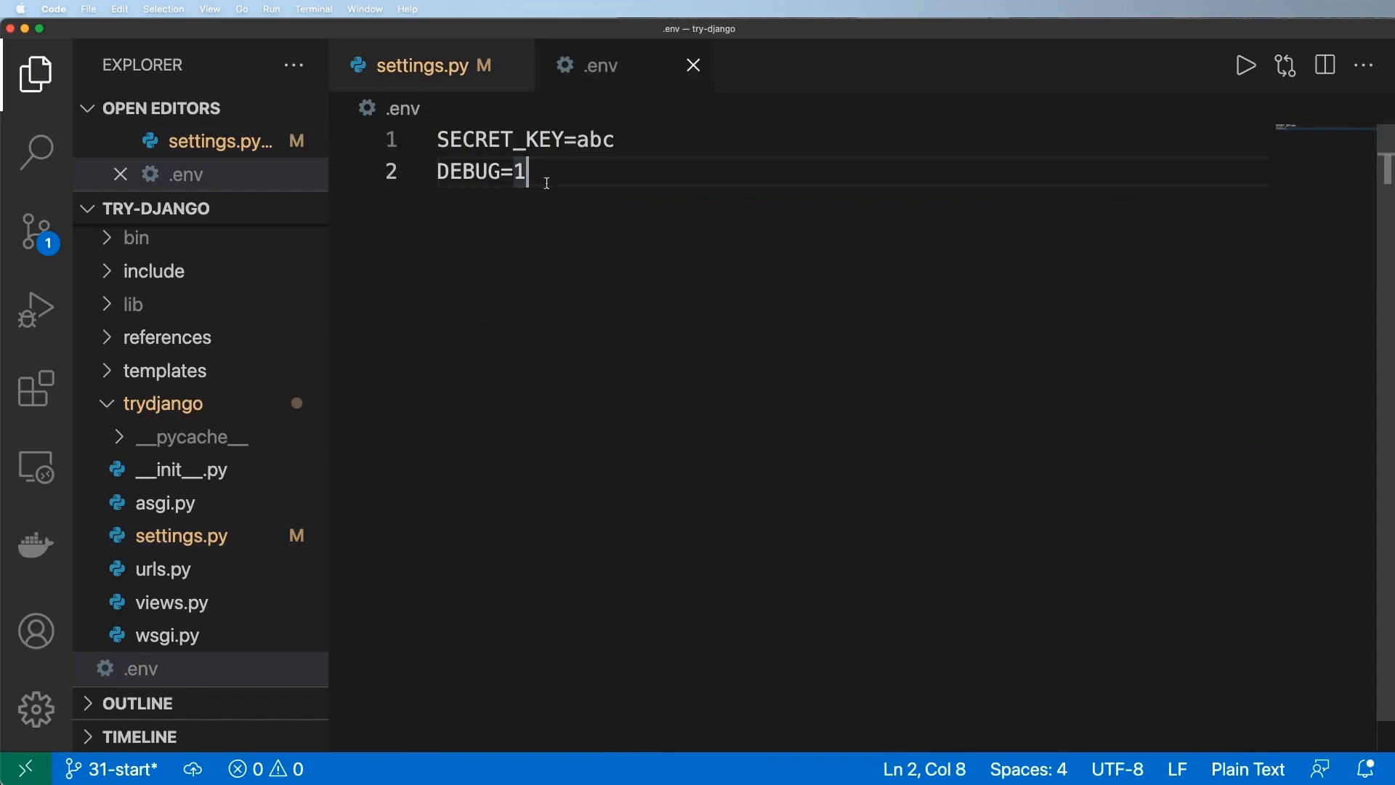
{"action": "left_click", "coordinate": [419, 65]}
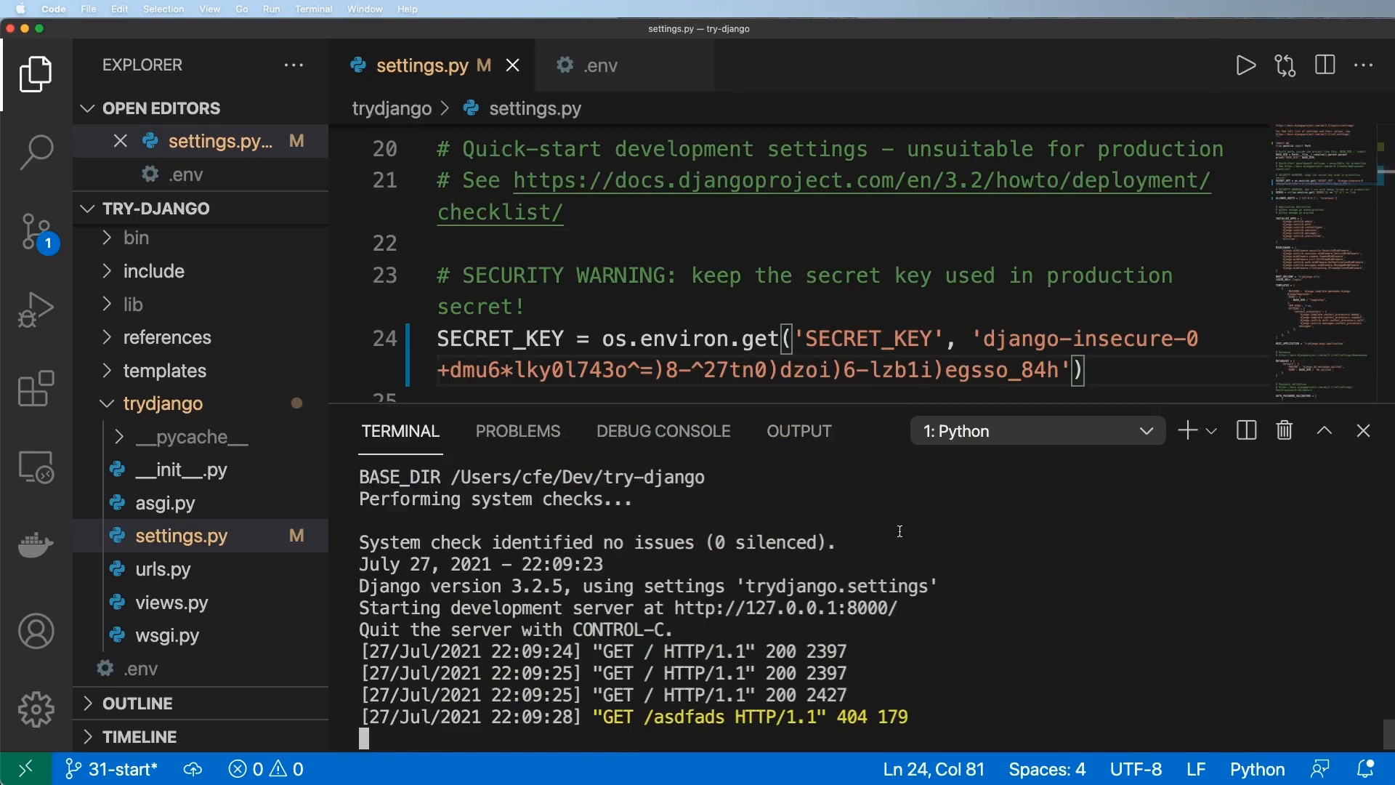
Step: Stop the development server and pip install django-dotenv
{"action": "key", "text": "ctrl+c"}
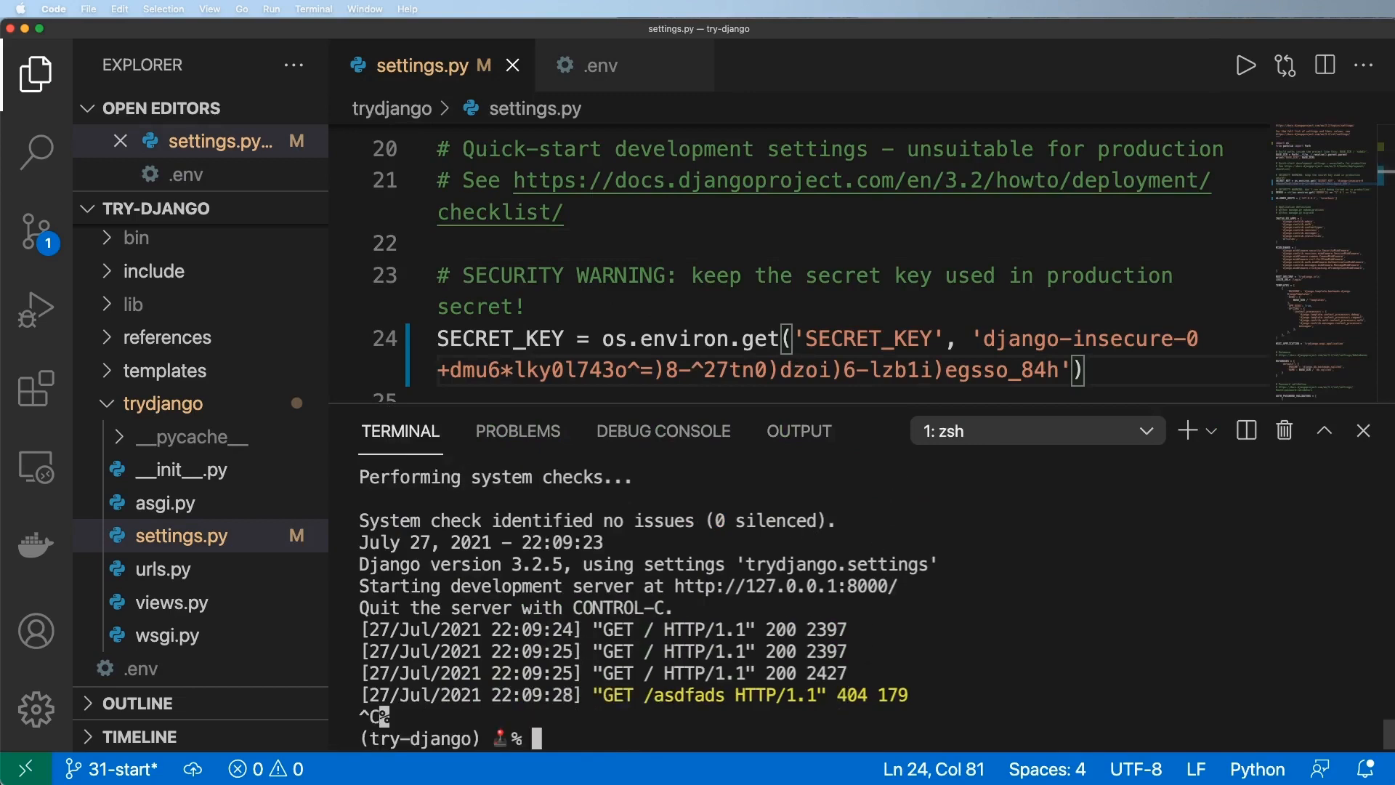
{"action": "type", "text": "pip install django"}
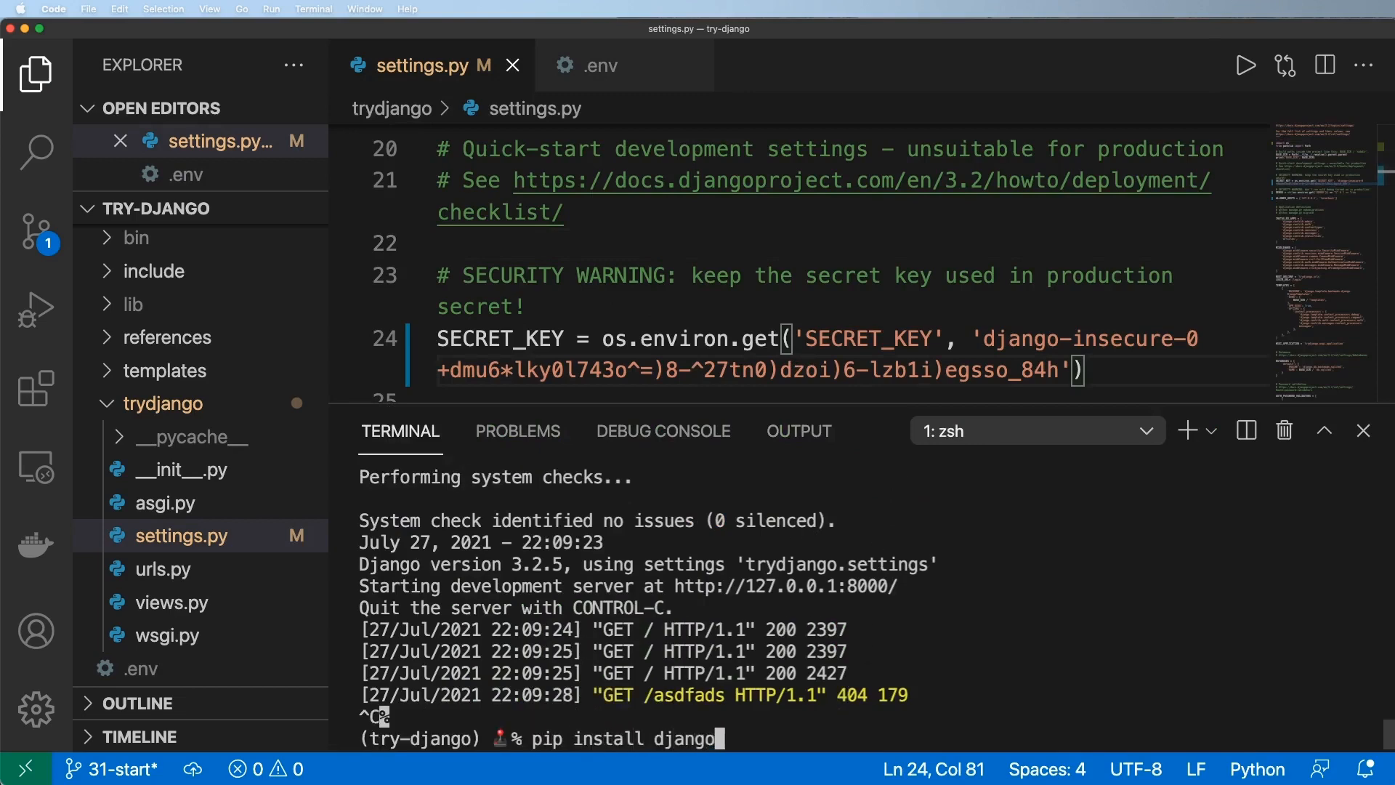
{"action": "type", "text": "-dotenv"}
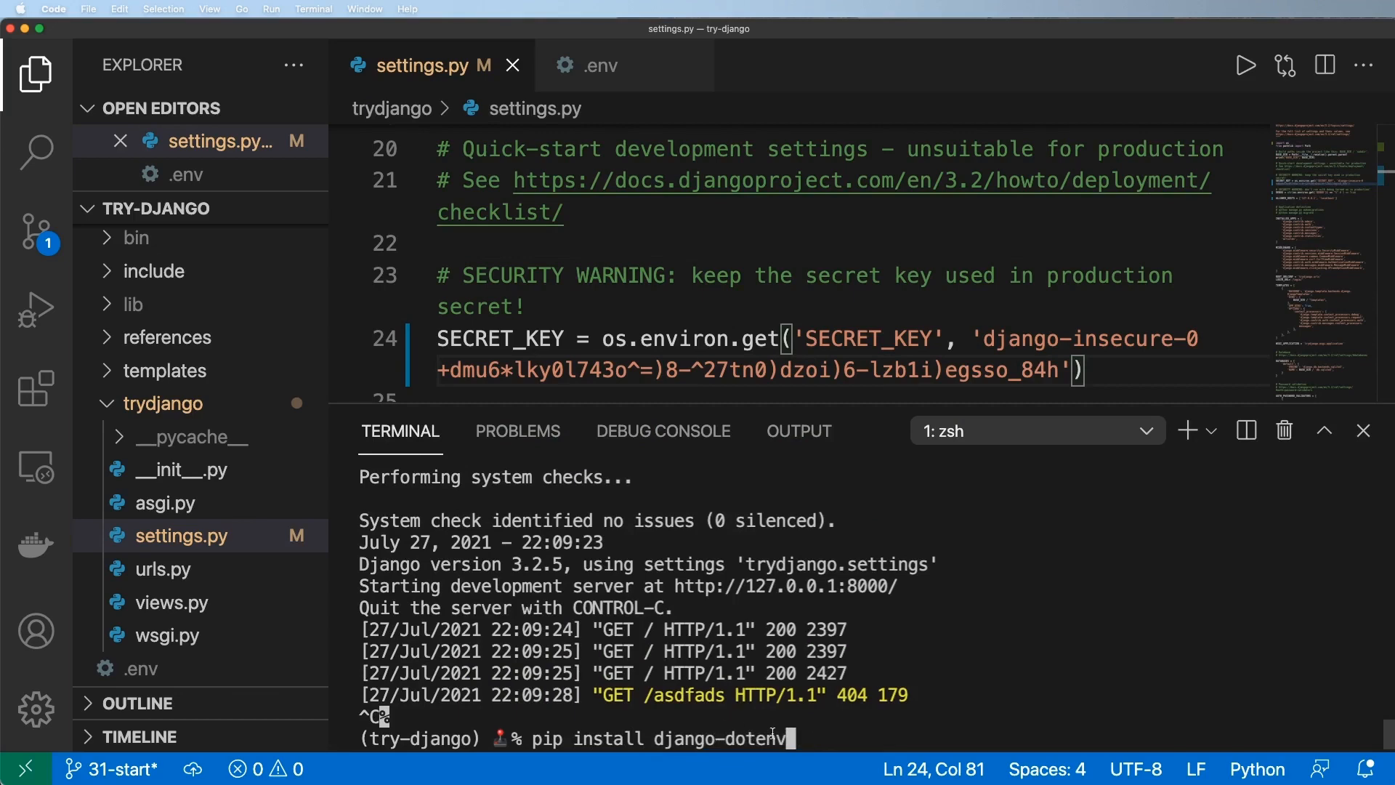
Step: Add a django-dotenv line to requirements.txt
{"action": "type", "text": "pyt"}
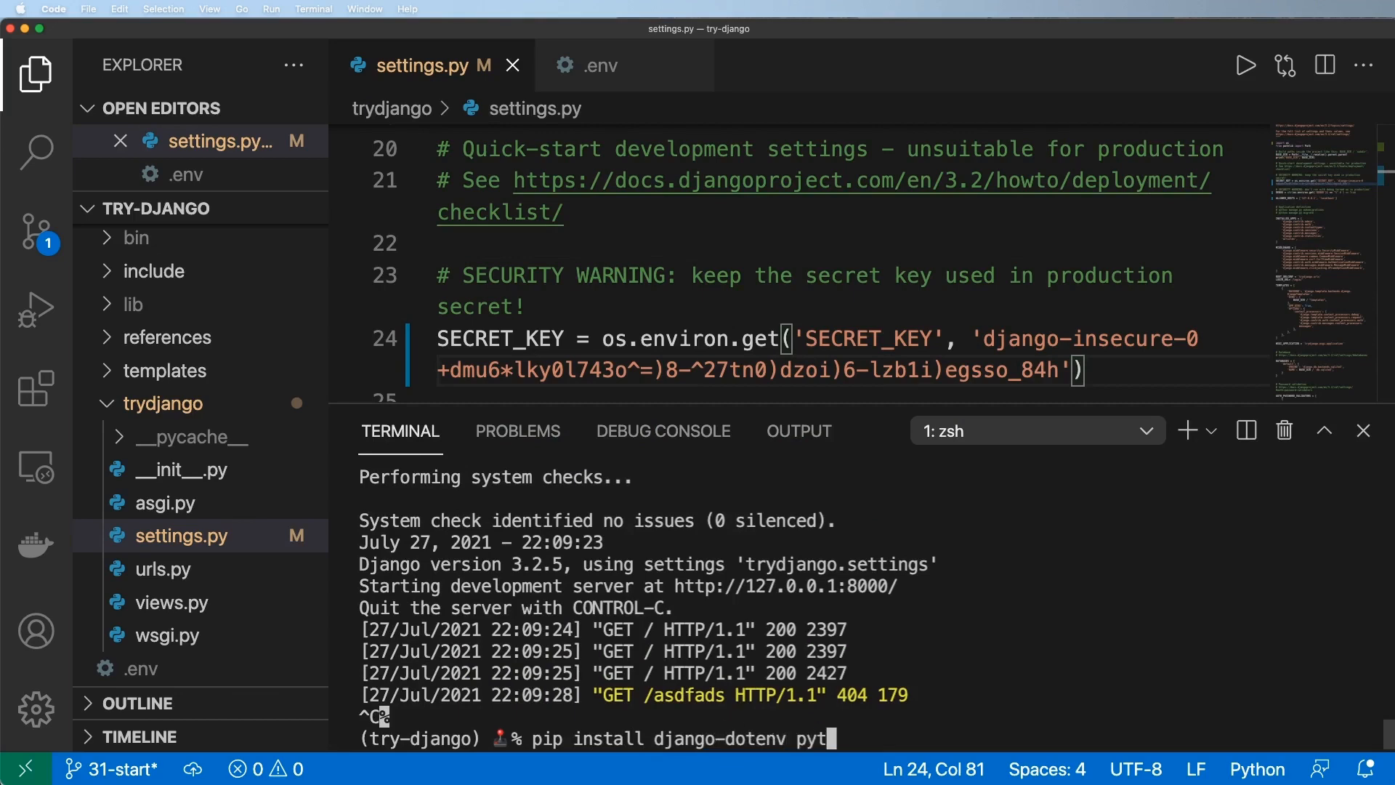
{"action": "type", "text": "python-dote"}
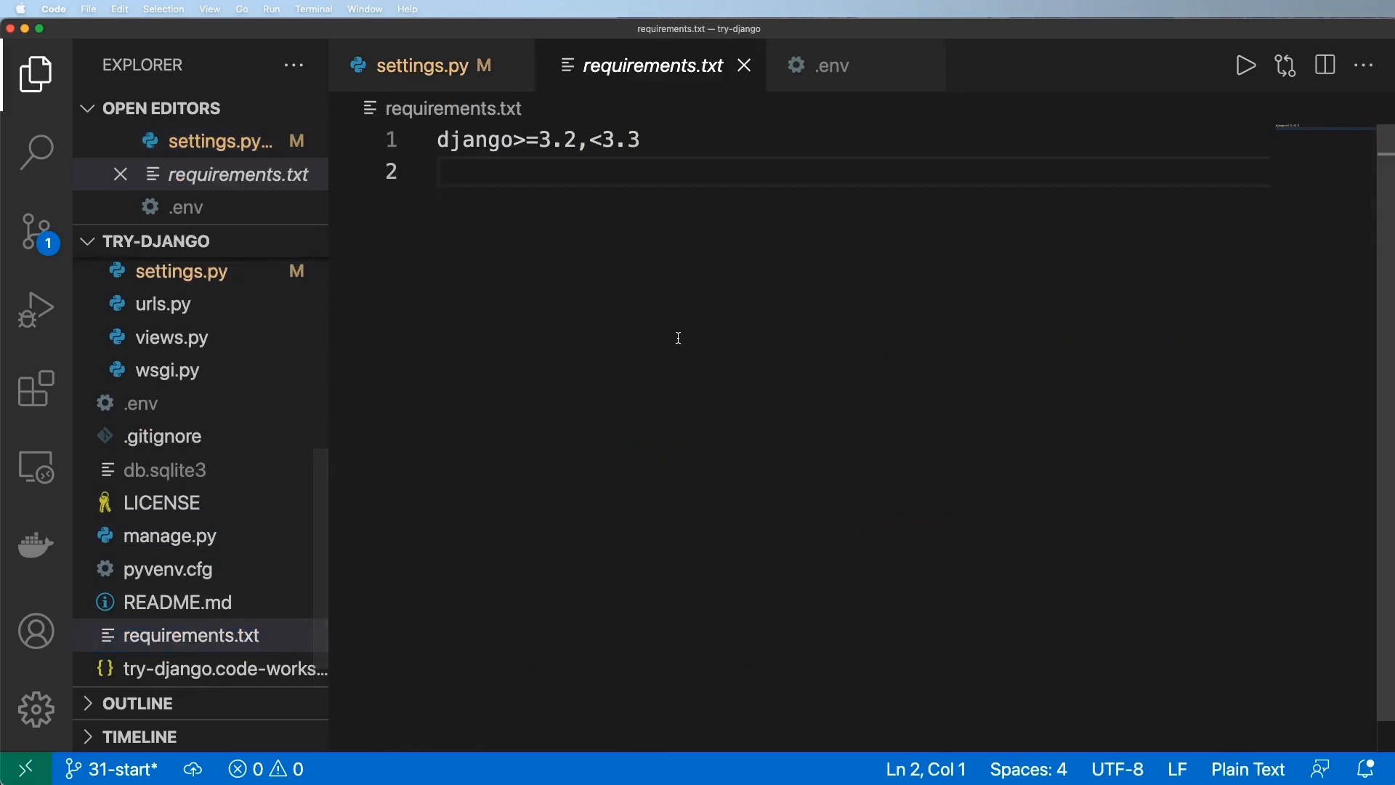
{"action": "type", "text": "django-"}
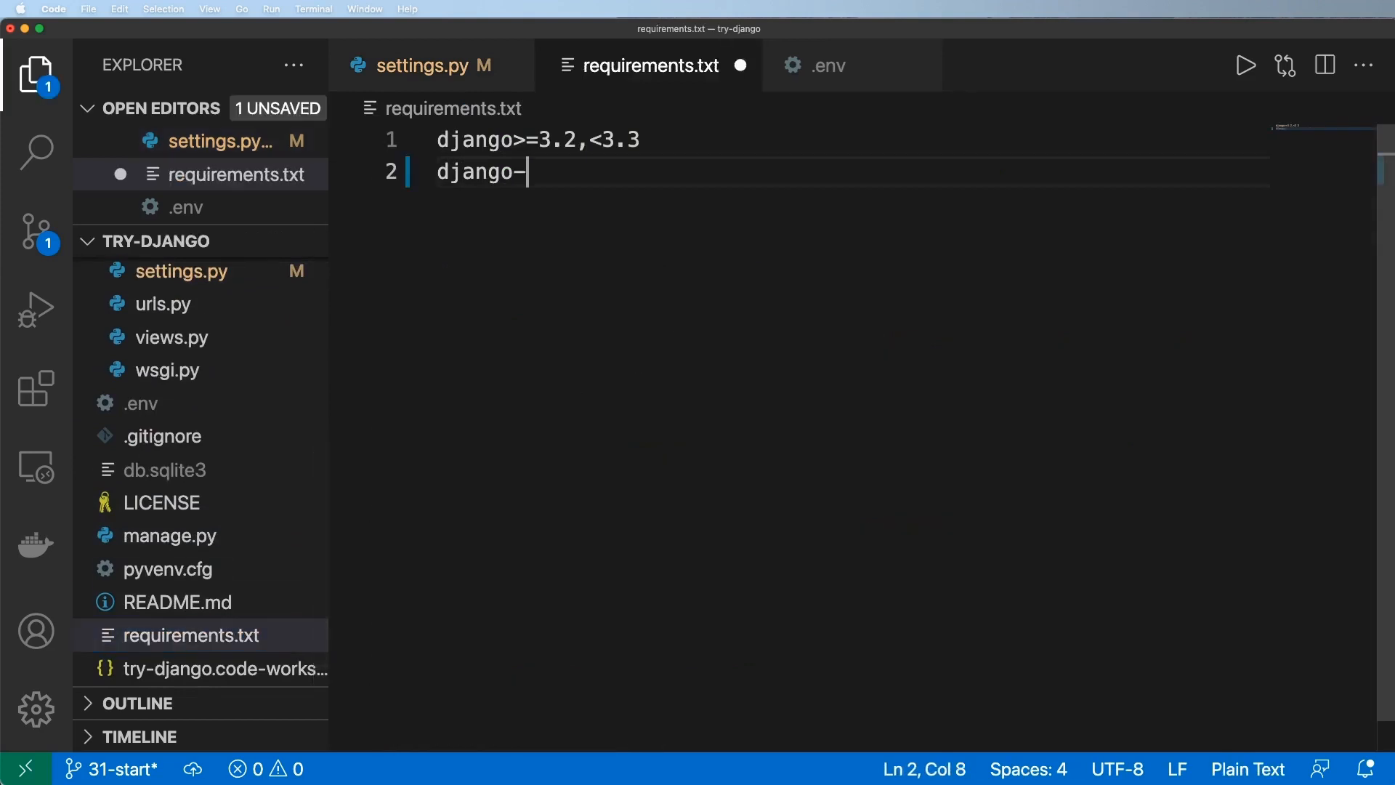
{"action": "type", "text": "dotenv"}
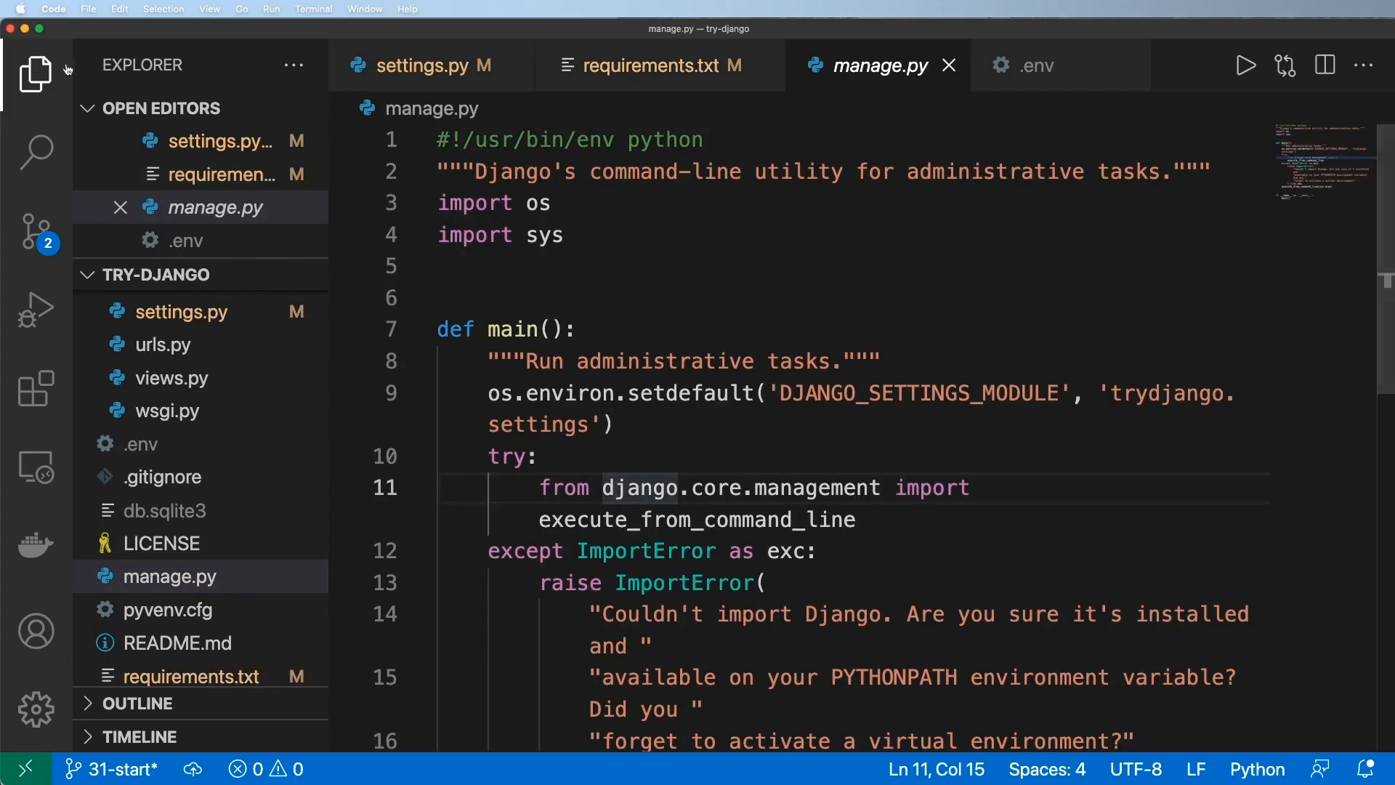
Step: Hide the sidebar and add 'import dotenv' to manage.py's imports
{"action": "left_click", "coordinate": [34, 75]}
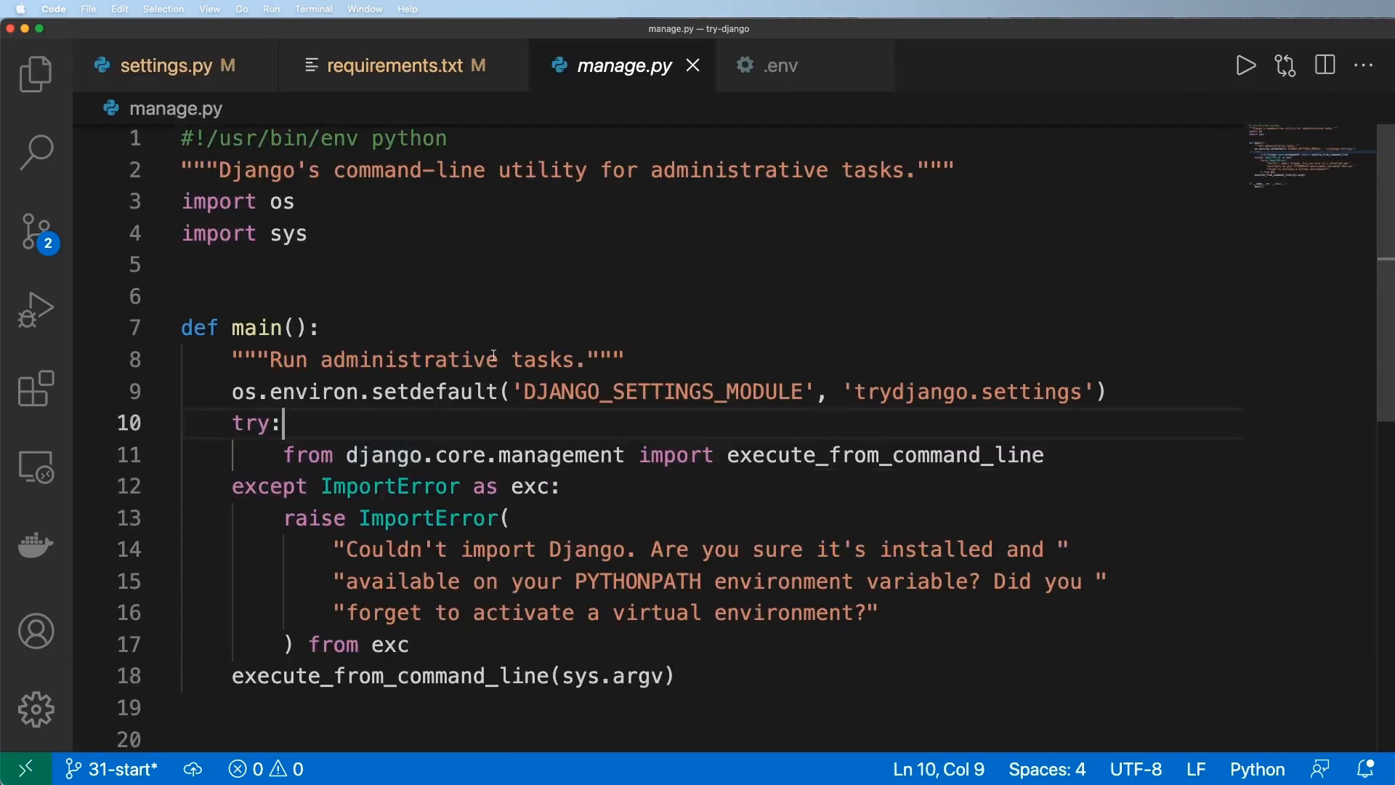
{"action": "mouse_move", "coordinate": [473, 263]}
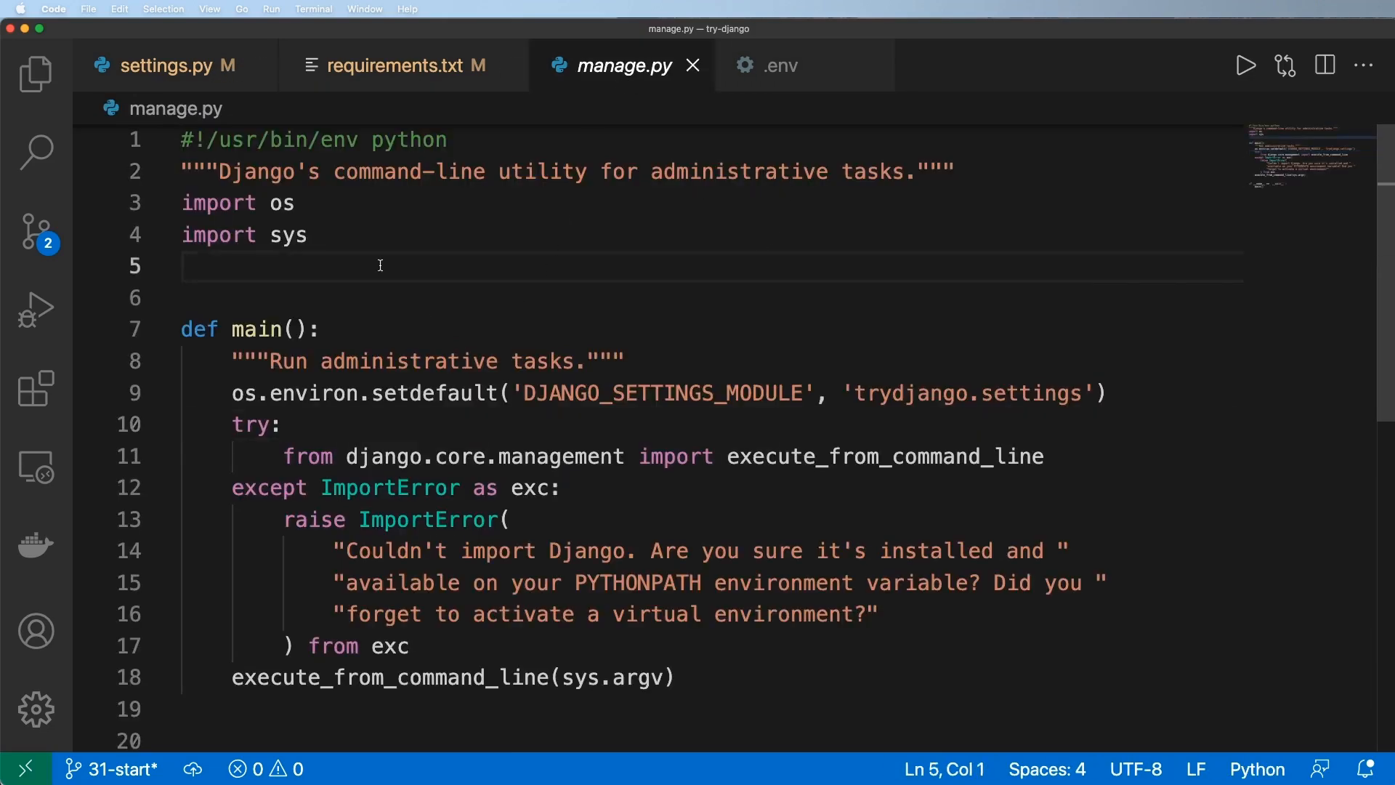
{"action": "type", "text": "imp"}
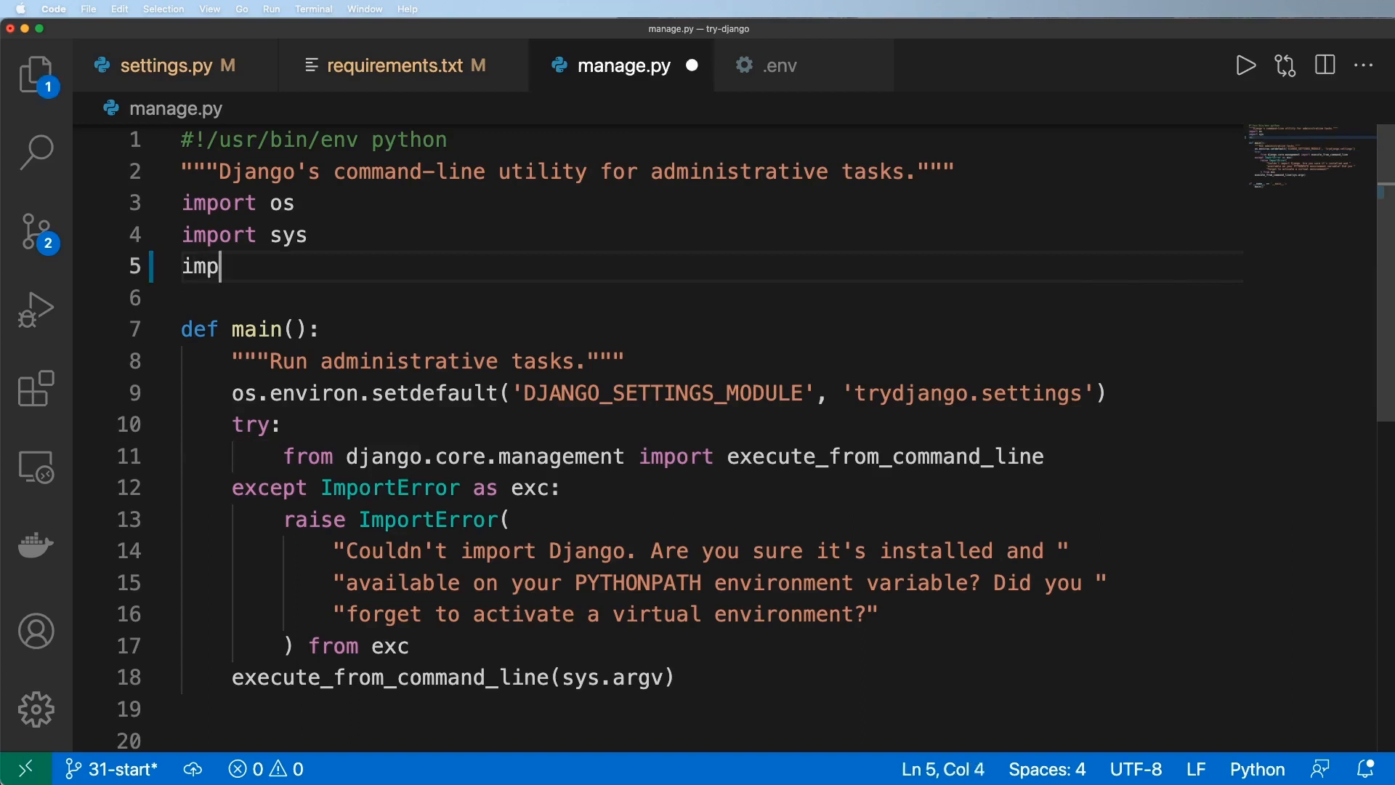
{"action": "type", "text": "ort dotenv"}
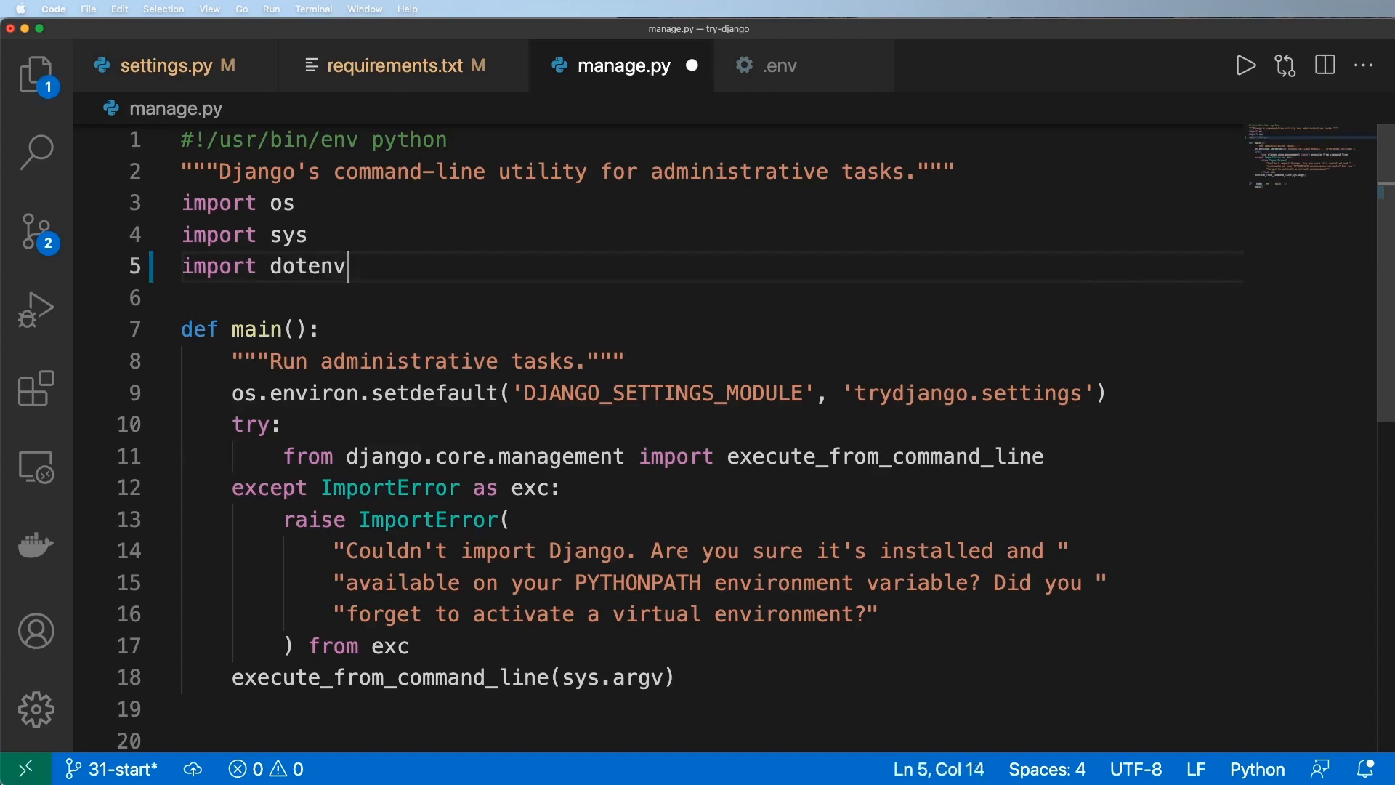
Step: Add dotenv.read_dotenv() at the start of main() in manage.py
{"action": "left_click_drag", "start_coordinate": [181, 329], "coordinate": [677, 677]}
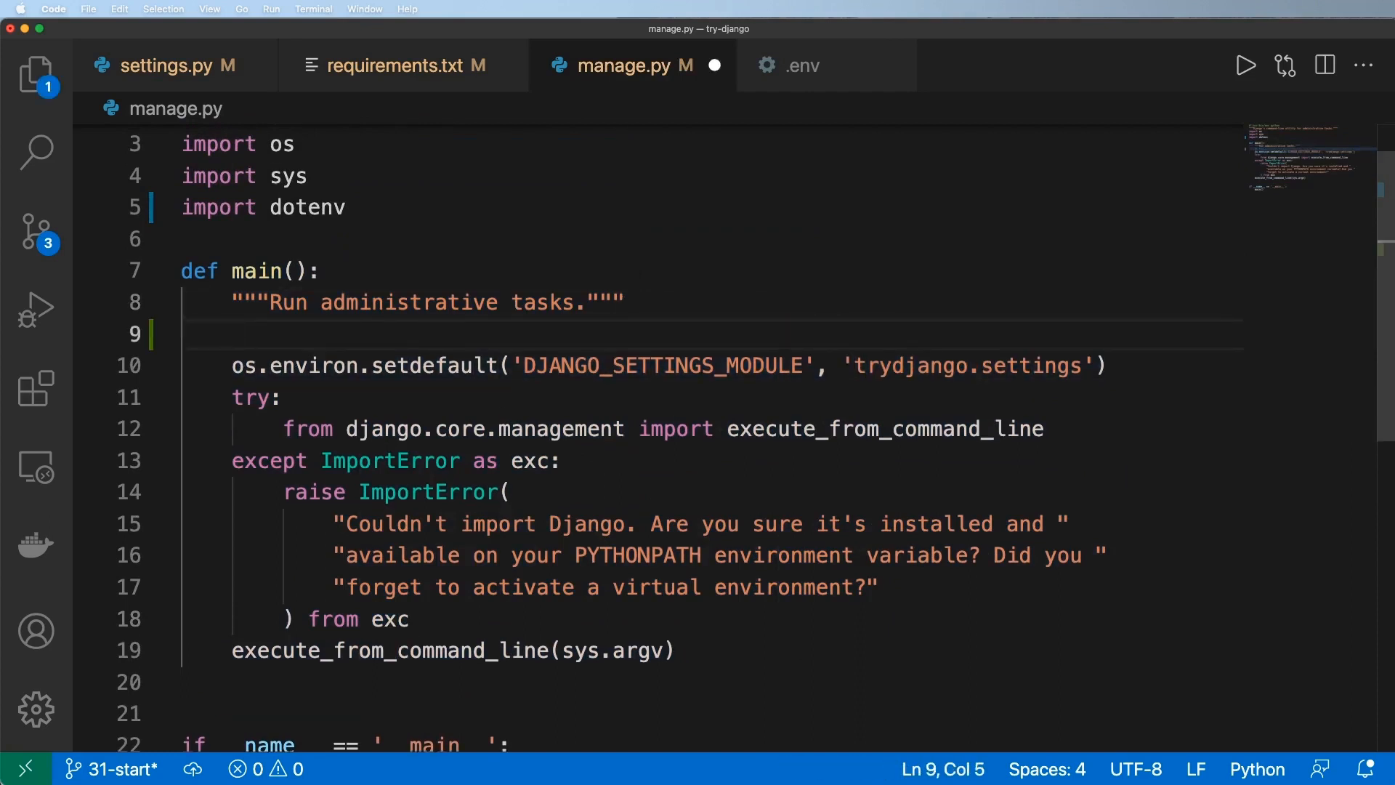
{"action": "type", "text": "dotenv"}
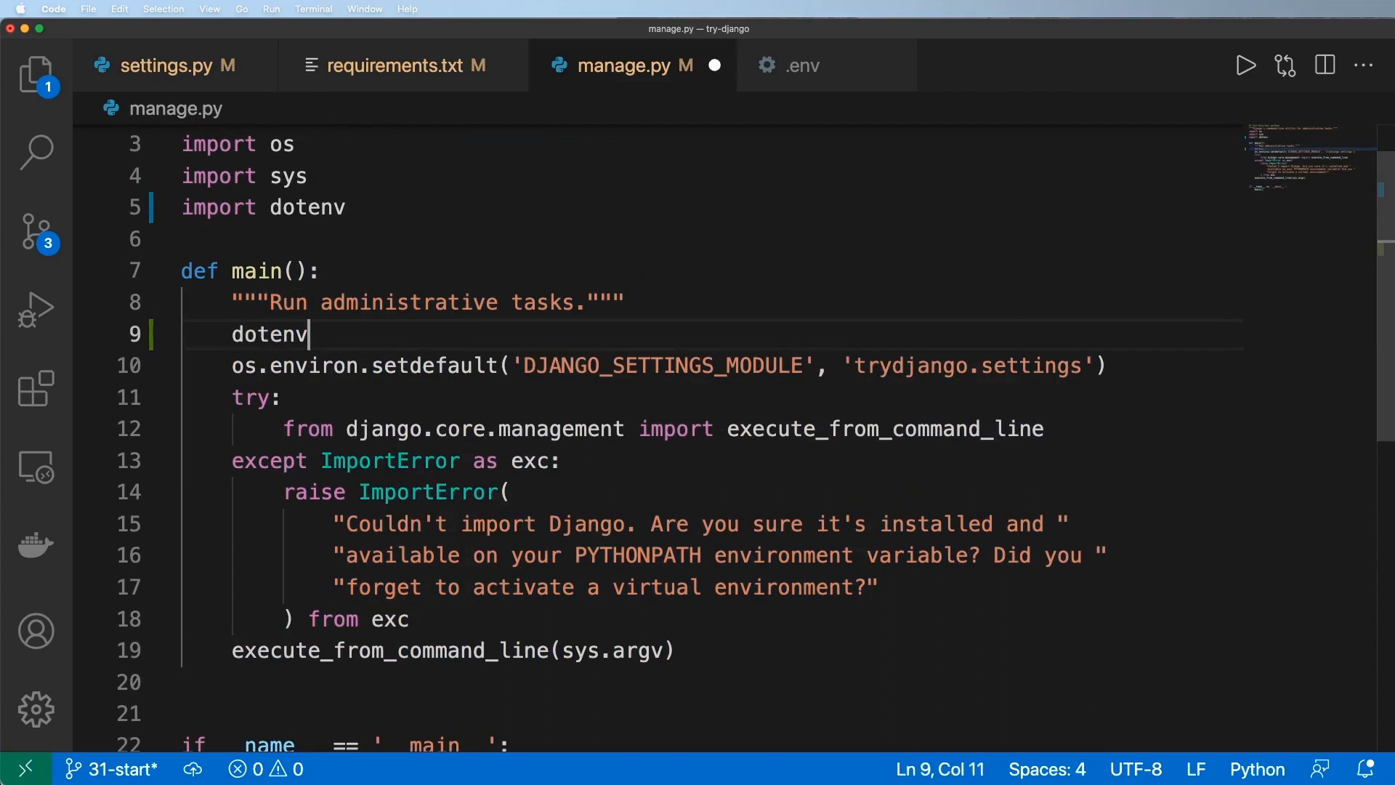
{"action": "type", "text": ".read_dotenv("}
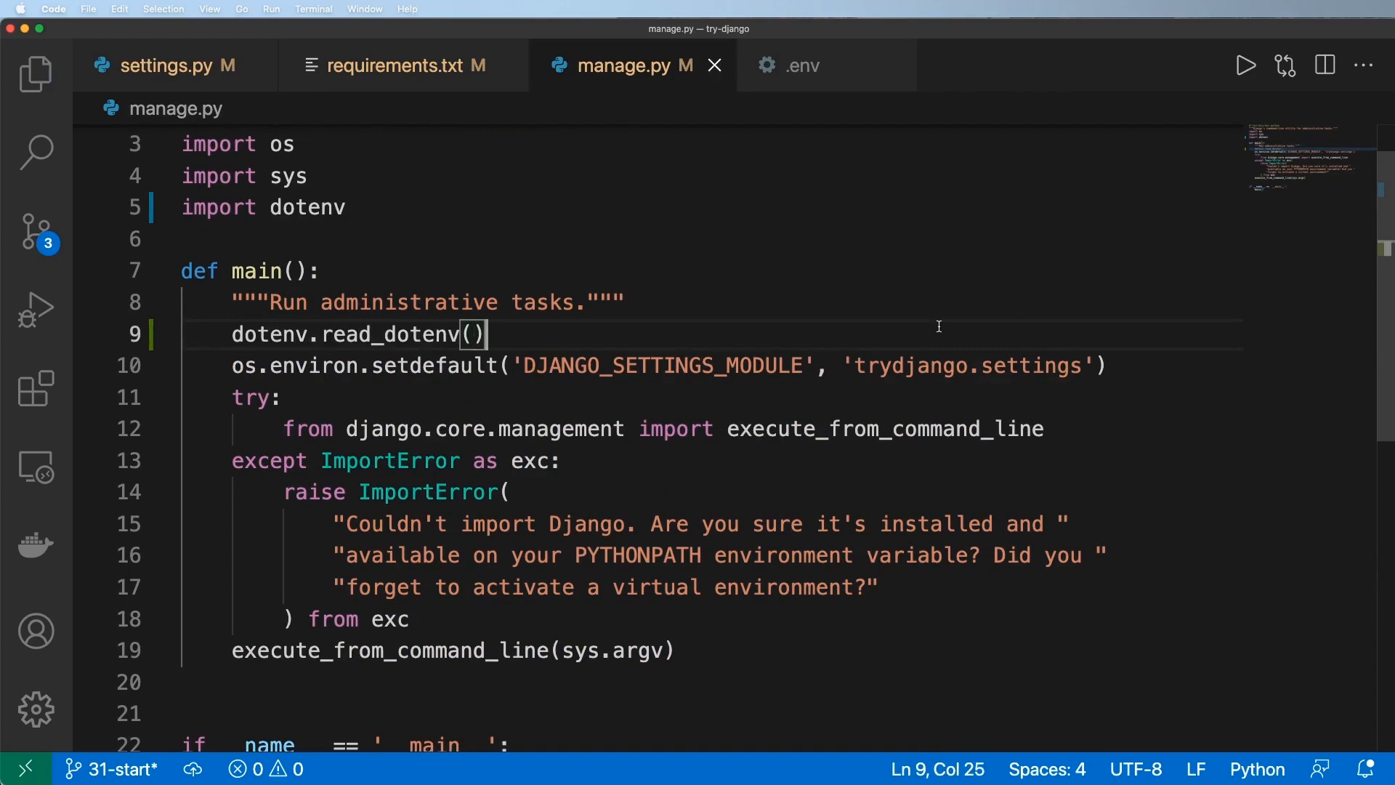
{"action": "double_click", "coordinate": [387, 333]}
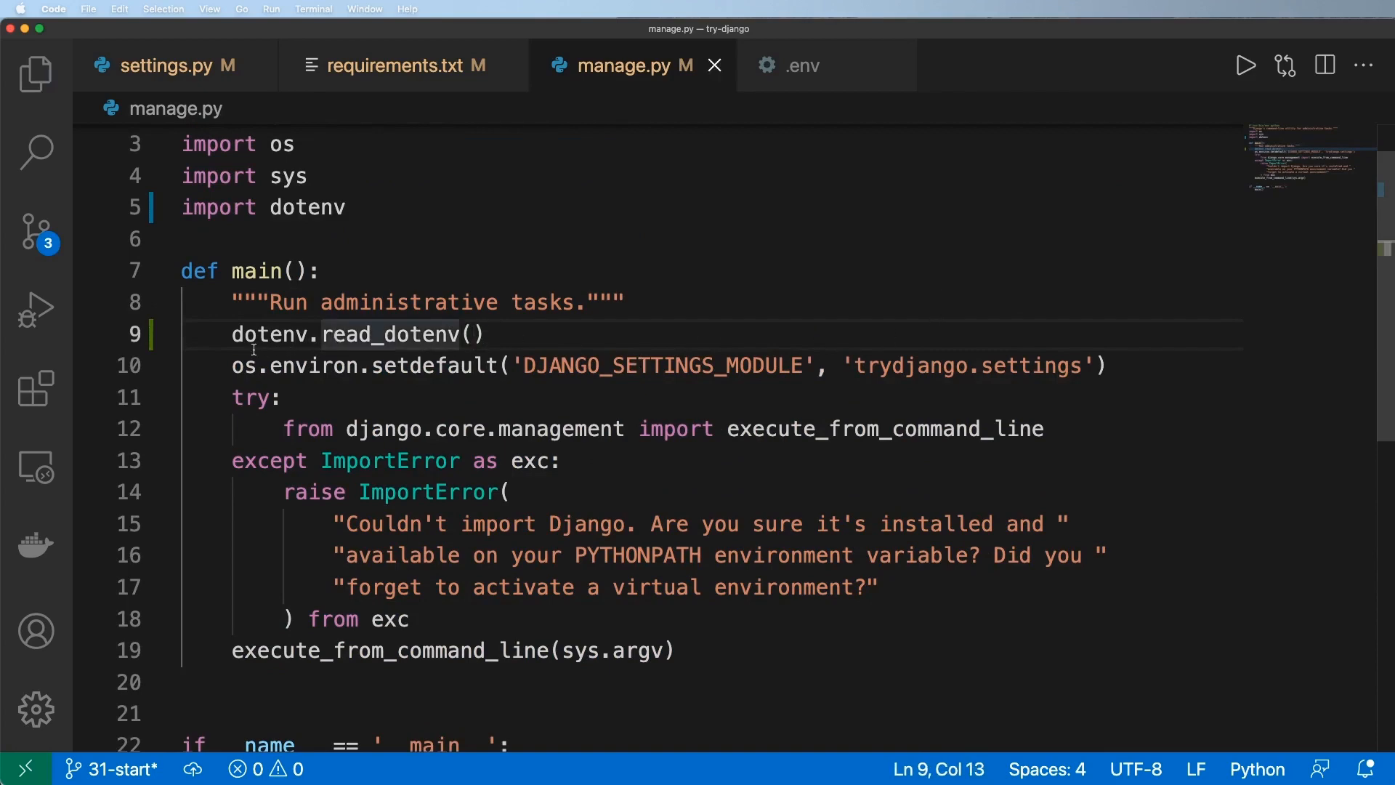
{"action": "key", "text": "Ctrl+`"}
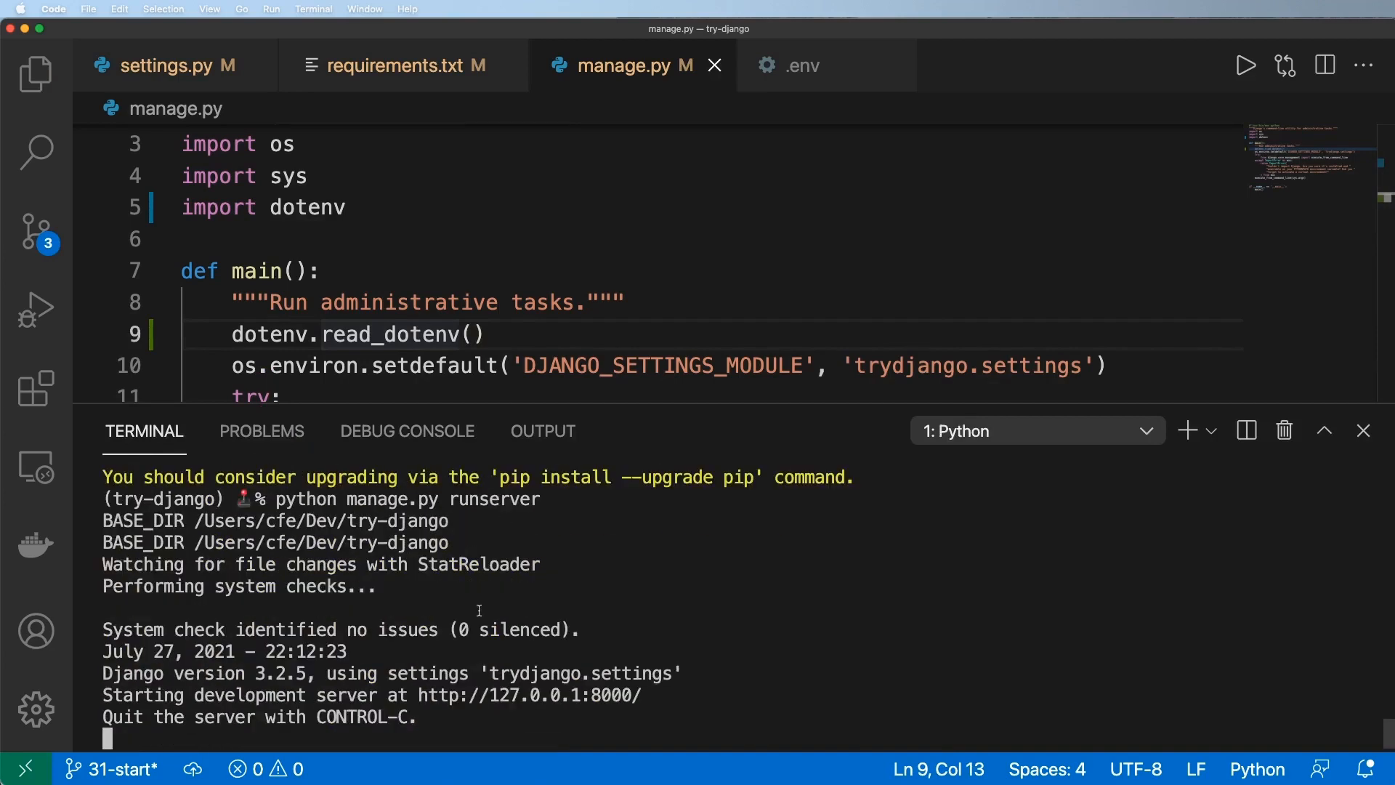
Step: Compare the SECRET_KEY and DEBUG lines in settings.py with the .env file
{"action": "left_click", "coordinate": [170, 64]}
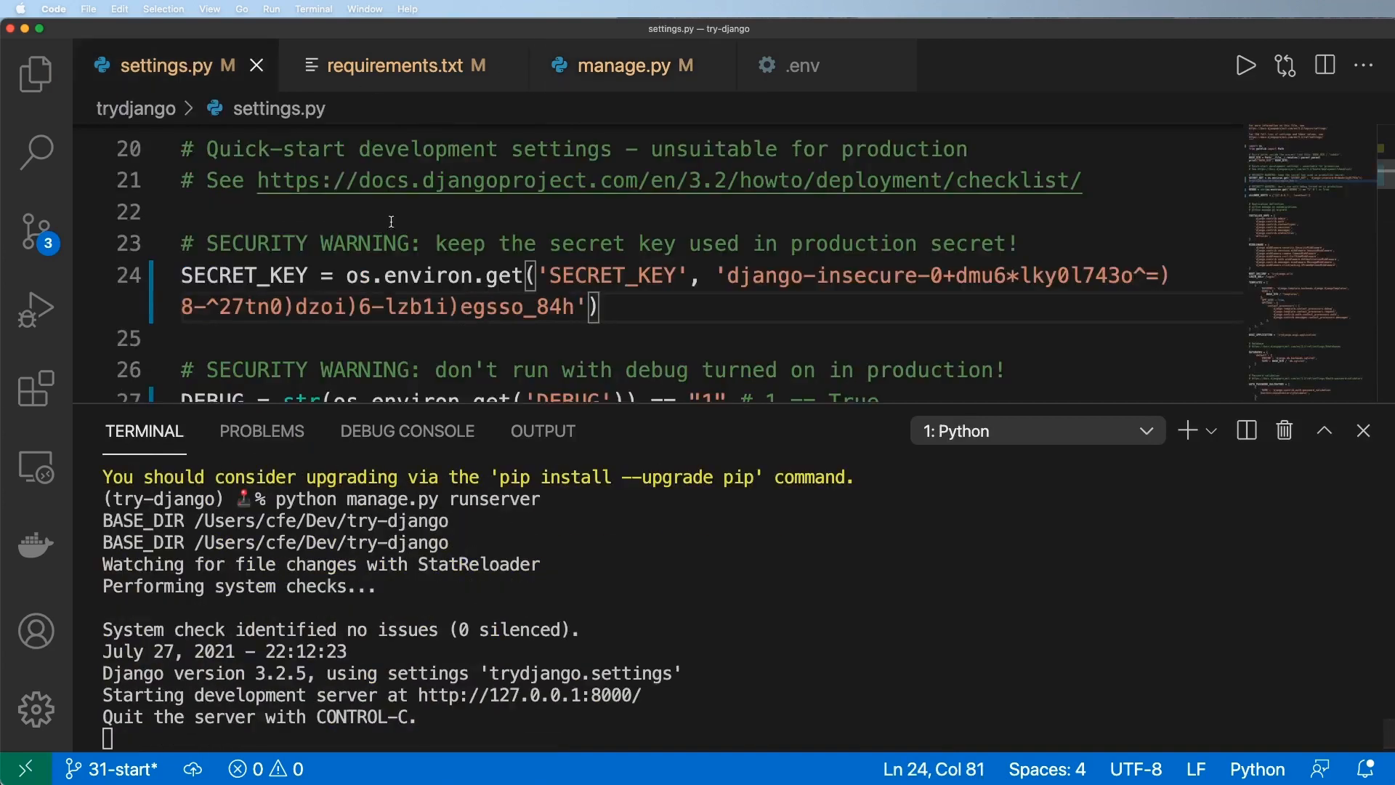
{"action": "left_click", "coordinate": [798, 65]}
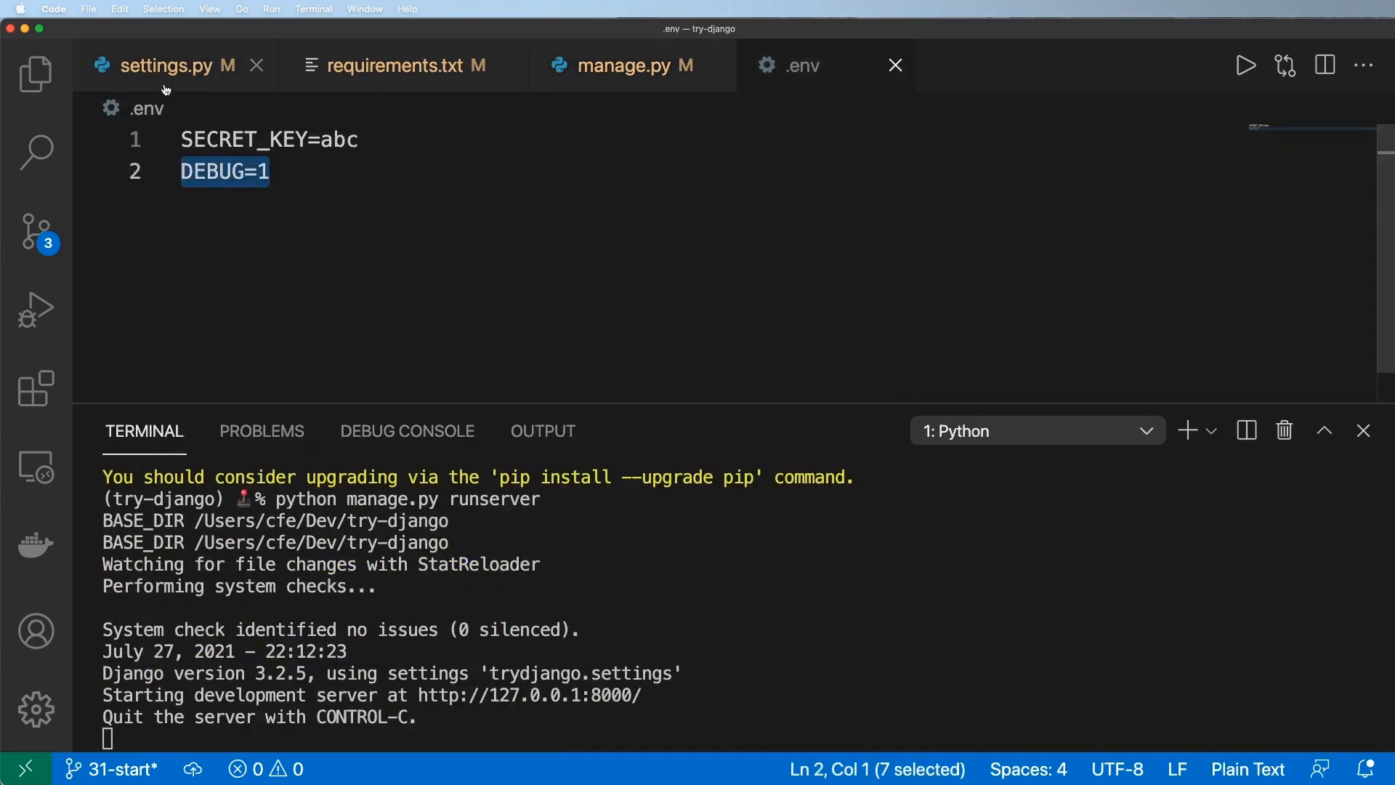
{"action": "left_click", "coordinate": [165, 65]}
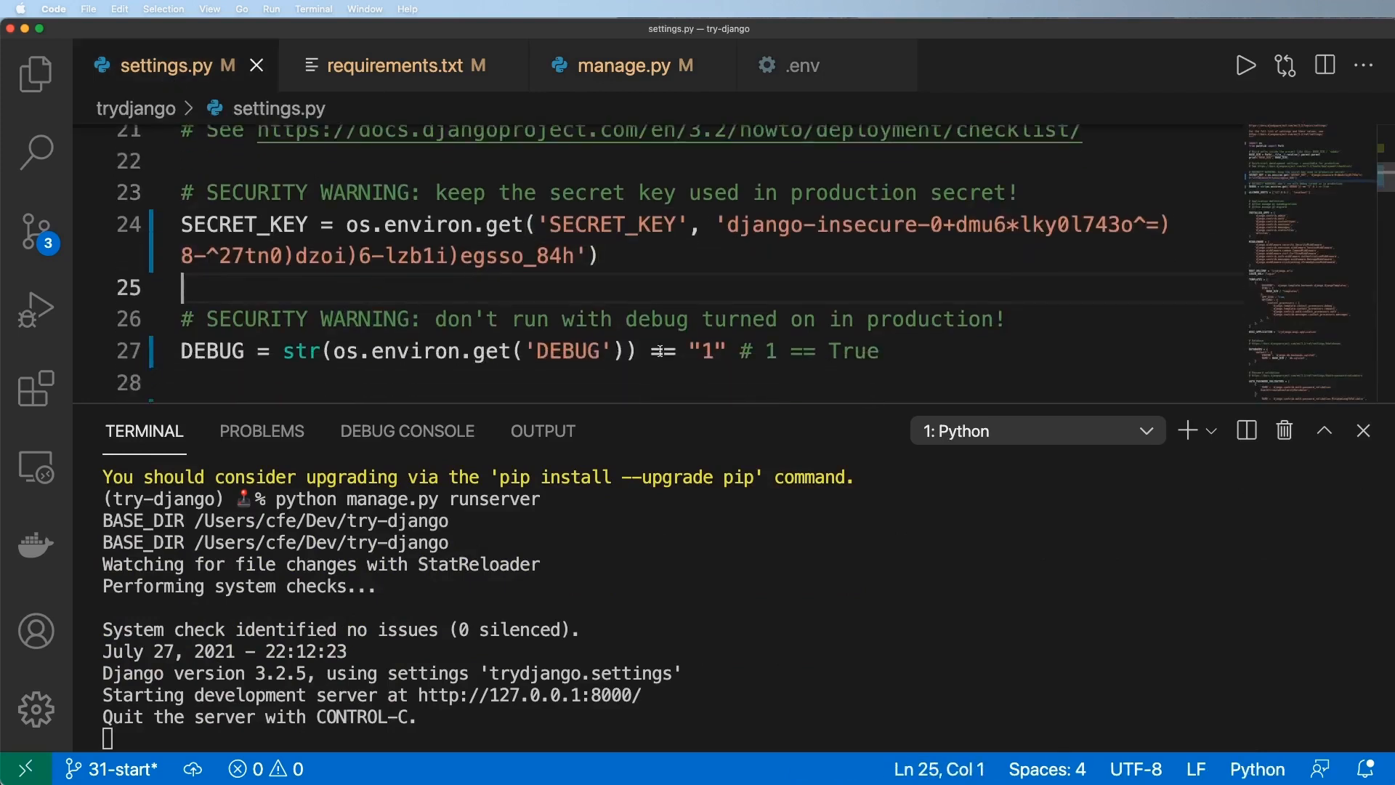
{"action": "left_click_drag", "start_coordinate": [285, 307], "coordinate": [725, 306]}
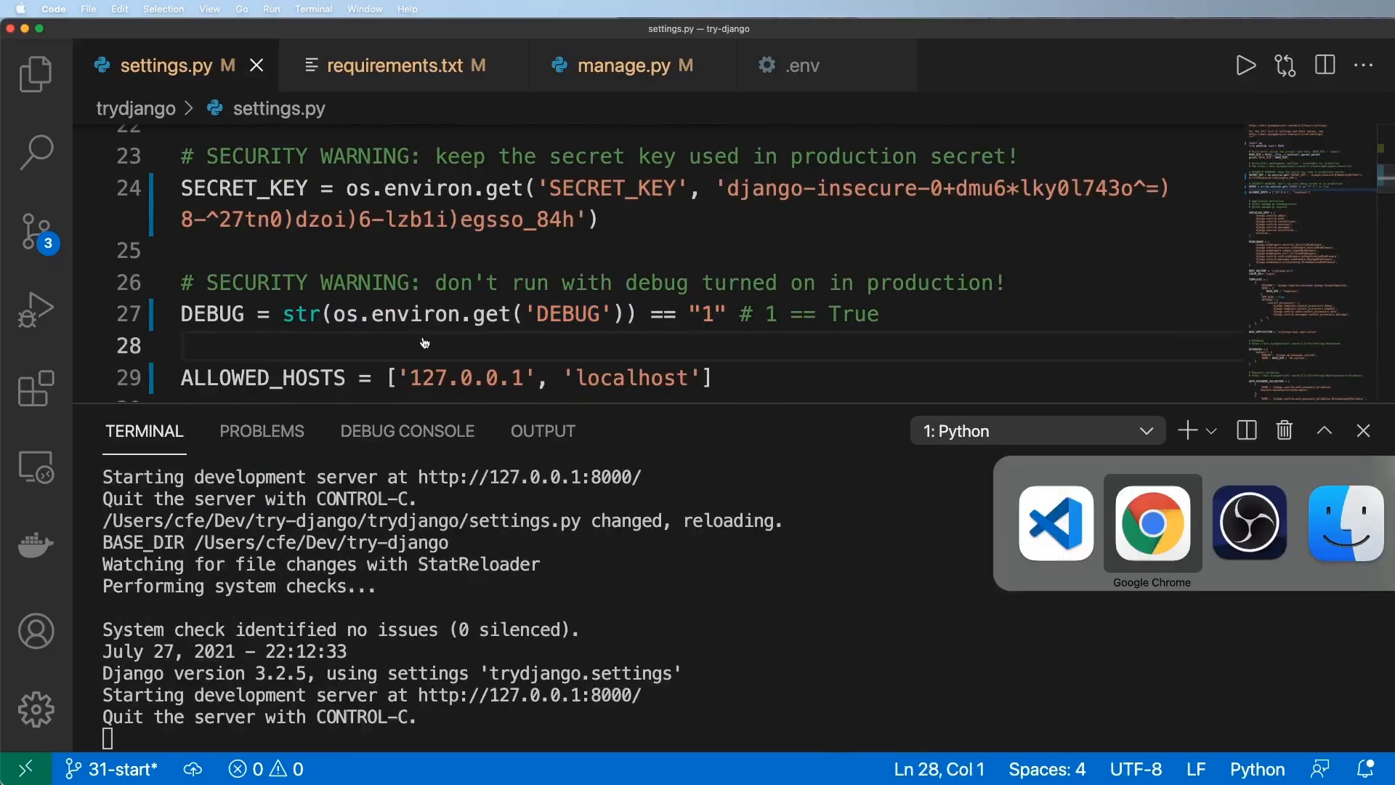
{"action": "left_click", "coordinate": [1150, 523]}
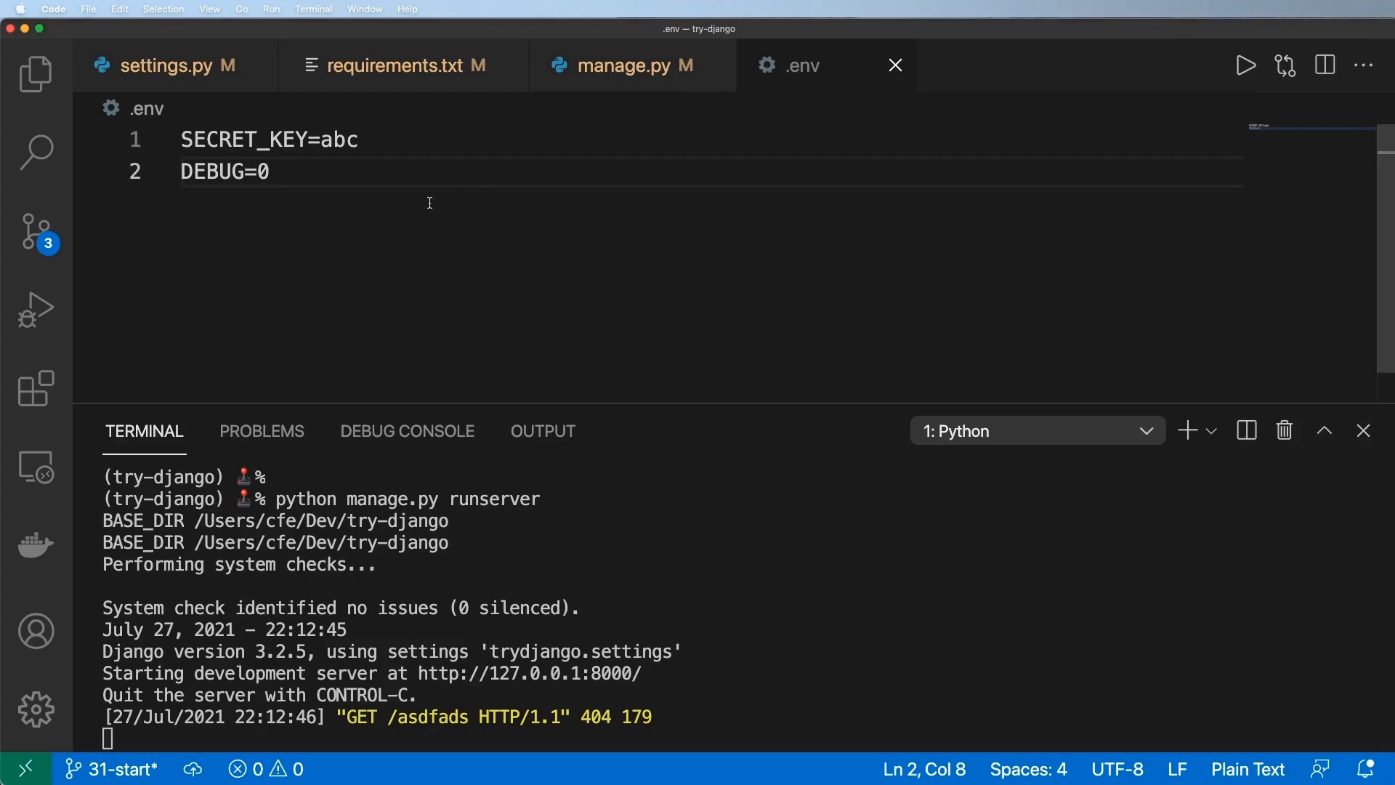
Step: Restore DEBUG=1 in .env and compare it against settings.py
{"action": "type", "text": "1"}
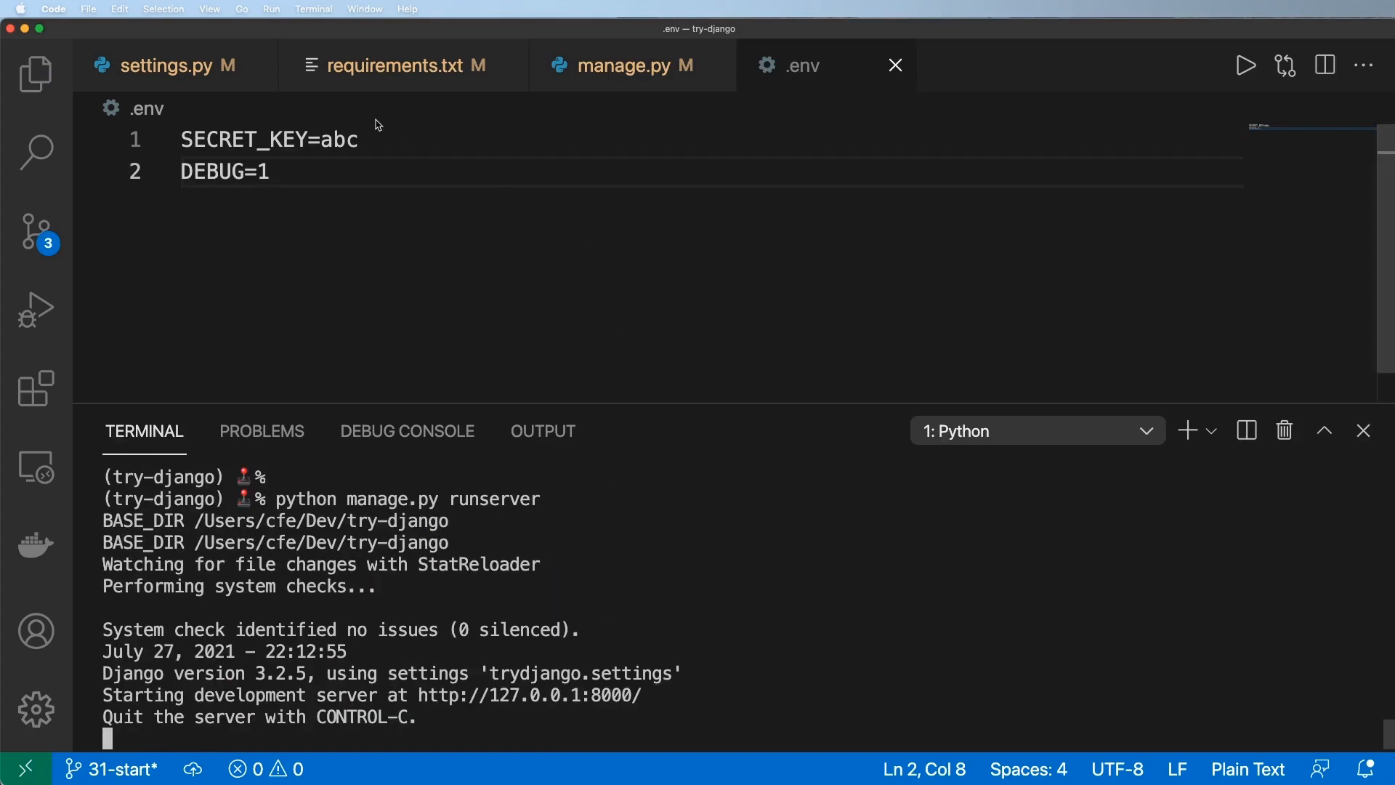
{"action": "left_click", "coordinate": [165, 65]}
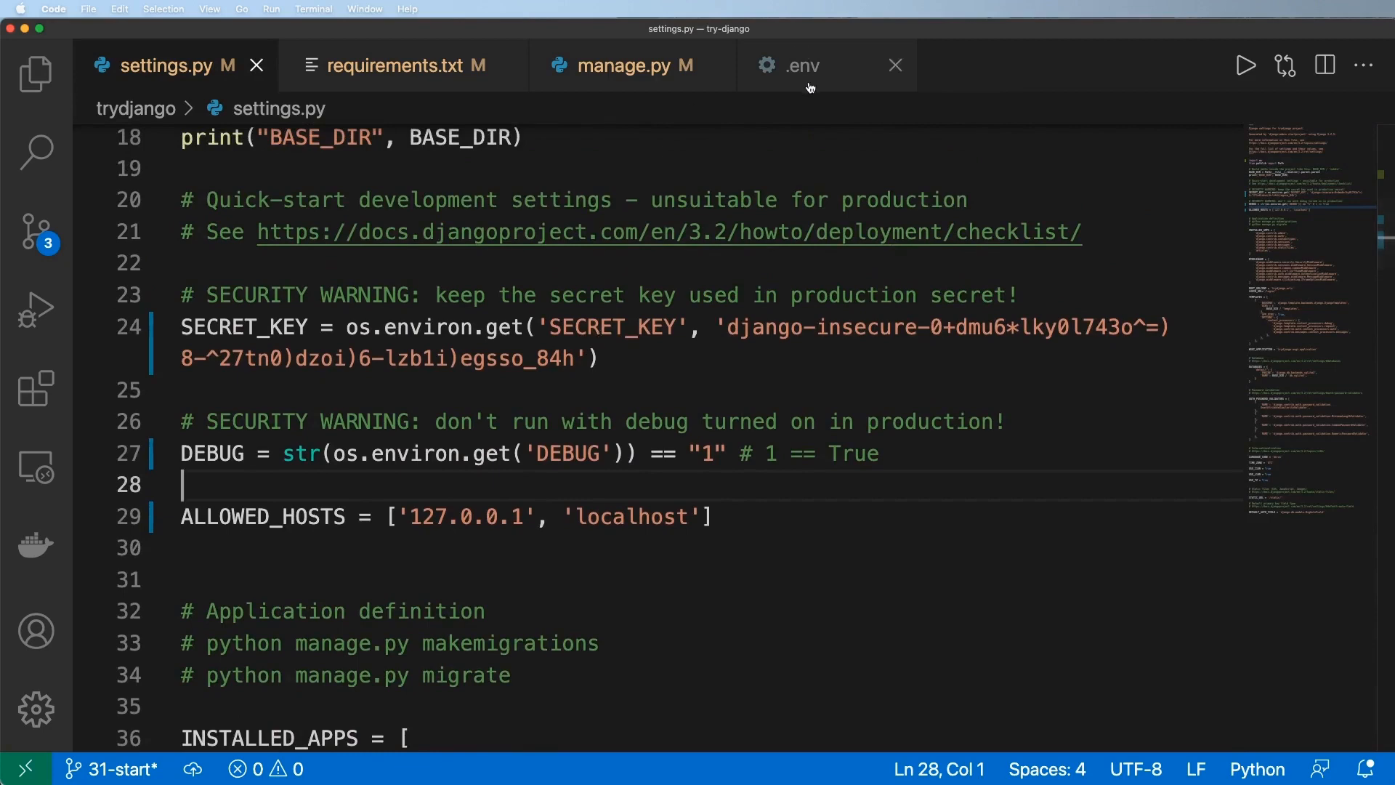
{"action": "left_click", "coordinate": [800, 65]}
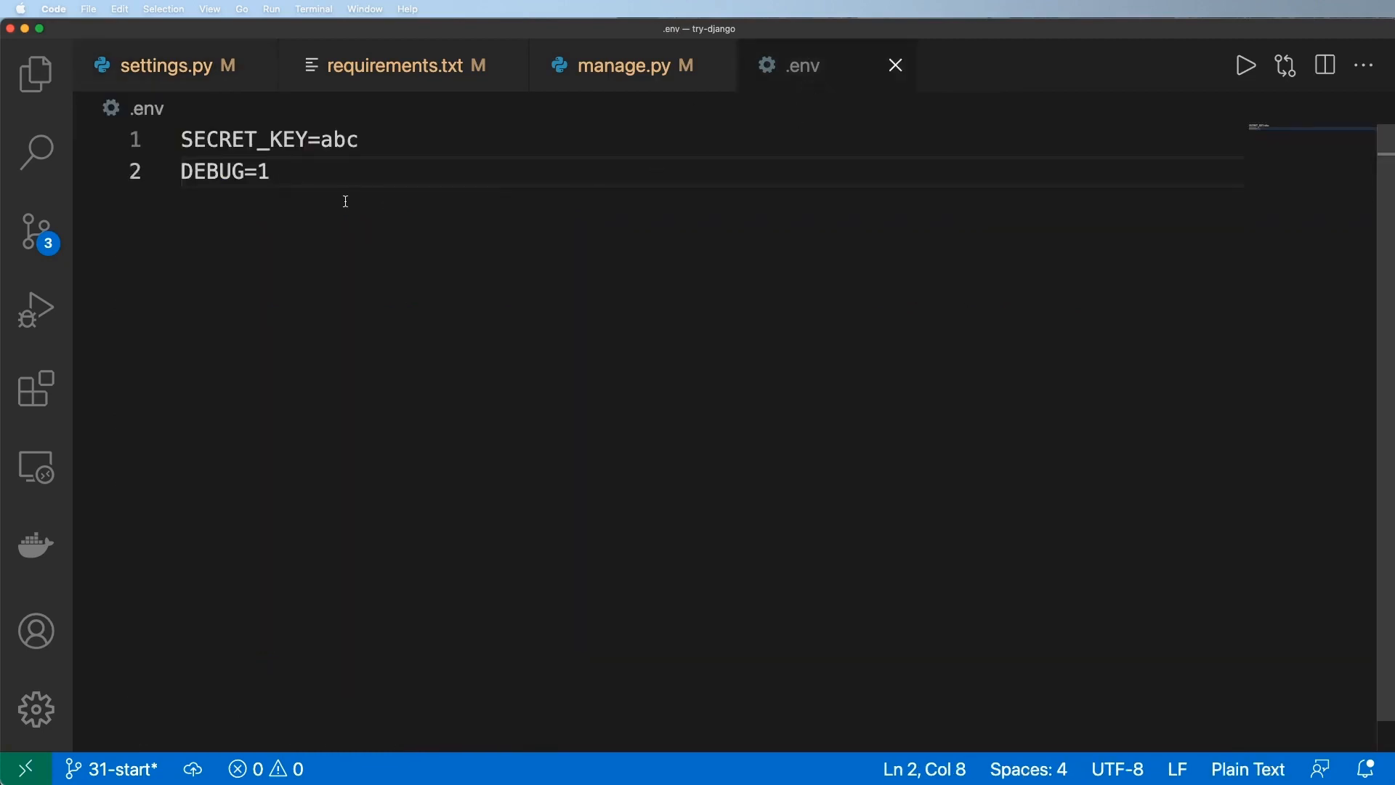
{"action": "key", "text": "cmd+a"}
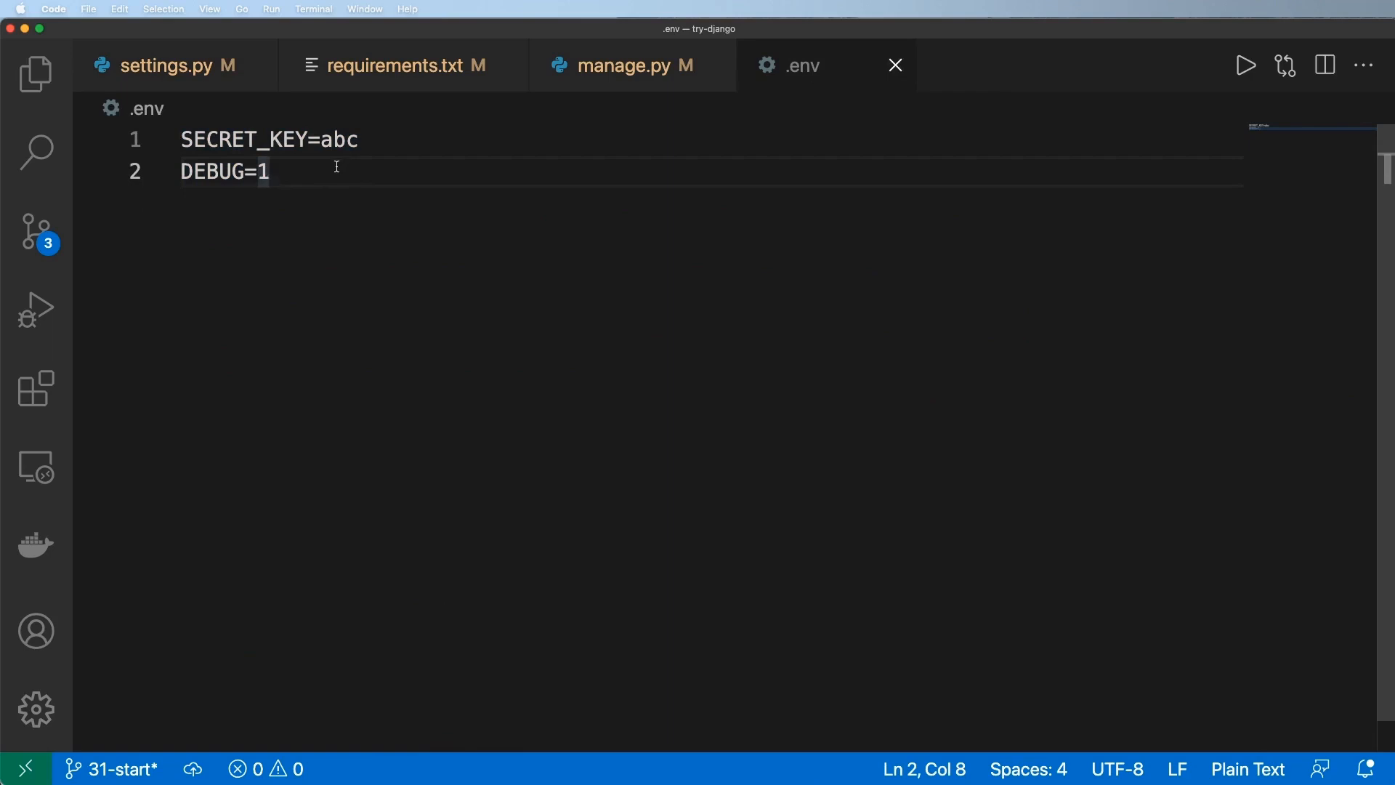
{"action": "mouse_move", "coordinate": [397, 242]}
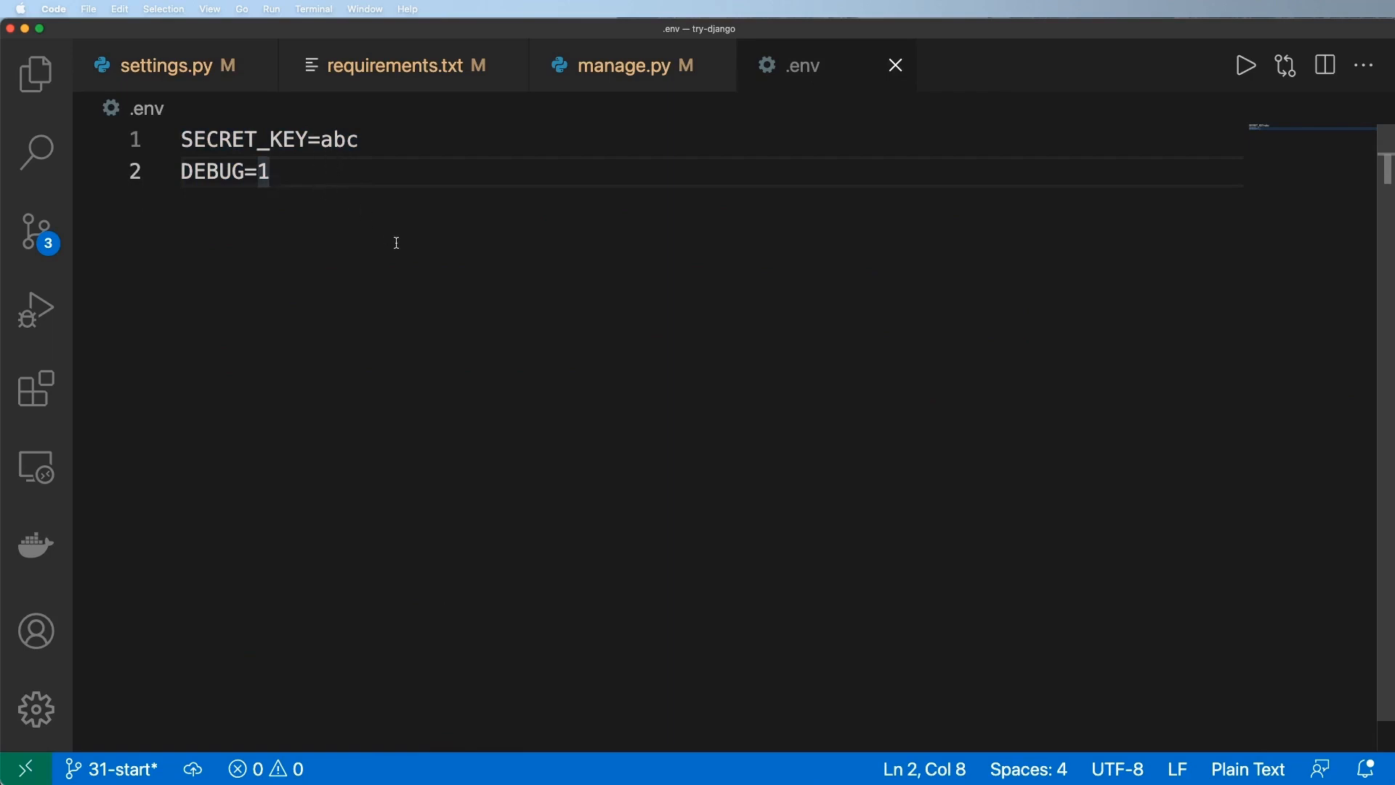
{"action": "mouse_move", "coordinate": [264, 133]}
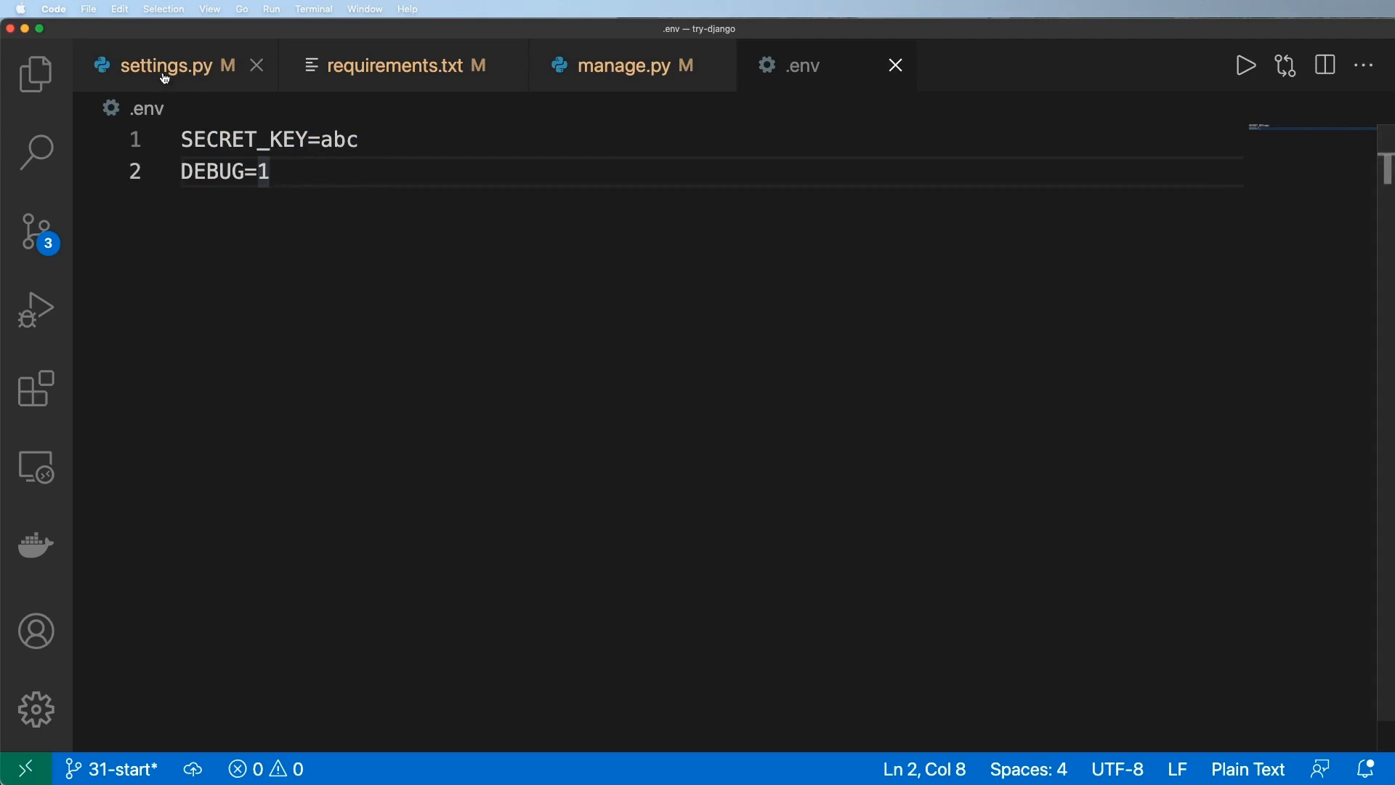
{"action": "left_click", "coordinate": [166, 64]}
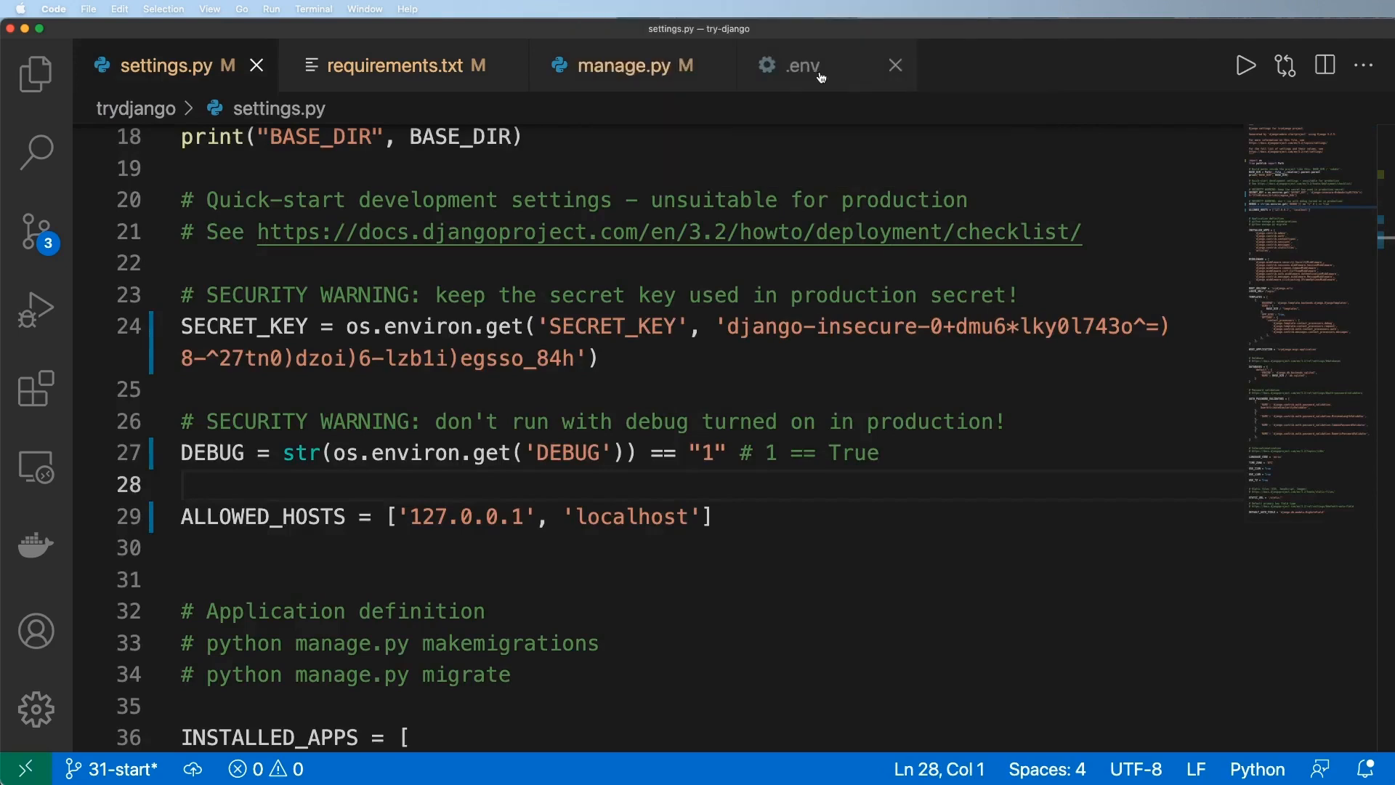
{"action": "left_click", "coordinate": [793, 65]}
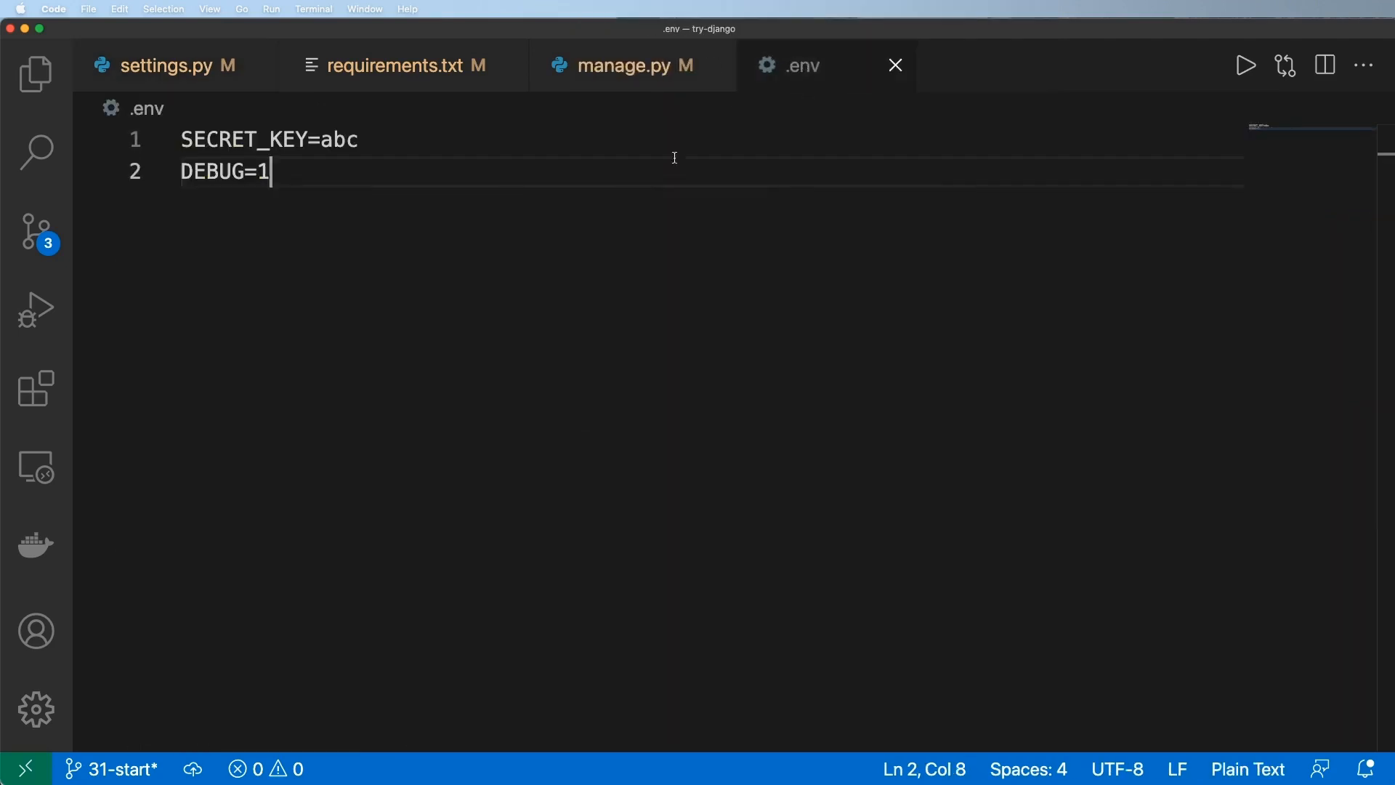
{"action": "left_click", "coordinate": [165, 64]}
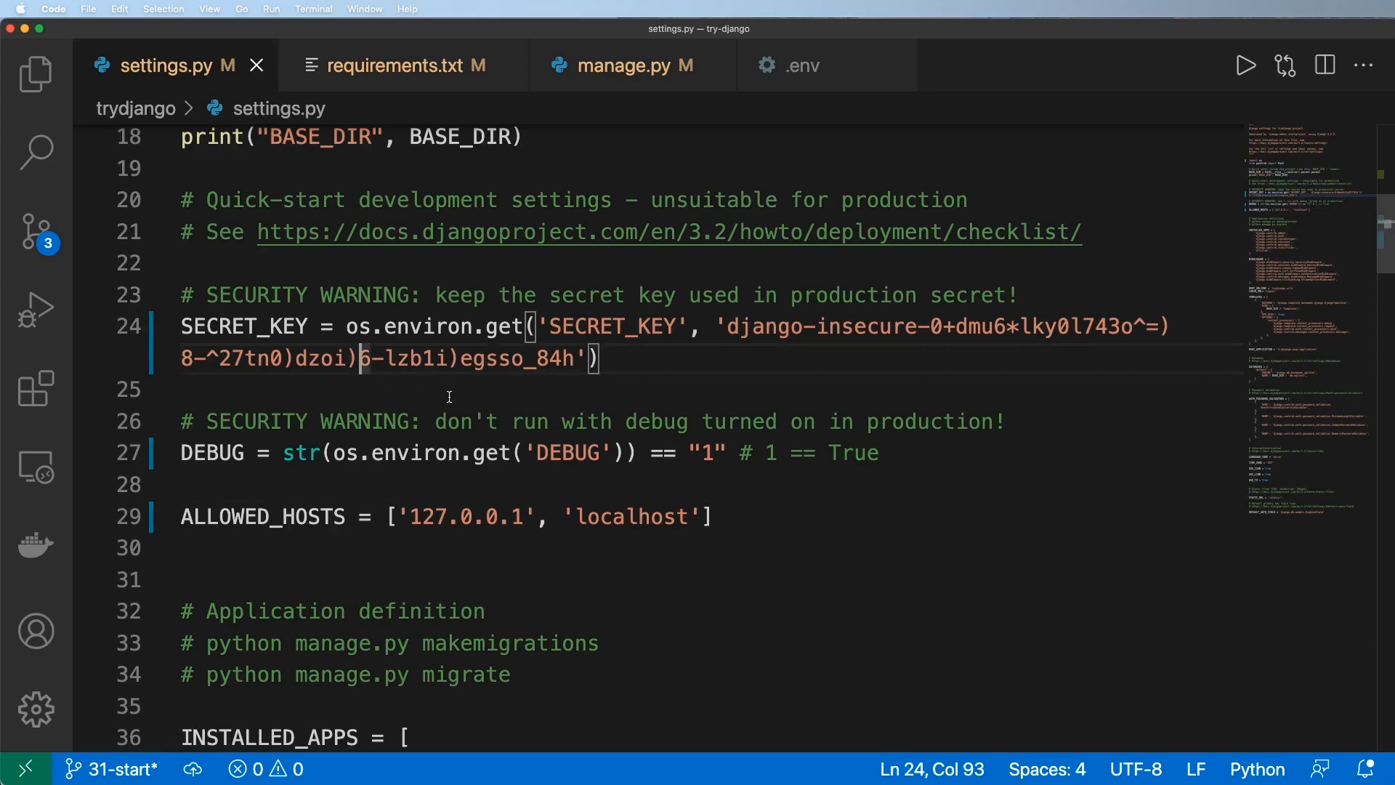
Step: Inspect ALLOWED_HOSTS, DEBUG and the 'localhost' host entry in settings.py
{"action": "scroll", "scroll_direction": "down", "scroll_amount": 3}
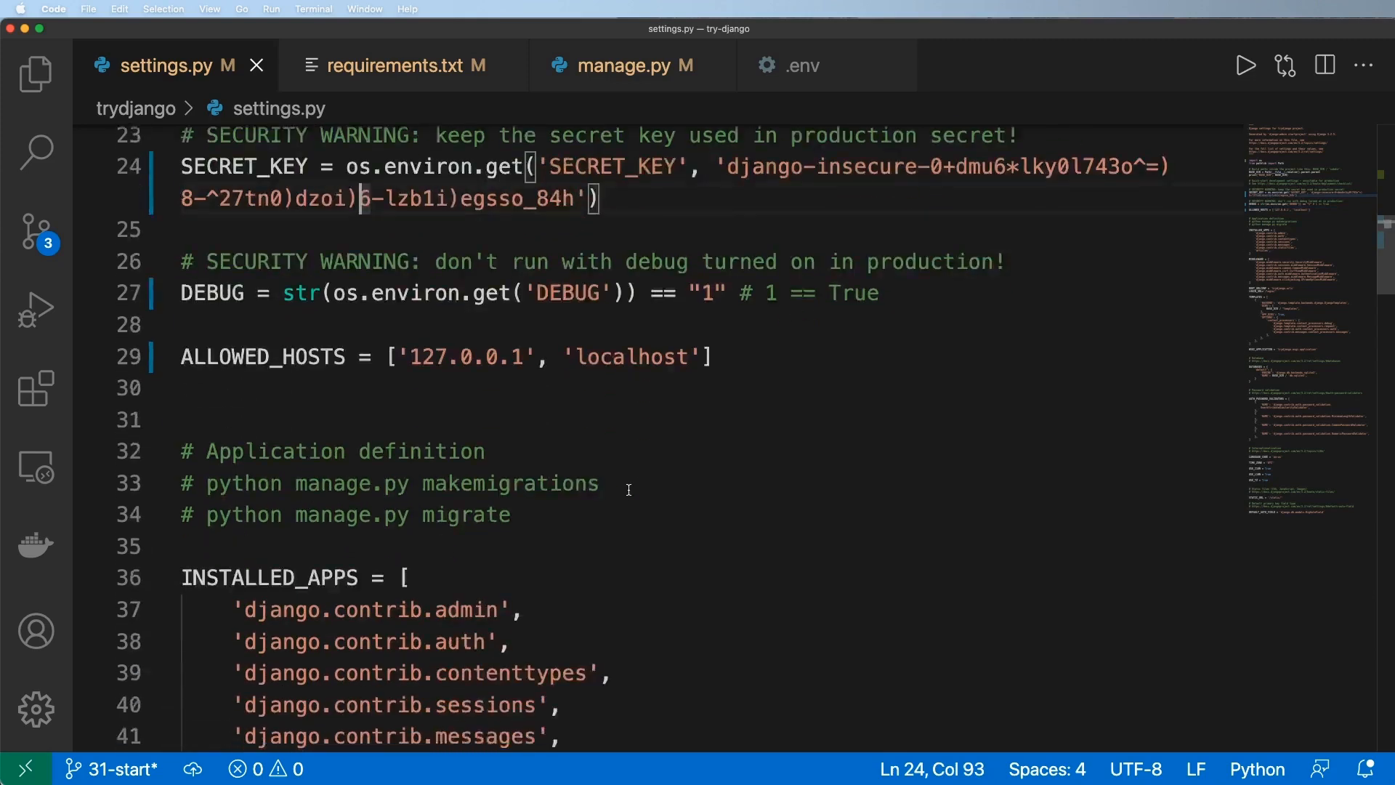
{"action": "scroll", "scroll_direction": "down", "scroll_amount": 3}
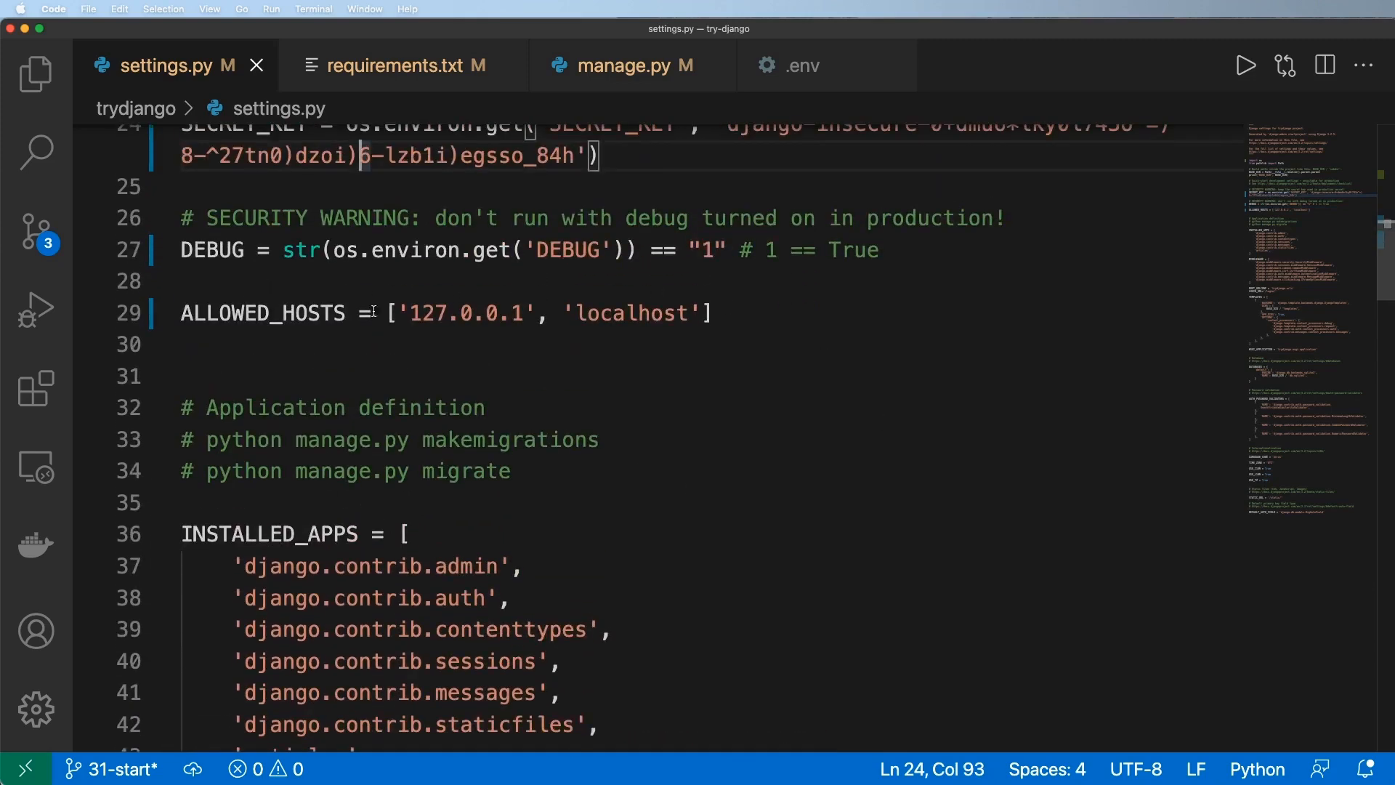
{"action": "double_click", "coordinate": [263, 313]}
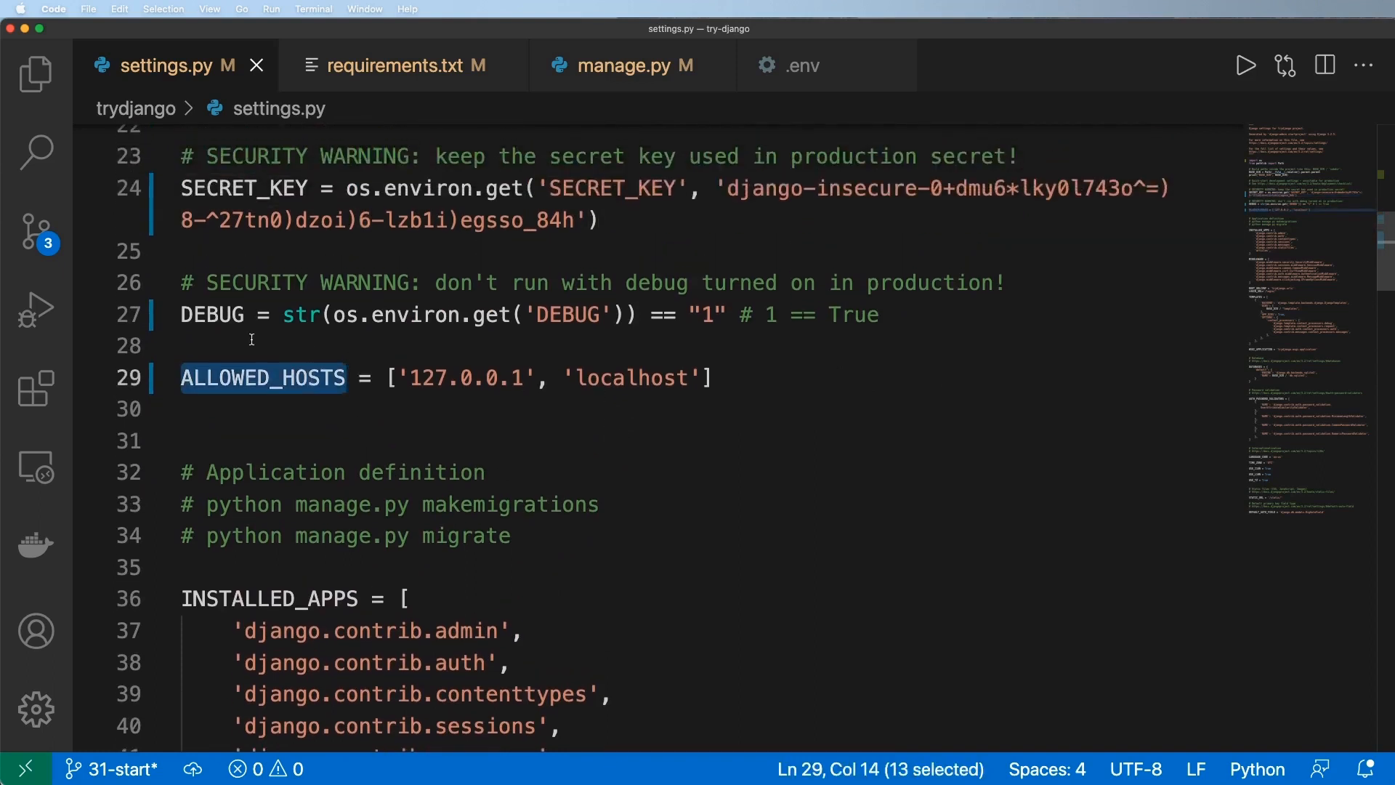
{"action": "double_click", "coordinate": [212, 314]}
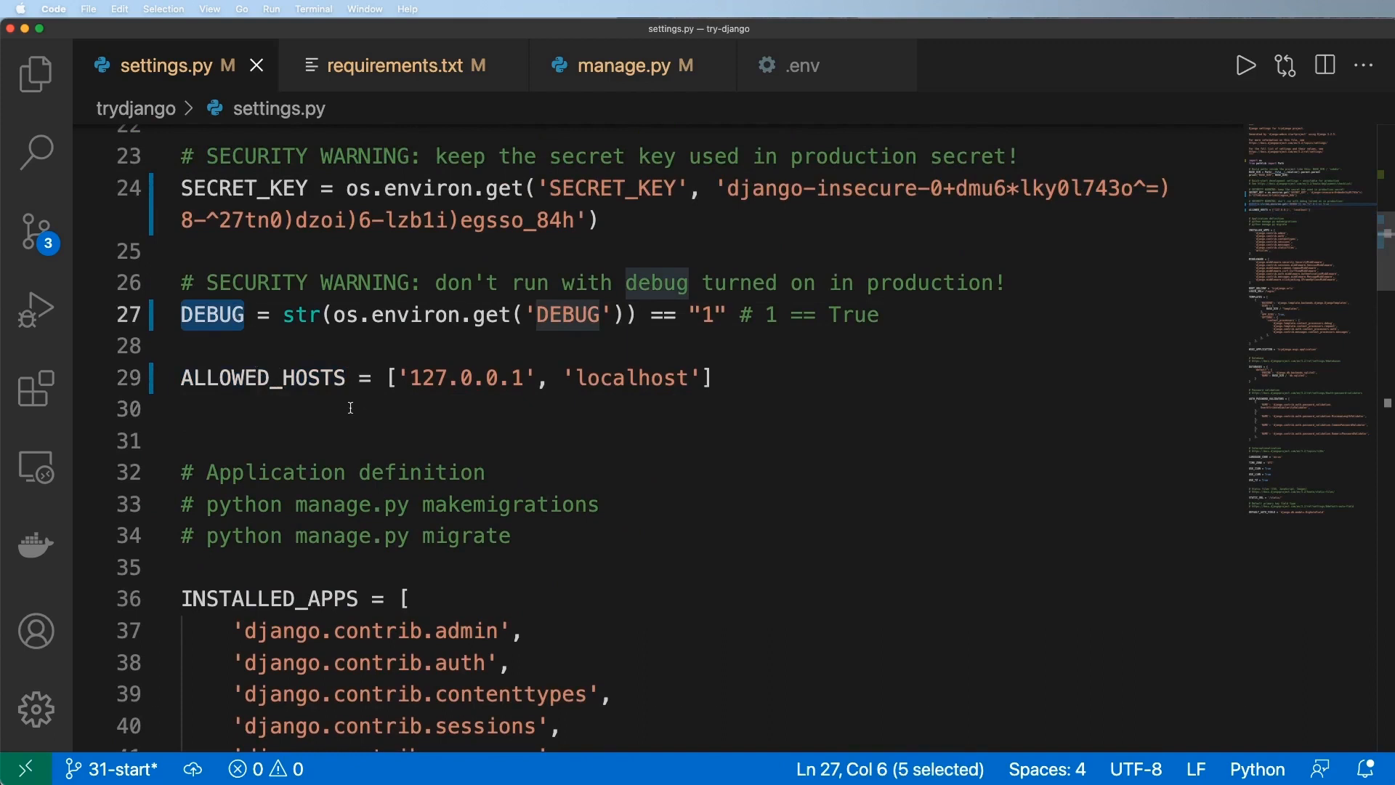
{"action": "left_click", "coordinate": [347, 407]}
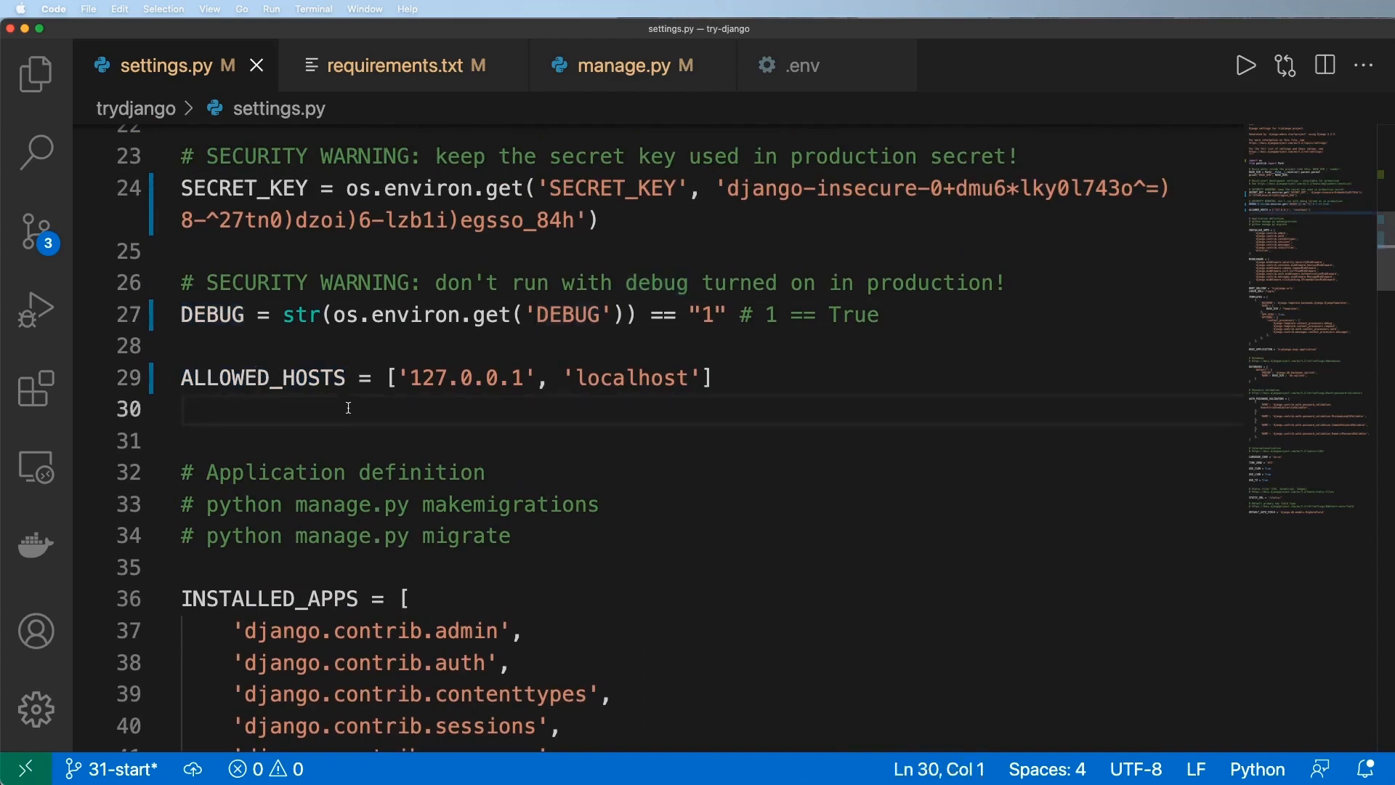
{"action": "left_click", "coordinate": [649, 377]}
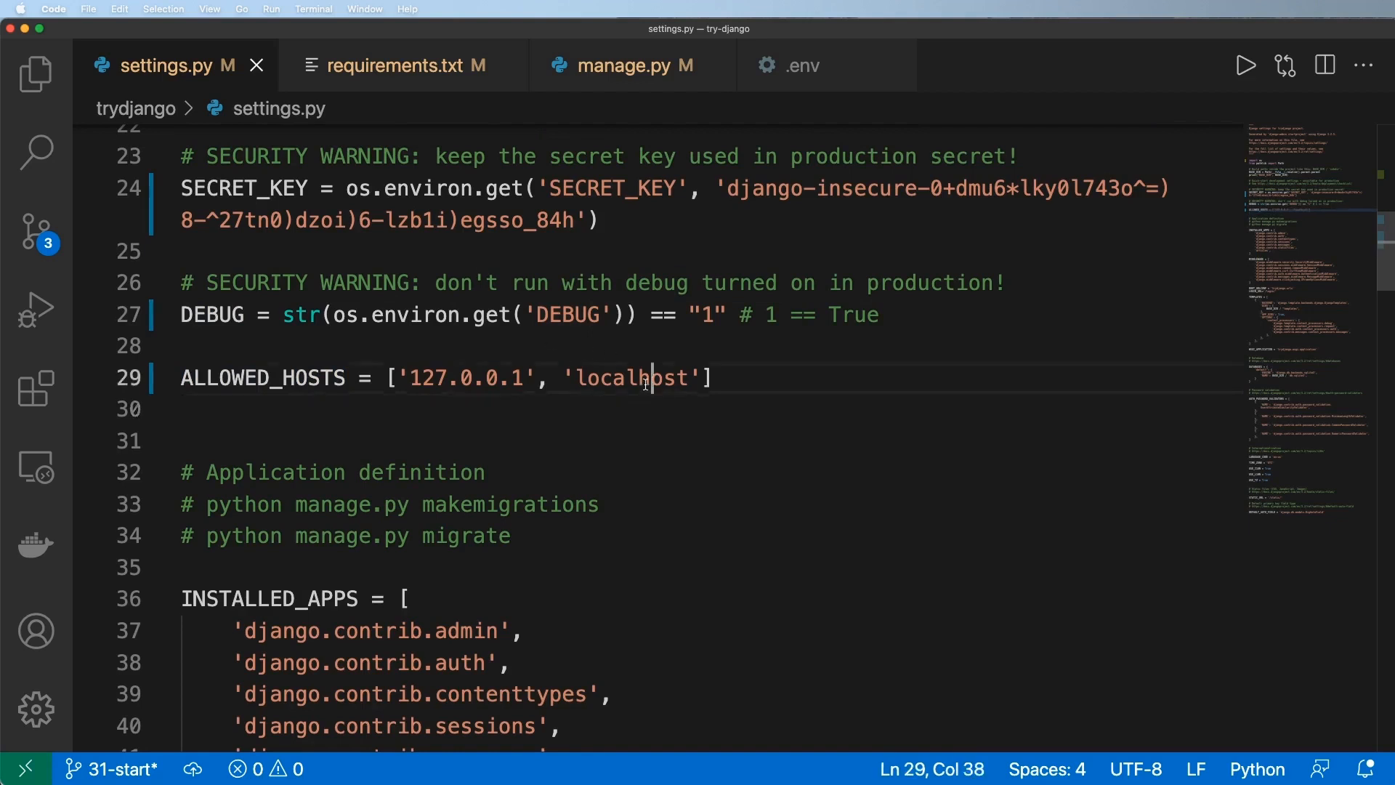
{"action": "double_click", "coordinate": [629, 378]}
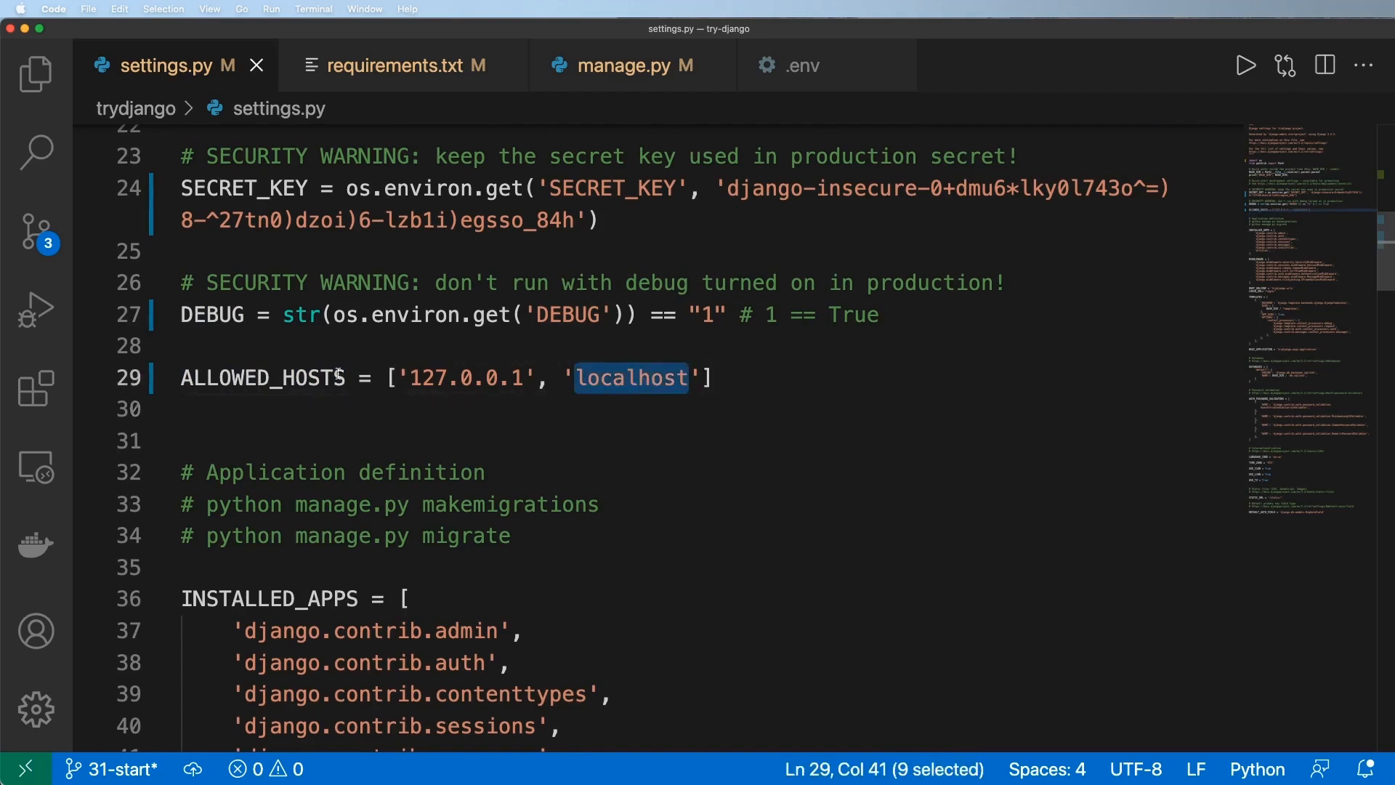
{"action": "left_click", "coordinate": [798, 65]}
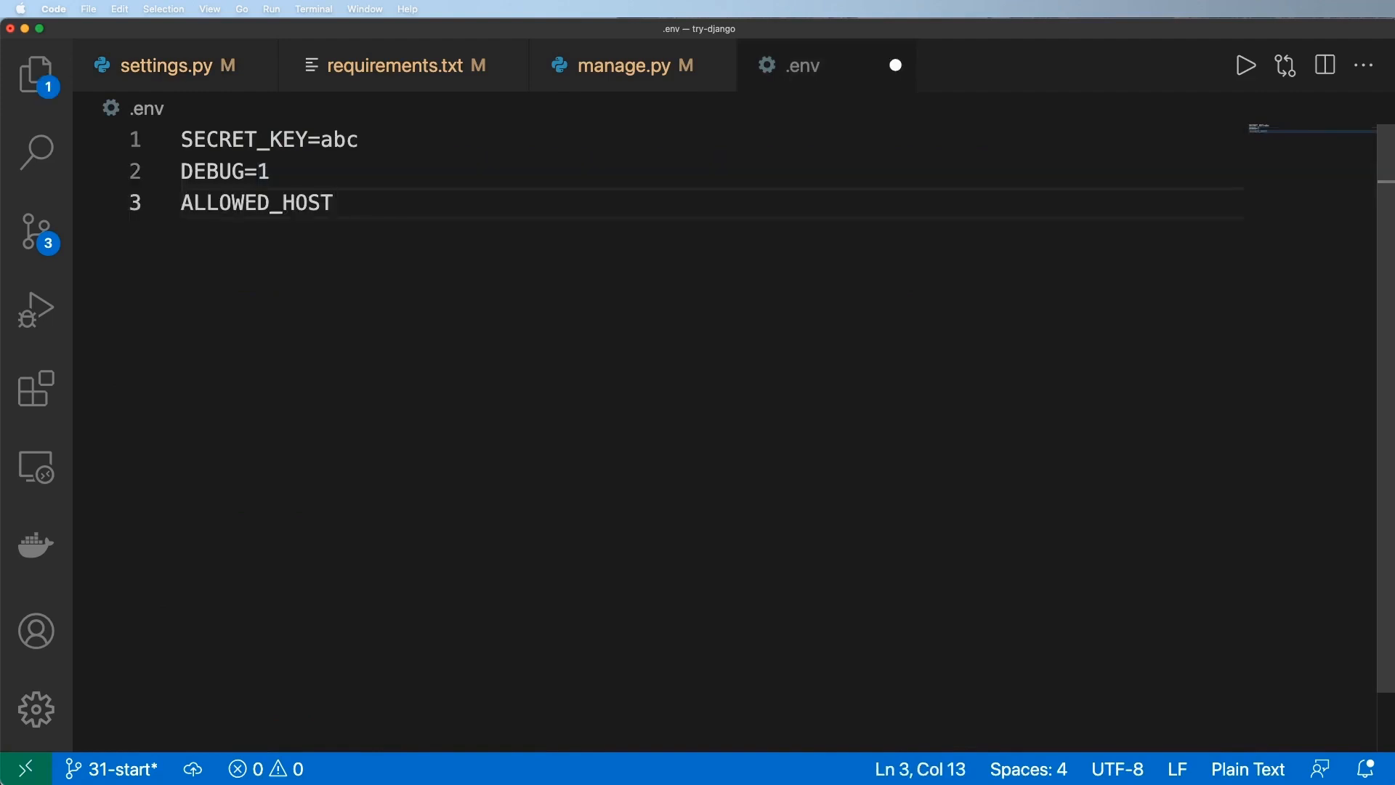
Step: Set ALLOWED_HOST=127.0.0.1 in the .env file
{"action": "type", "text": "=loca"}
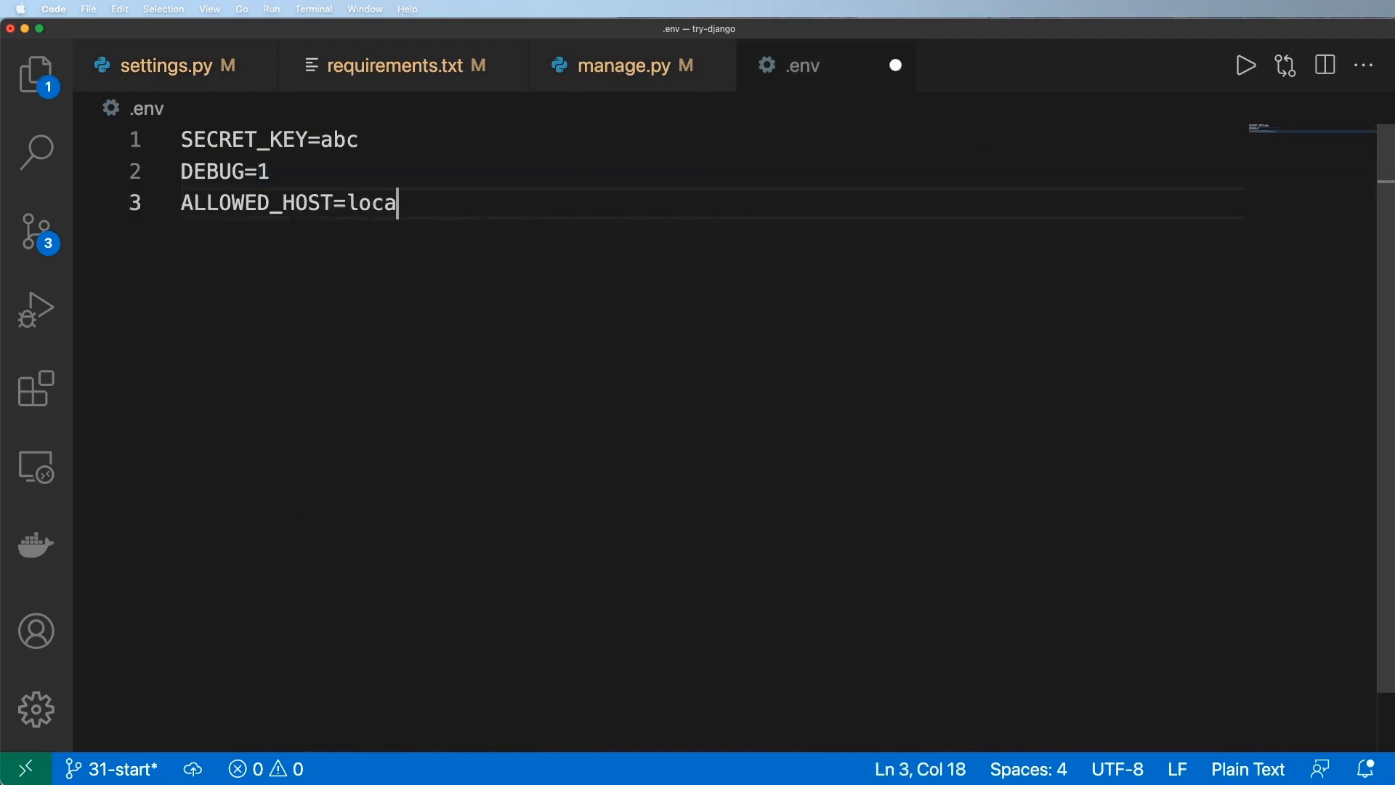
{"action": "type", "text": "127.0.01"}
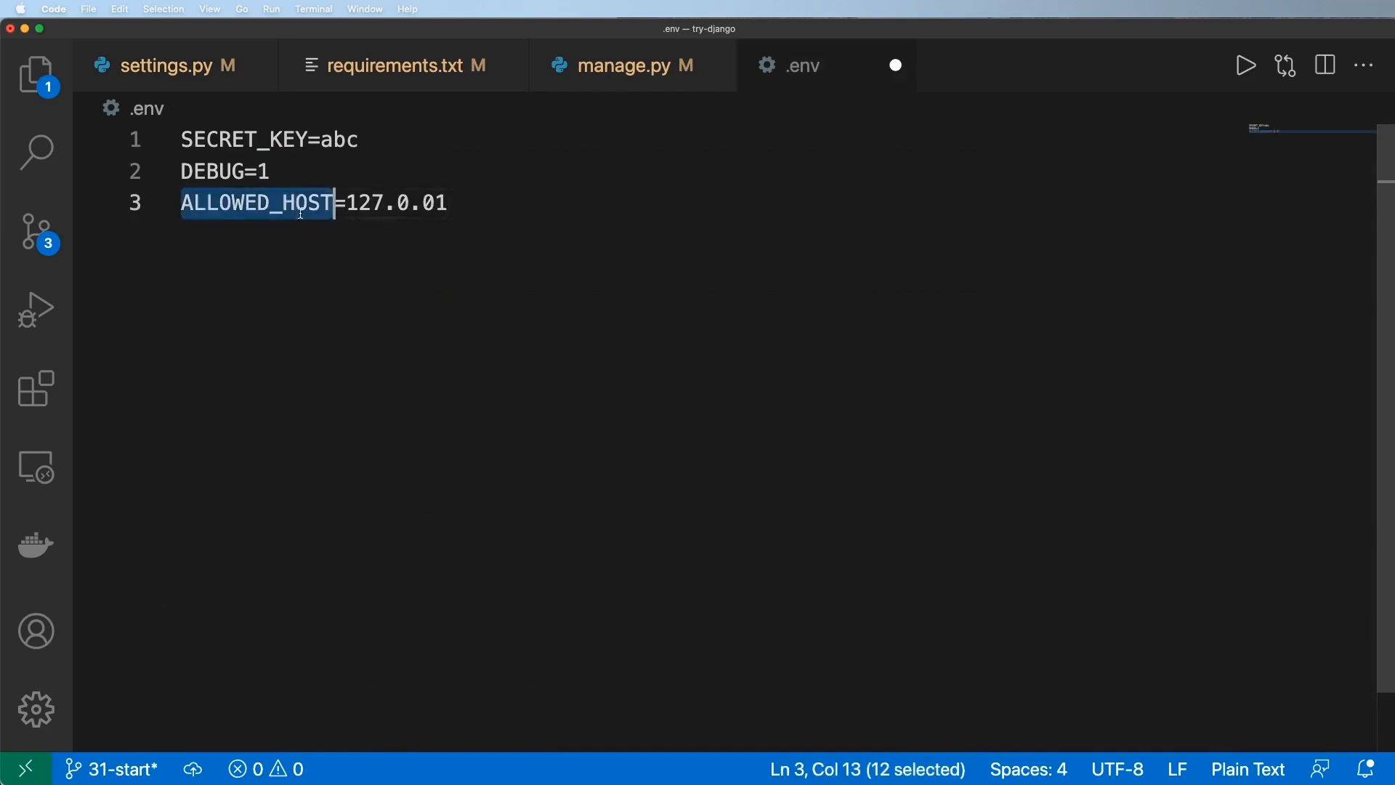
{"action": "left_click", "coordinate": [160, 65]}
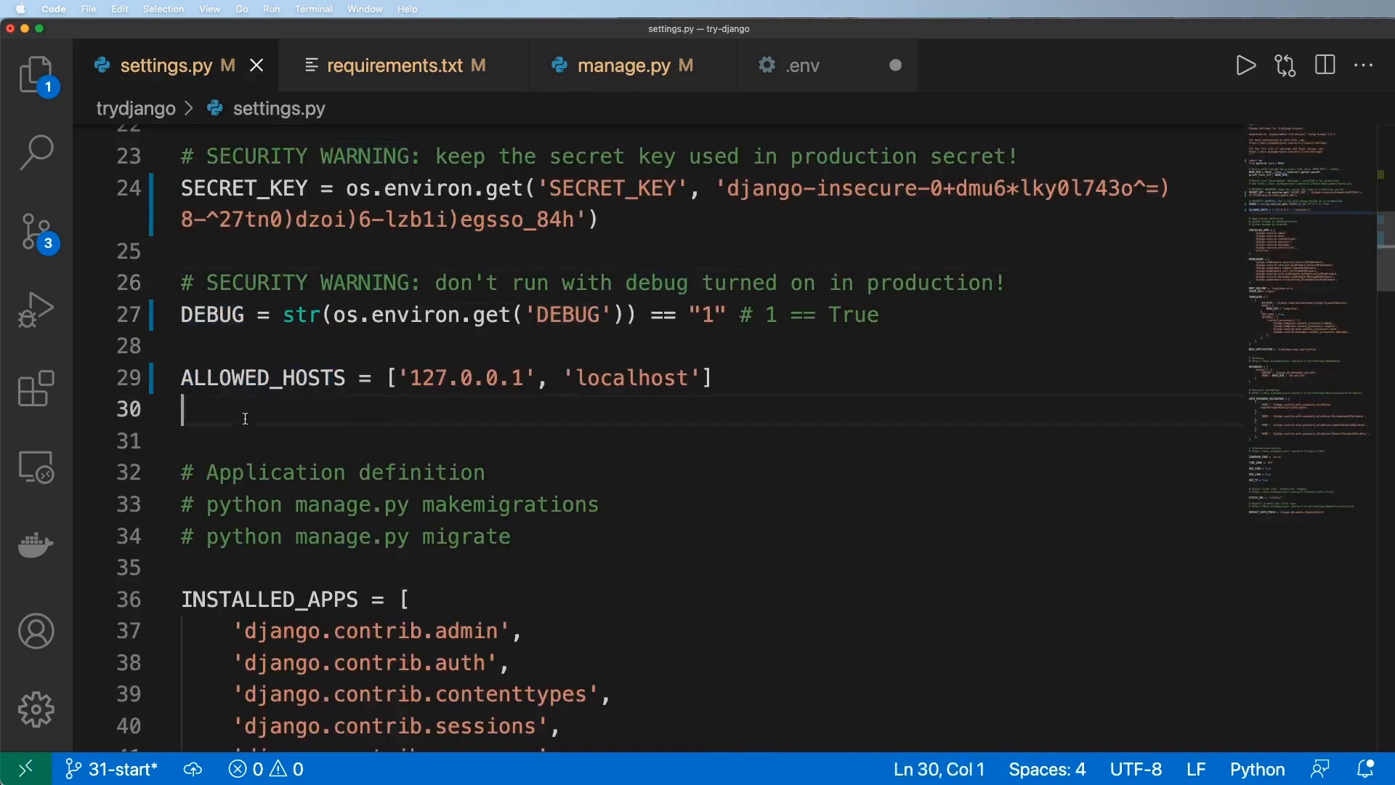
Step: In settings.py, add 'if not DEBUG: ALLOWED_HOSTS += [os.environ.get('')]'
{"action": "type", "text": "if not DEBUG:"}
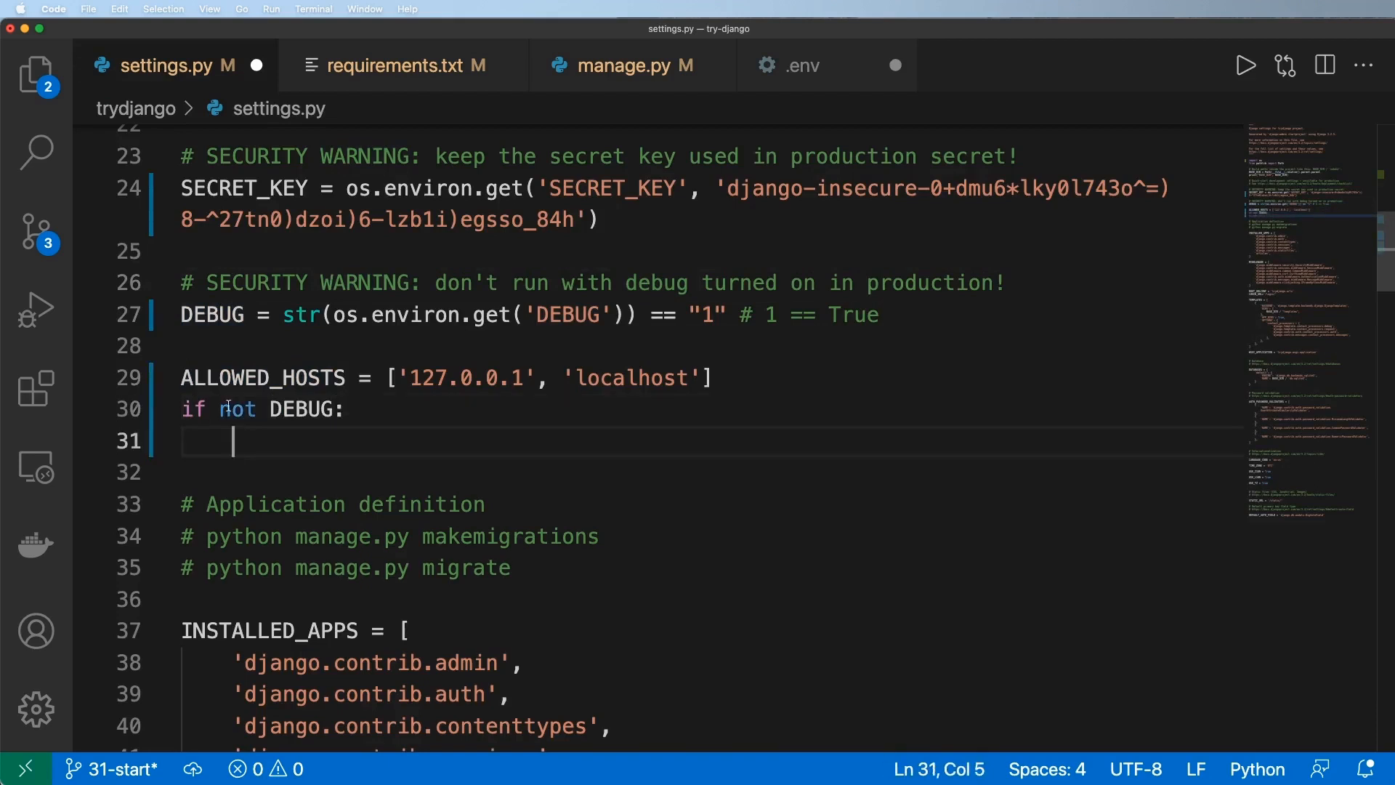
{"action": "type", "text": "ALLOWED_HOSTS"}
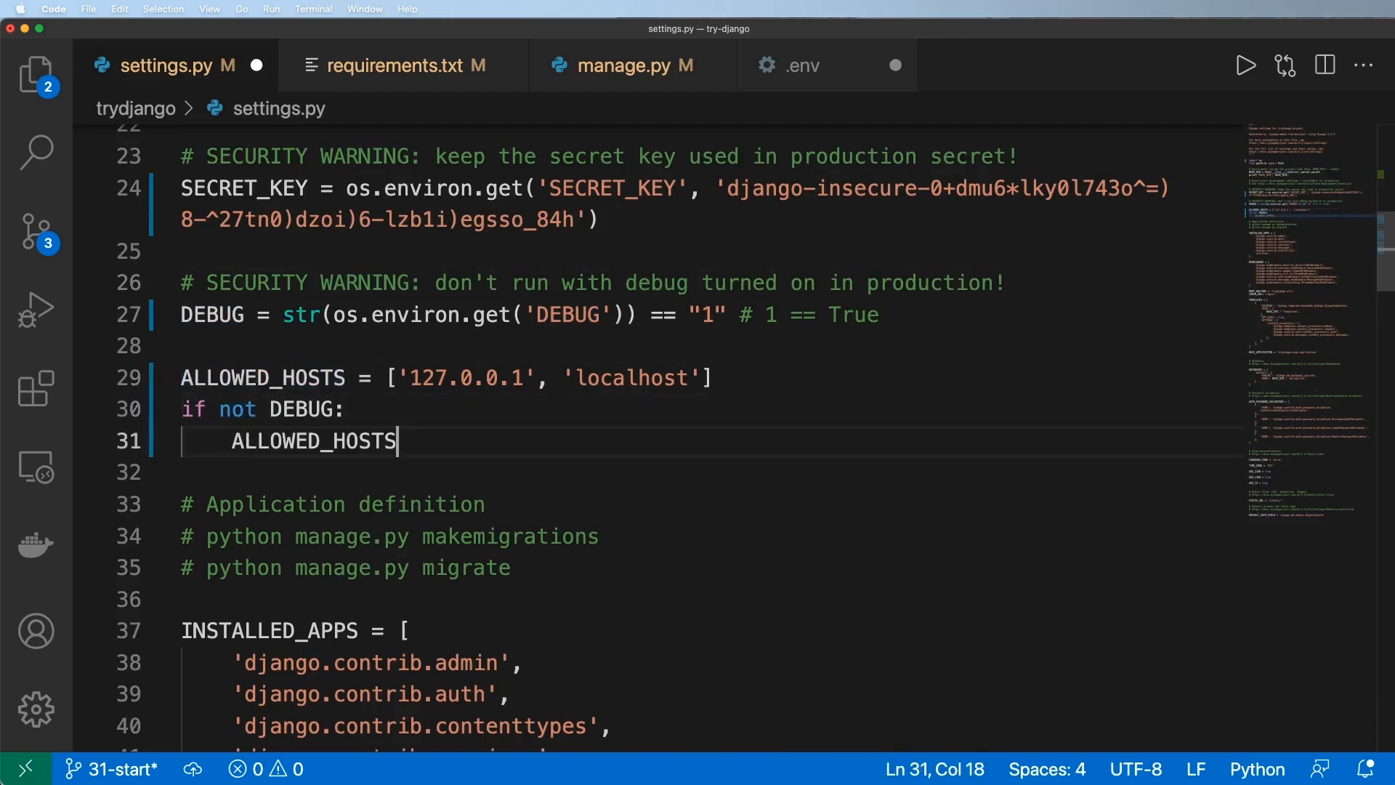
{"action": "type", "text": "+= []"}
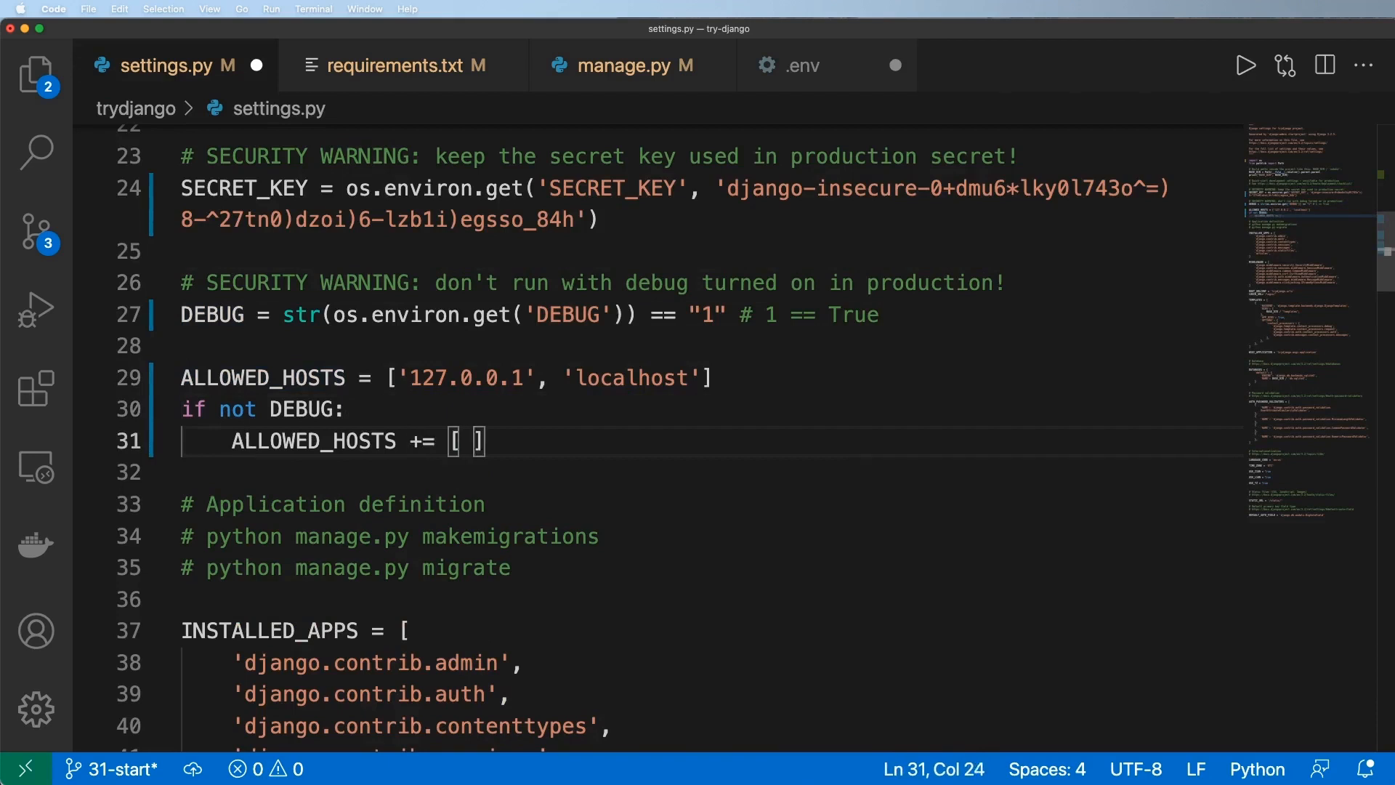
{"action": "type", "text": "os.environ"}
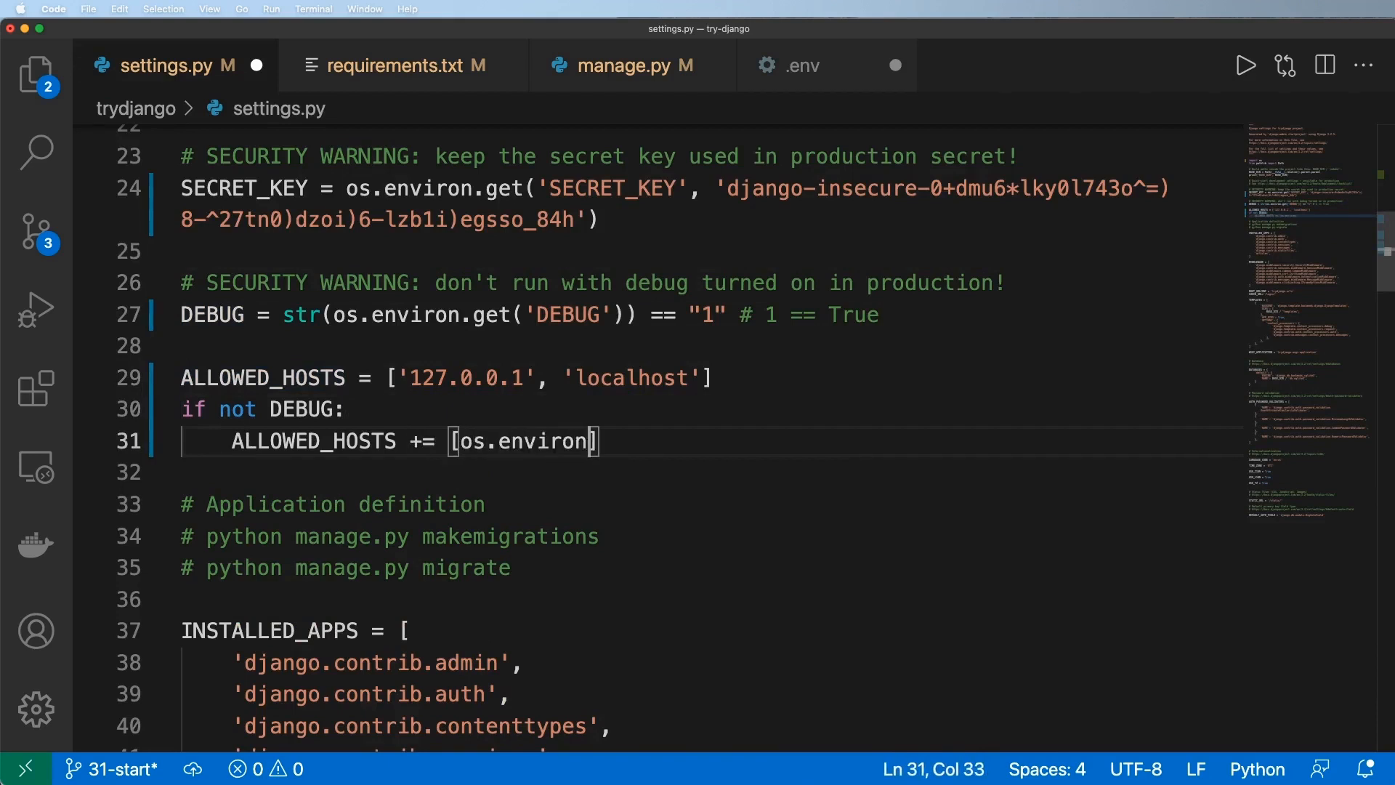
{"action": "type", "text": ".get("}
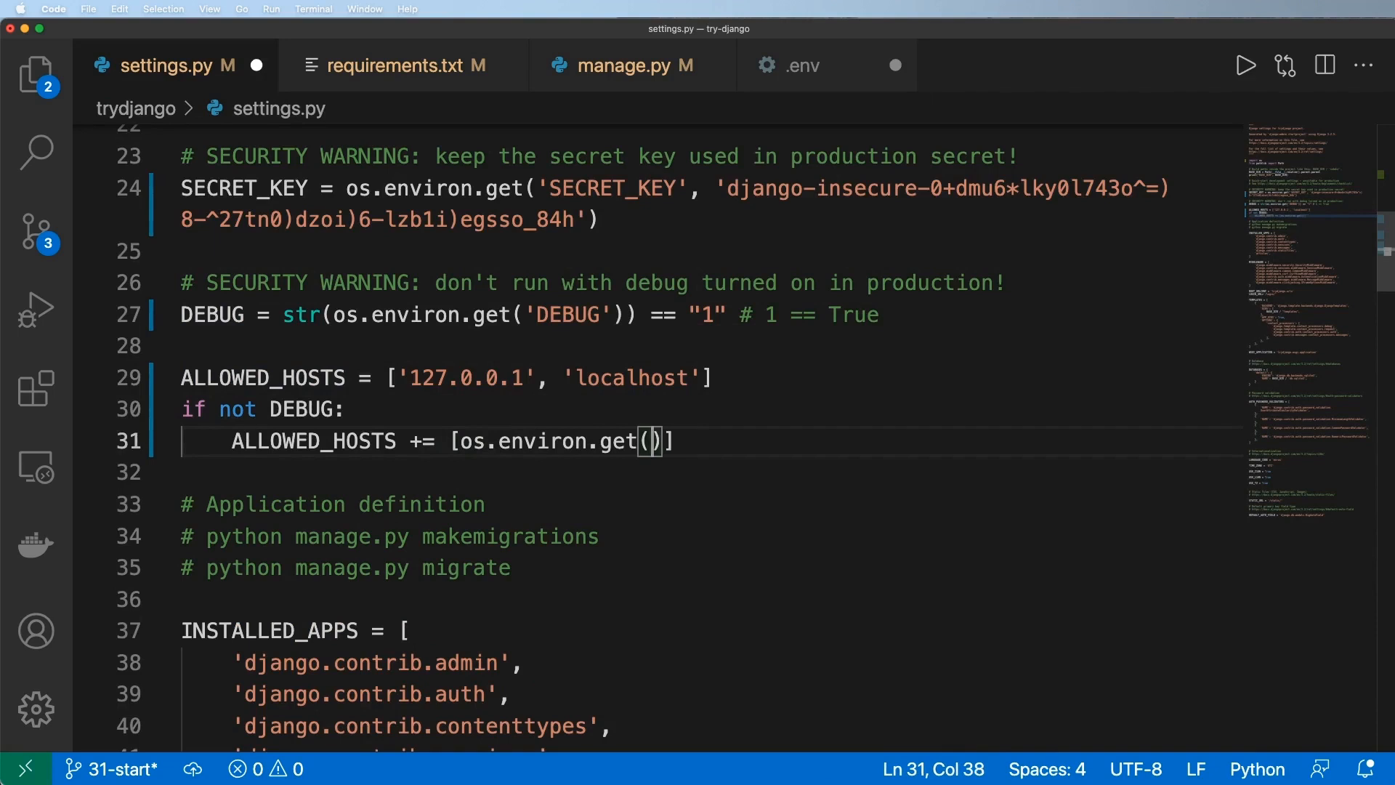
{"action": "type", "text": "''"}
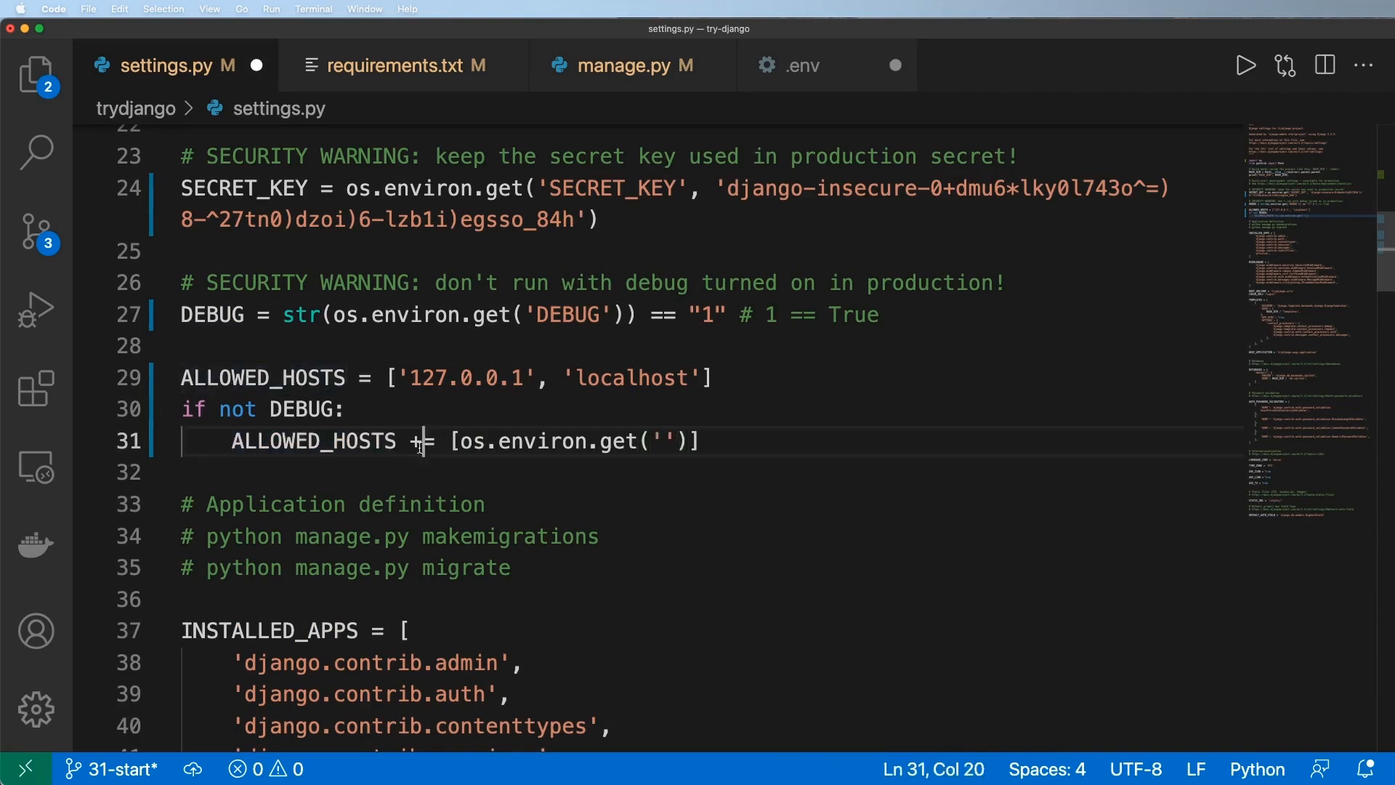
{"action": "double_click", "coordinate": [306, 441]}
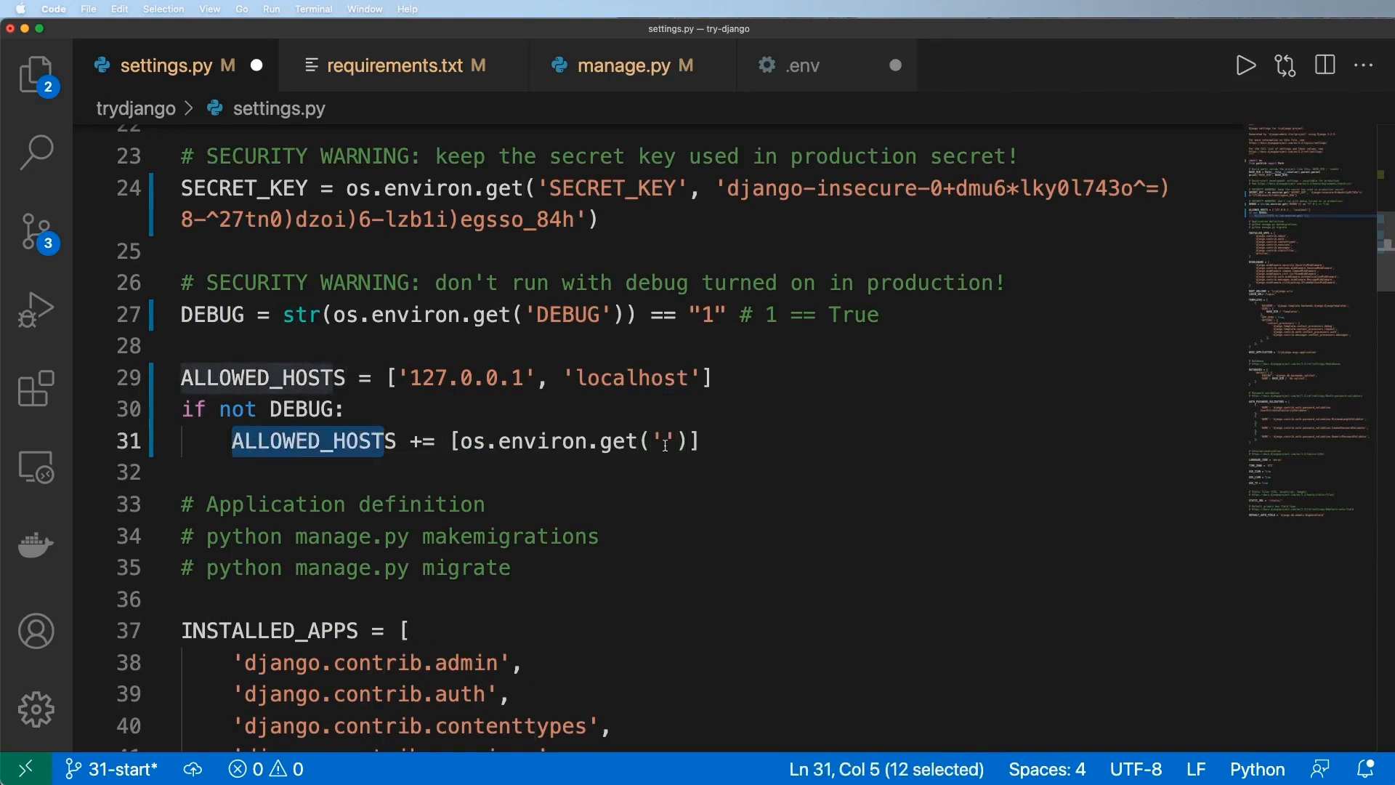
{"action": "left_click", "coordinate": [800, 65]}
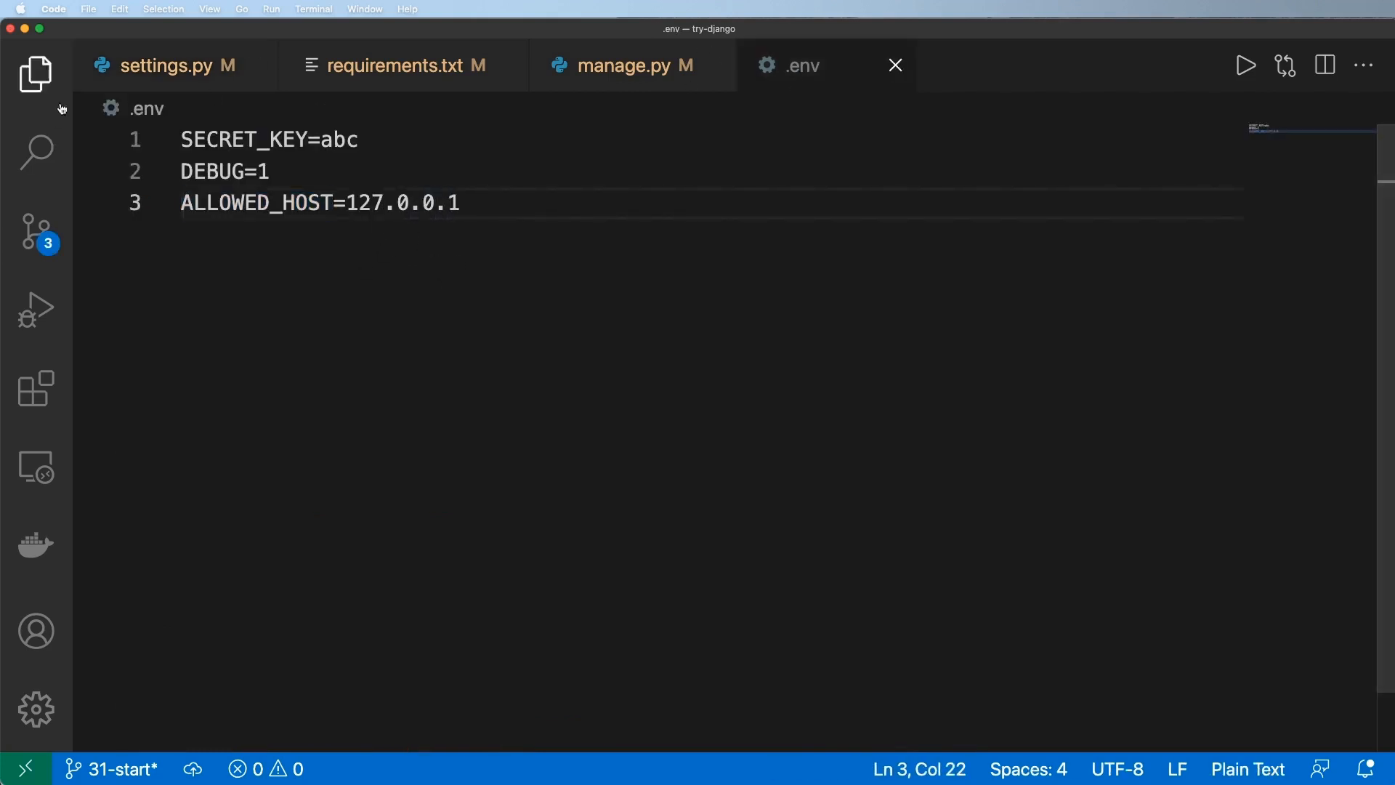
Step: Set ALLOWED_HOSTS = [], fill os.environ.get('ALLOWED_HOST'), and review lines 29–31
{"action": "left_click", "coordinate": [164, 65]}
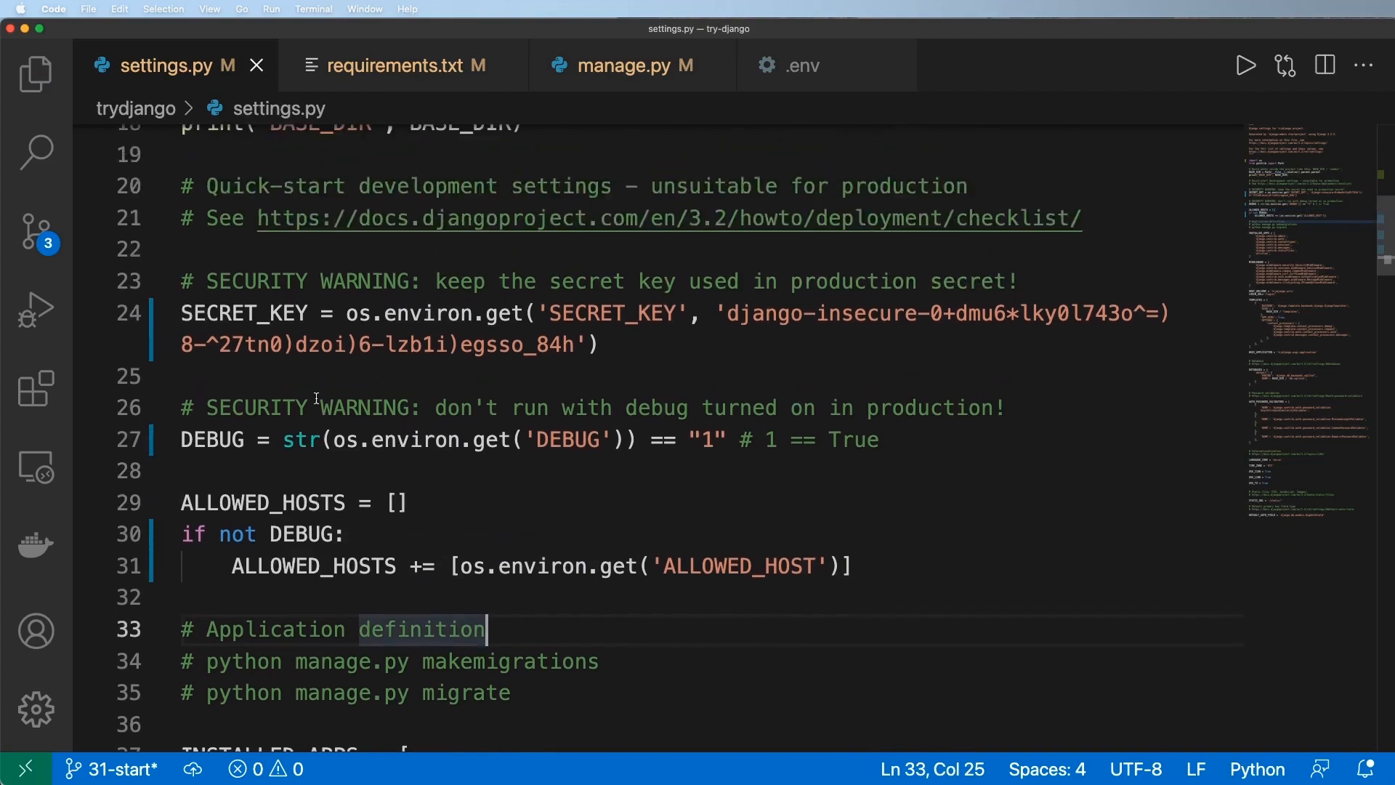
{"action": "double_click", "coordinate": [212, 439]}
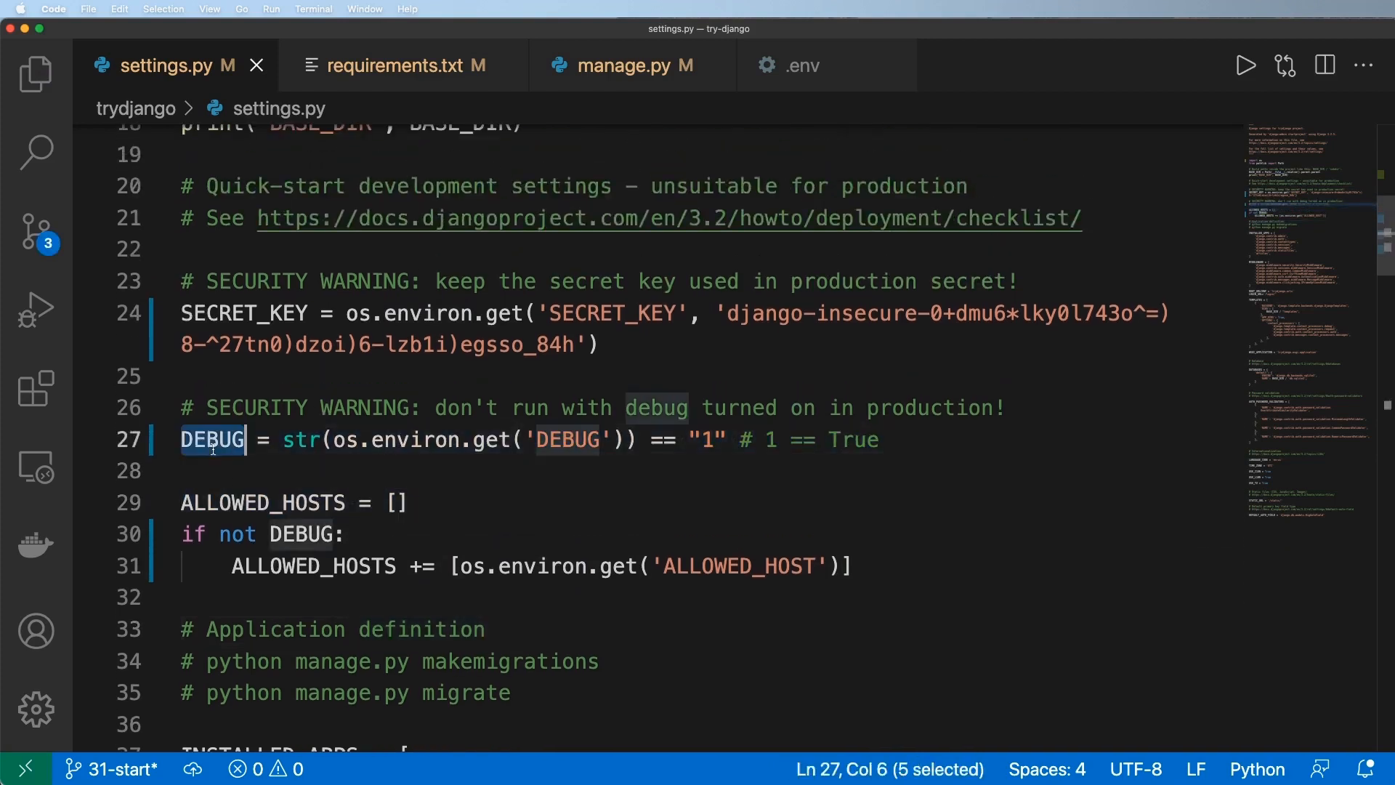
{"action": "double_click", "coordinate": [262, 503]}
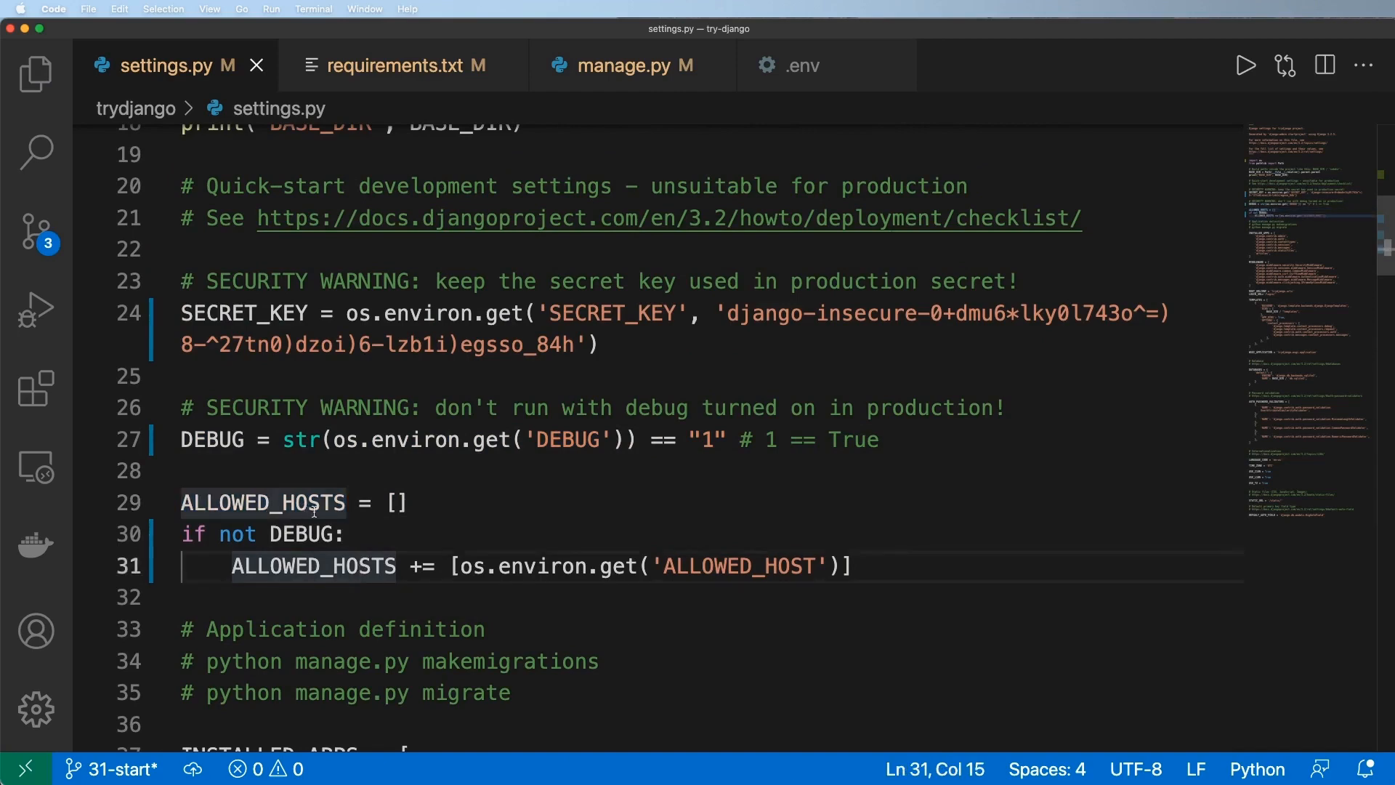
{"action": "mouse_move", "coordinate": [494, 534]}
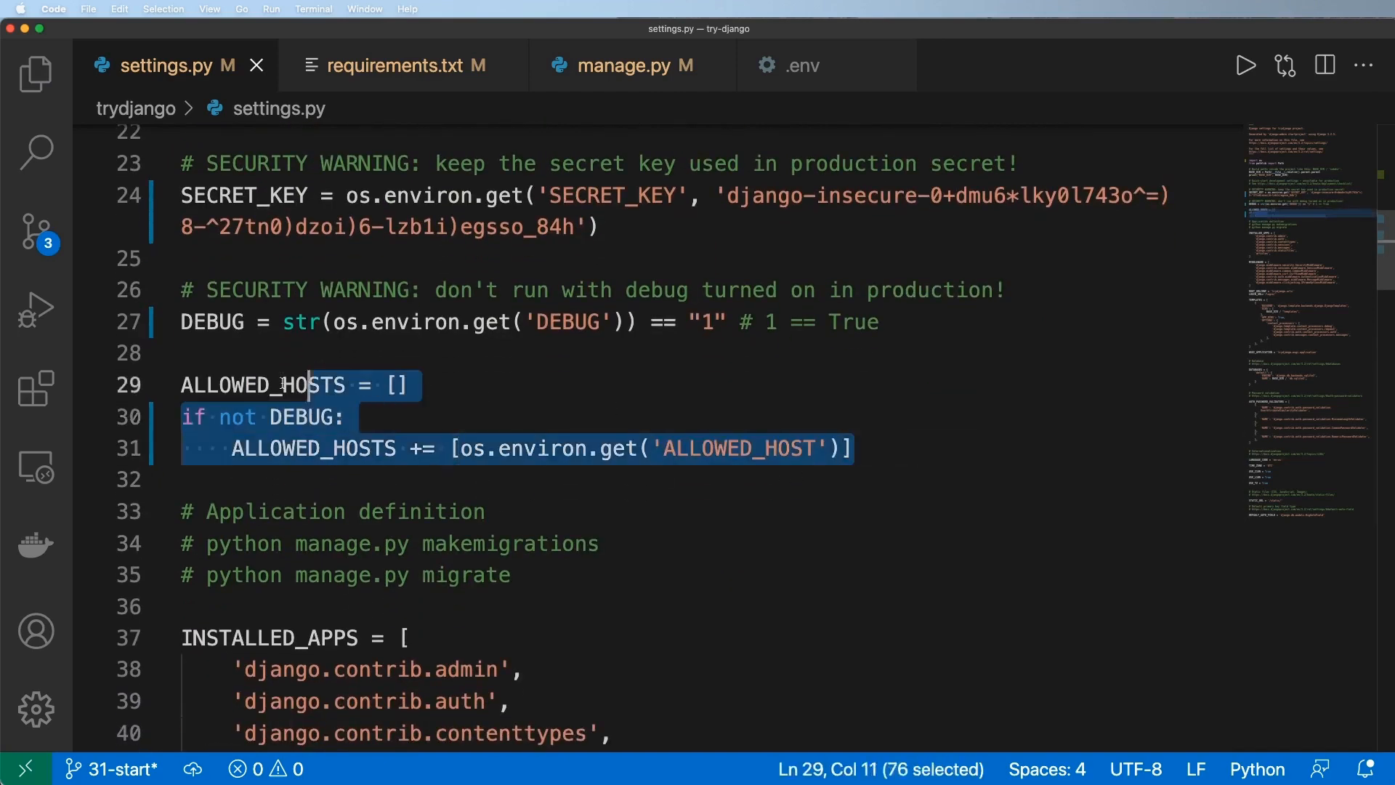
{"action": "left_click", "coordinate": [472, 449]}
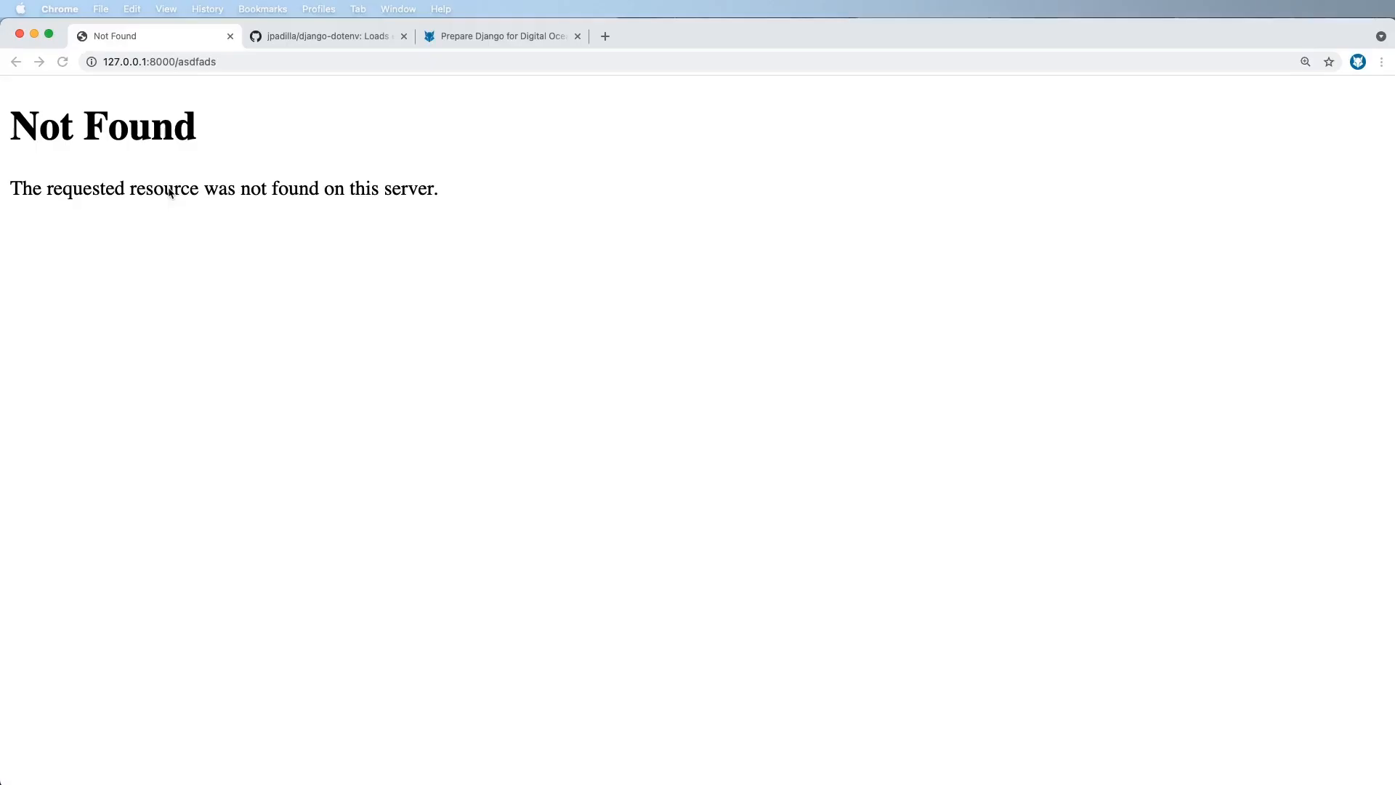
Step: Change DEBUG=1 to DEBUG=0 in .env and restart python manage.py runserver
{"action": "left_click", "coordinate": [62, 61]}
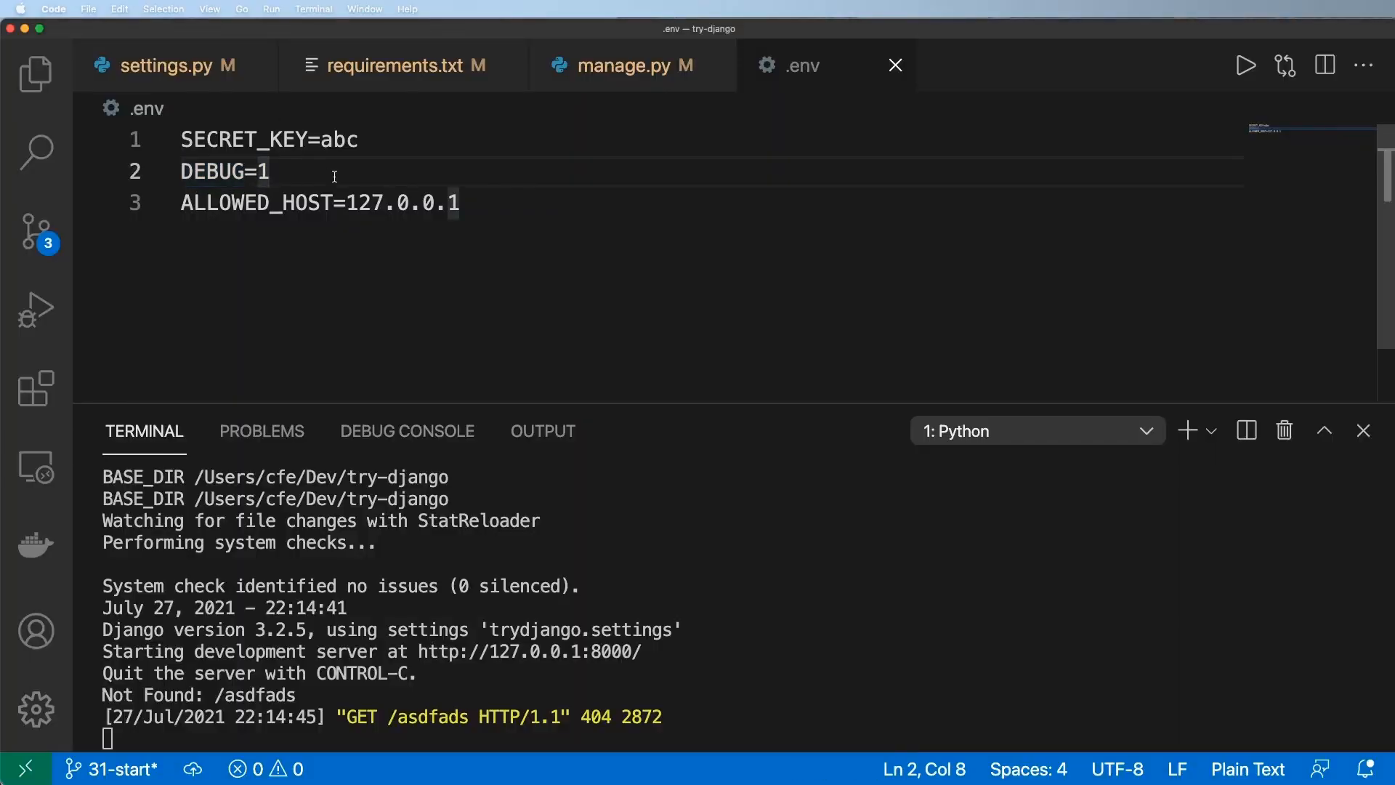
{"action": "type", "text": "0"}
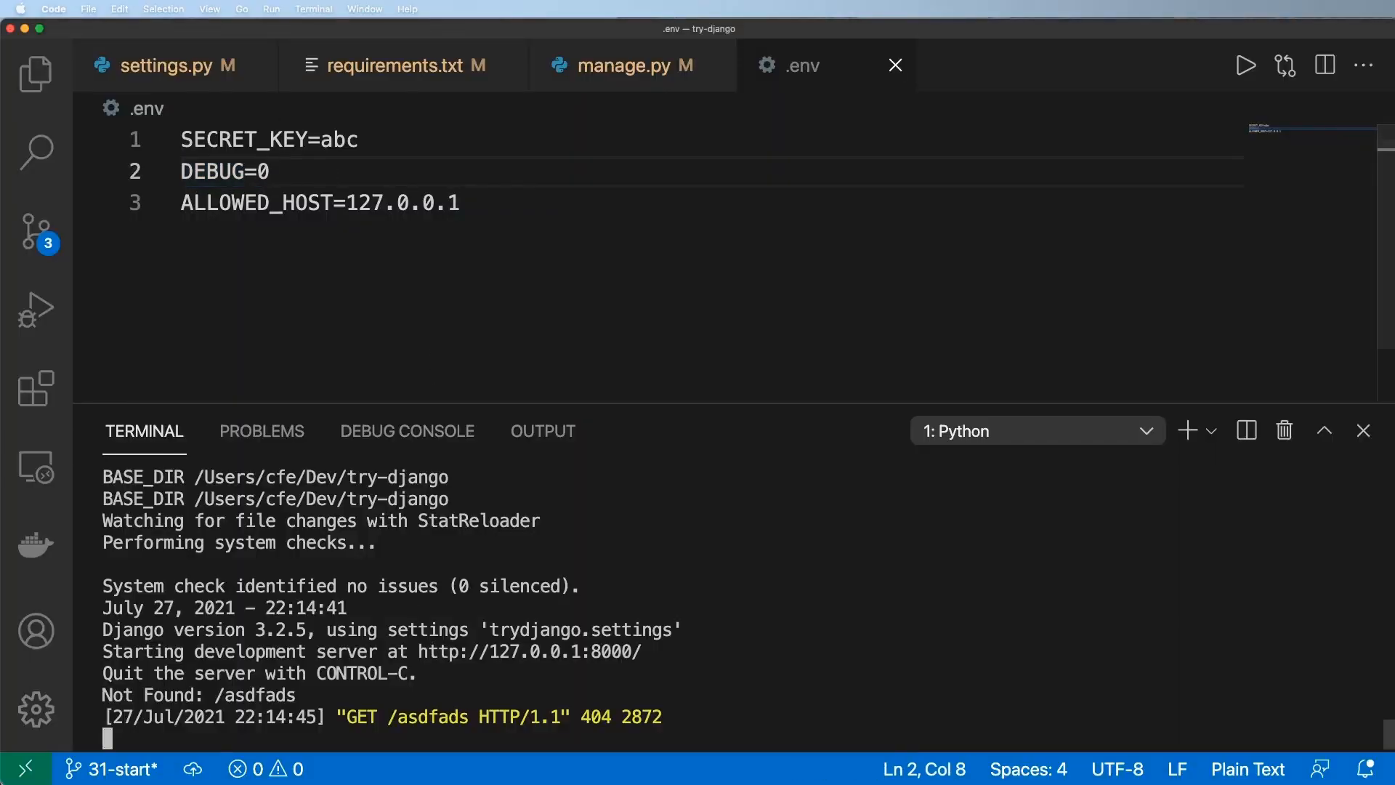
{"action": "key", "text": "ctrl+c"}
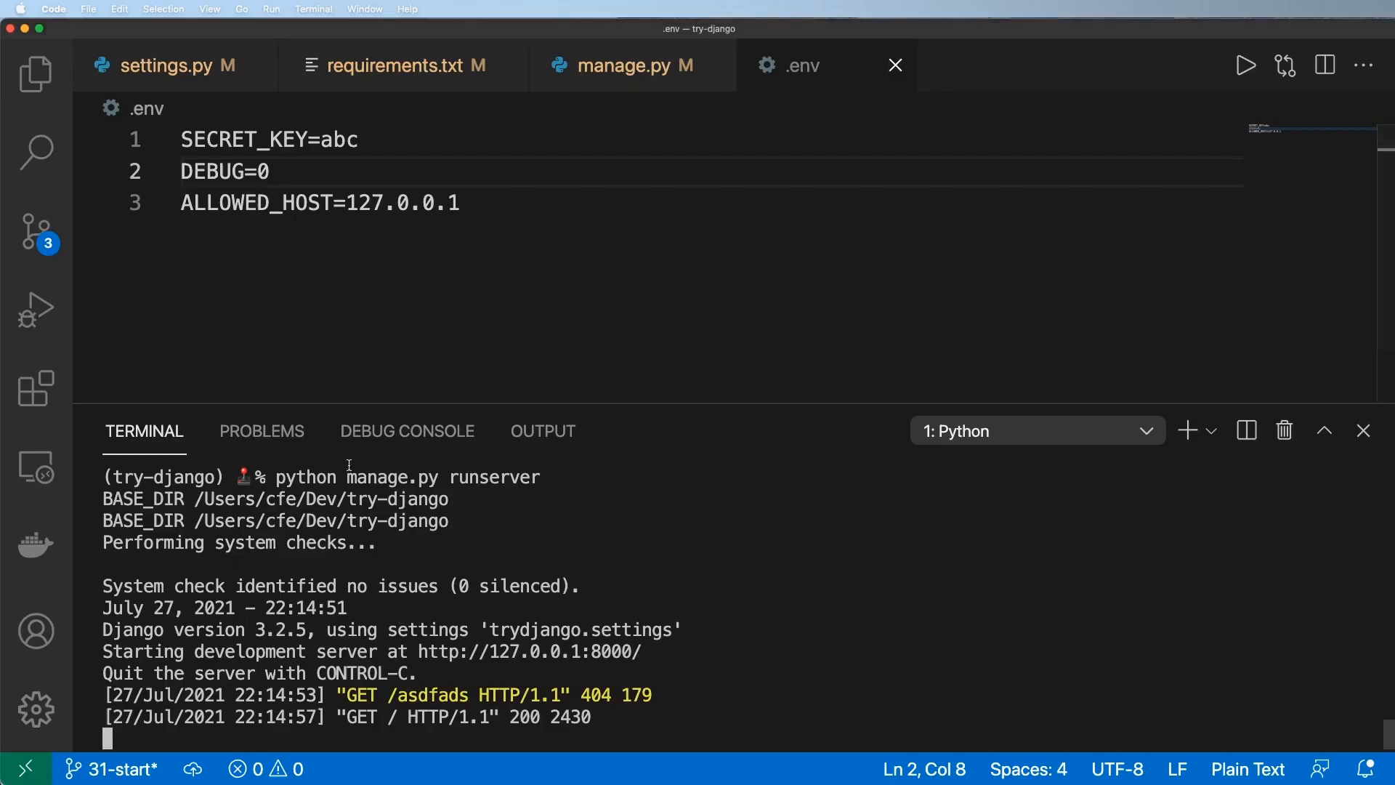
{"action": "type", "text": "1\" # 1 == True"}
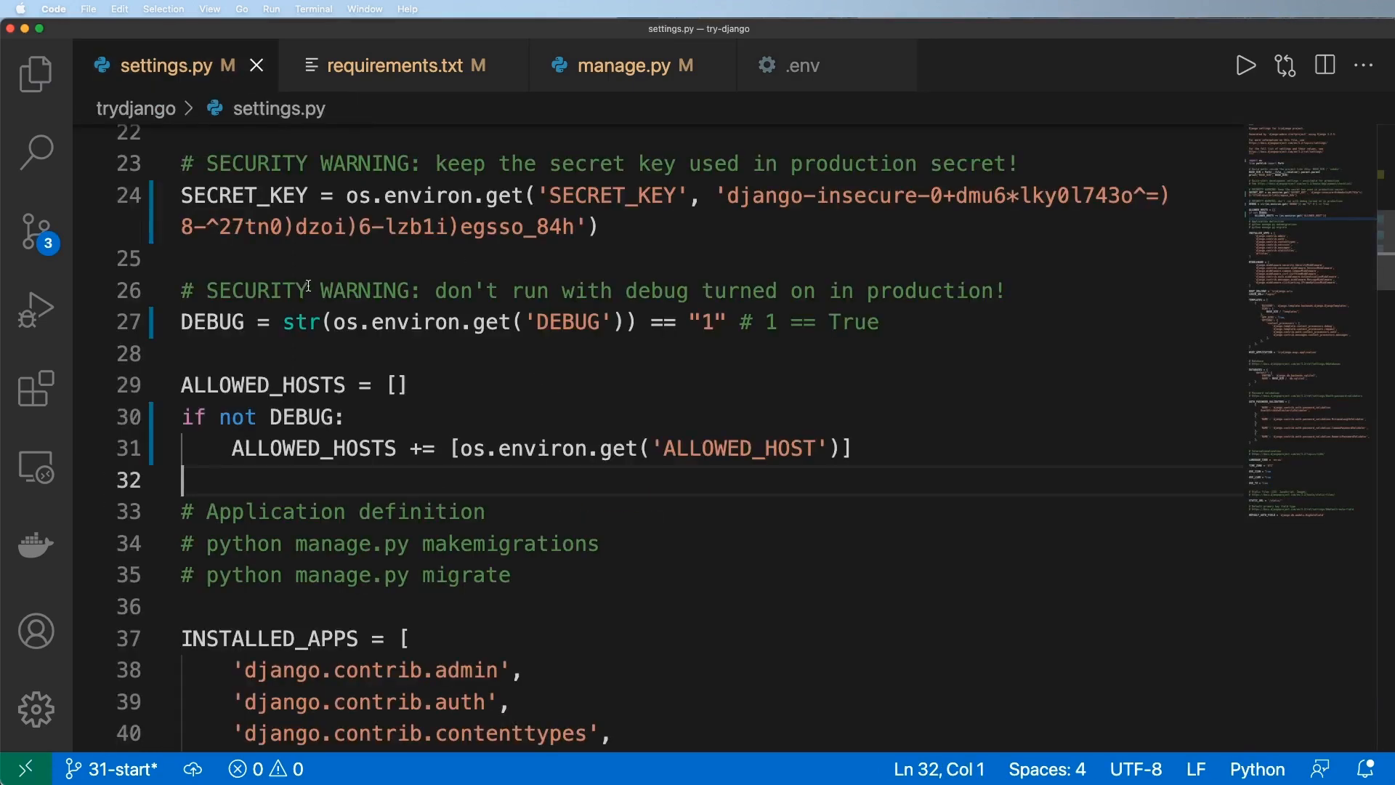
Step: Scroll settings.py, then review the dotenv import and read line in manage.py
{"action": "scroll", "scroll_direction": "down", "scroll_amount": 3}
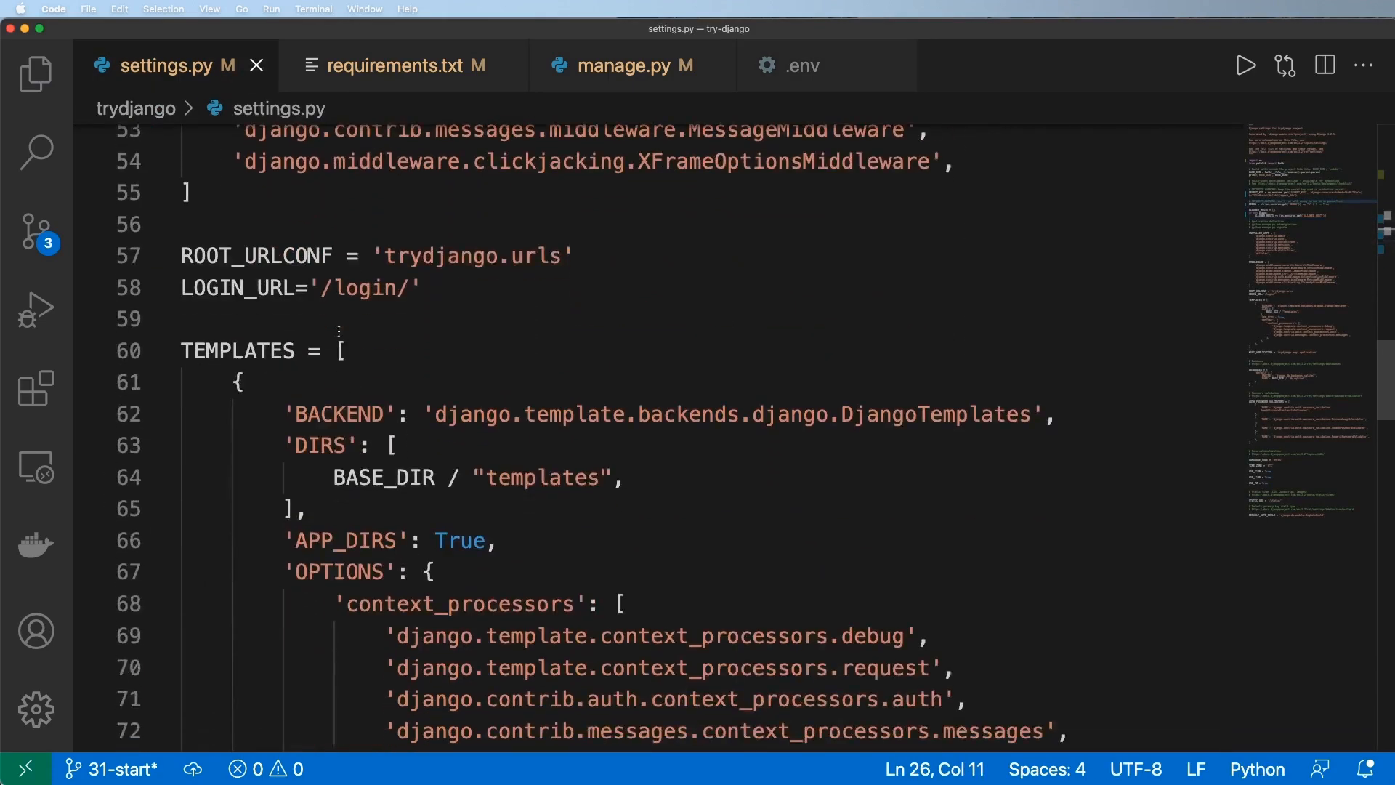
{"action": "scroll", "scroll_direction": "down", "scroll_amount": 3}
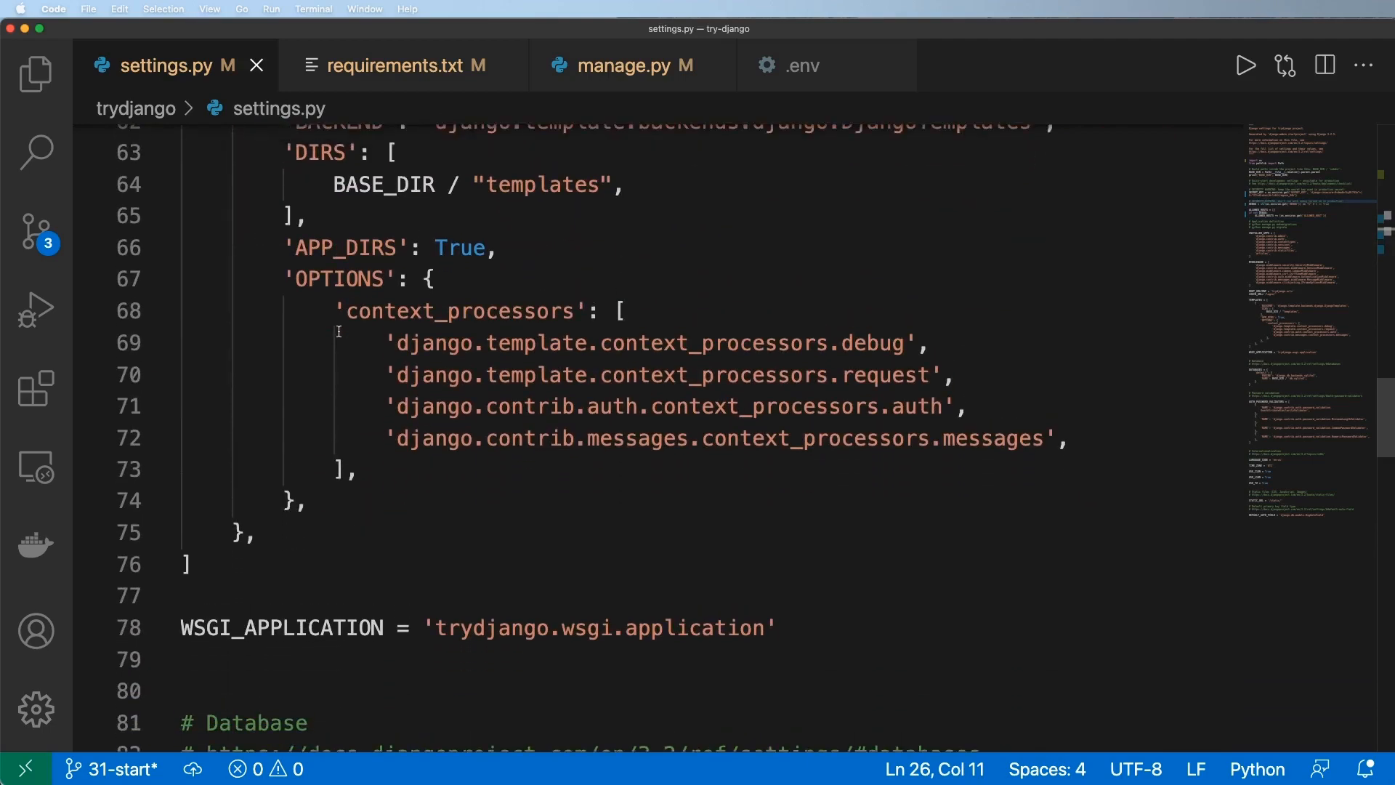
{"action": "left_click", "coordinate": [36, 73]}
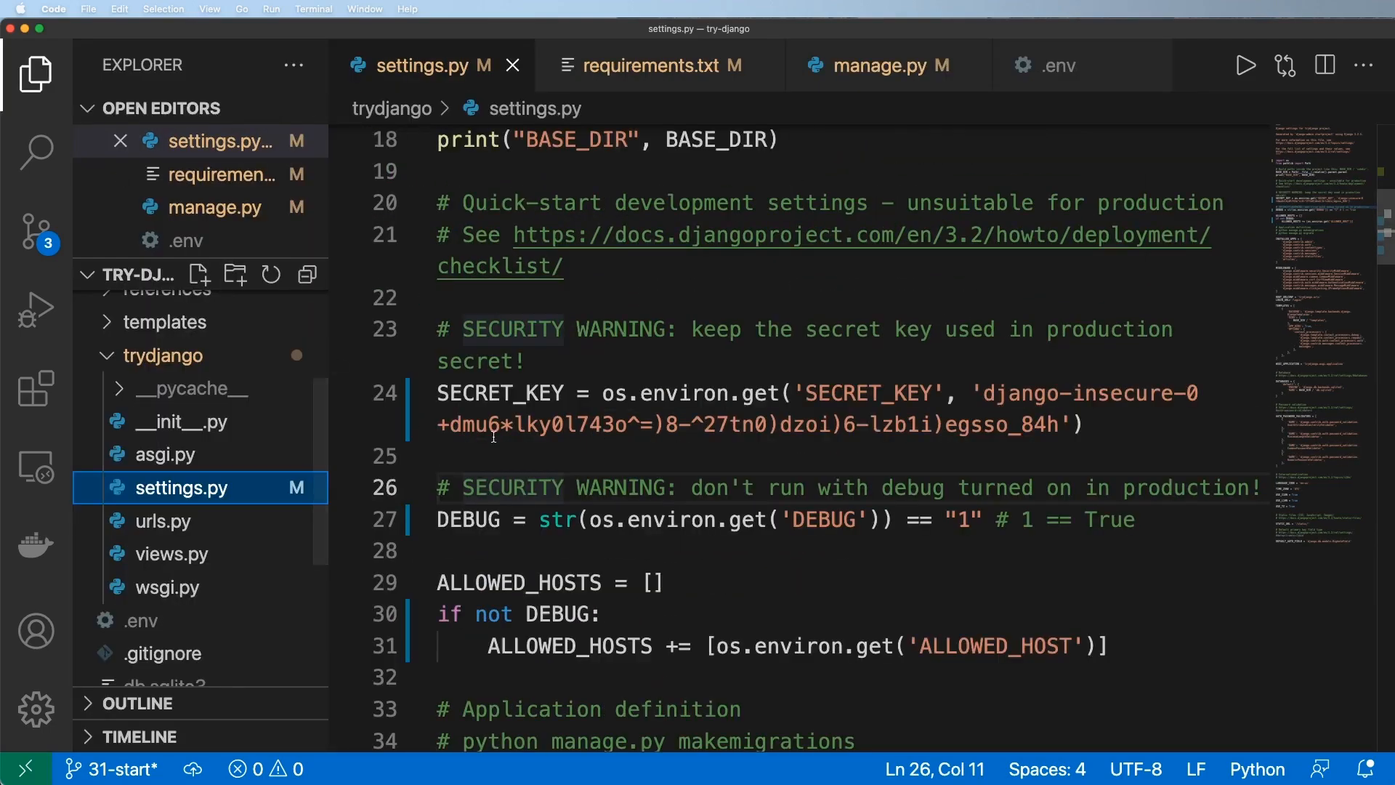
{"action": "left_click", "coordinate": [35, 73]}
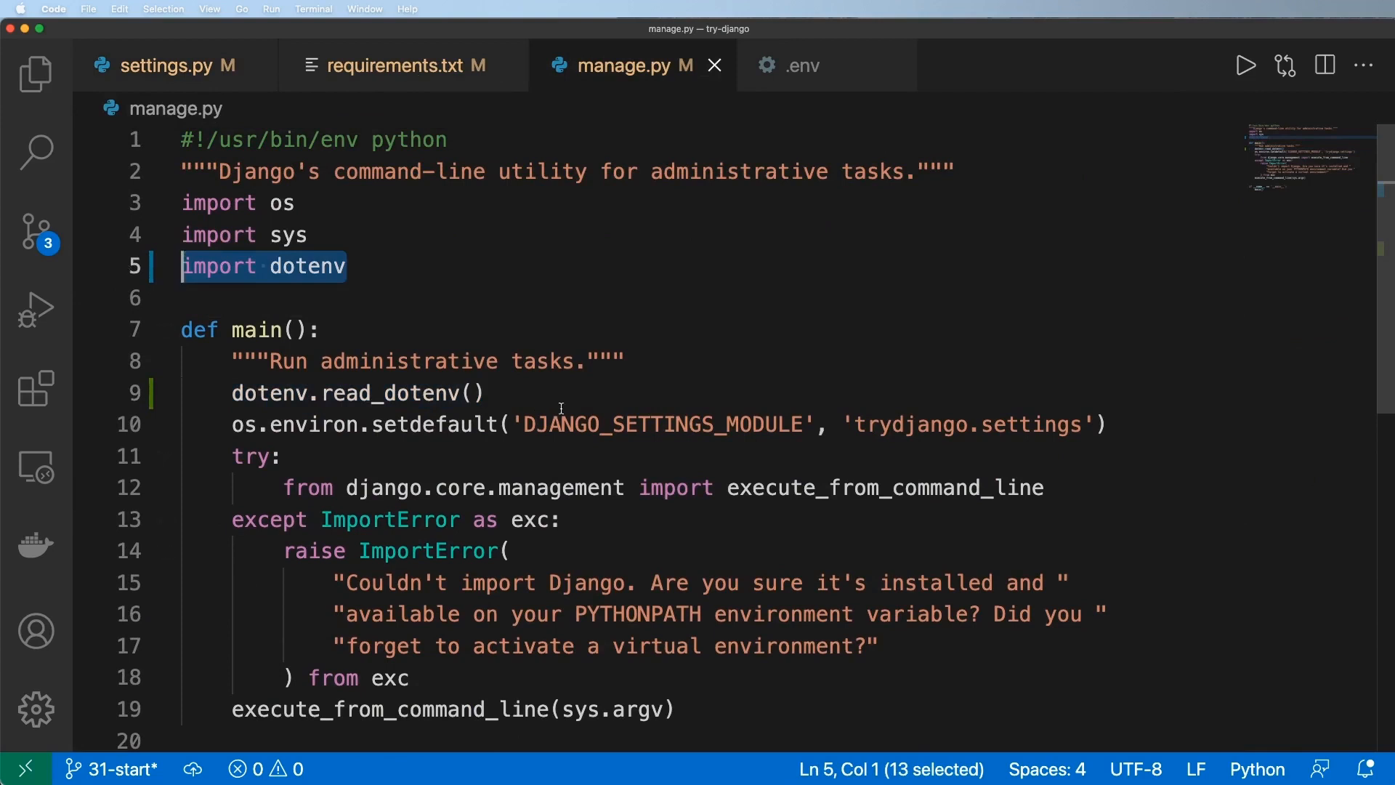
{"action": "left_click", "coordinate": [484, 393]}
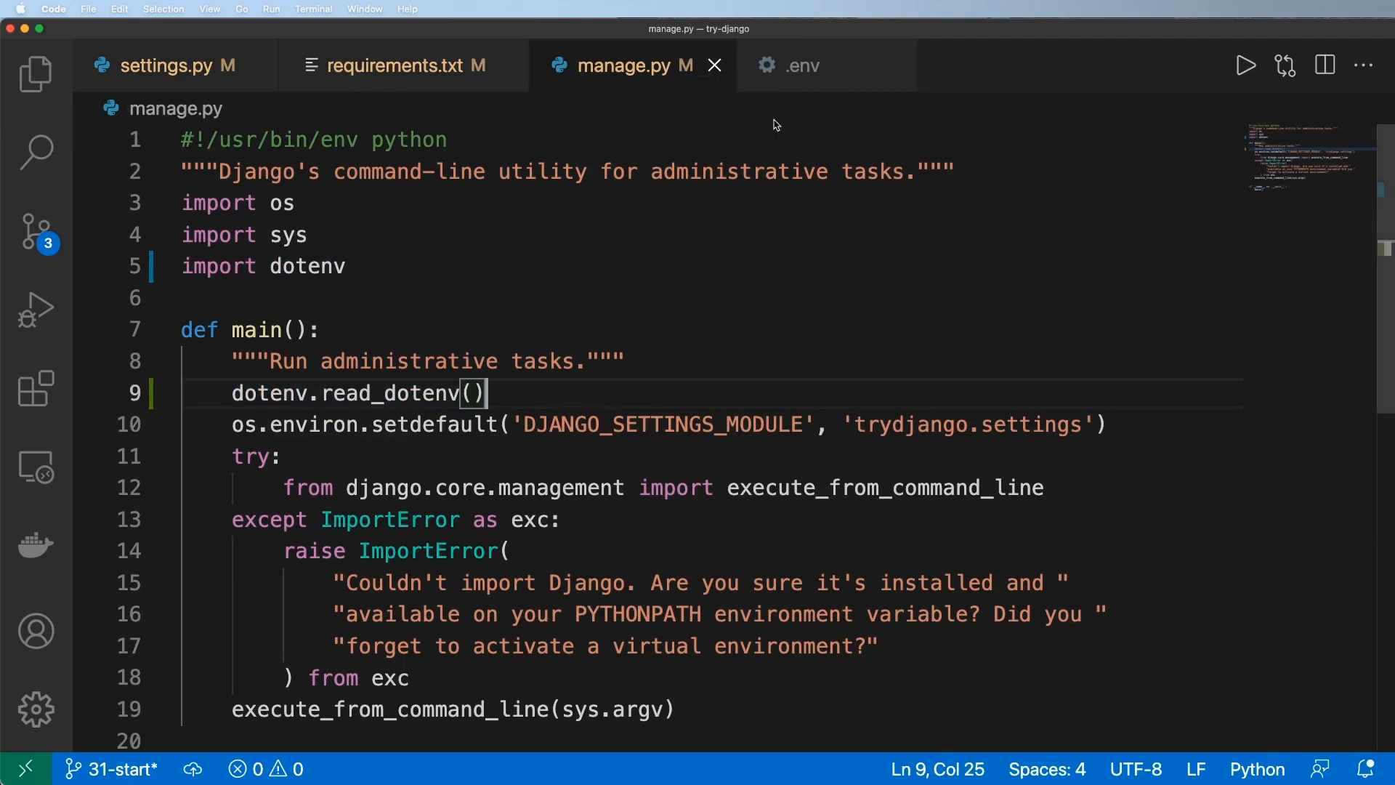
{"action": "left_click", "coordinate": [798, 65]}
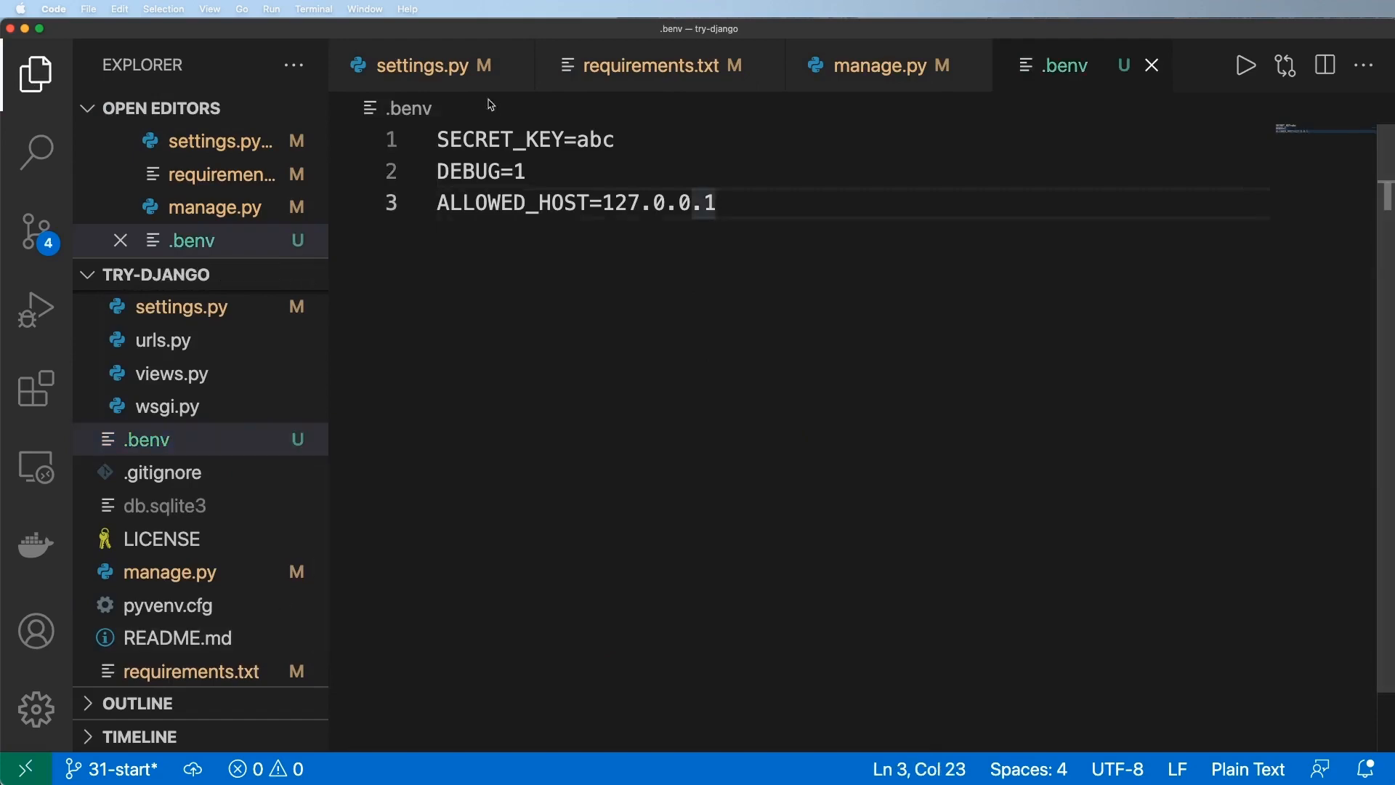
Step: Check settings.py and manage.py while the server warns .env doesn't exist
{"action": "left_click", "coordinate": [414, 65]}
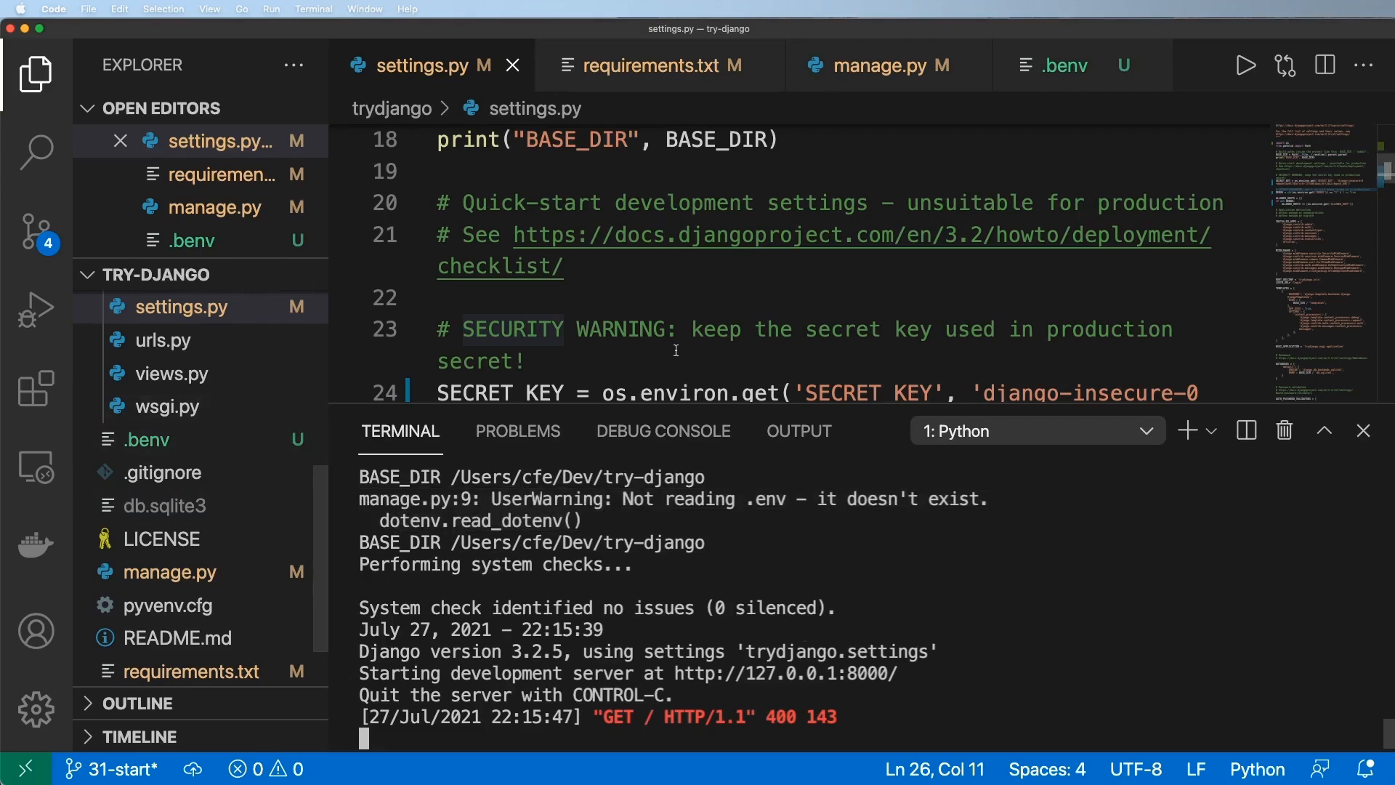
{"action": "left_click", "coordinate": [878, 64]}
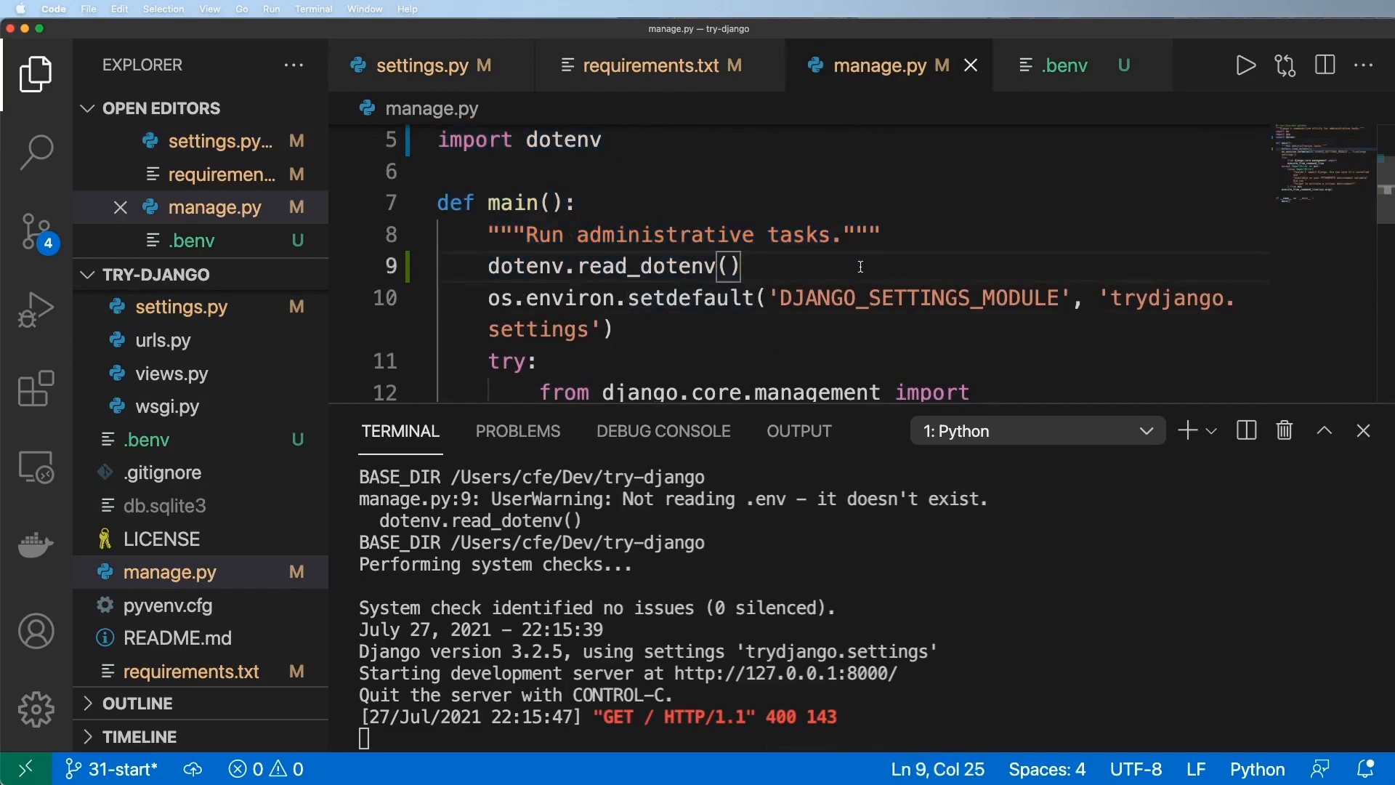
Step: Add import pathlib, DOT_ENV_PATH = pathlib.Path() / '.env', and call read_dotenv only if it exists
{"action": "key", "text": "Enter"}
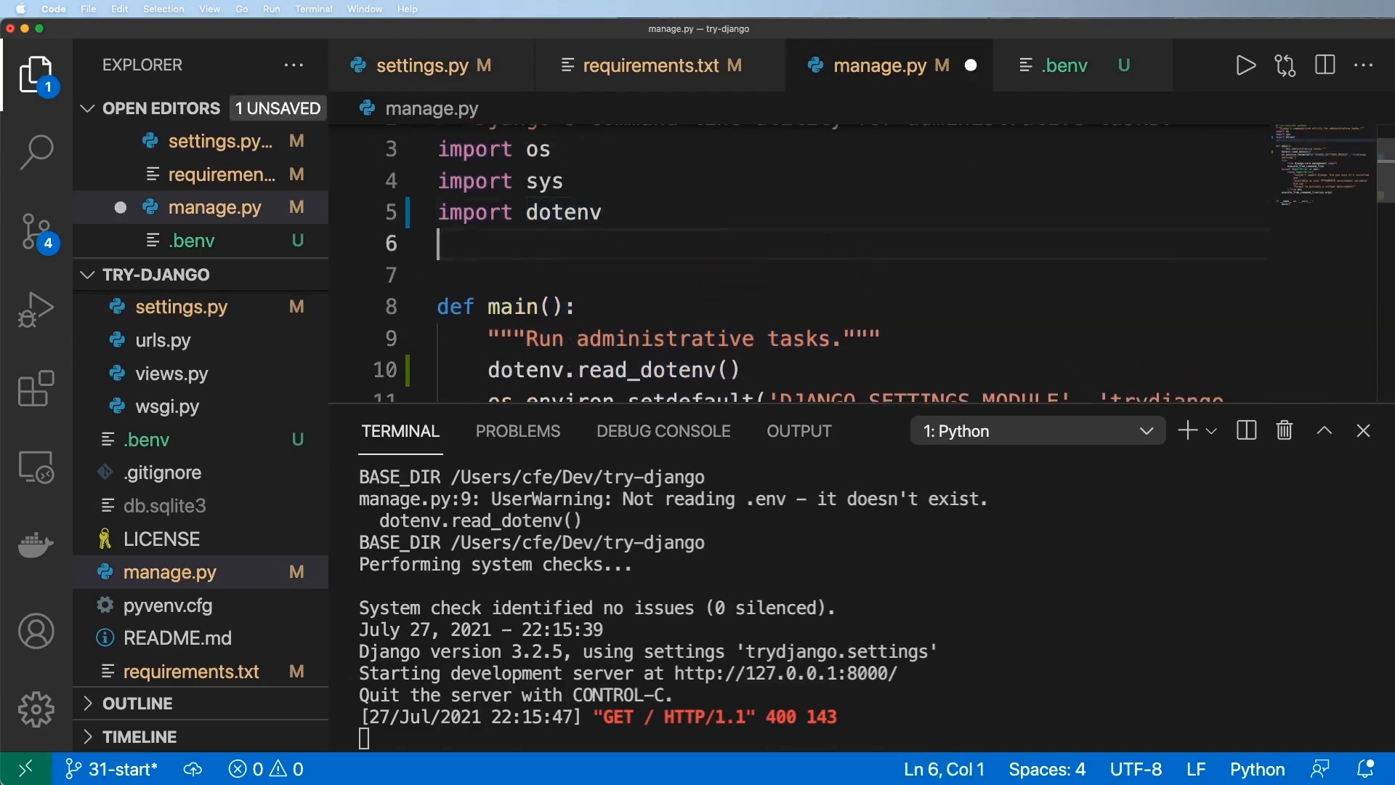
{"action": "type", "text": "import pathlib"}
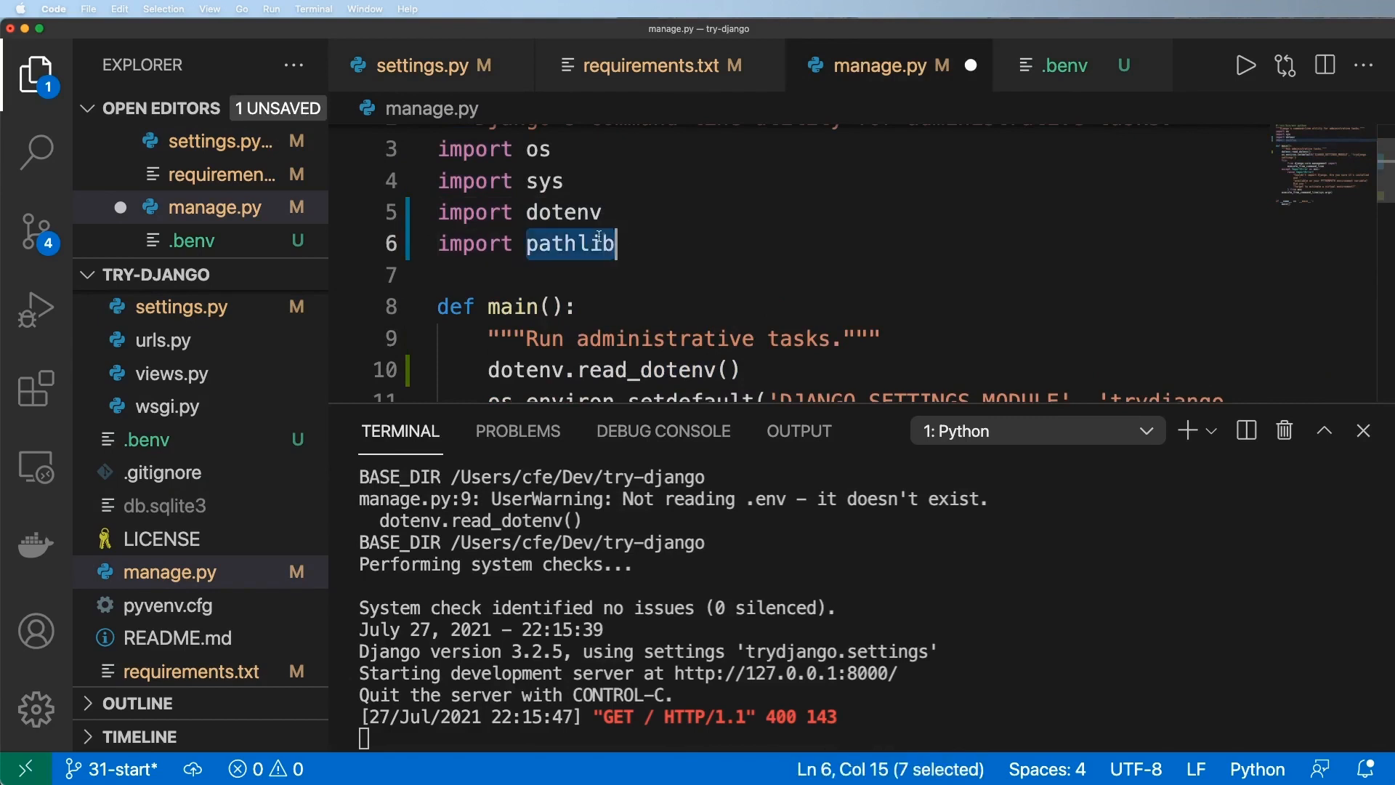
{"action": "type", "text": "DPT"}
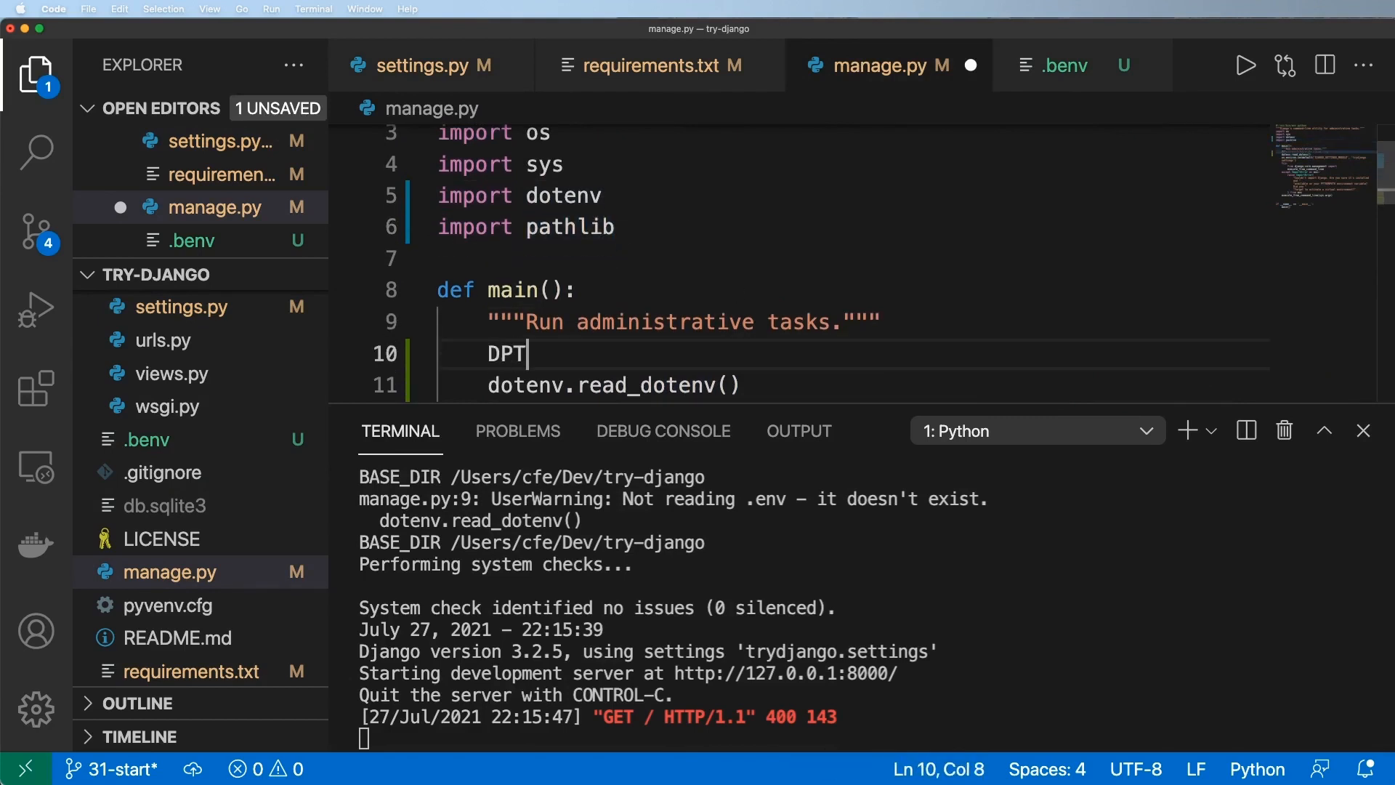
{"action": "type", "text": "OT_ENV_PA"}
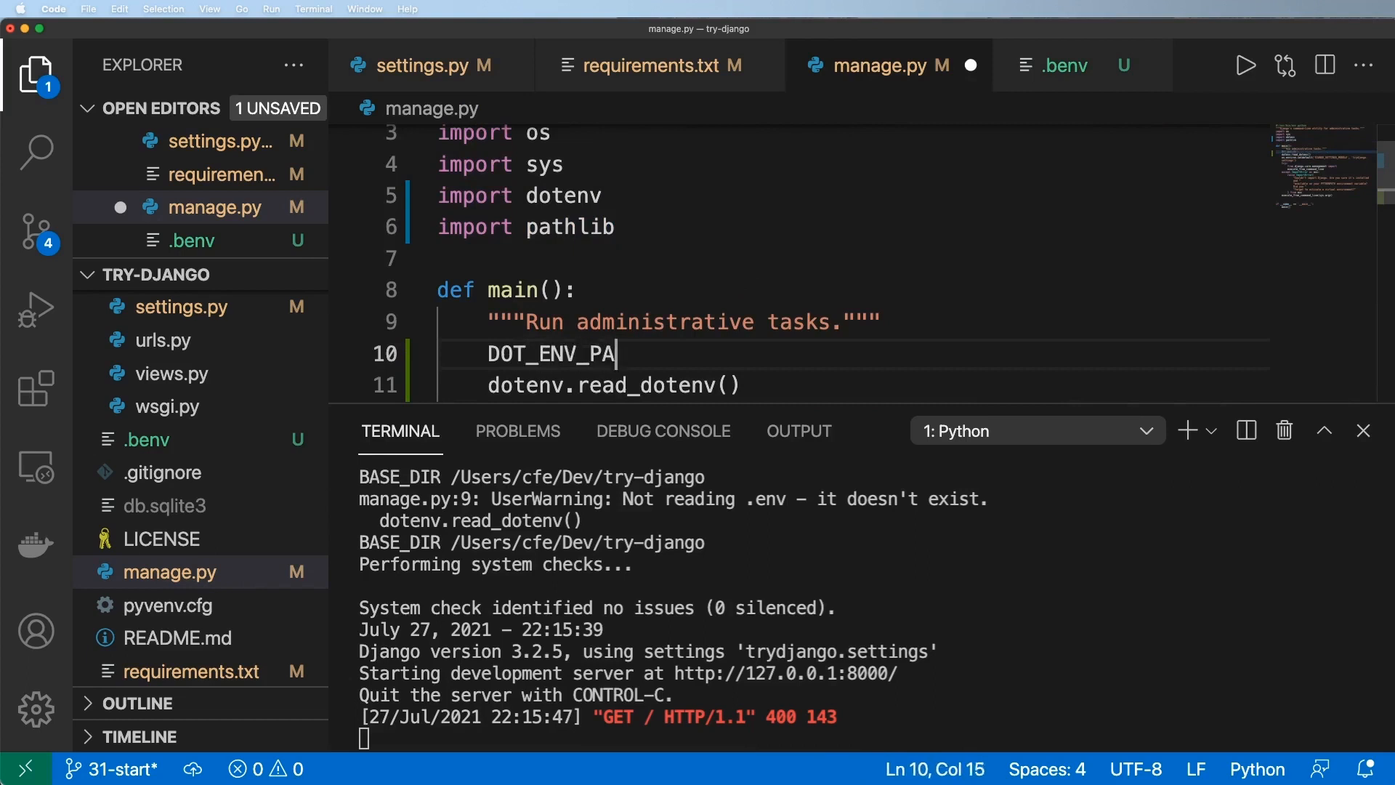
{"action": "type", "text": "TH = pathlib.path() /"}
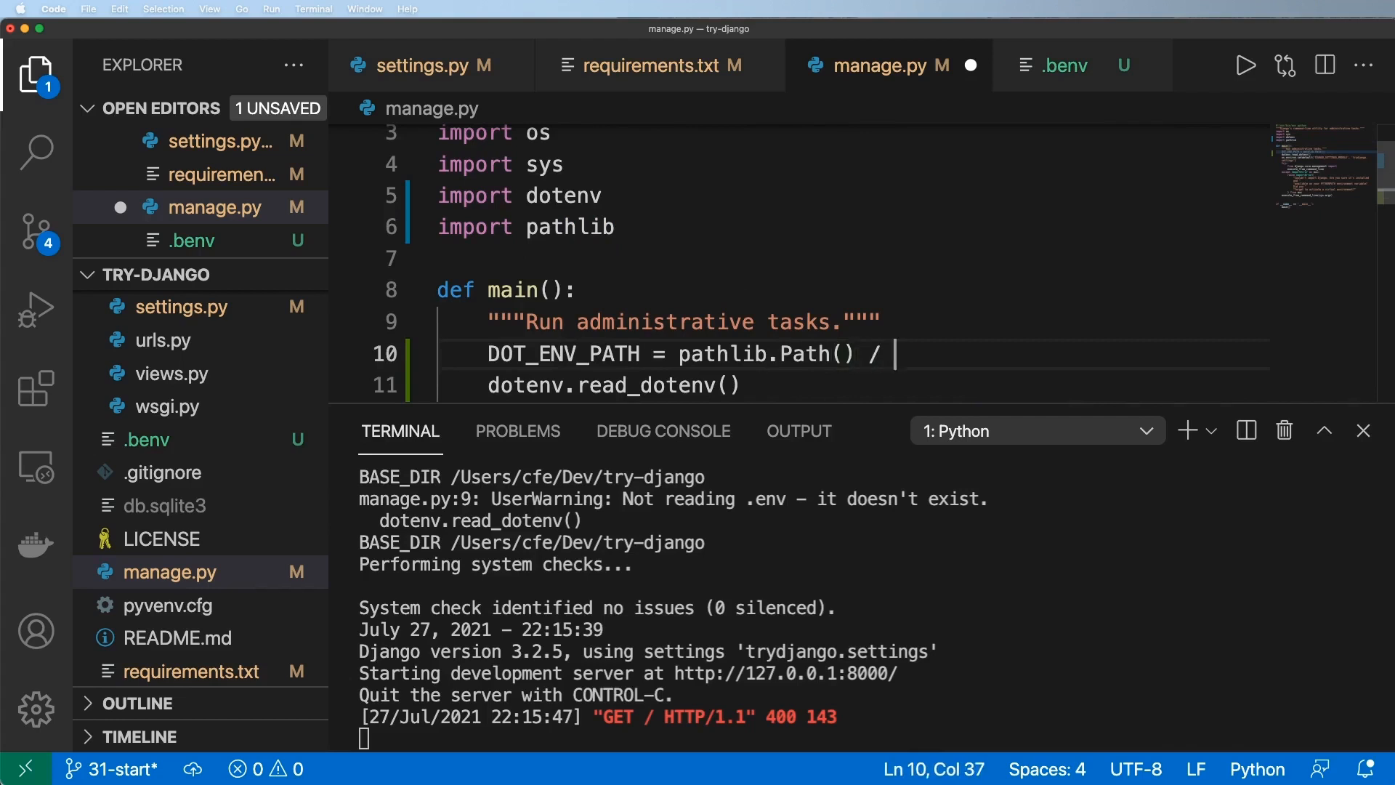
{"action": "type", "text": "'.env'"}
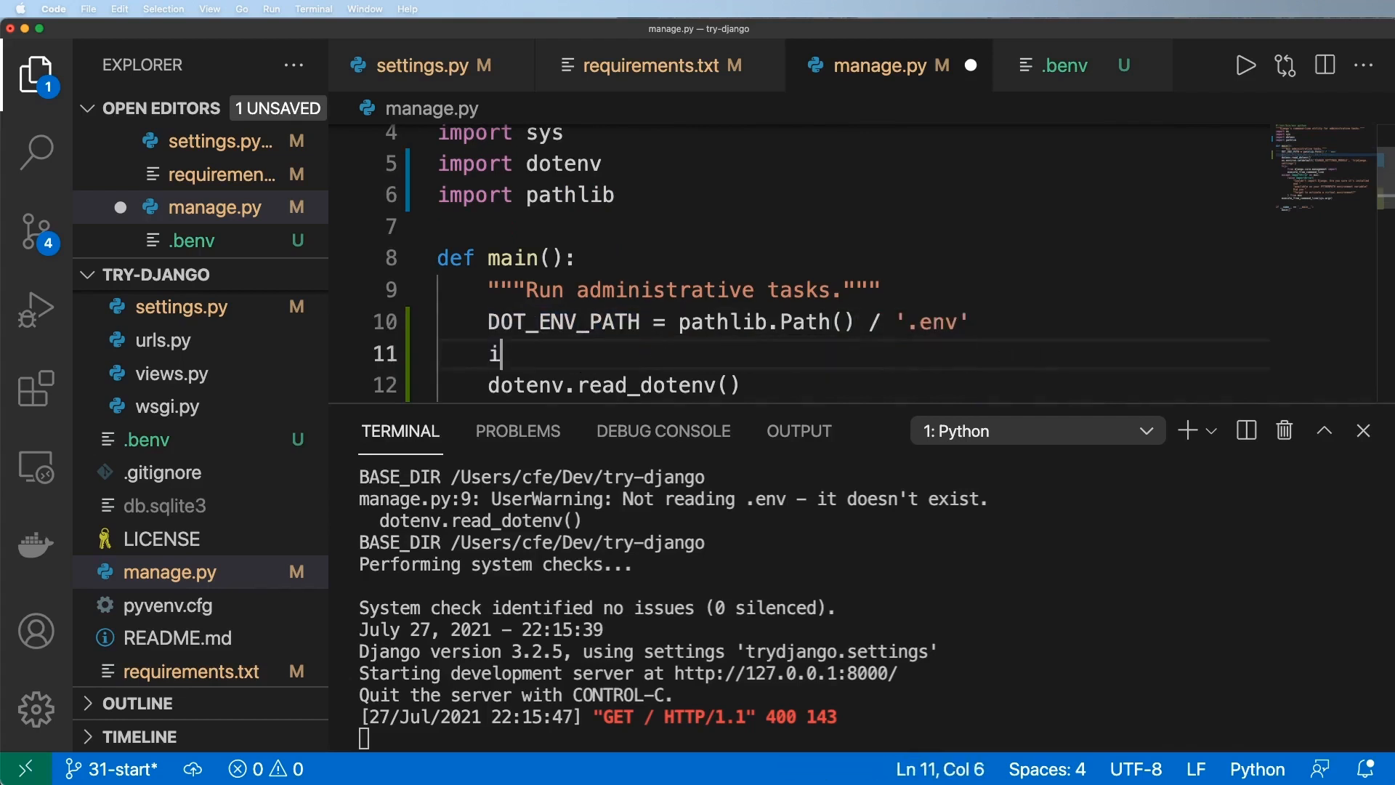
{"action": "type", "text": "f DOT_ENV_PATH.exists():"}
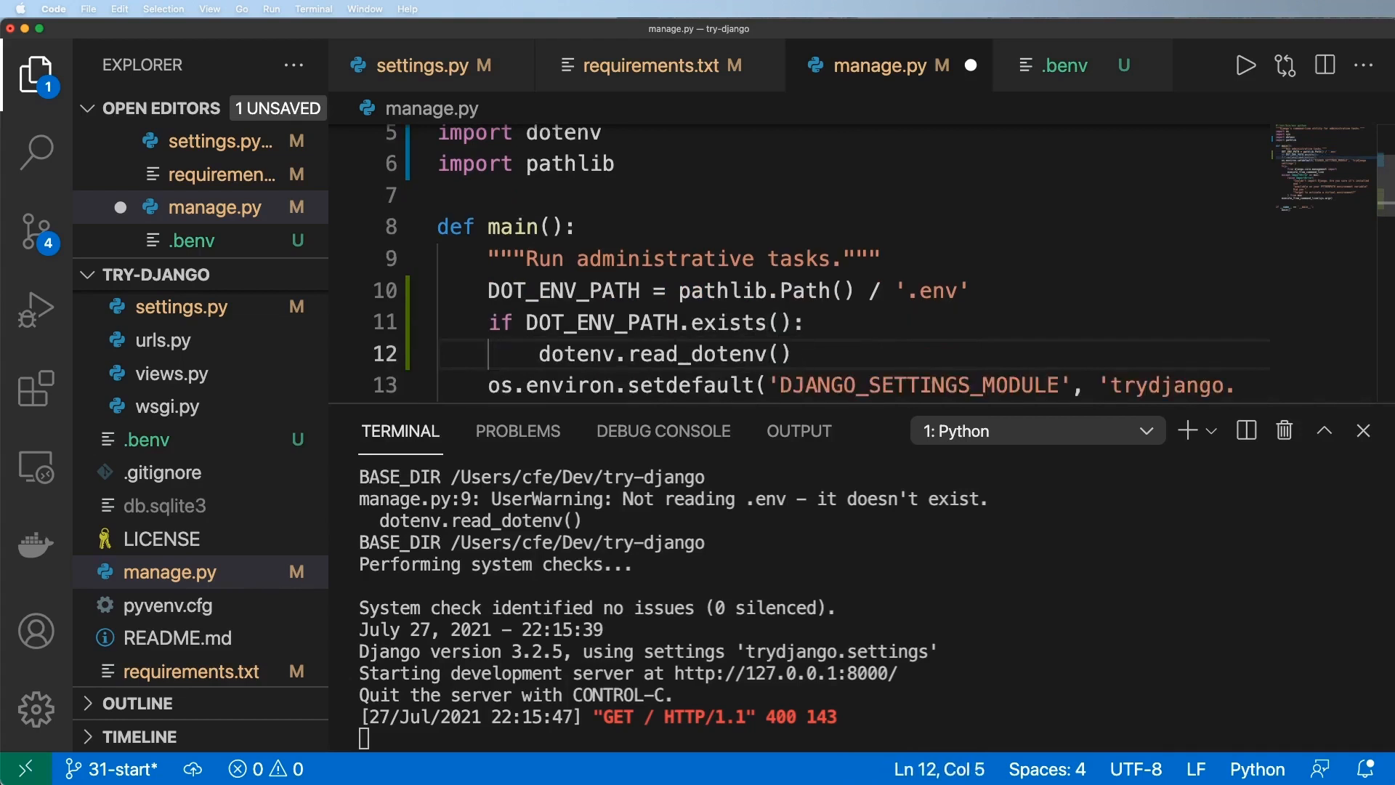
{"action": "type", "text": "str()"}
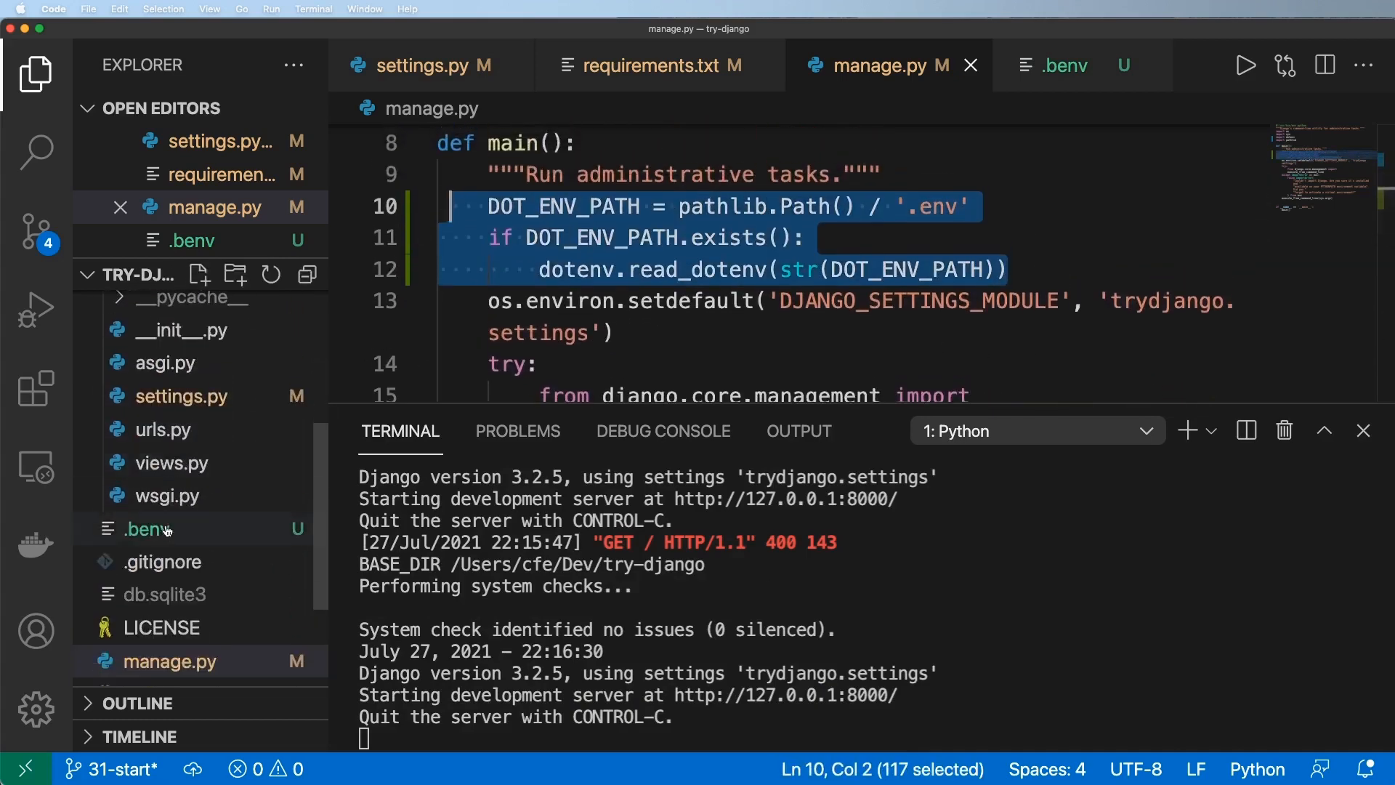
Step: Rename .benv back to .env and reopen it from manage.py
{"action": "right_click", "coordinate": [145, 528]}
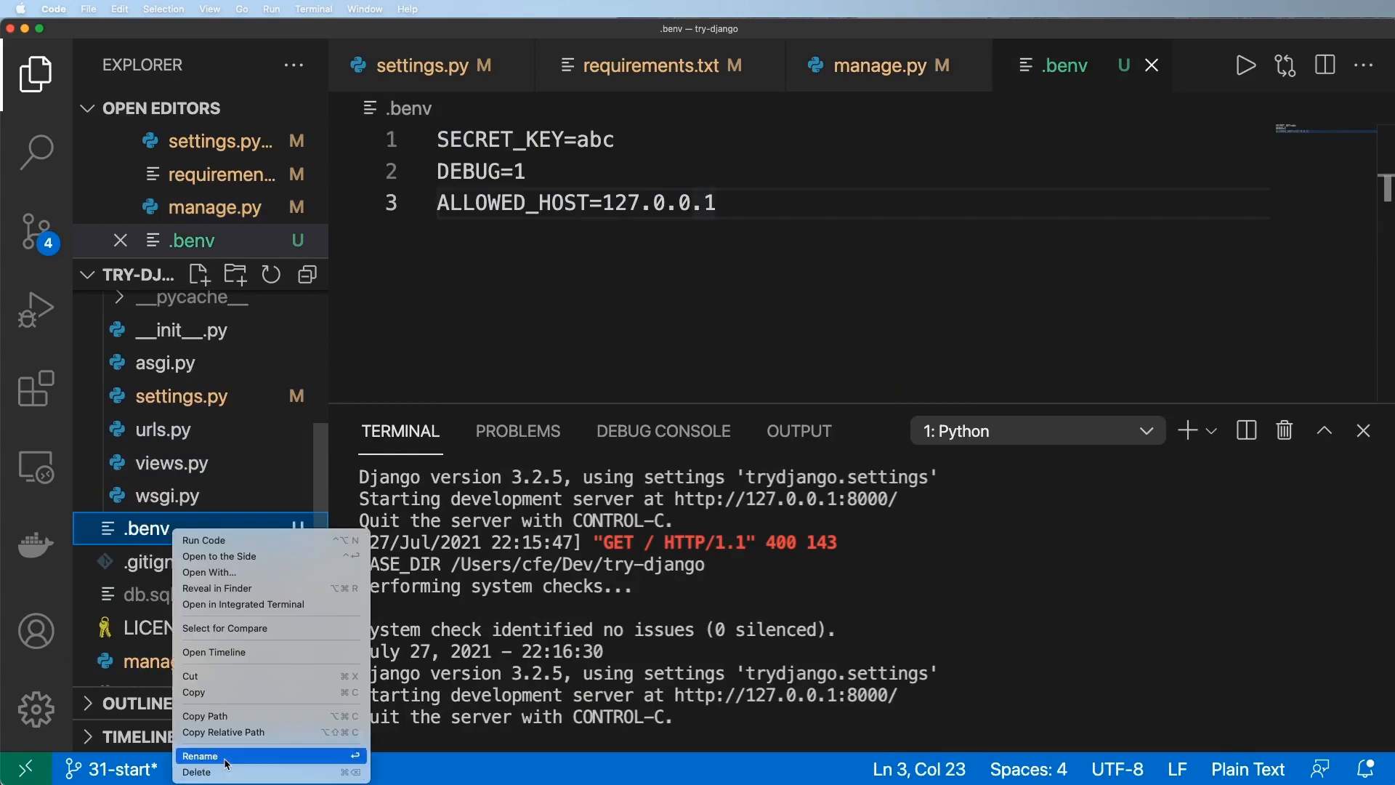
{"action": "left_click", "coordinate": [202, 756]}
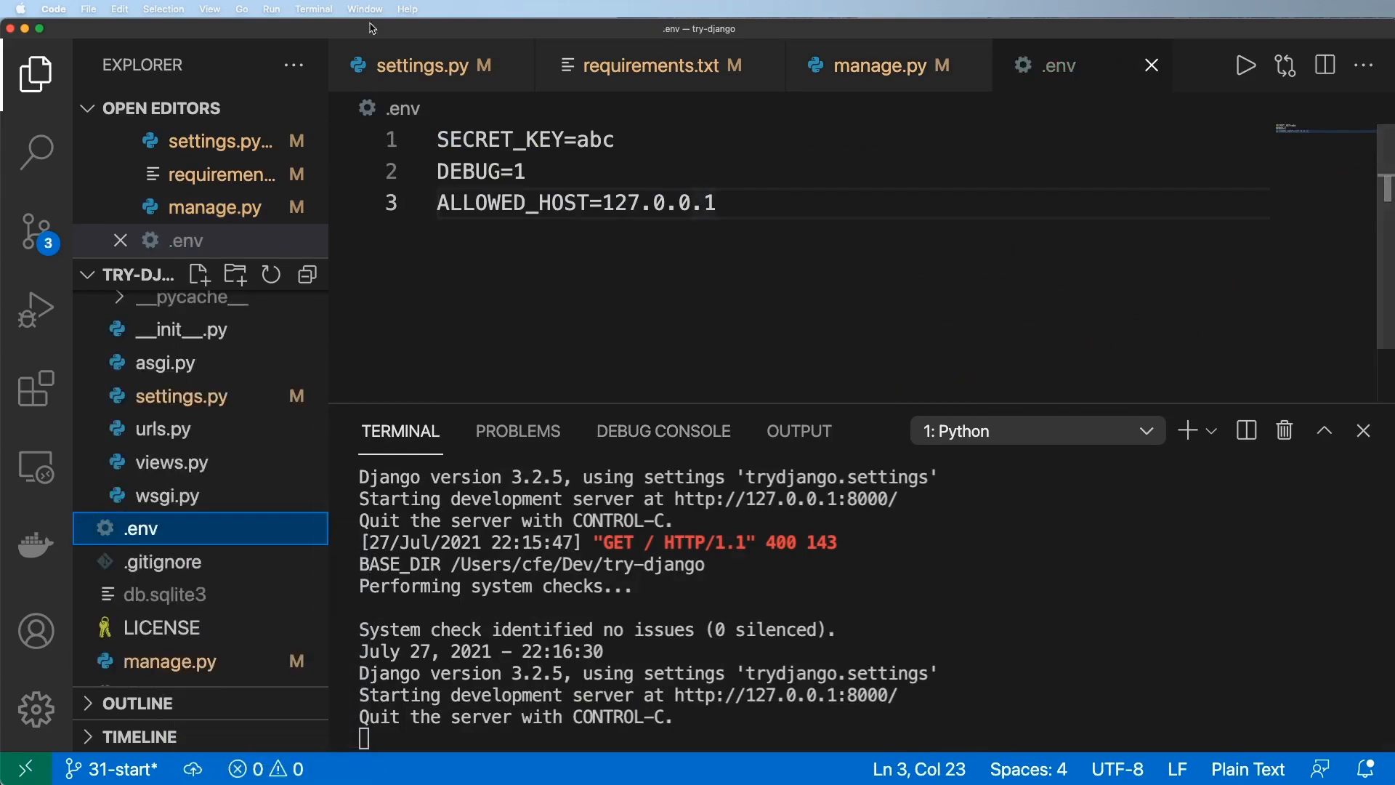
{"action": "left_click", "coordinate": [872, 65]}
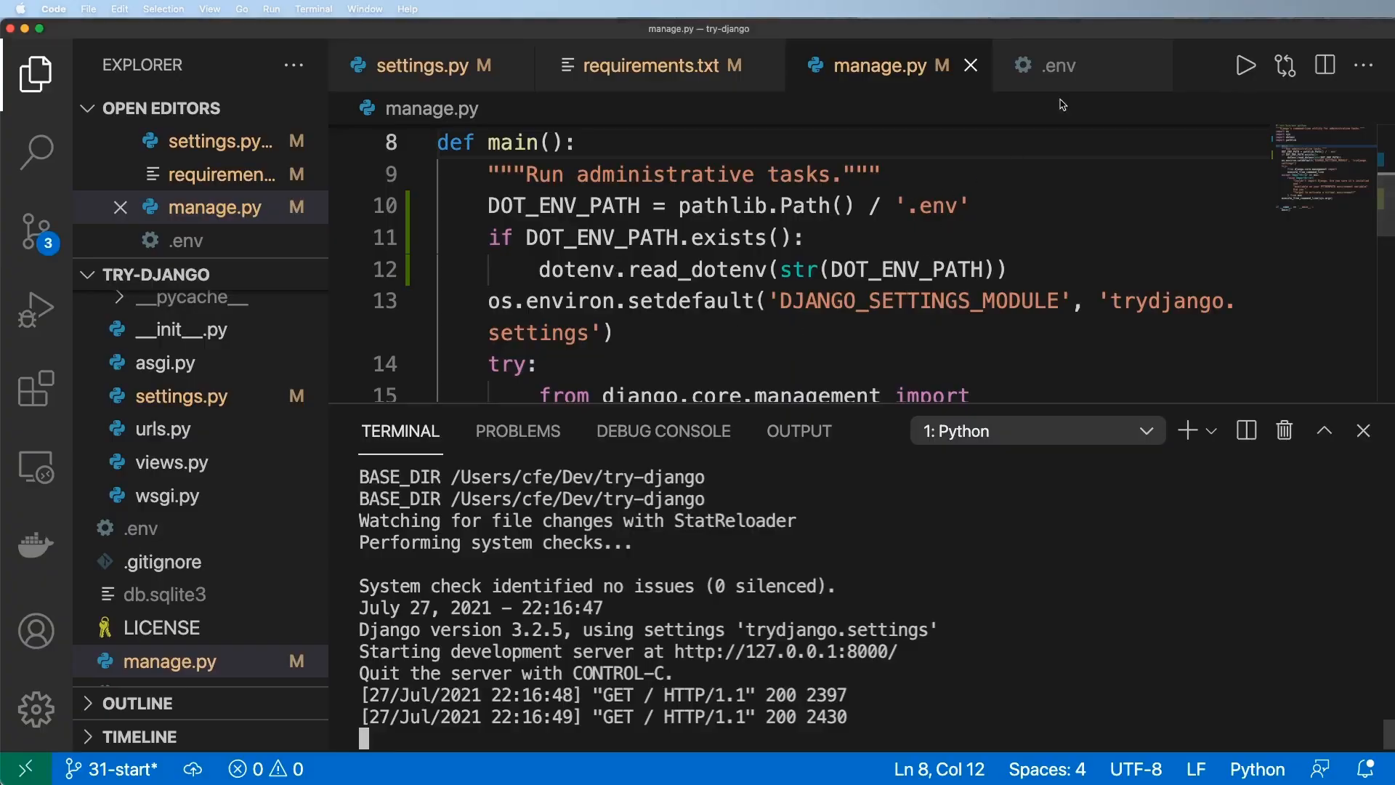
{"action": "left_click", "coordinate": [1054, 64]}
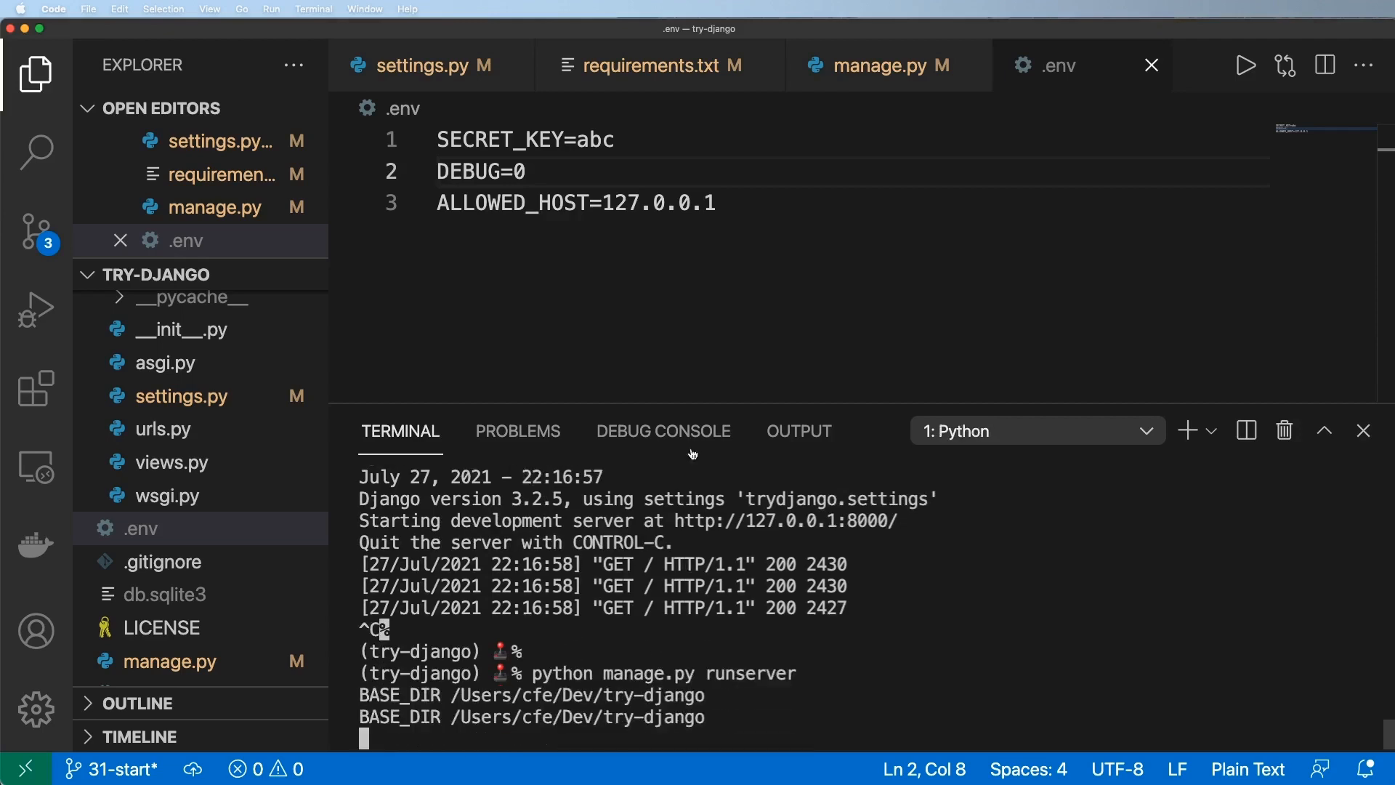
Step: Hide the Explorer and start an EMAIL_CRED API_ line after ALLOWED_HOST in .env
{"action": "left_click", "coordinate": [419, 64]}
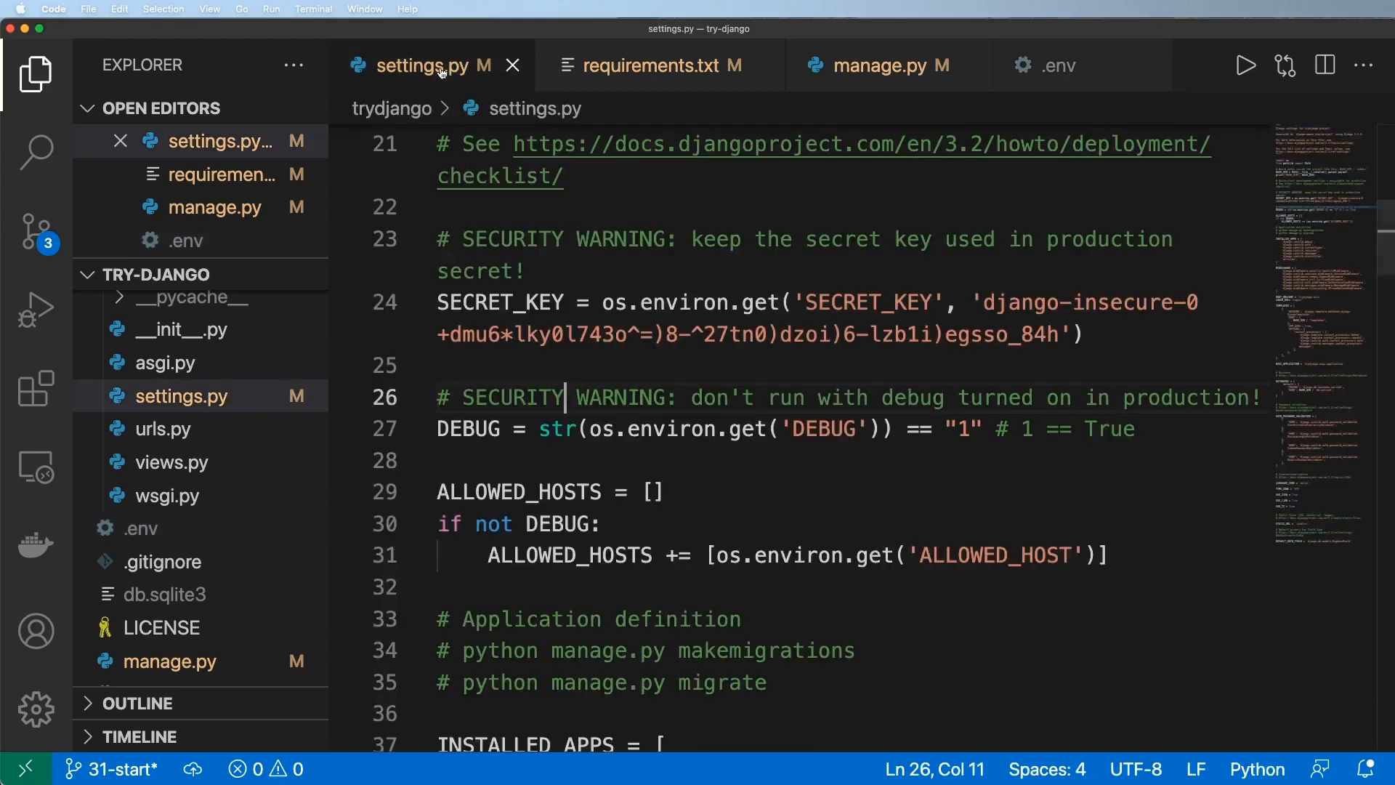
{"action": "left_click", "coordinate": [35, 74]}
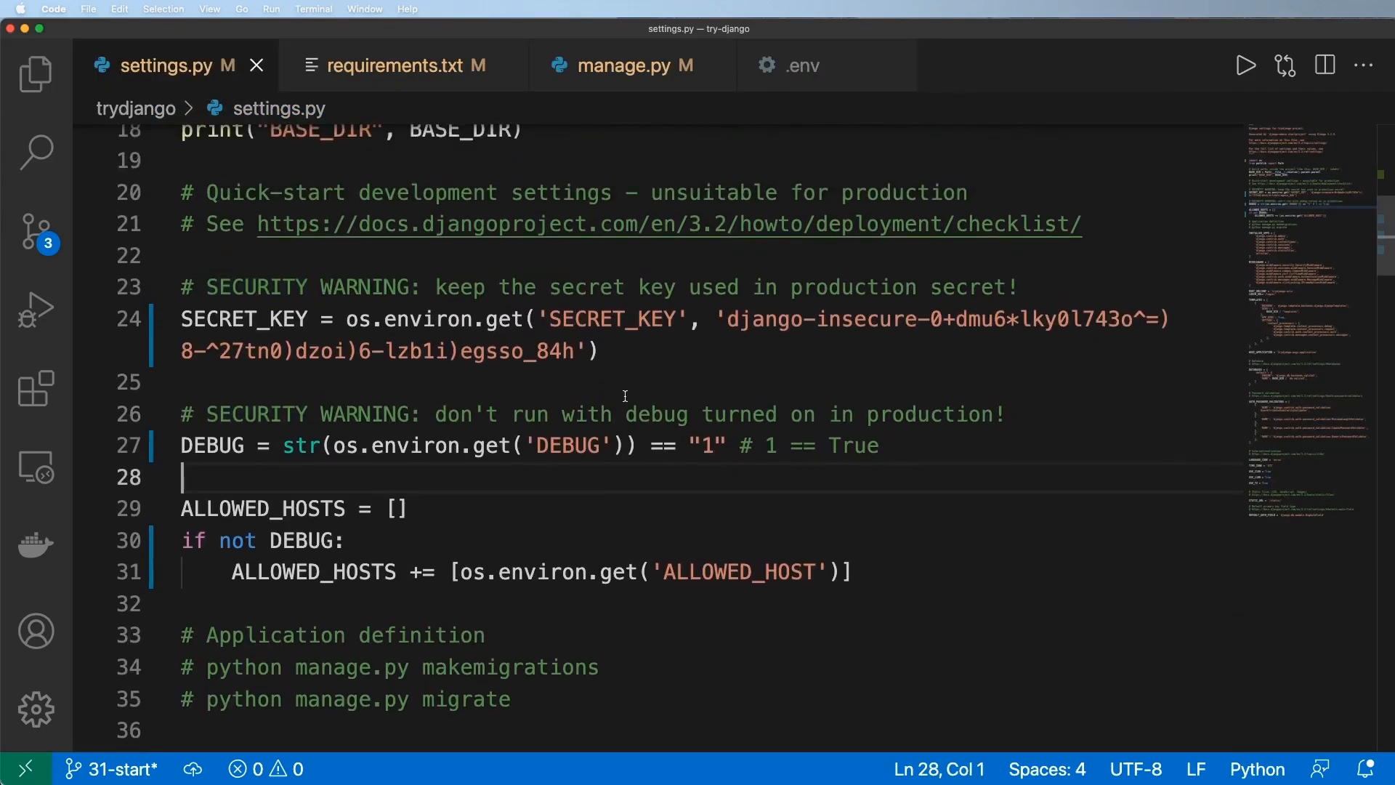
{"action": "left_click", "coordinate": [798, 65]}
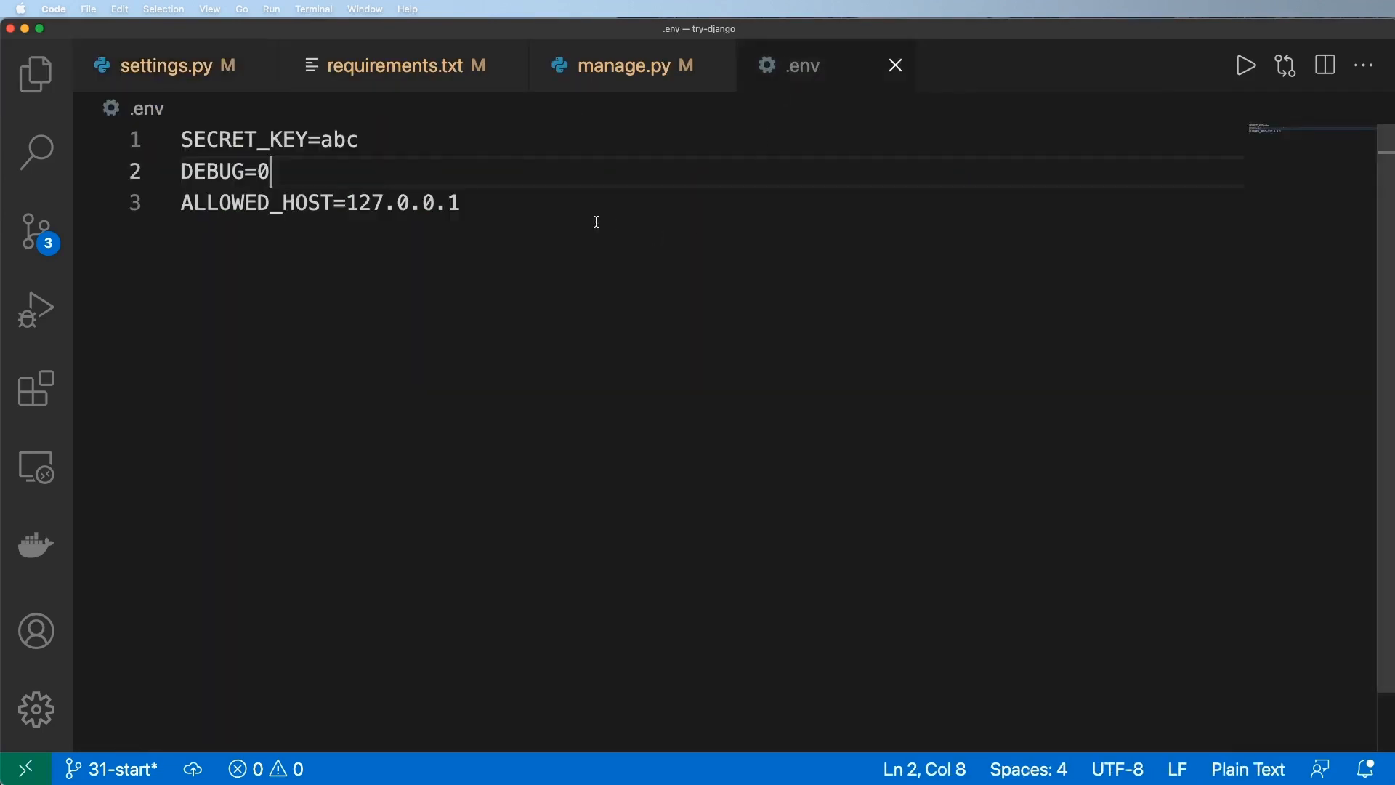
{"action": "double_click", "coordinate": [245, 139]}
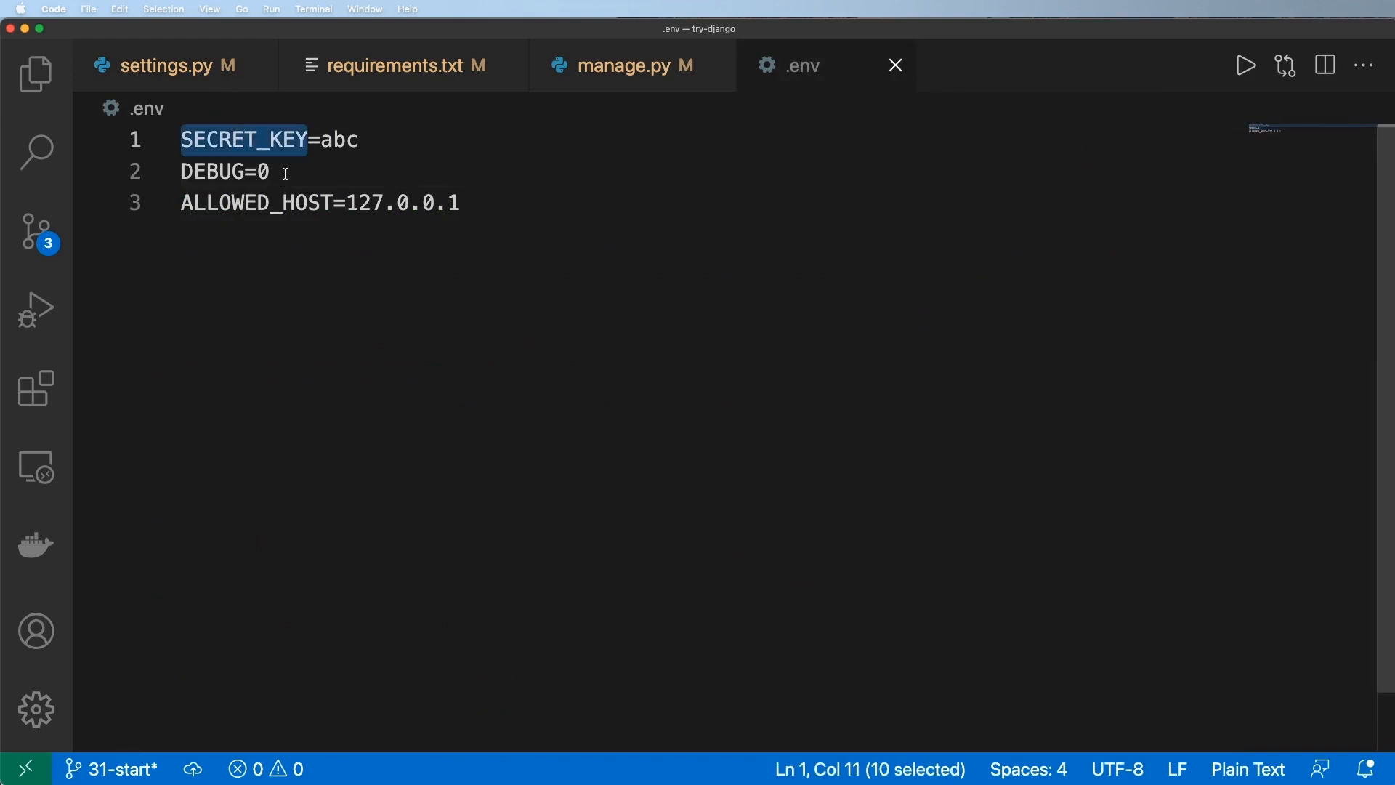
{"action": "left_click", "coordinate": [460, 202]}
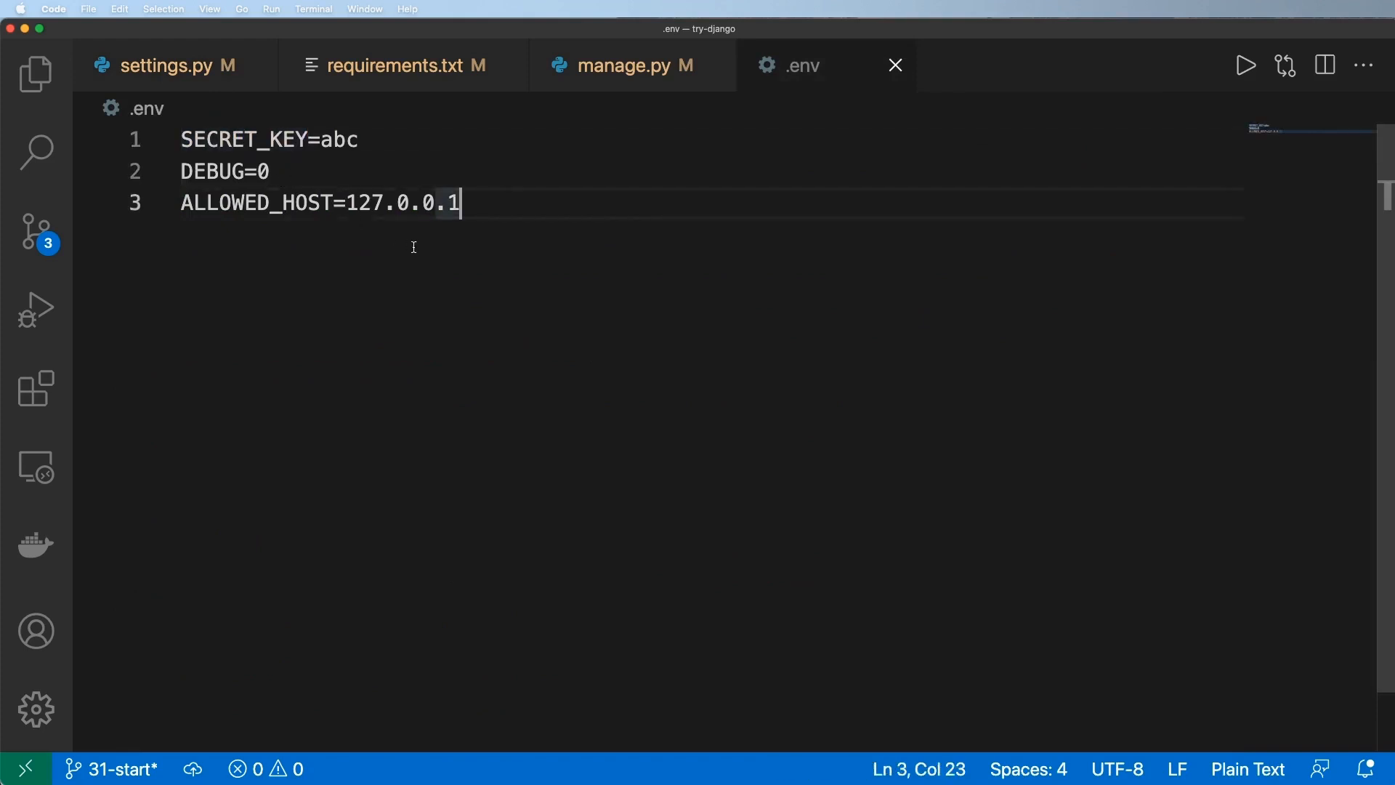
{"action": "key", "text": "enter"}
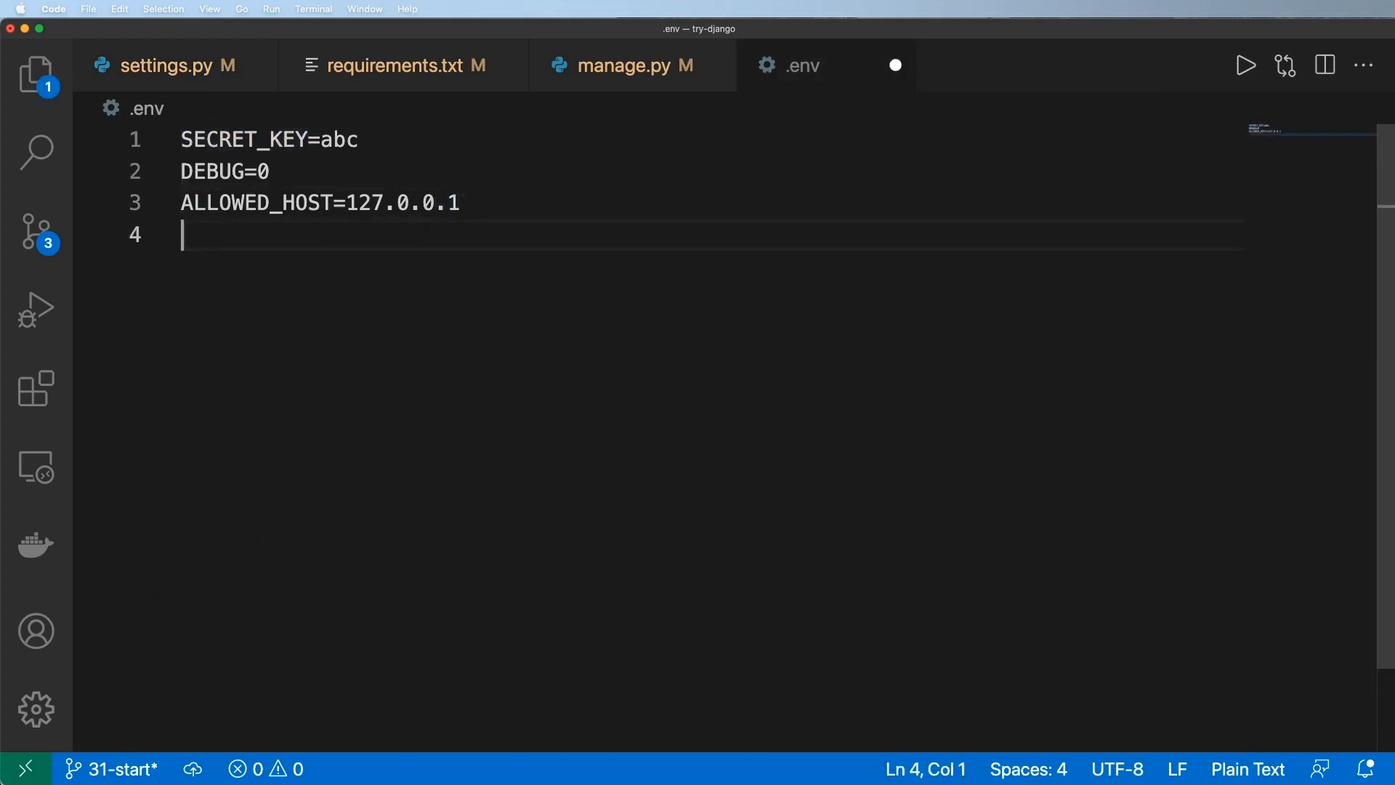
{"action": "type", "text": "EMAIL_C"}
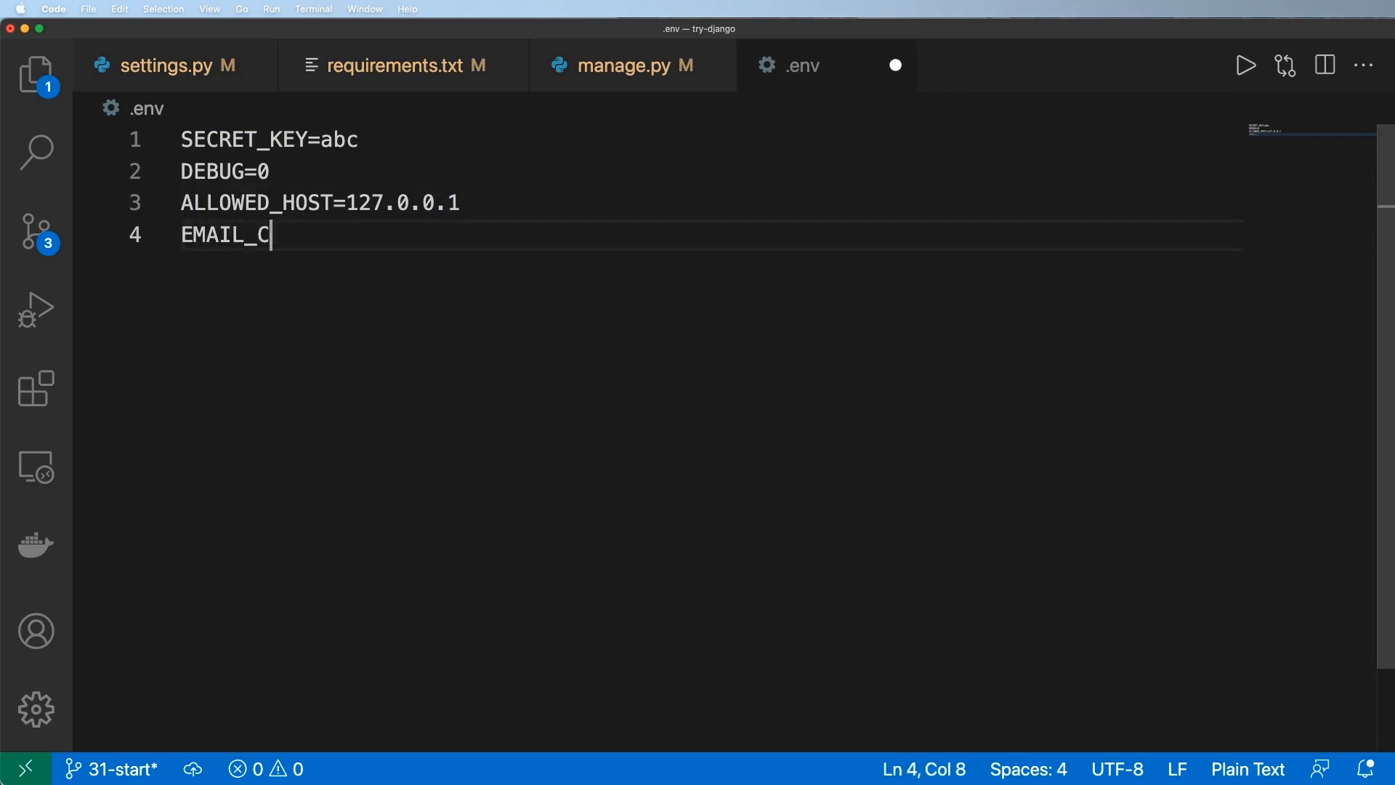
{"action": "type", "text": "RED"}
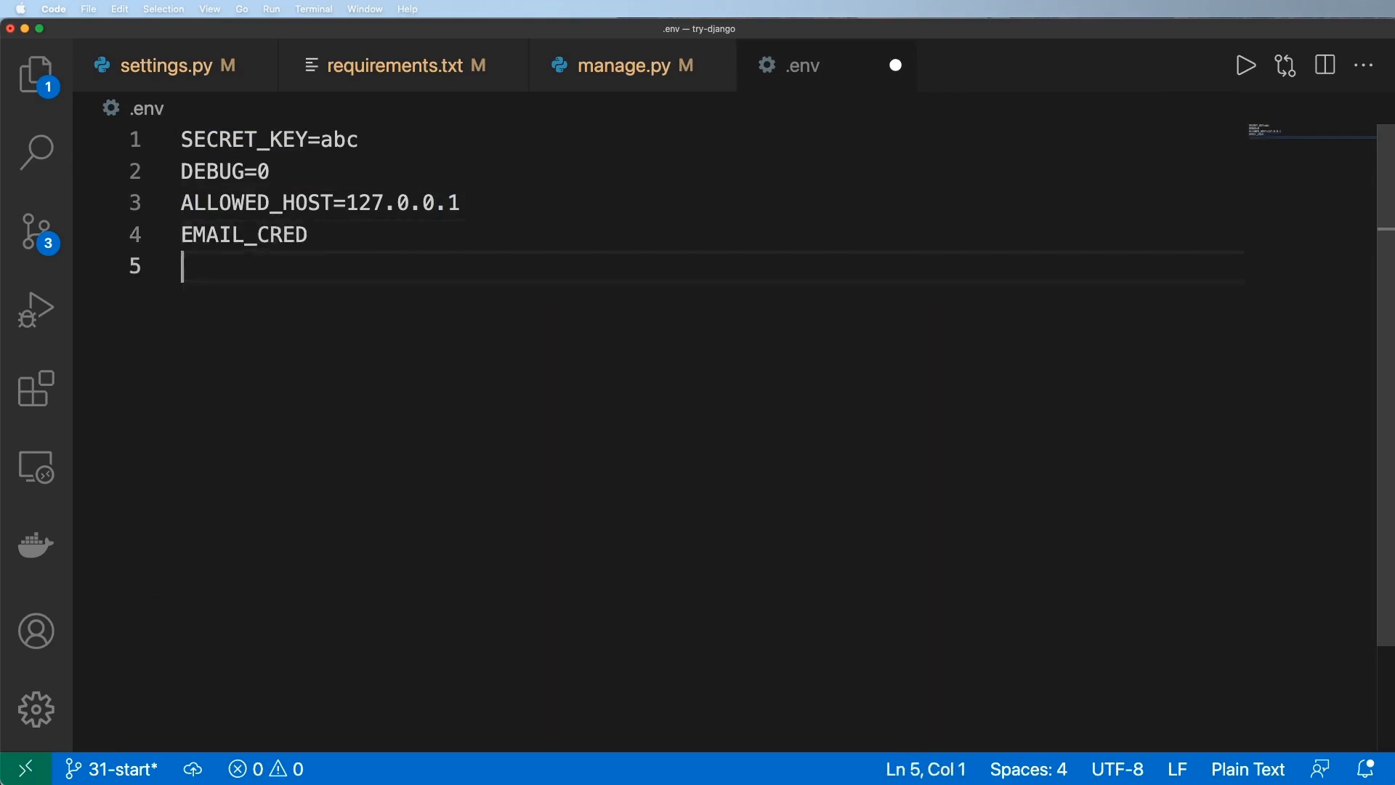
{"action": "type", "text": "API_"}
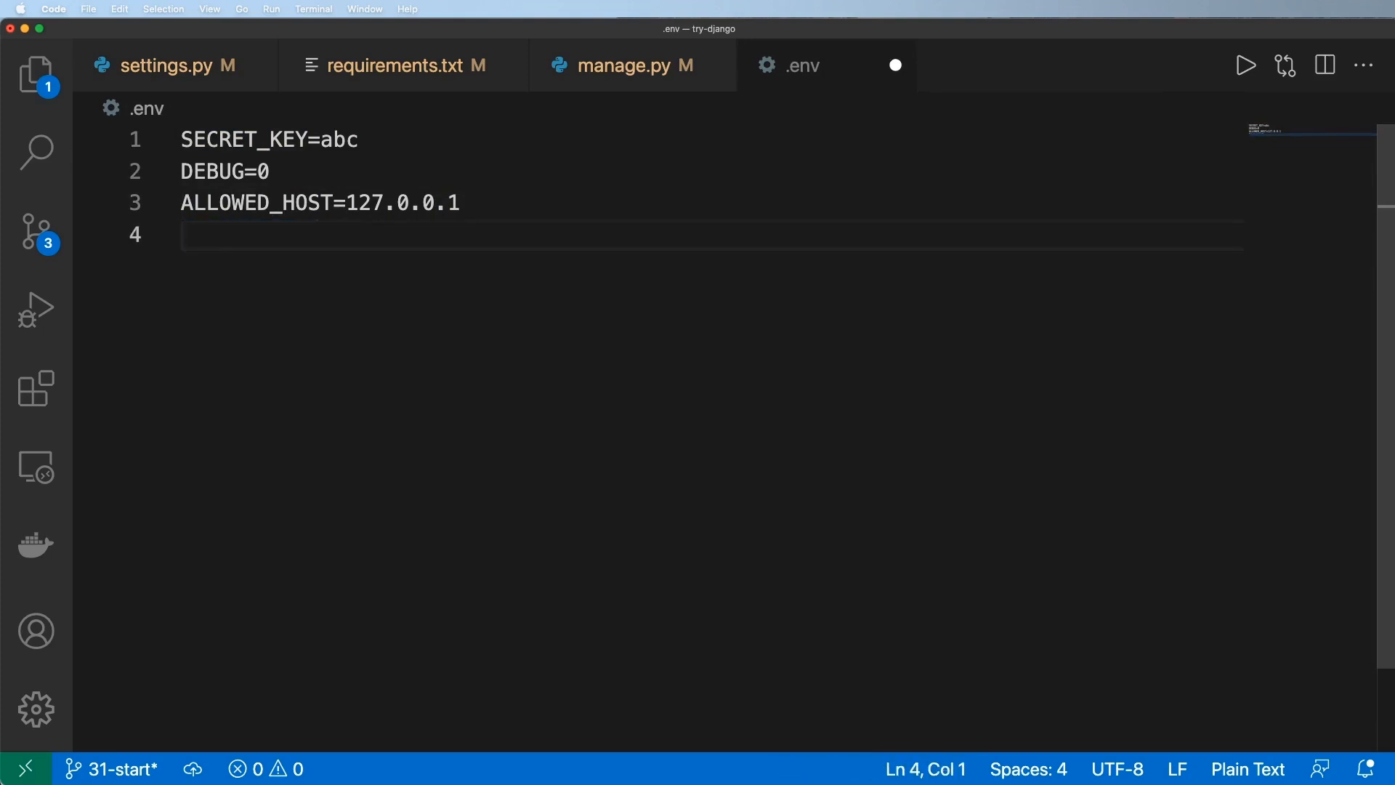
Step: Return to settings.py and collapse the trydjango folder in the Explorer
{"action": "left_click", "coordinate": [175, 65]}
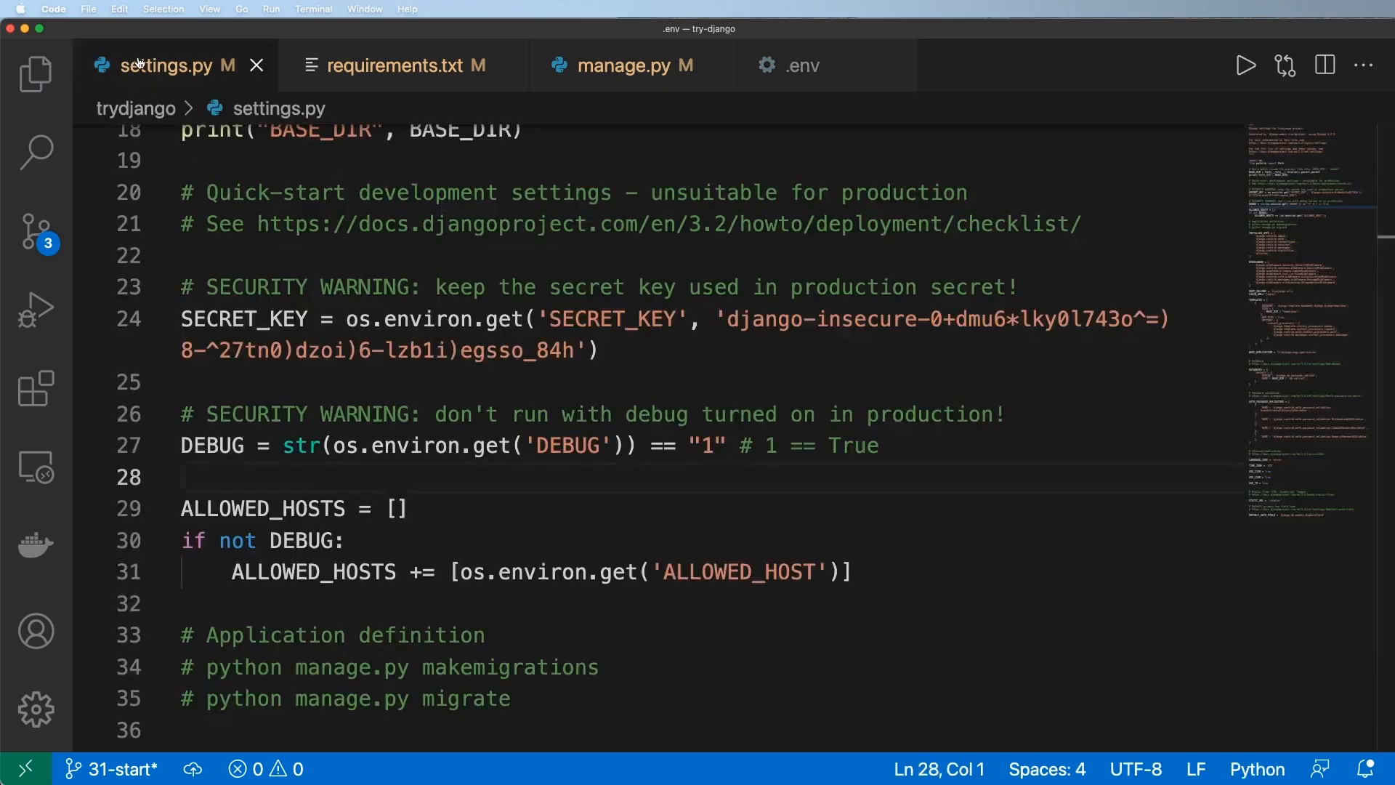
{"action": "double_click", "coordinate": [451, 415]}
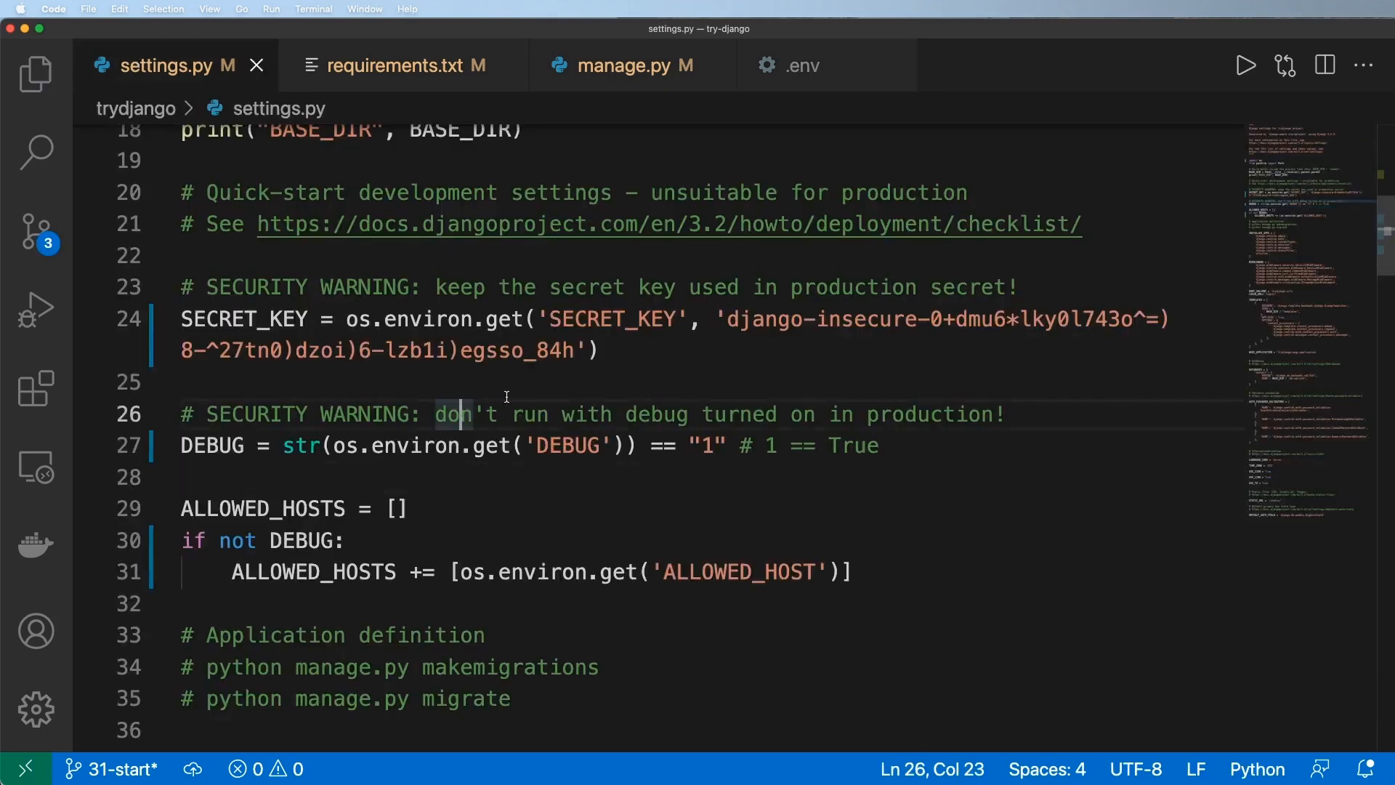
{"action": "left_click", "coordinate": [35, 73]}
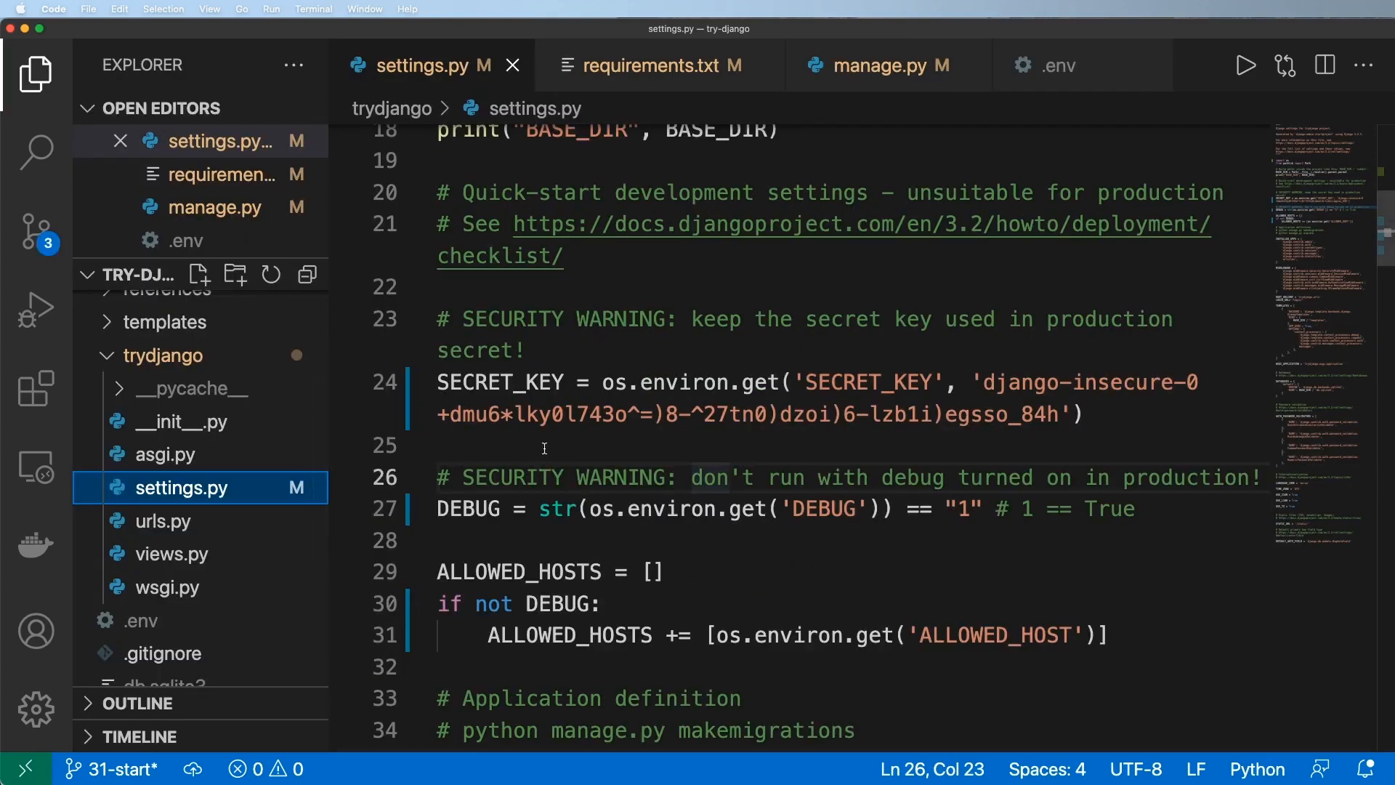
{"action": "left_click", "coordinate": [165, 356]}
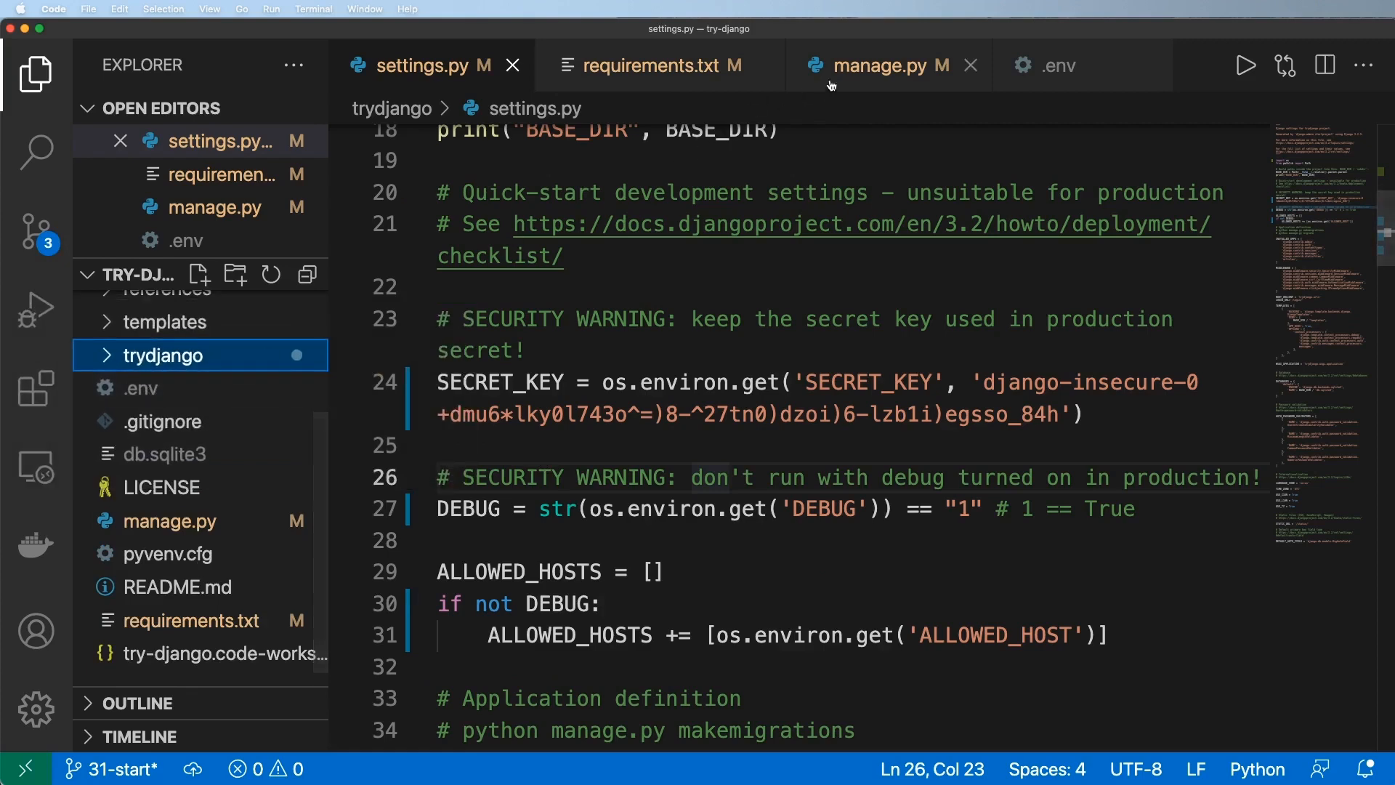
Step: In manage.py, add an else branch printing a 'No .env found' warning message
{"action": "left_click", "coordinate": [876, 65]}
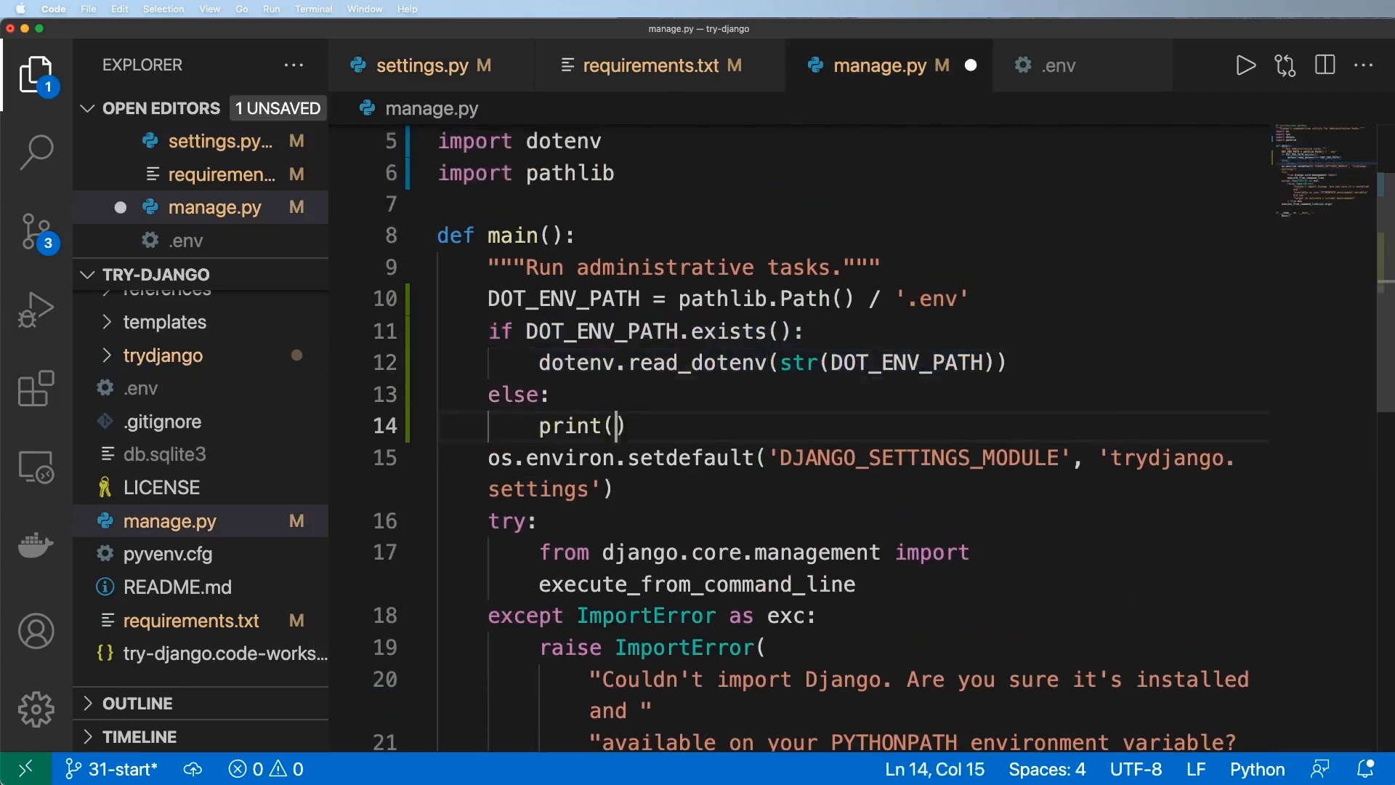
{"action": "type", "text": "\"No .env\""}
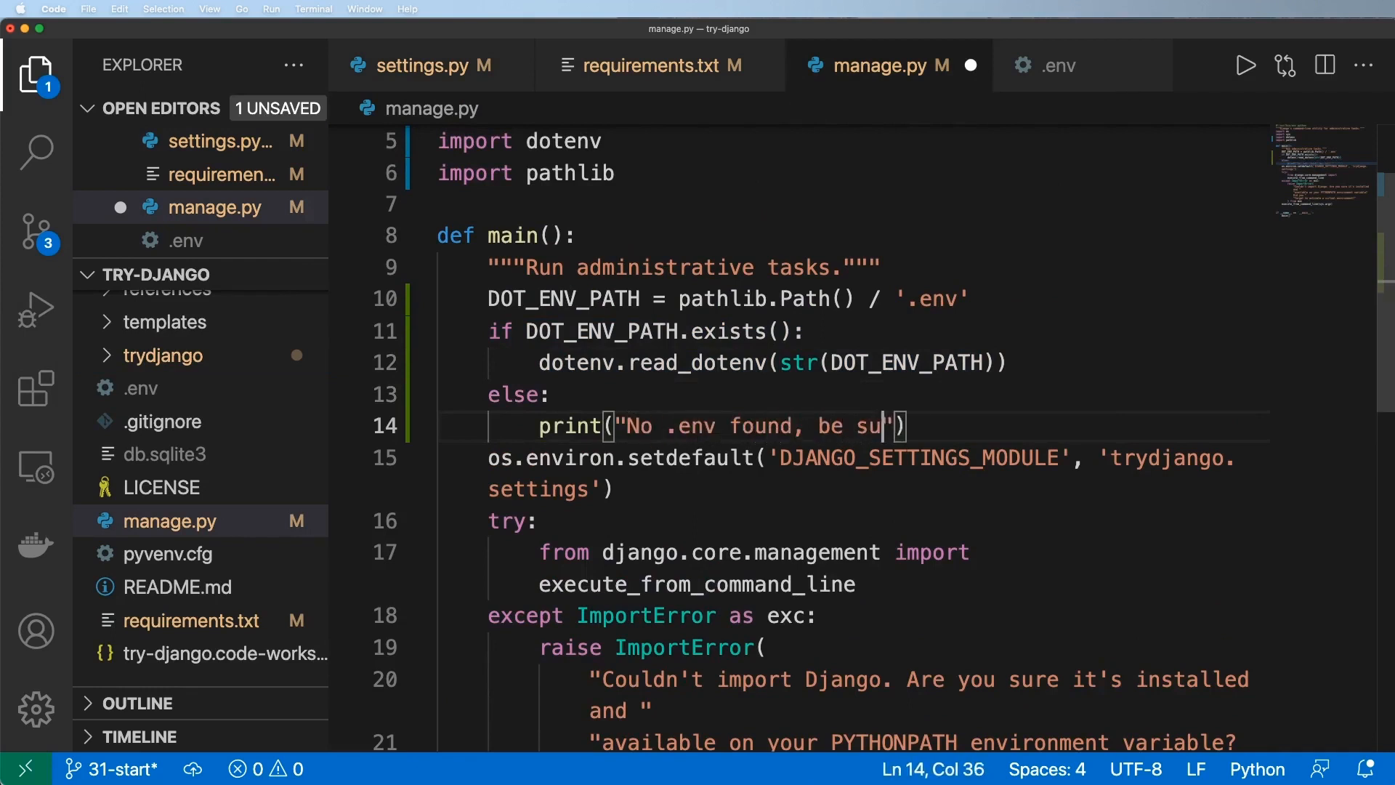
{"action": "type", "text": "re to make it."}
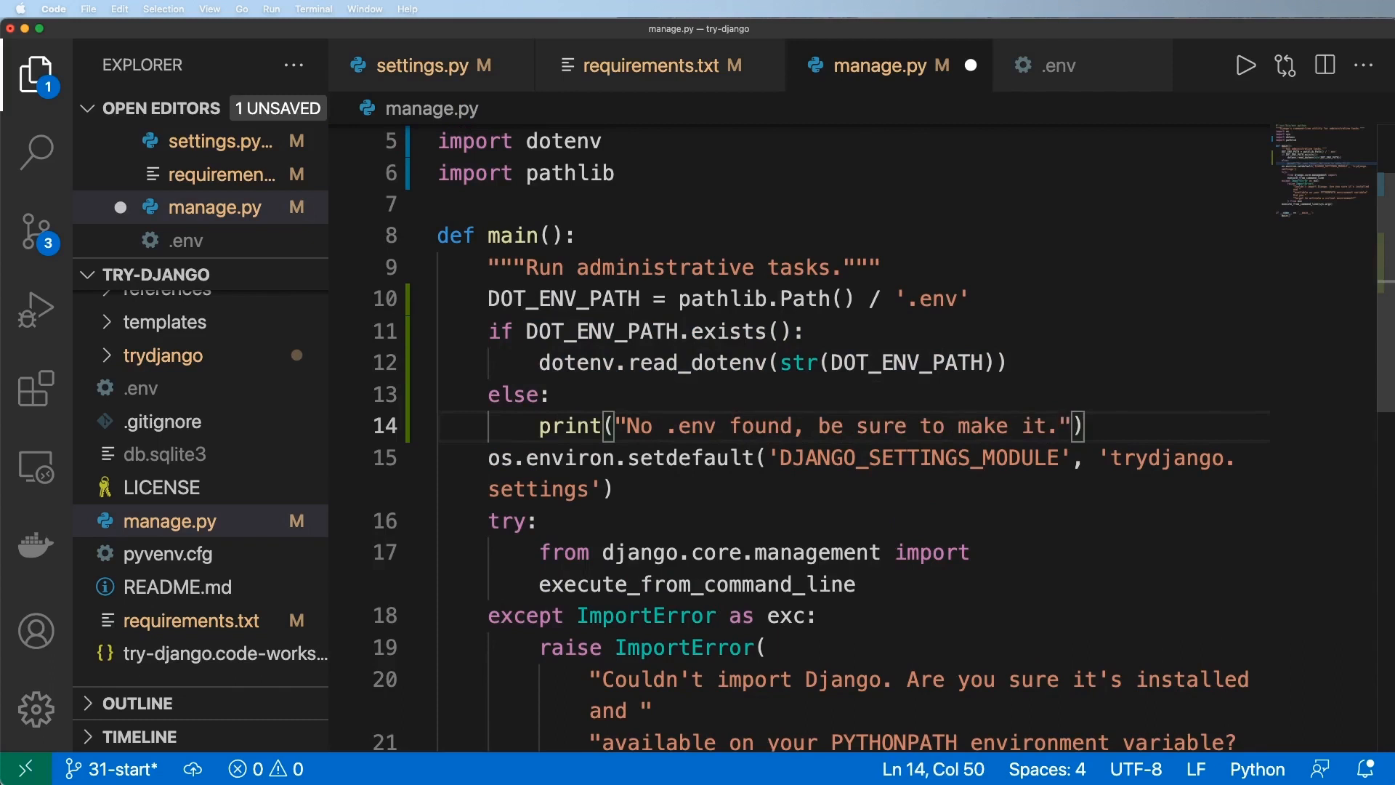
{"action": "left_click_drag", "start_coordinate": [615, 425], "coordinate": [1081, 425]}
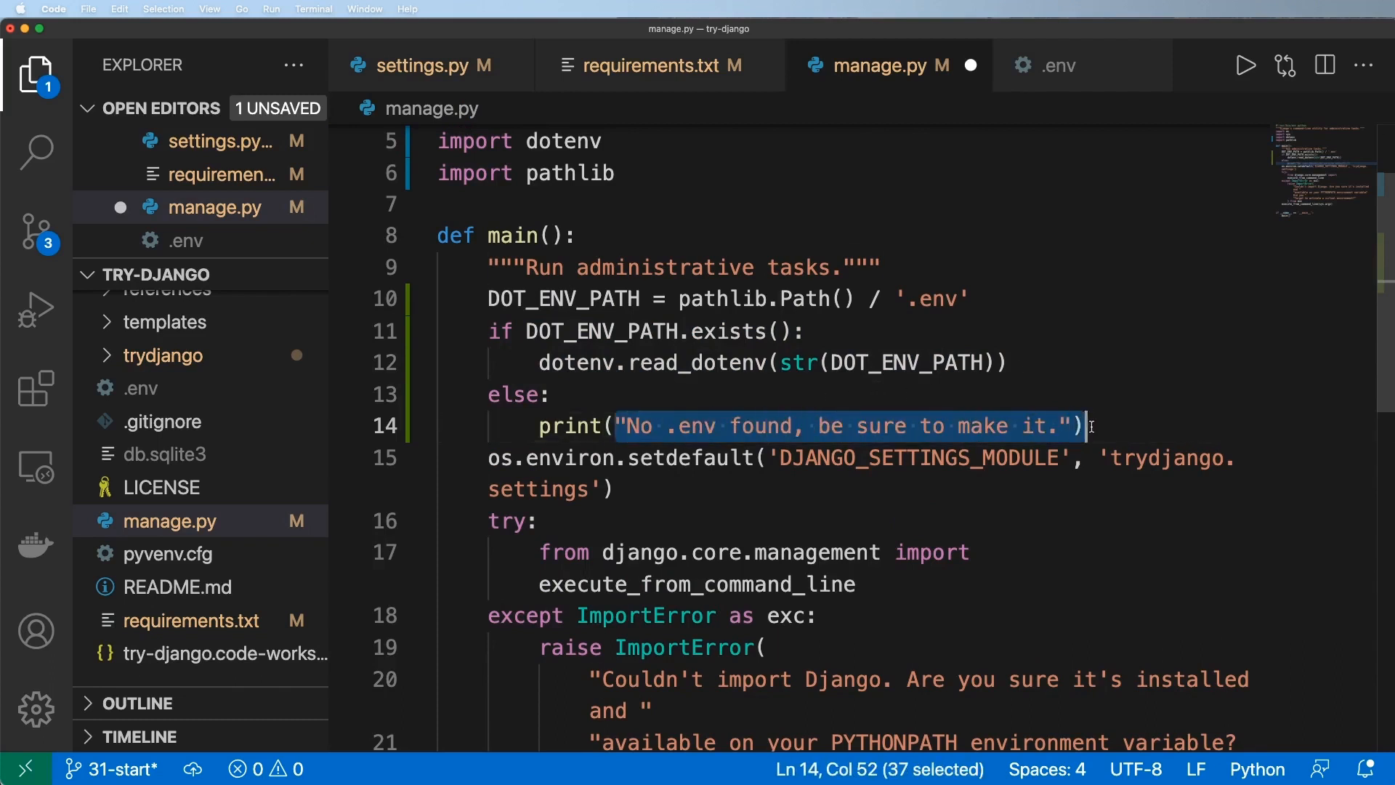
{"action": "mouse_move", "coordinate": [659, 402]}
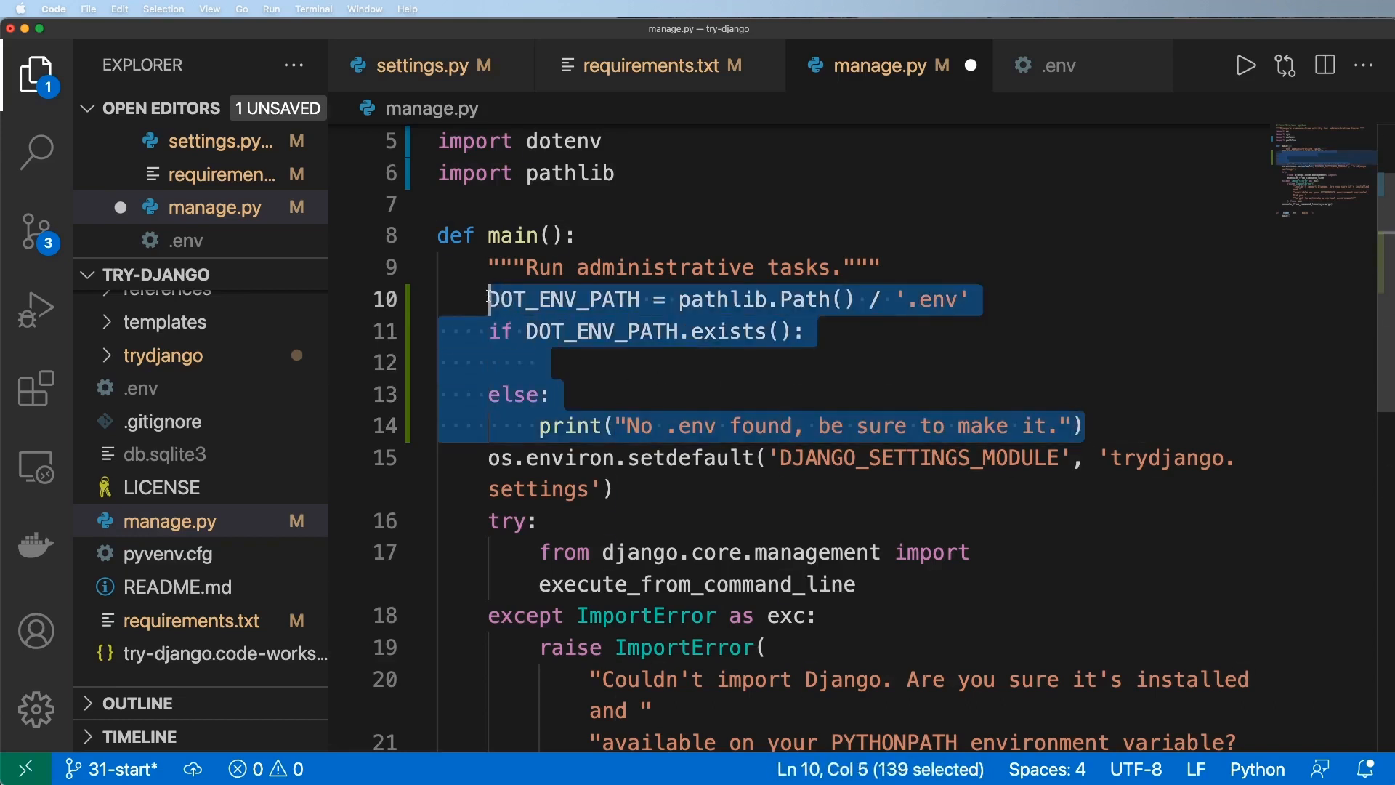
Step: Add a dotenv.read_dotenv() call and comment out the .env path-checking lines
{"action": "type", "text": "dotenv.read_dotenv(str(DOT_ENV_PATH))"}
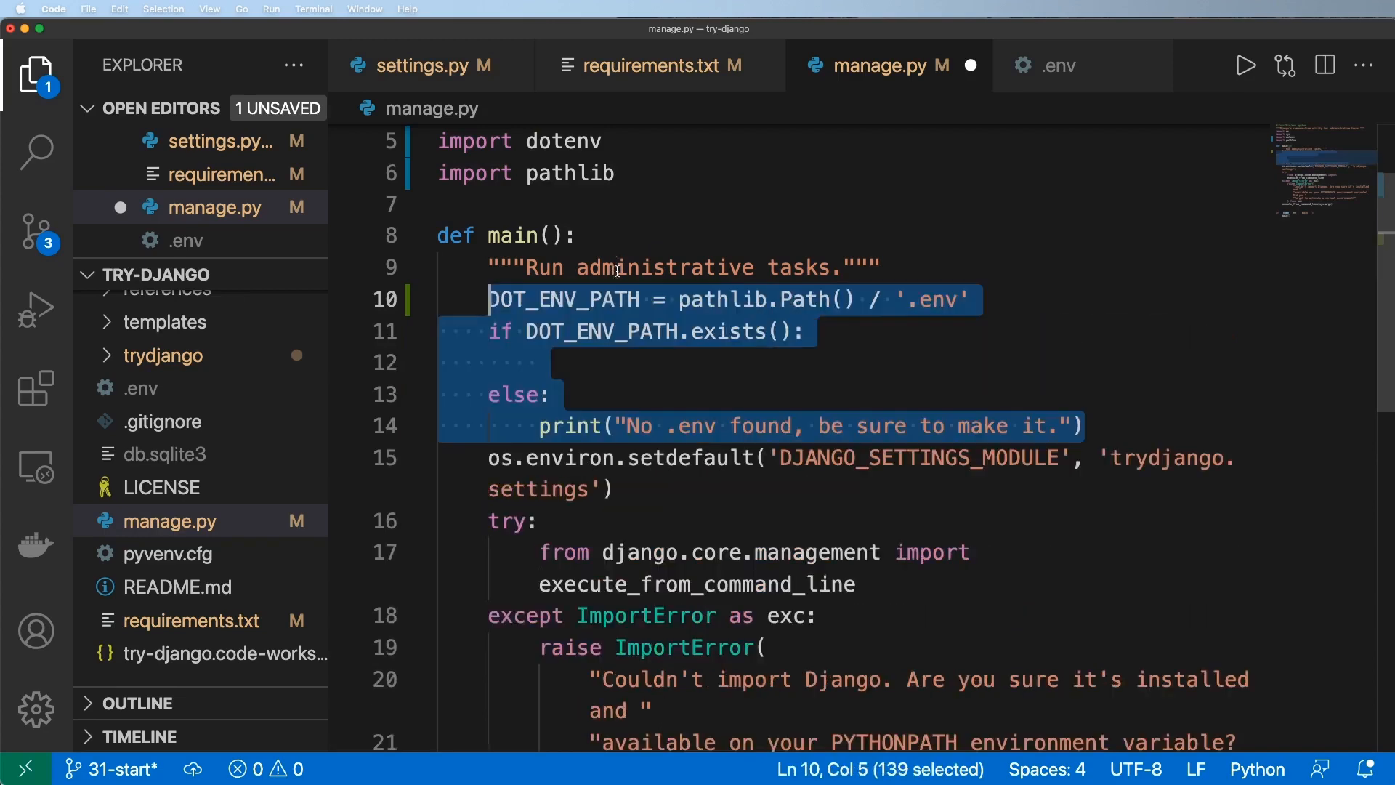
{"action": "key", "text": "cmd+/"}
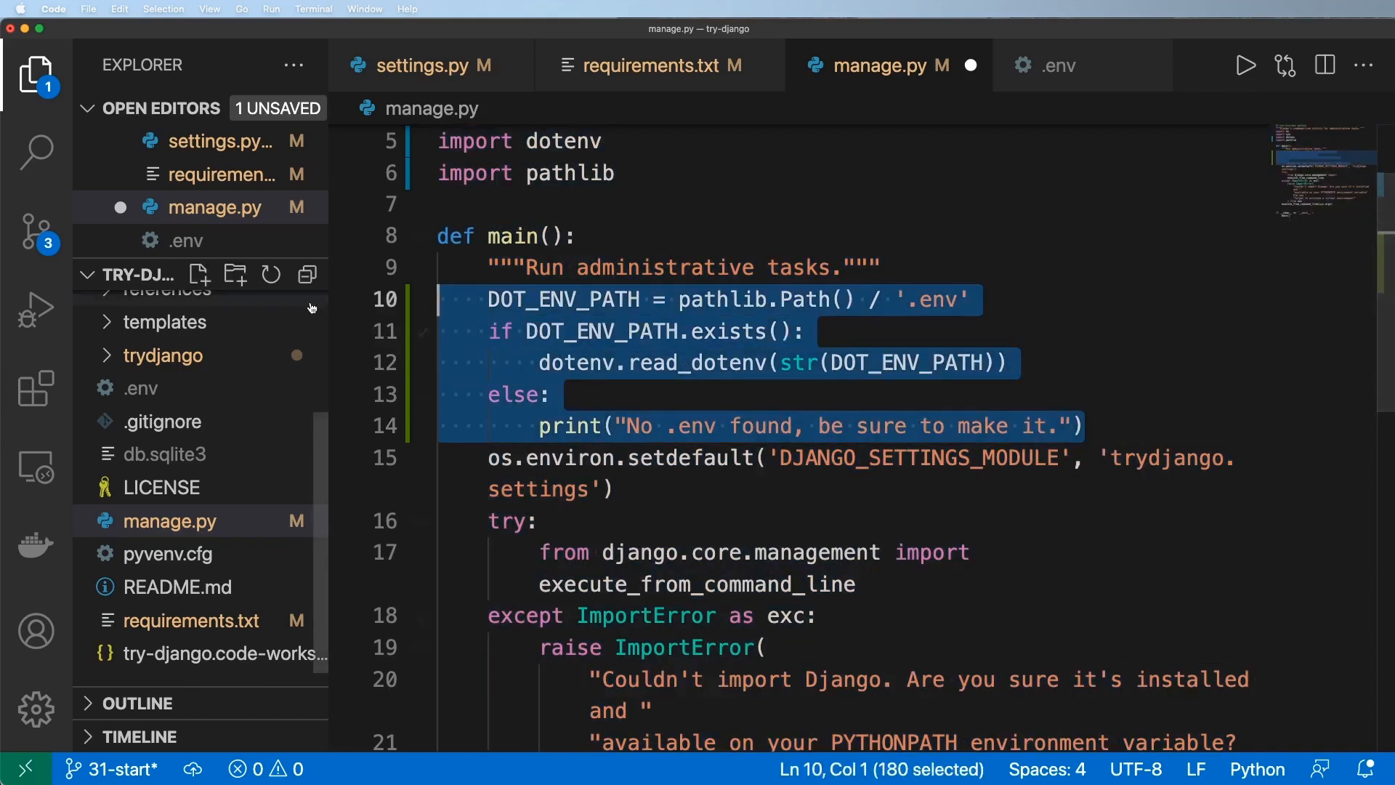
{"action": "key", "text": "cmd+/"}
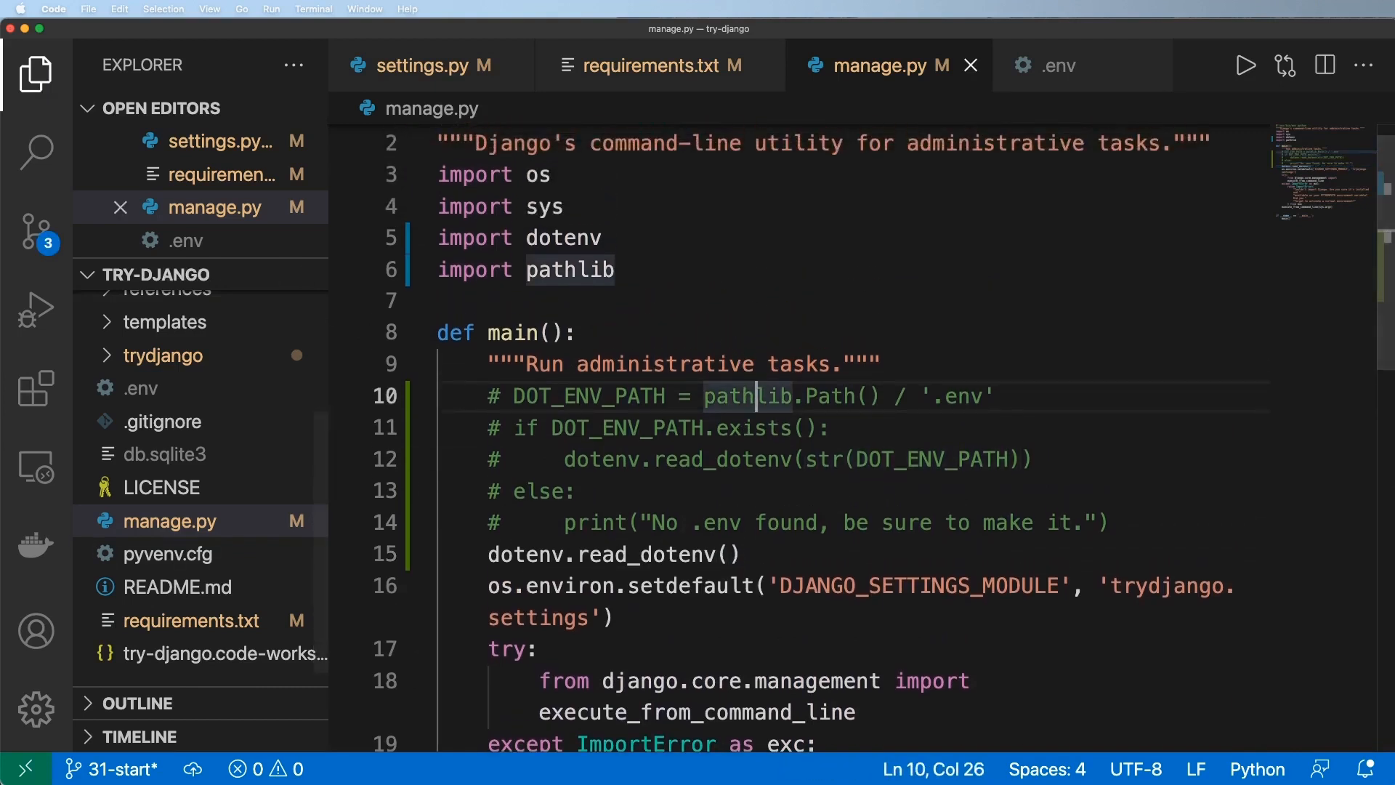
Step: Compare the .env variables against DEBUG and ALLOWED_HOST in settings.py, ending on settings.py
{"action": "left_click", "coordinate": [1054, 65]}
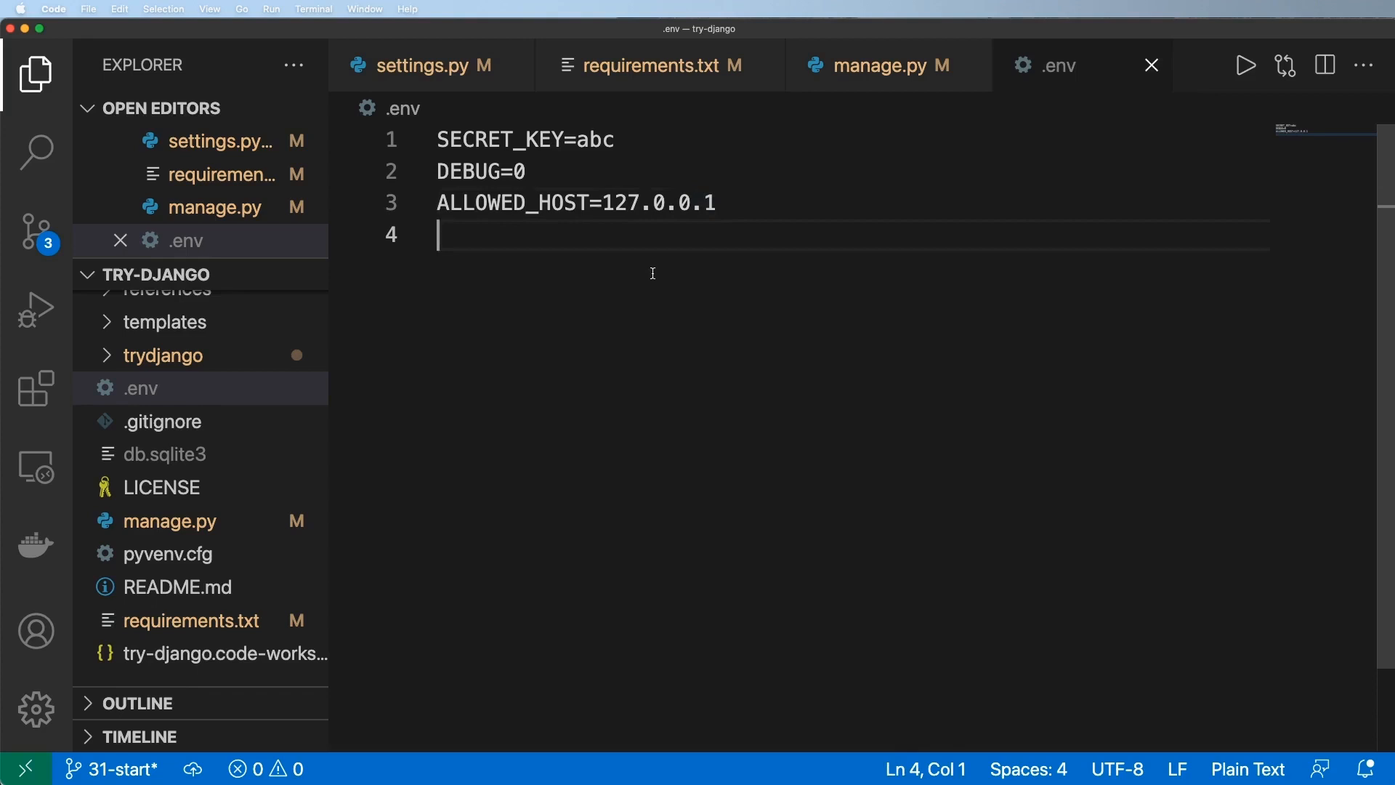
{"action": "mouse_move", "coordinate": [767, 146]}
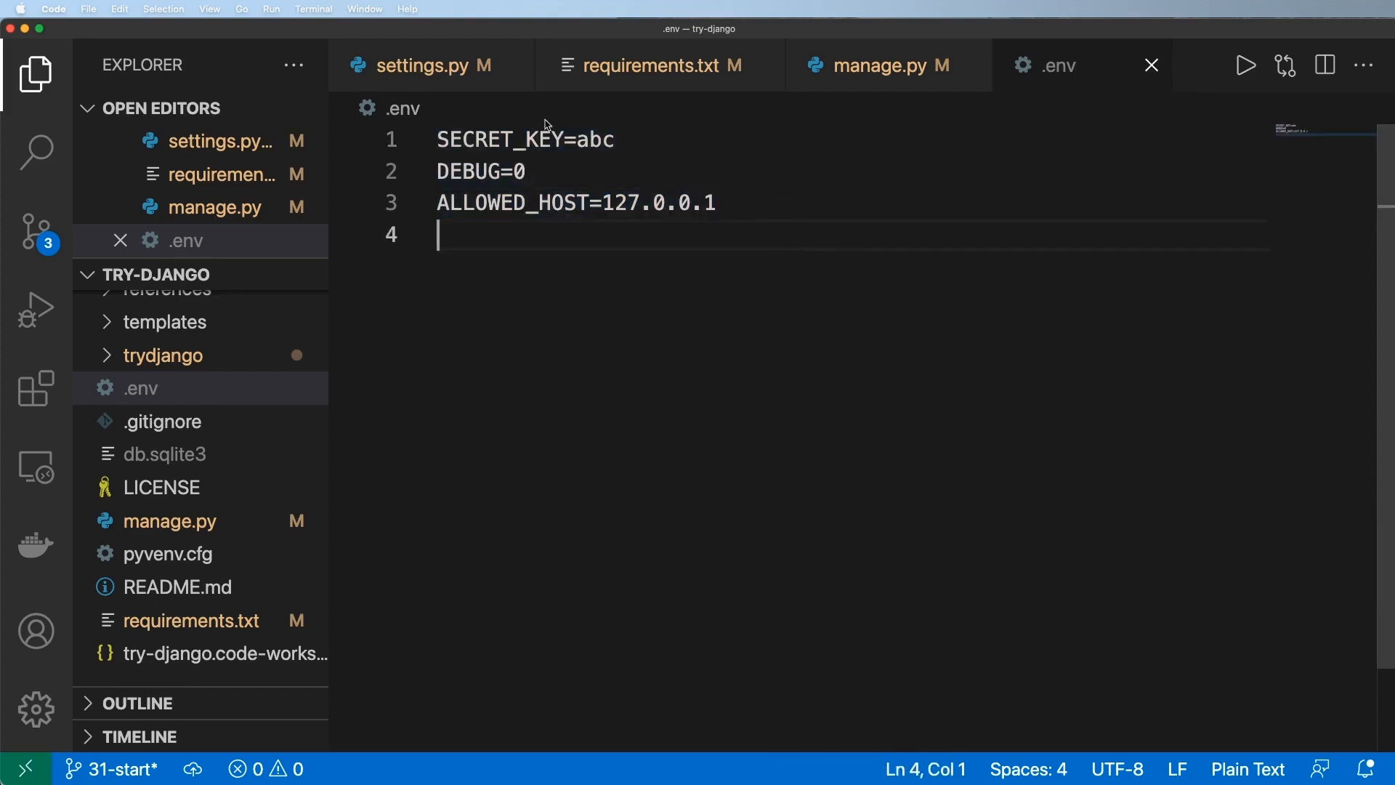
{"action": "left_click", "coordinate": [430, 65]}
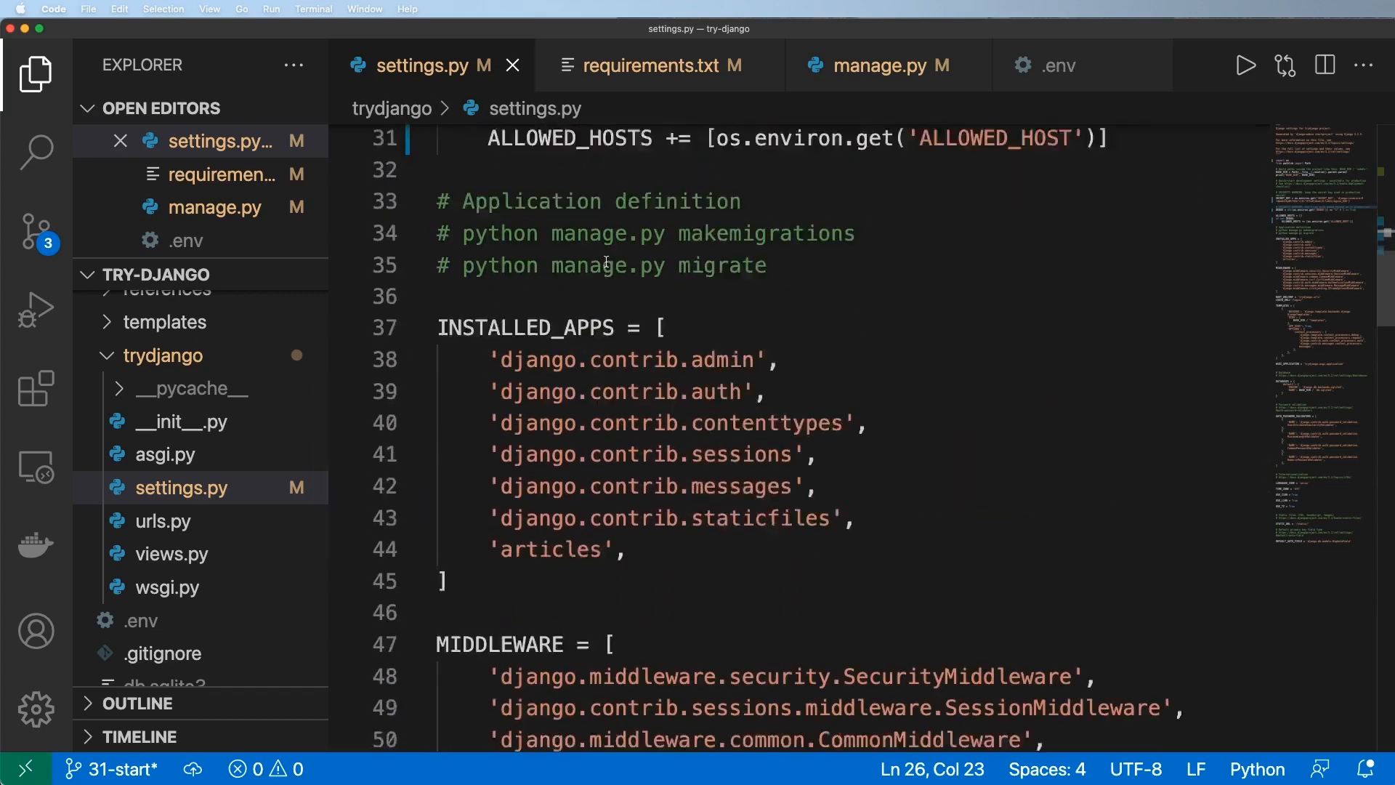
{"action": "scroll", "scroll_direction": "down", "scroll_amount": 3}
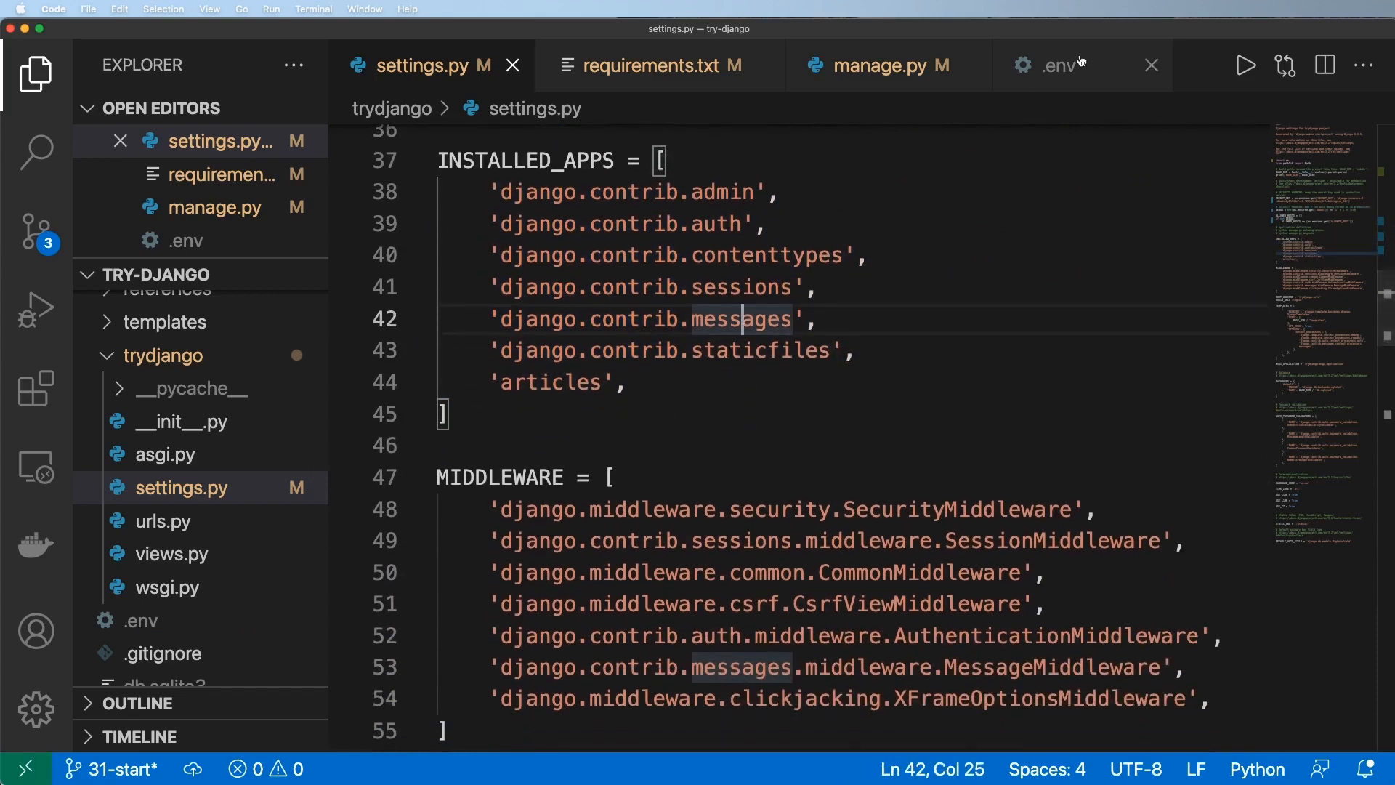
{"action": "left_click", "coordinate": [1054, 65]}
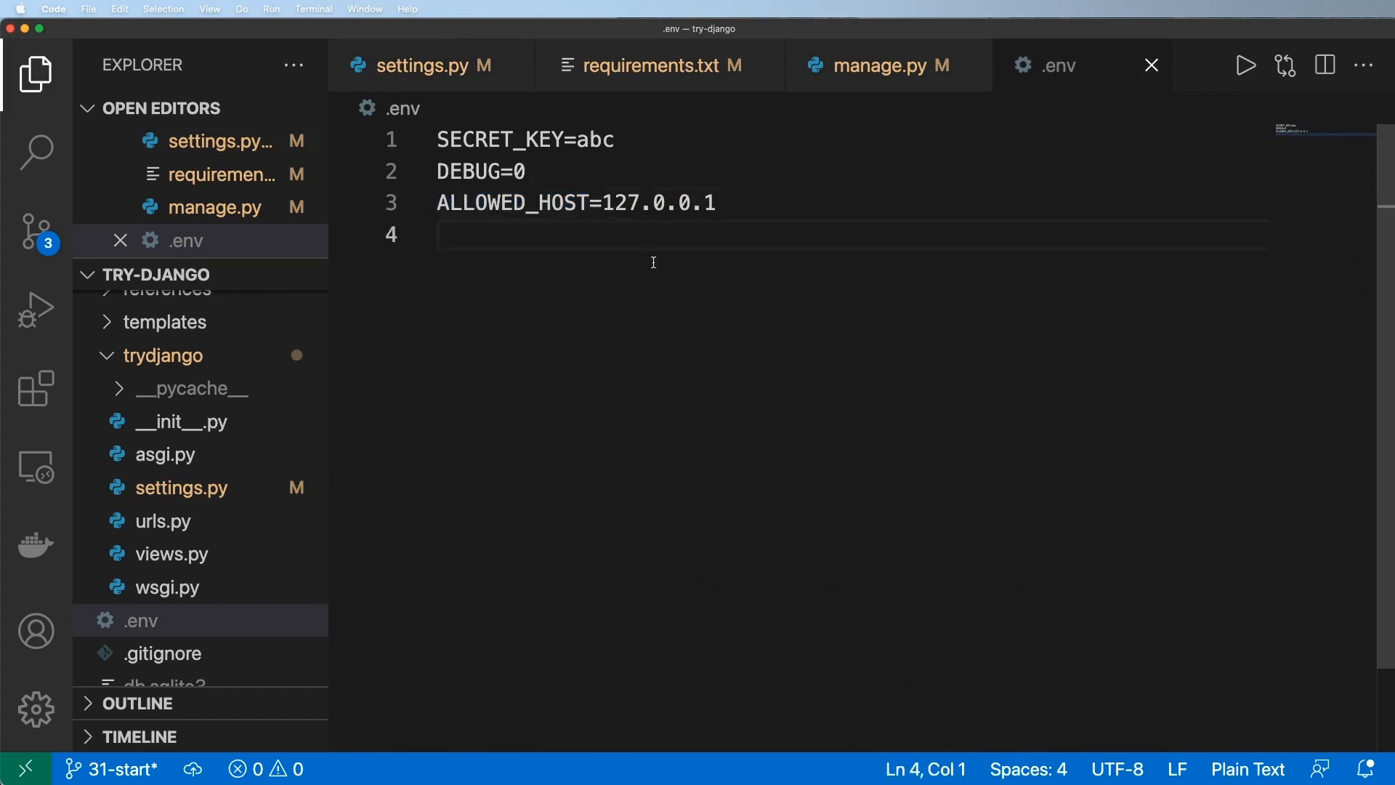
{"action": "left_click", "coordinate": [537, 139]}
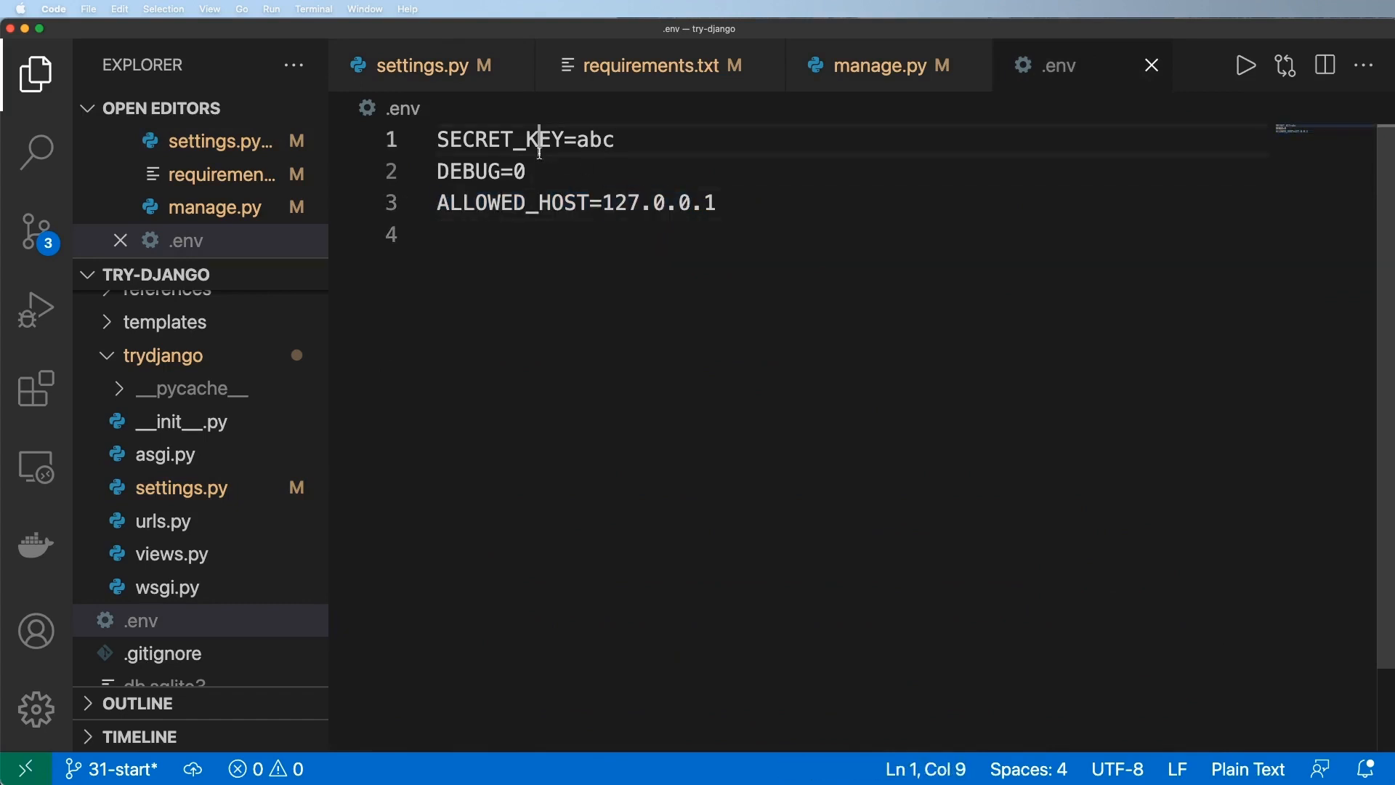
{"action": "left_click", "coordinate": [518, 237]}
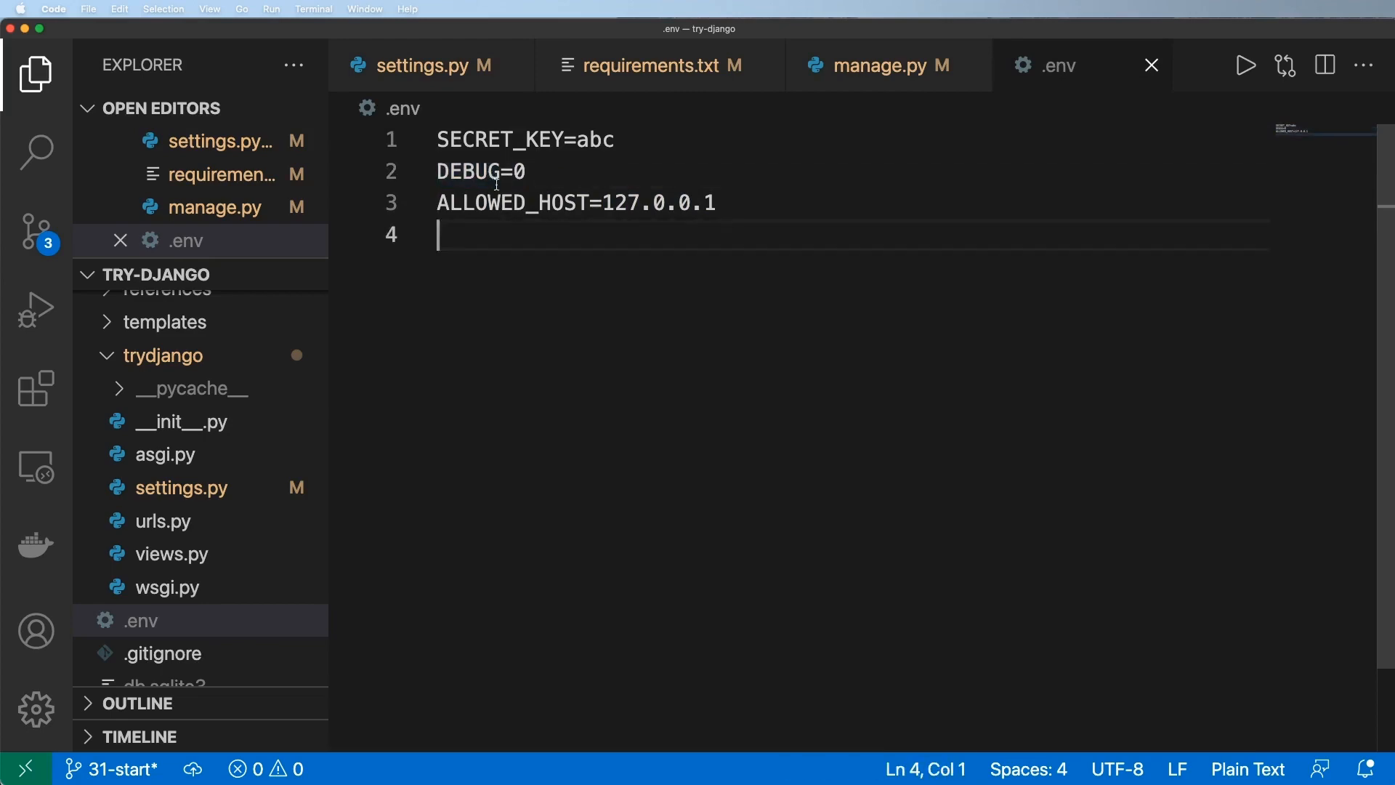
{"action": "left_click", "coordinate": [429, 64]}
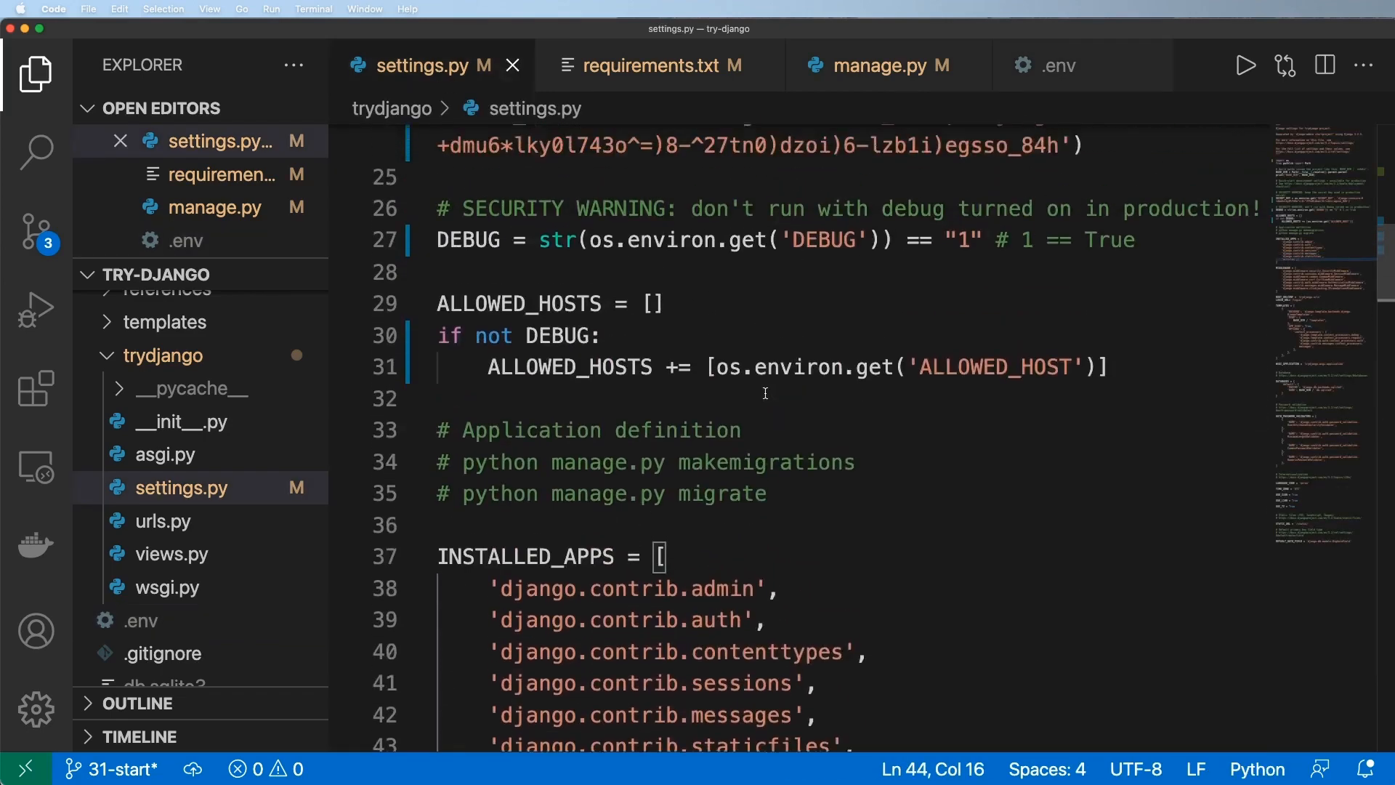
{"action": "double_click", "coordinate": [960, 388]}
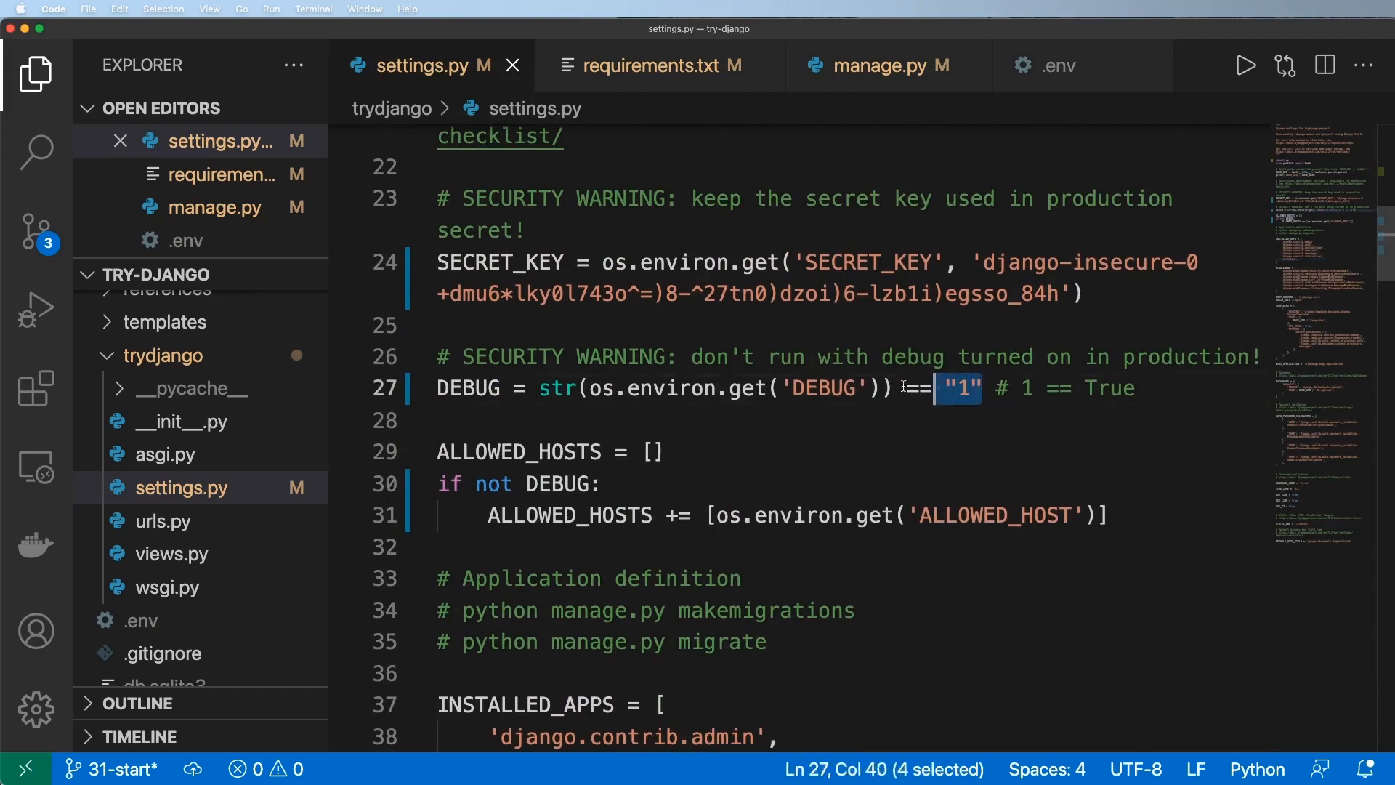
{"action": "left_click", "coordinate": [538, 452]}
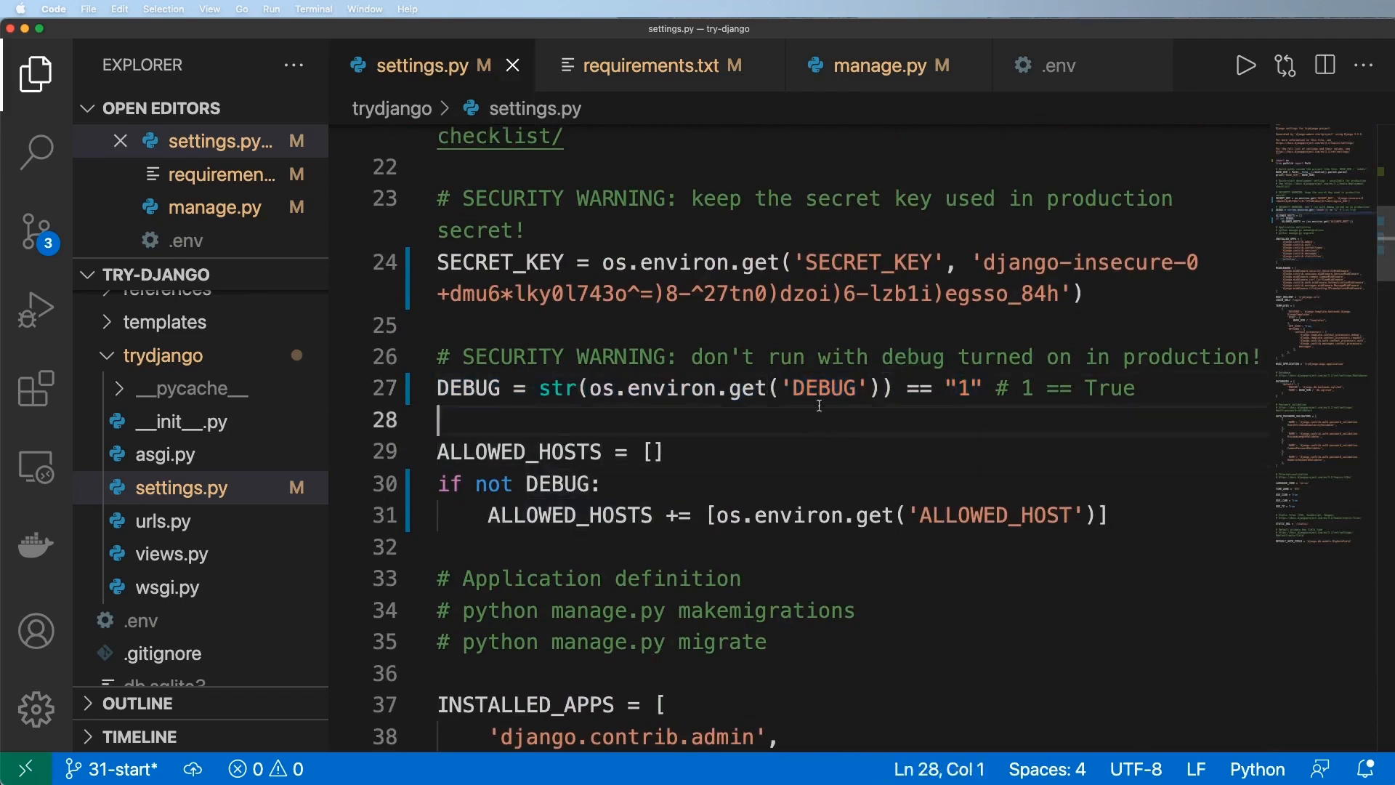
{"action": "double_click", "coordinate": [823, 388]}
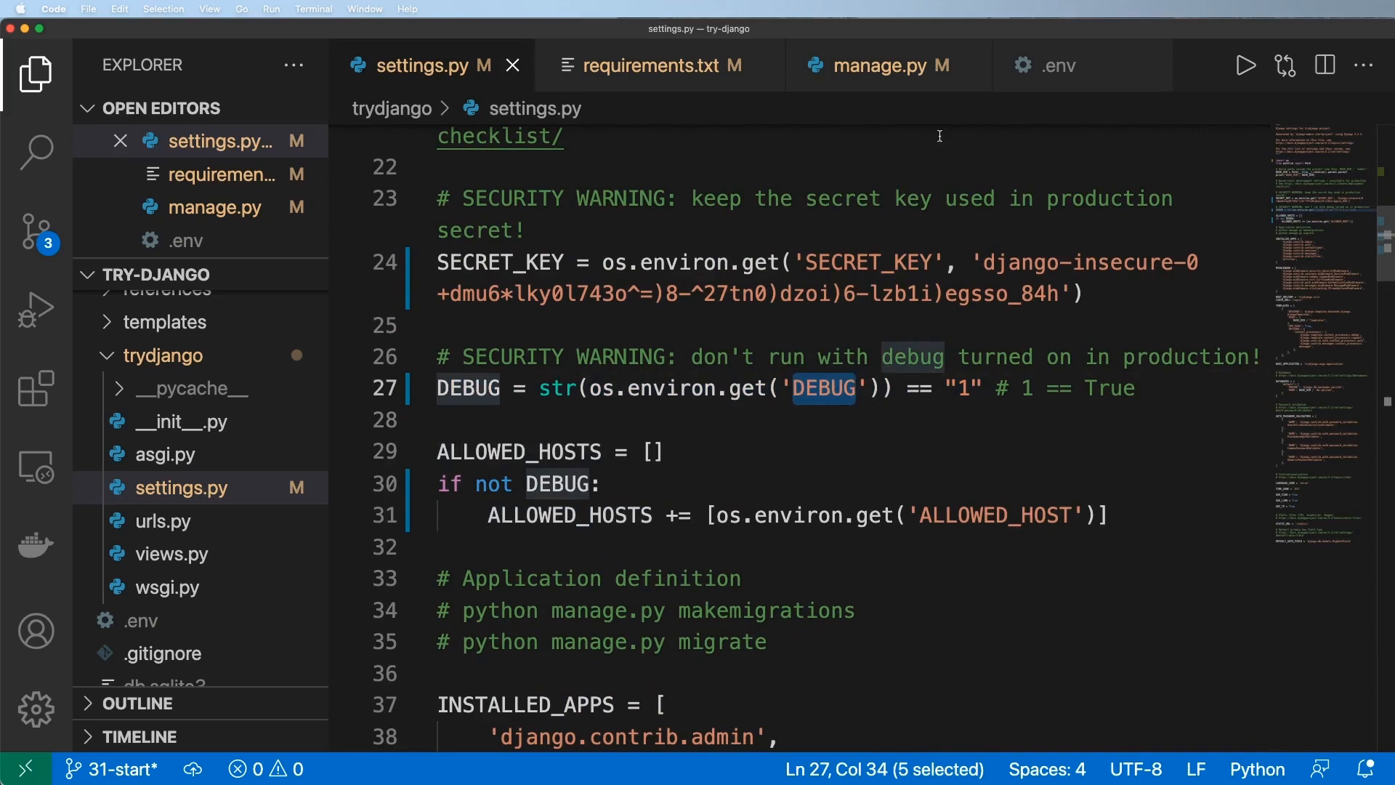
{"action": "scroll", "scroll_direction": "down", "scroll_amount": 3}
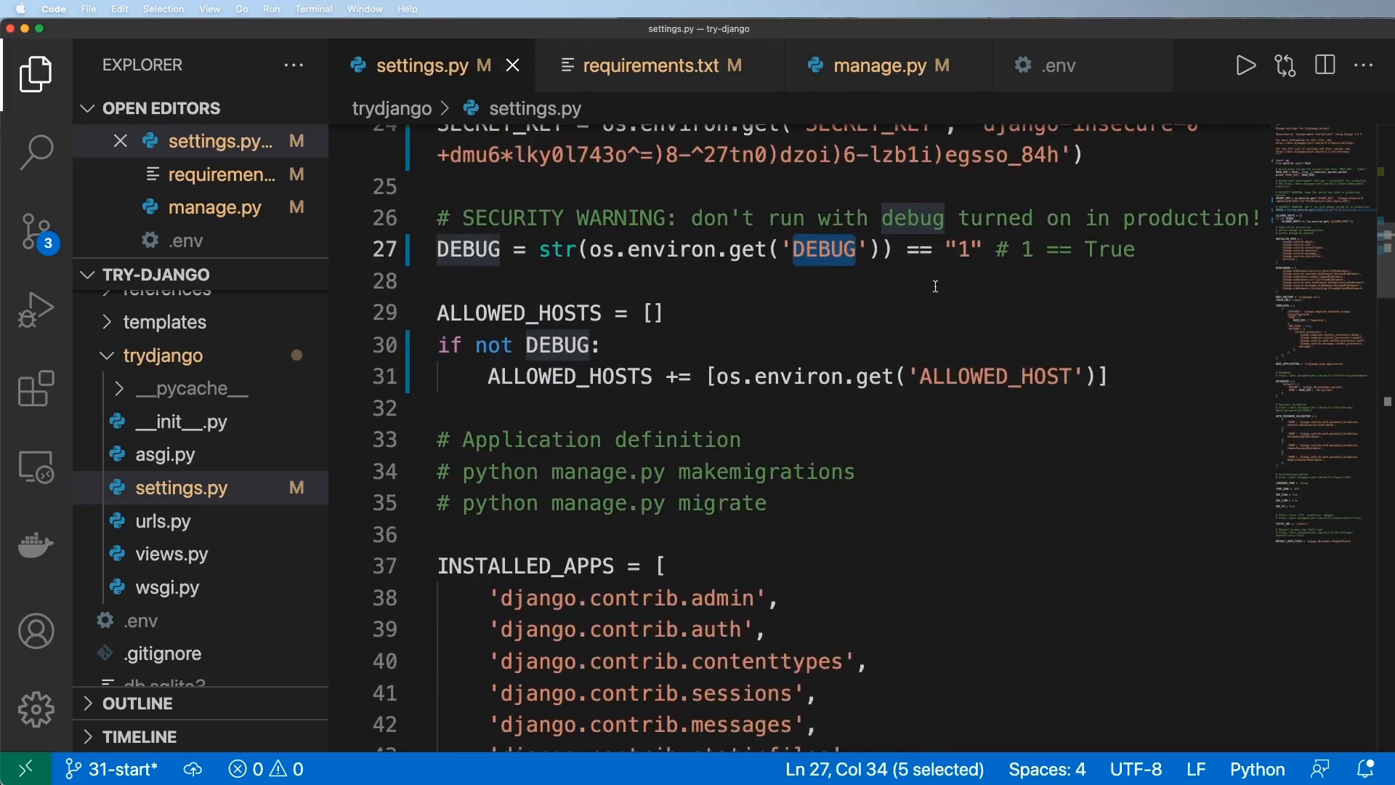
{"action": "mouse_move", "coordinate": [789, 259]}
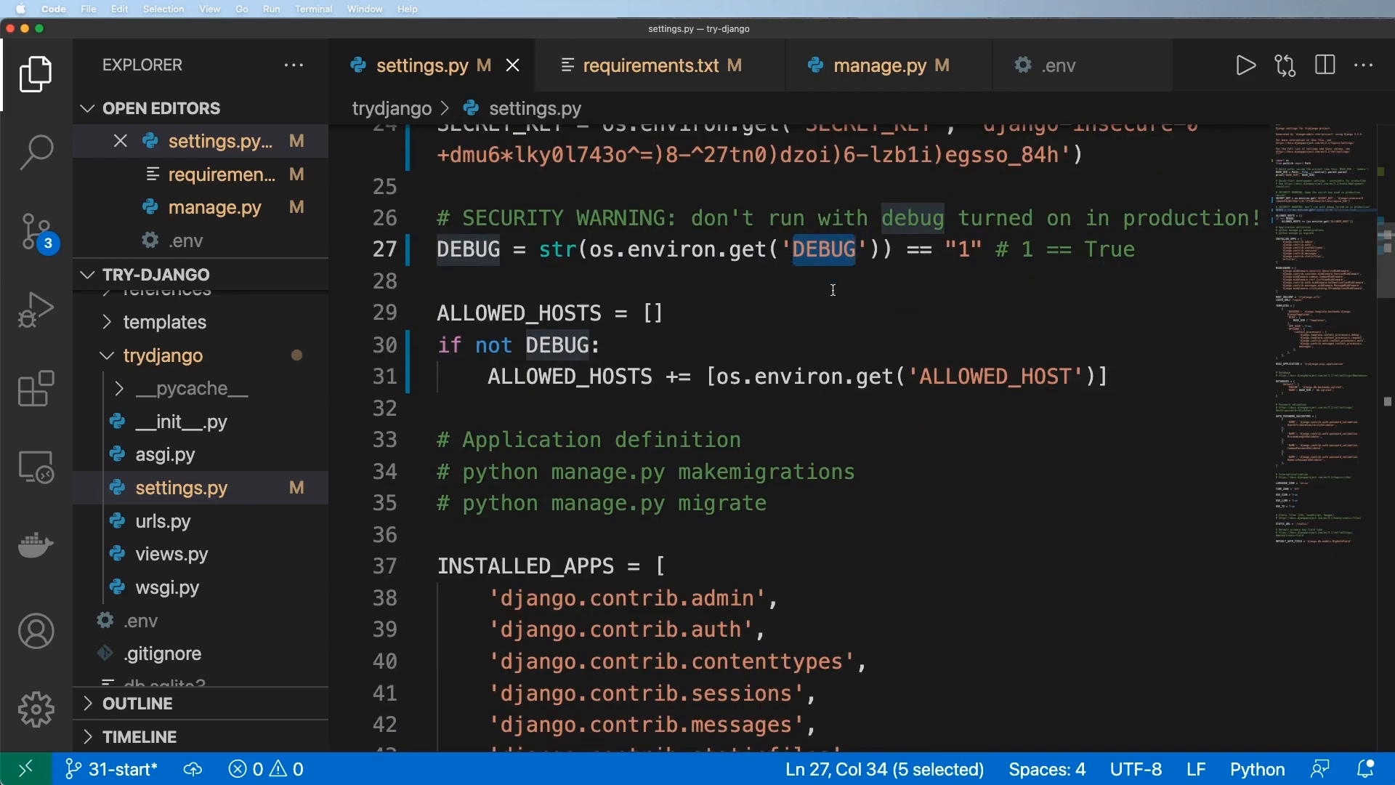
{"action": "scroll", "scroll_direction": "down", "scroll_amount": 3}
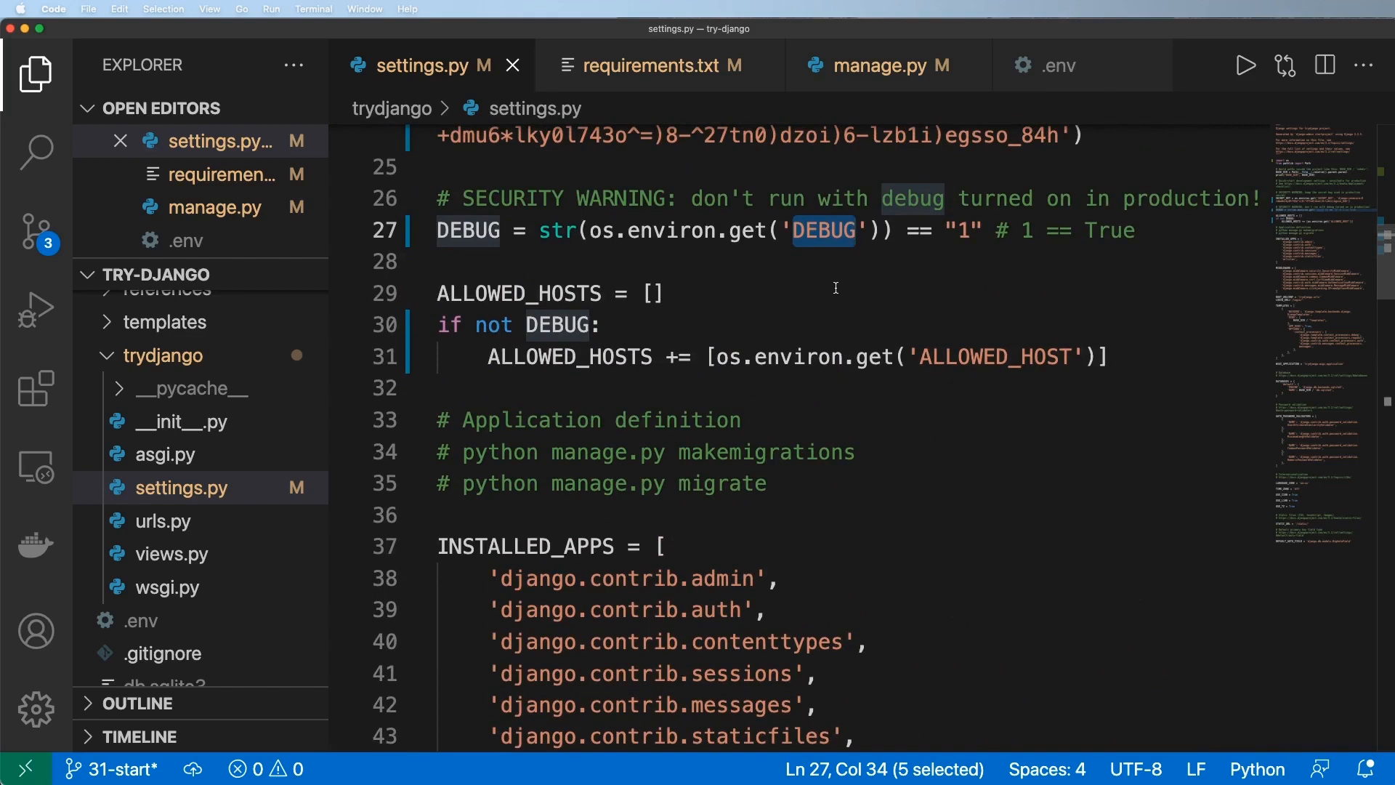
{"action": "scroll", "scroll_direction": "down", "scroll_amount": 3}
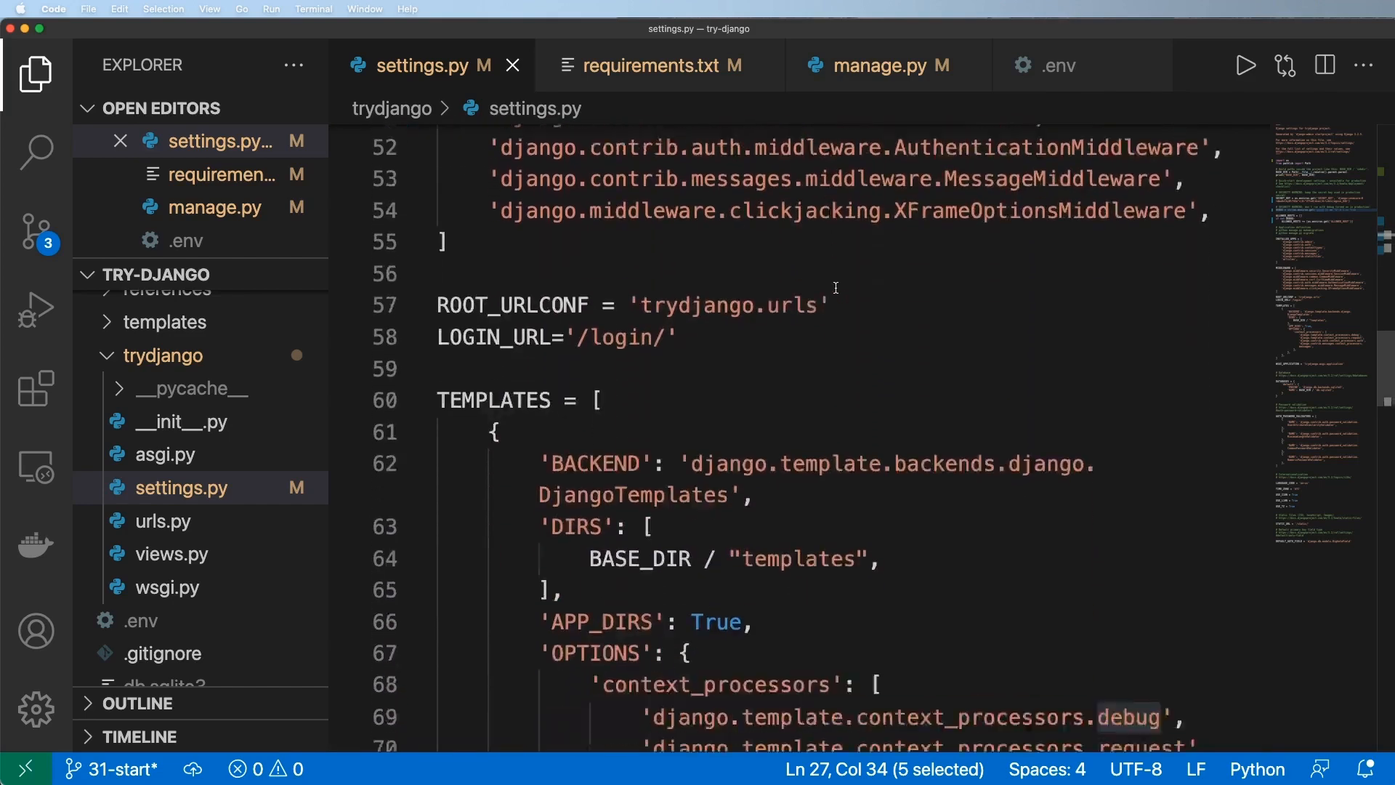
{"action": "scroll", "scroll_direction": "down", "scroll_amount": 3}
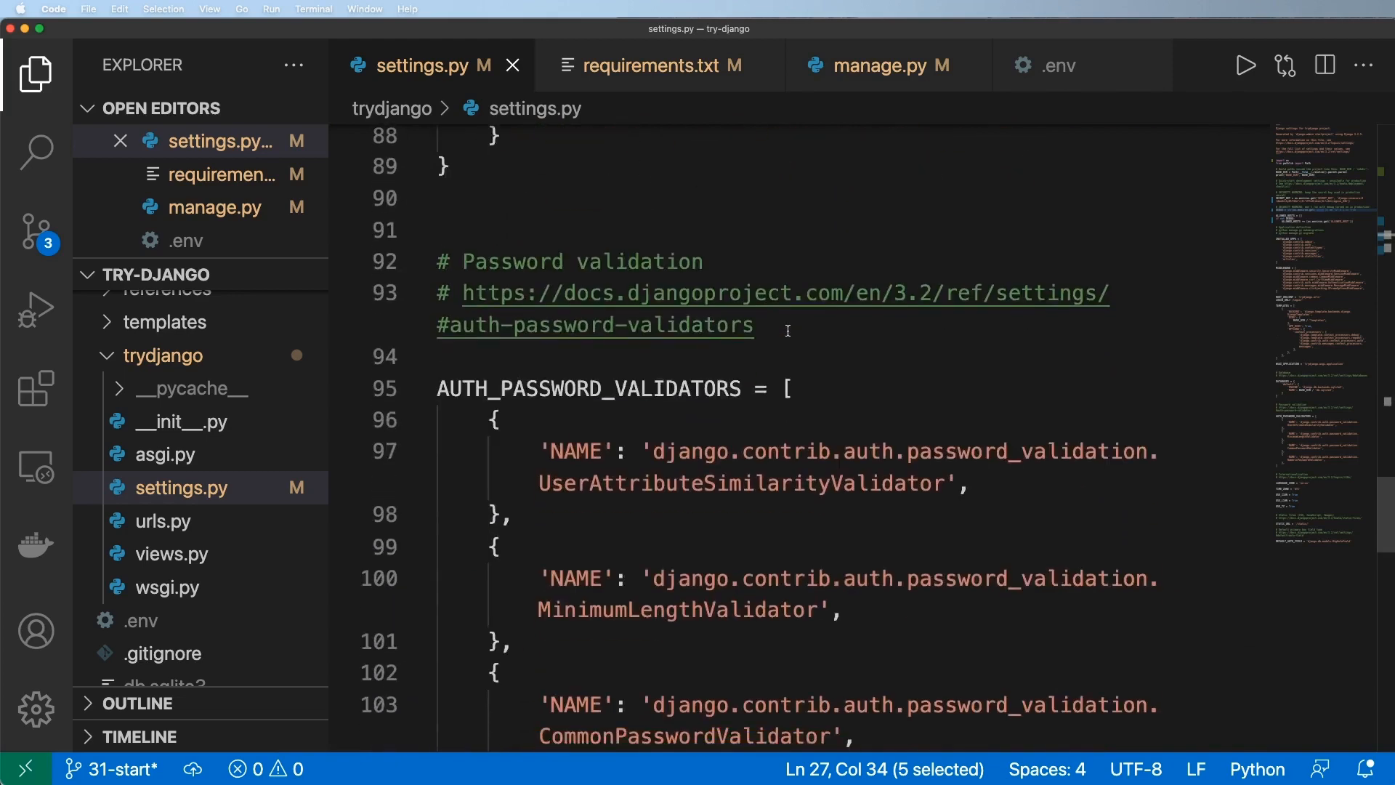
{"action": "scroll", "scroll_direction": "down", "scroll_amount": 3}
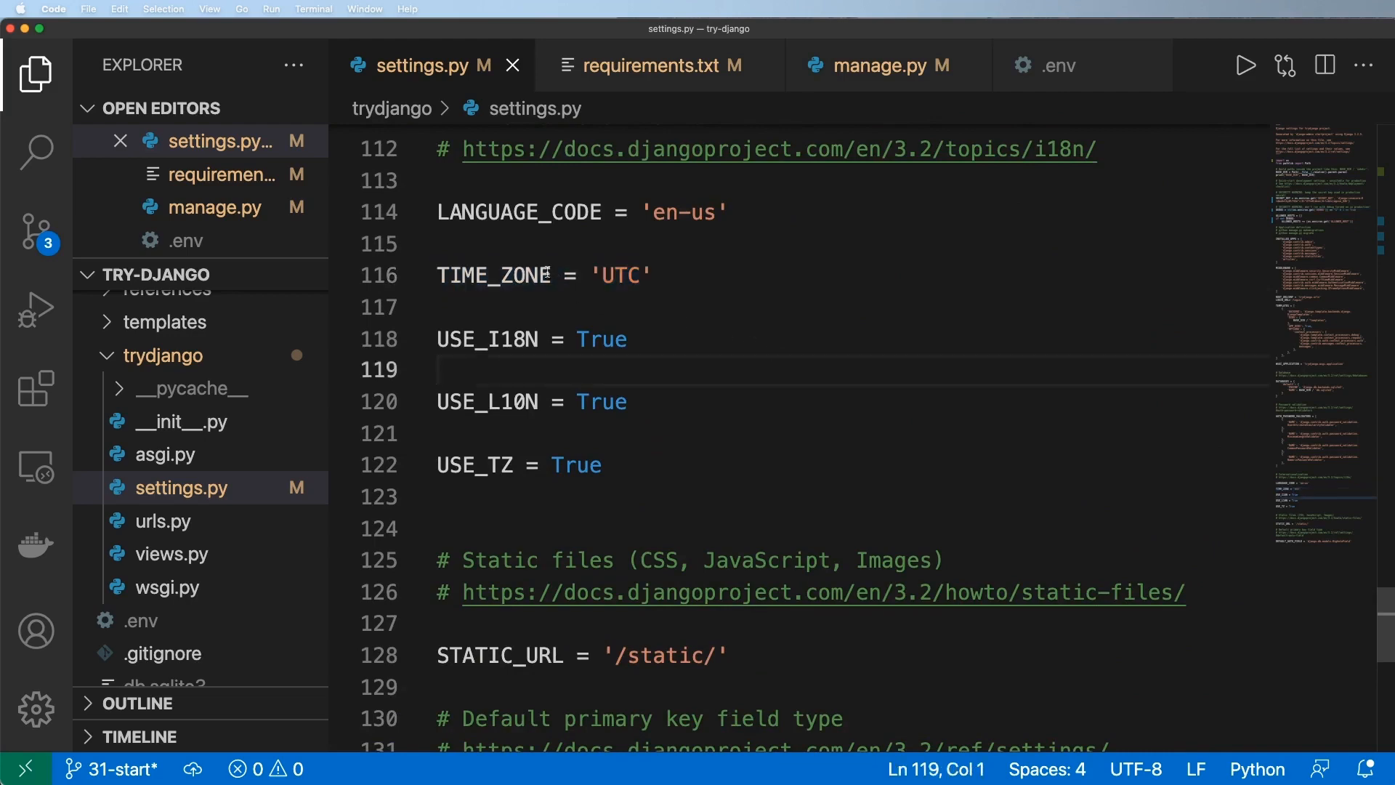
{"action": "double_click", "coordinate": [494, 164]}
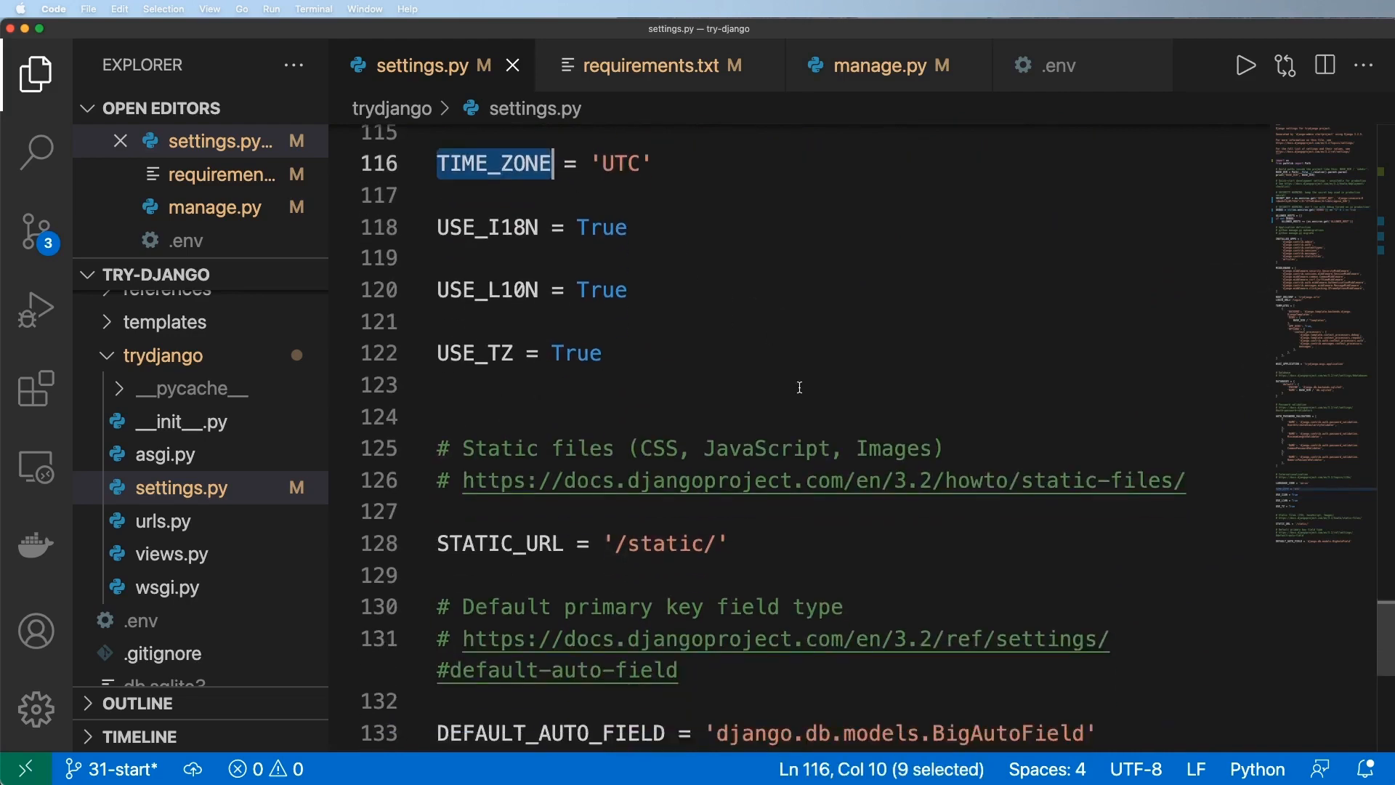
{"action": "scroll", "scroll_direction": "down", "scroll_amount": 3}
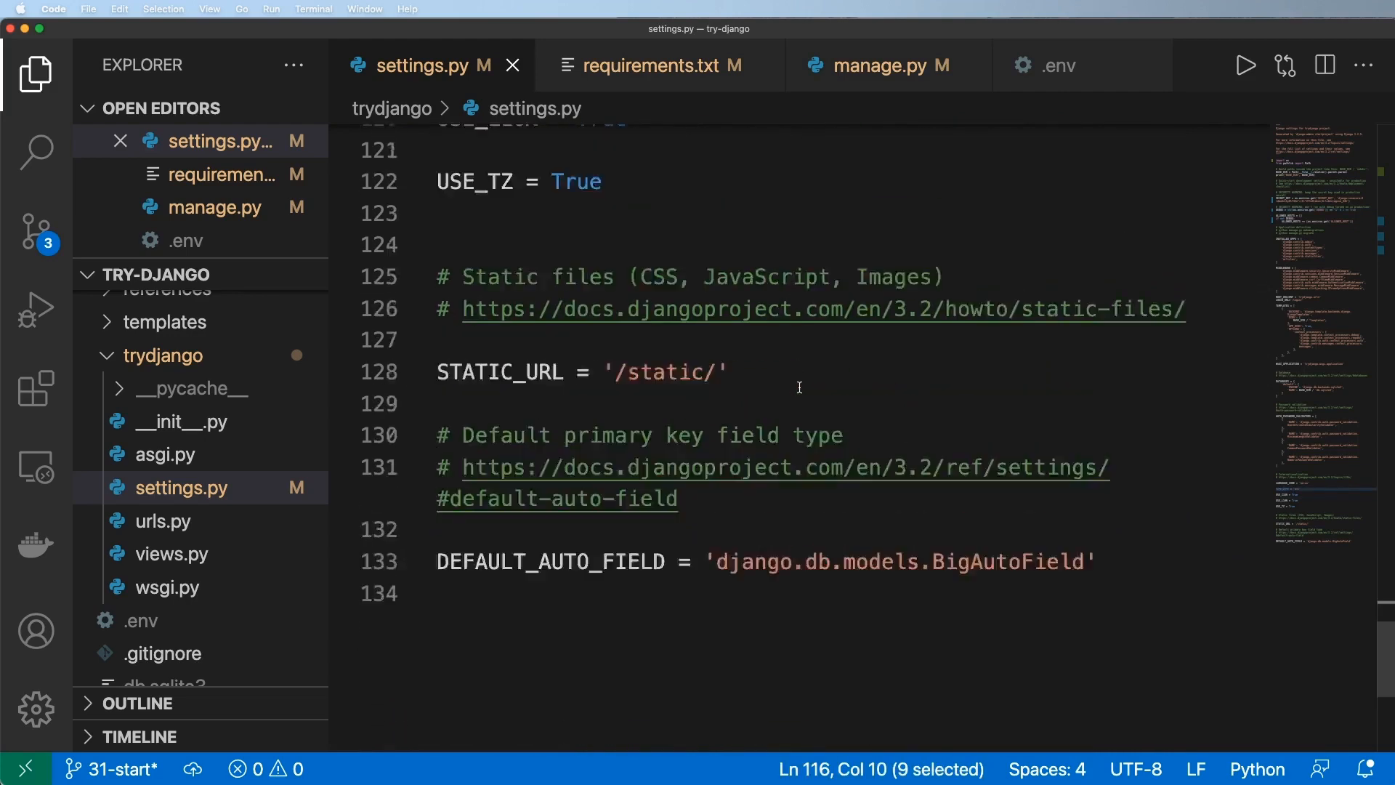